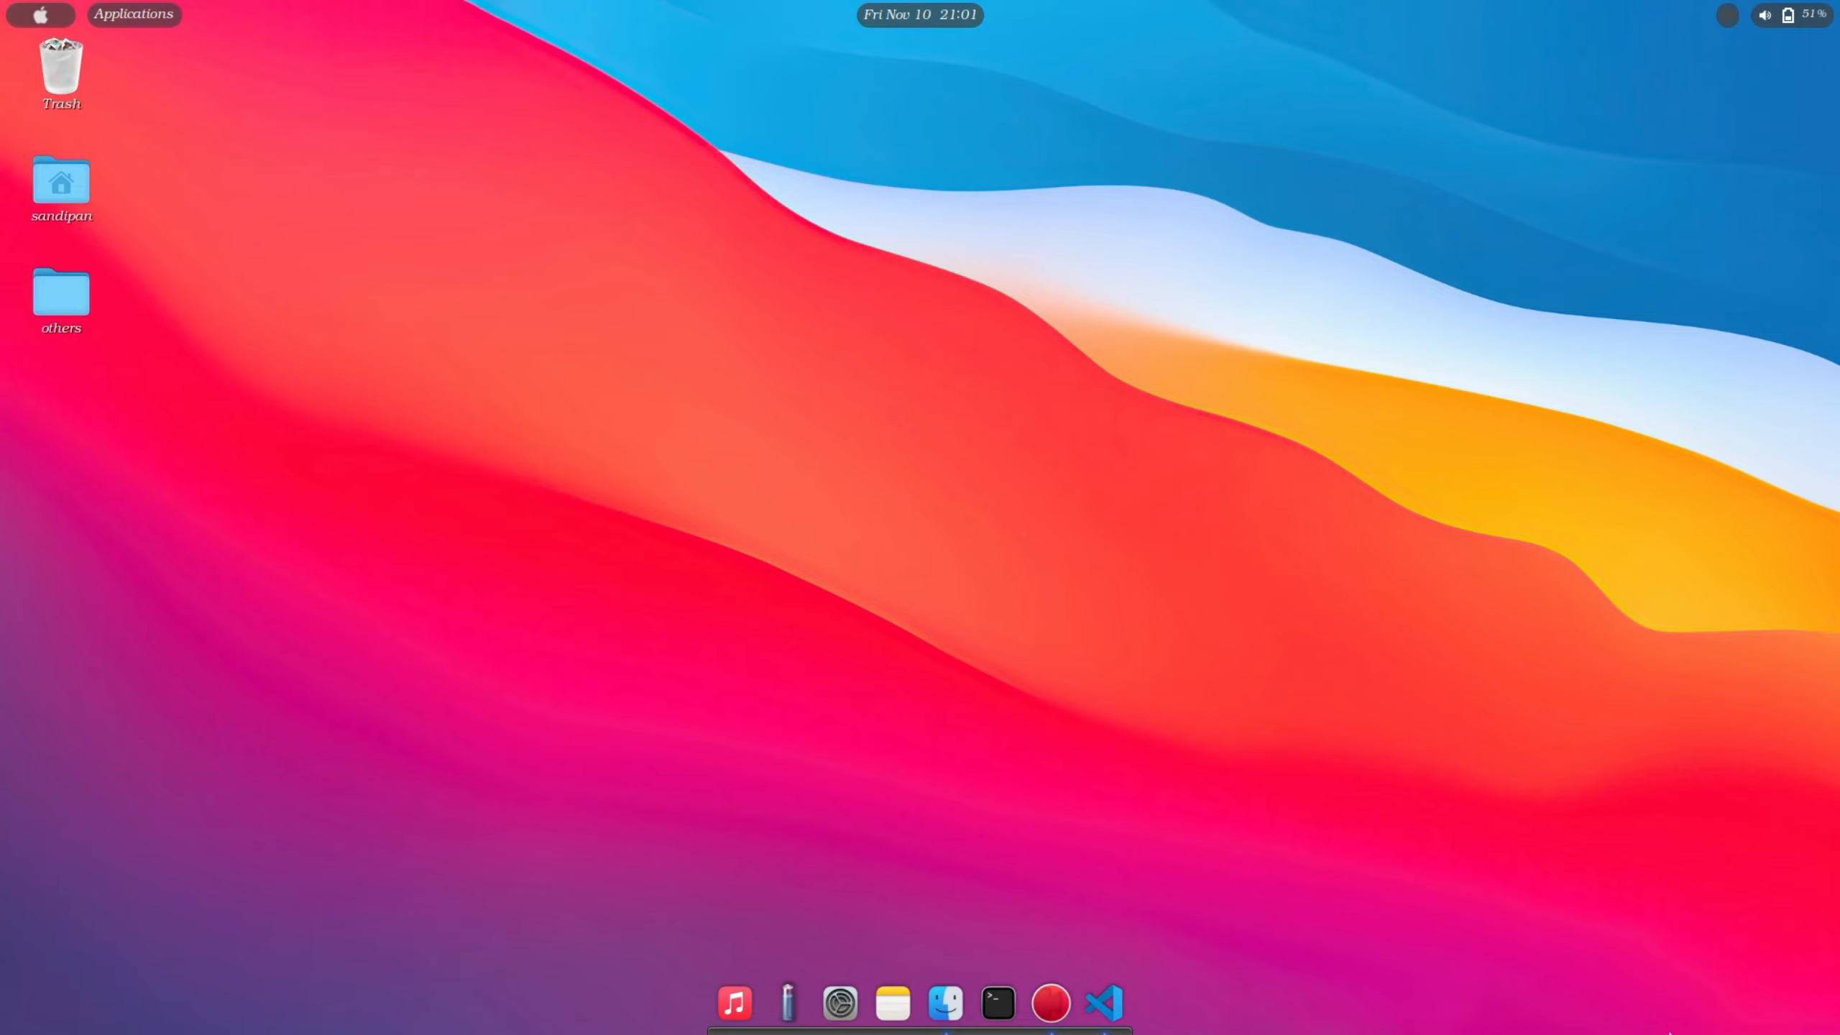
# Launch VS Code and show the PythonForBeginners project files in the Explorer sidebar
pyautogui.click(1106, 1000)
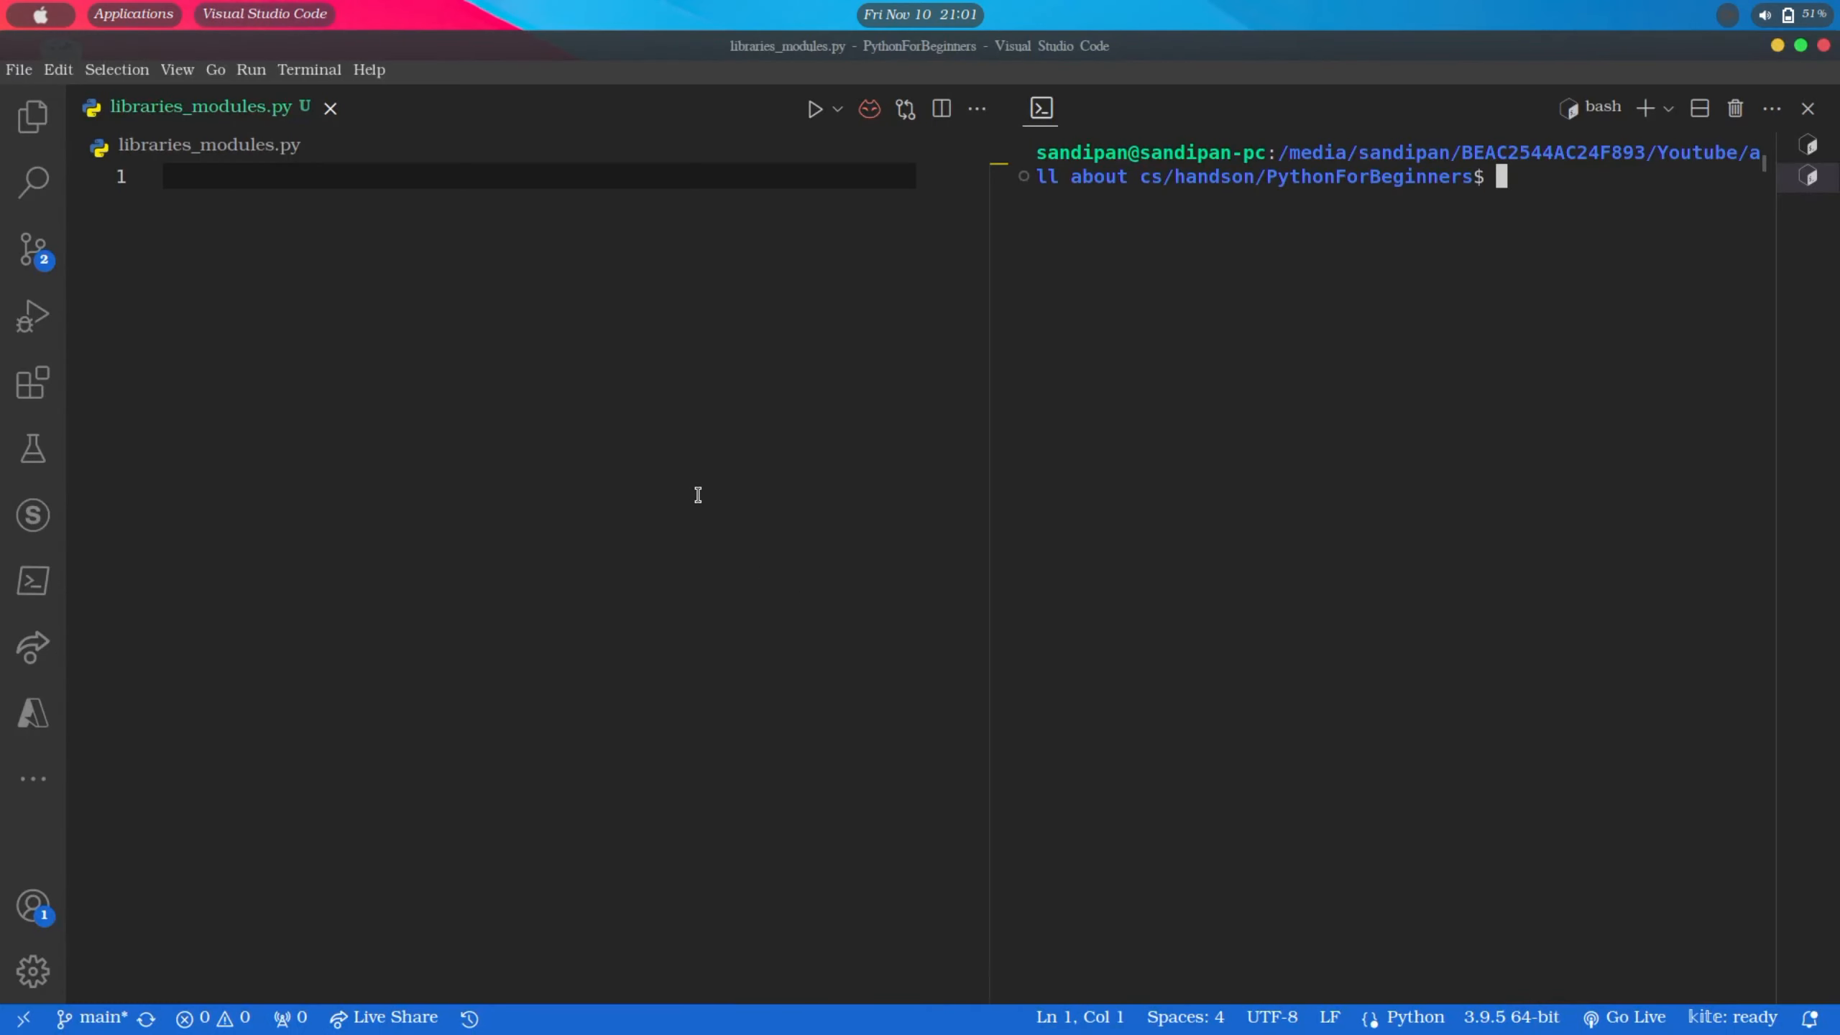
pyautogui.moveTo(739, 971)
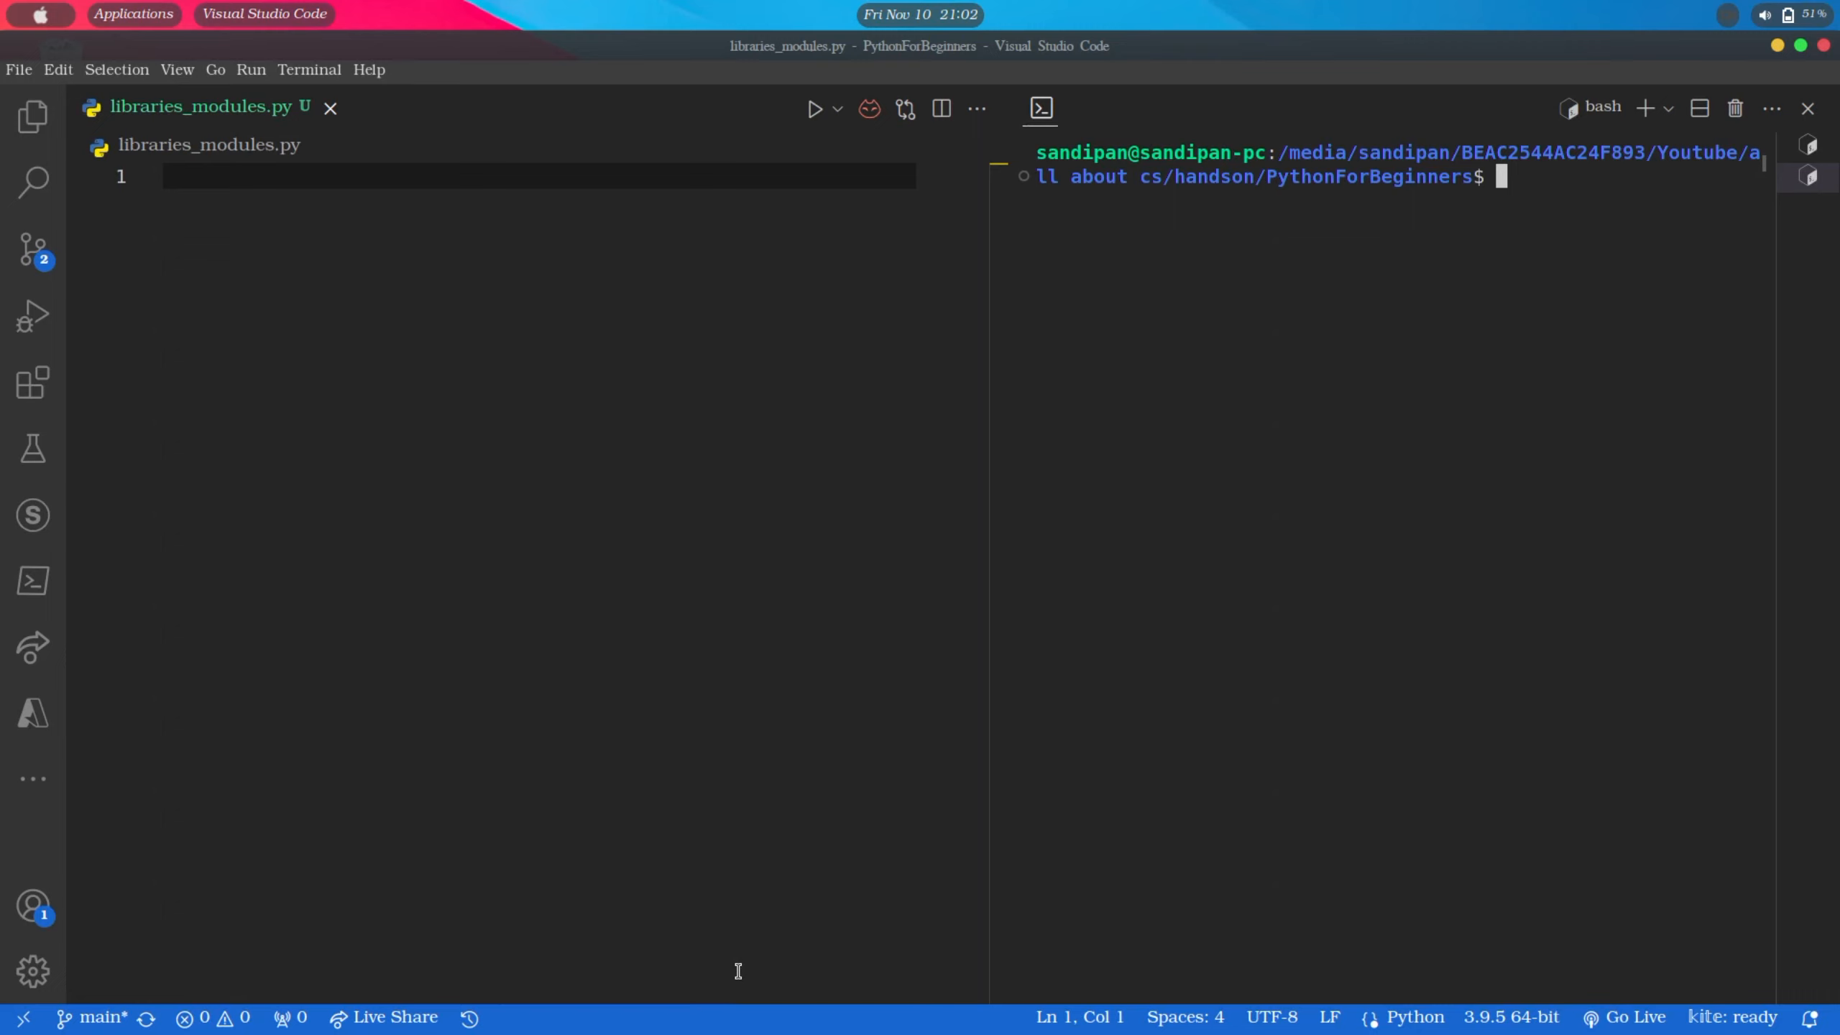
pyautogui.click(28, 113)
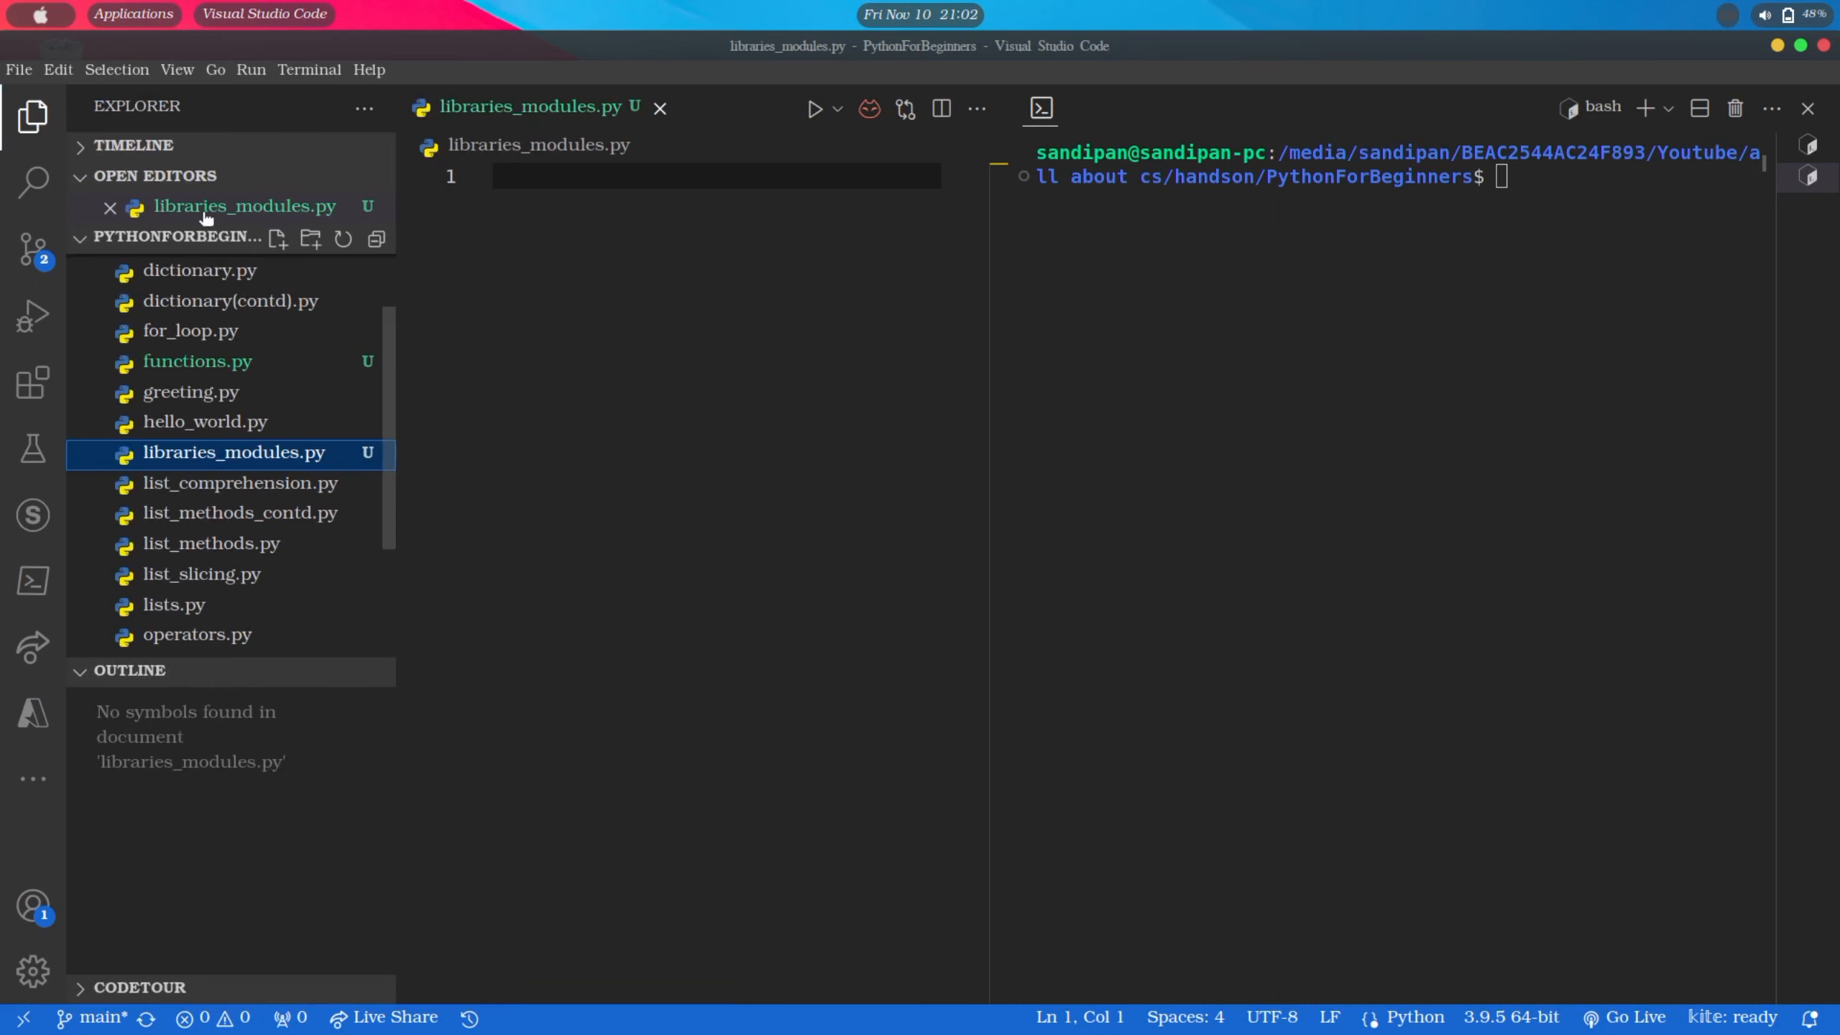
# Create a new file named my_module.py in the project and open it
pyautogui.click(277, 239)
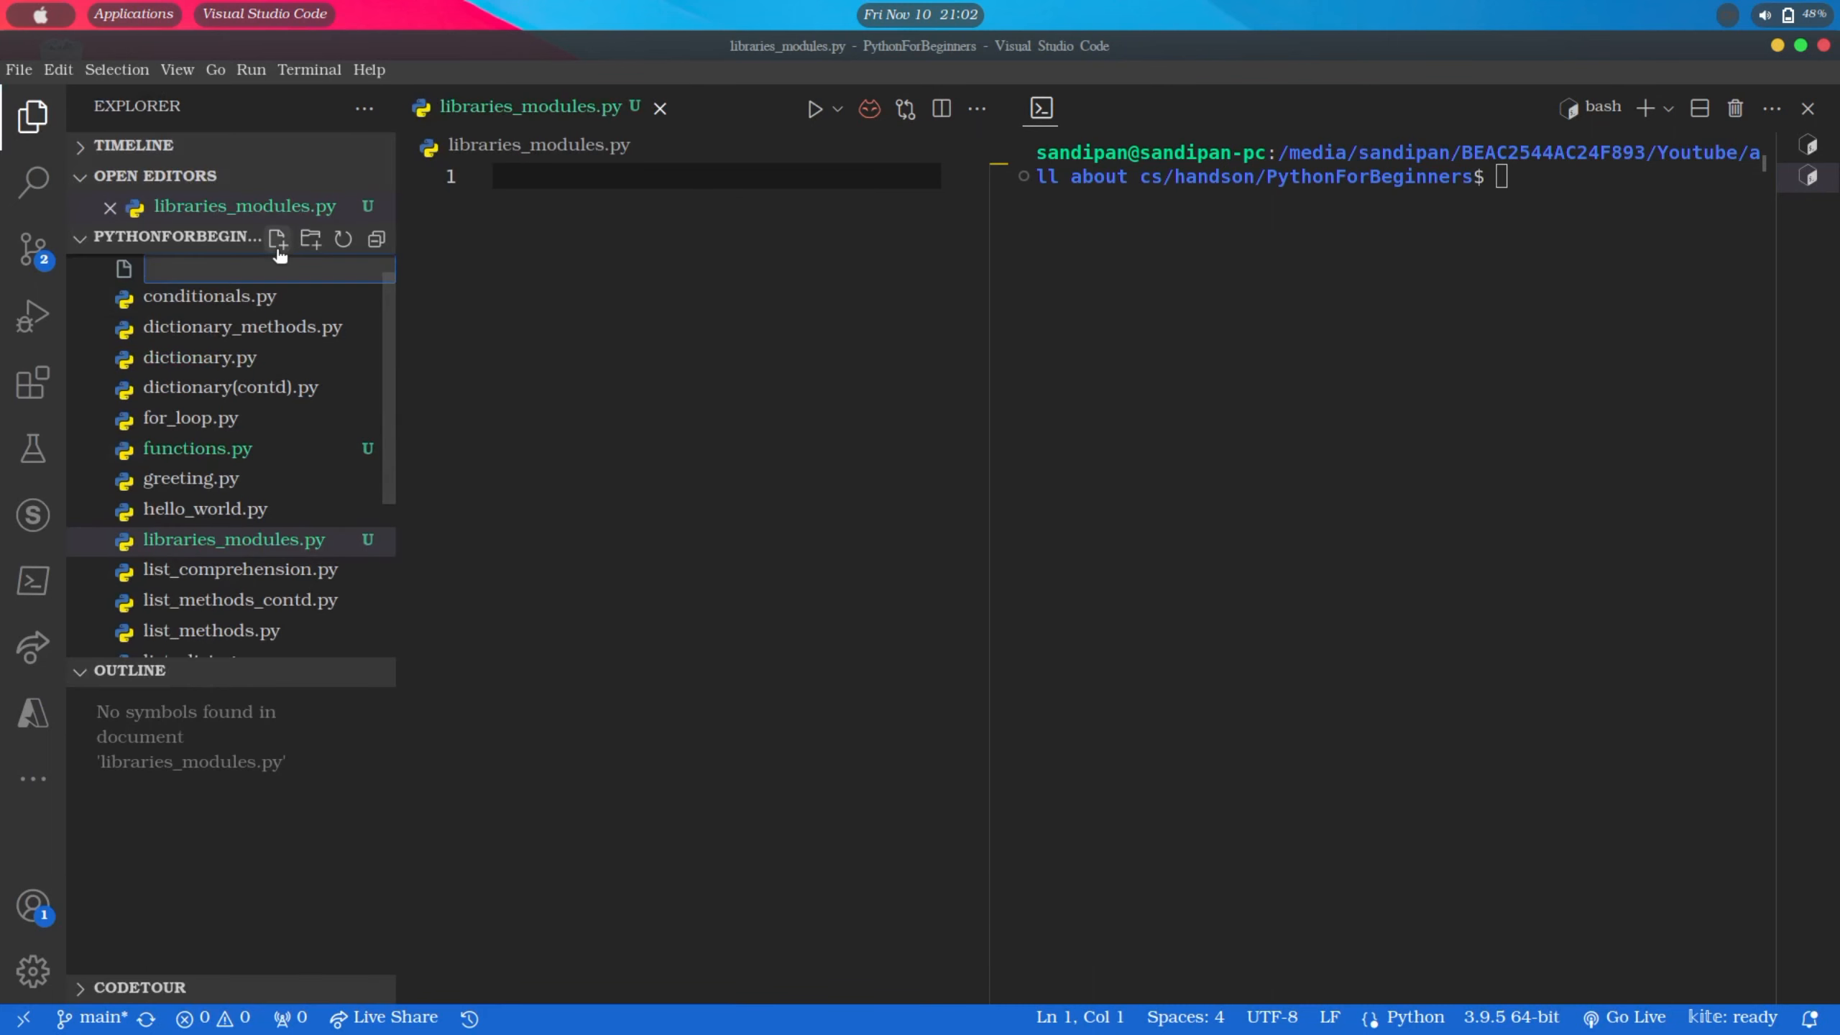
pyautogui.write('my_mo')
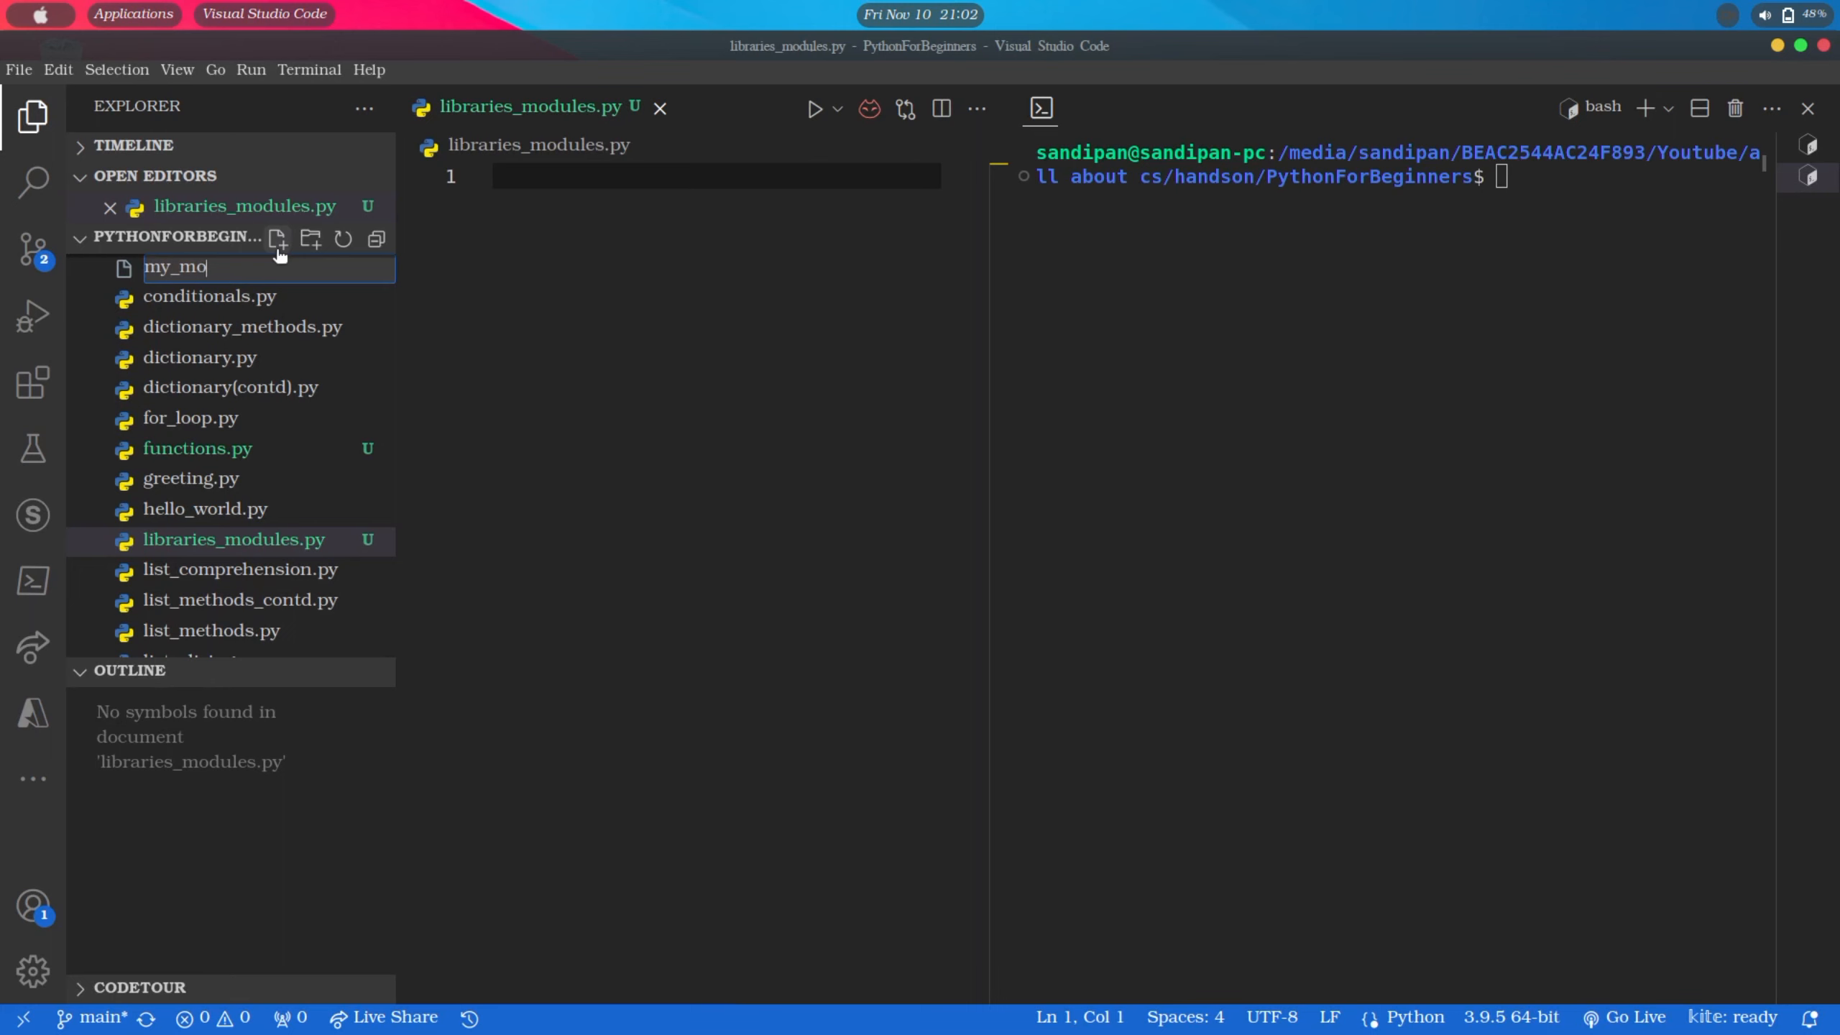
pyautogui.write('dule.py')
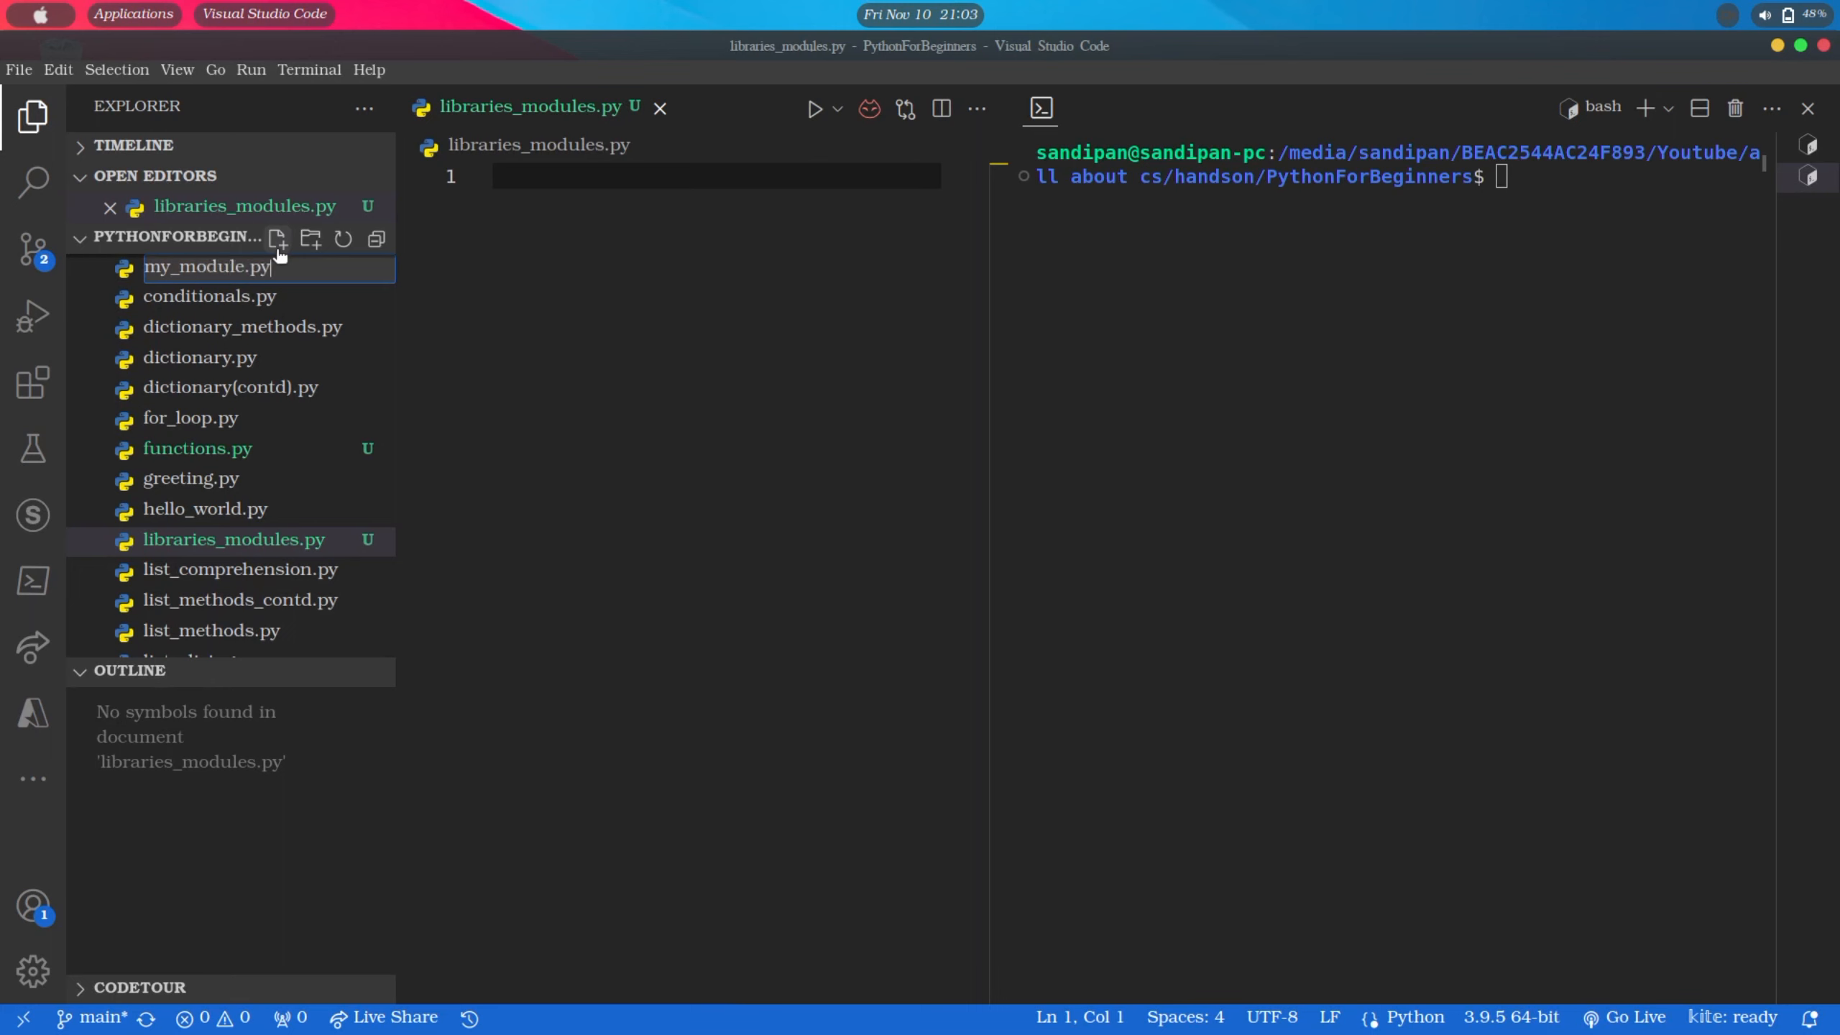
pyautogui.press('Enter')
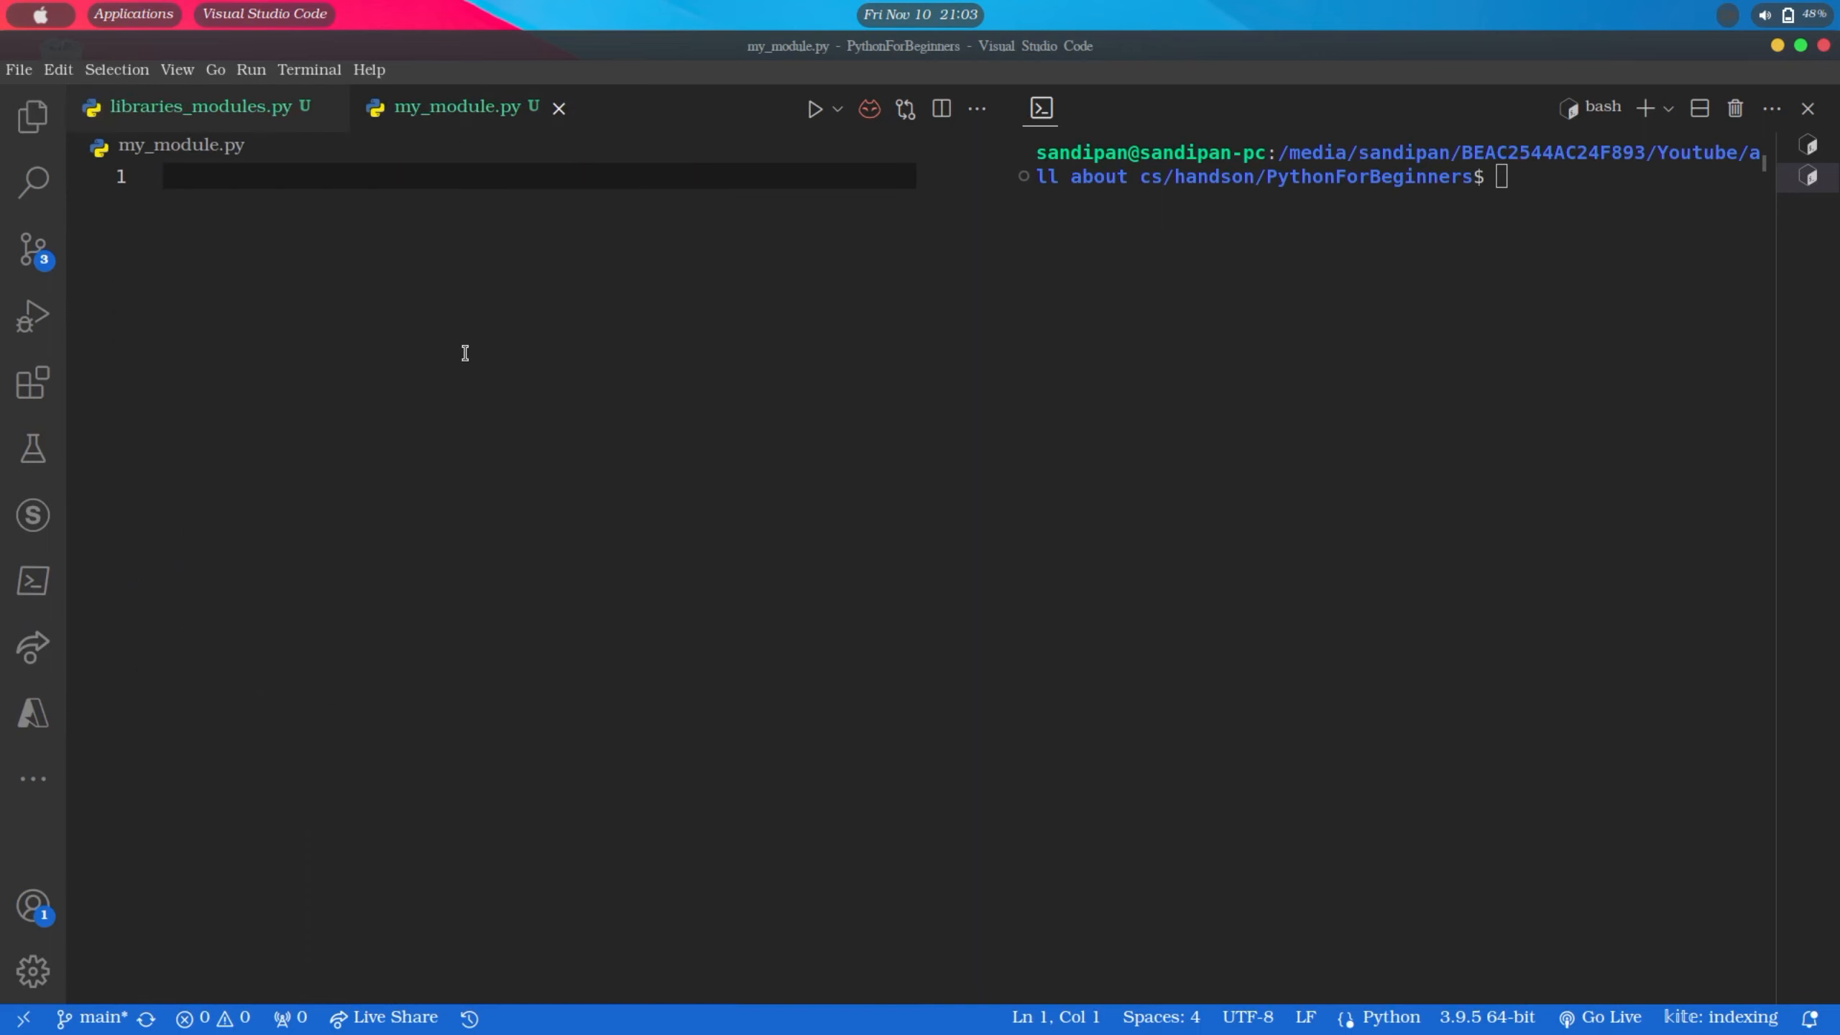
# Write def greet(name): with print("Hello, " + name) in my_module.py and save the file
pyautogui.write('def')
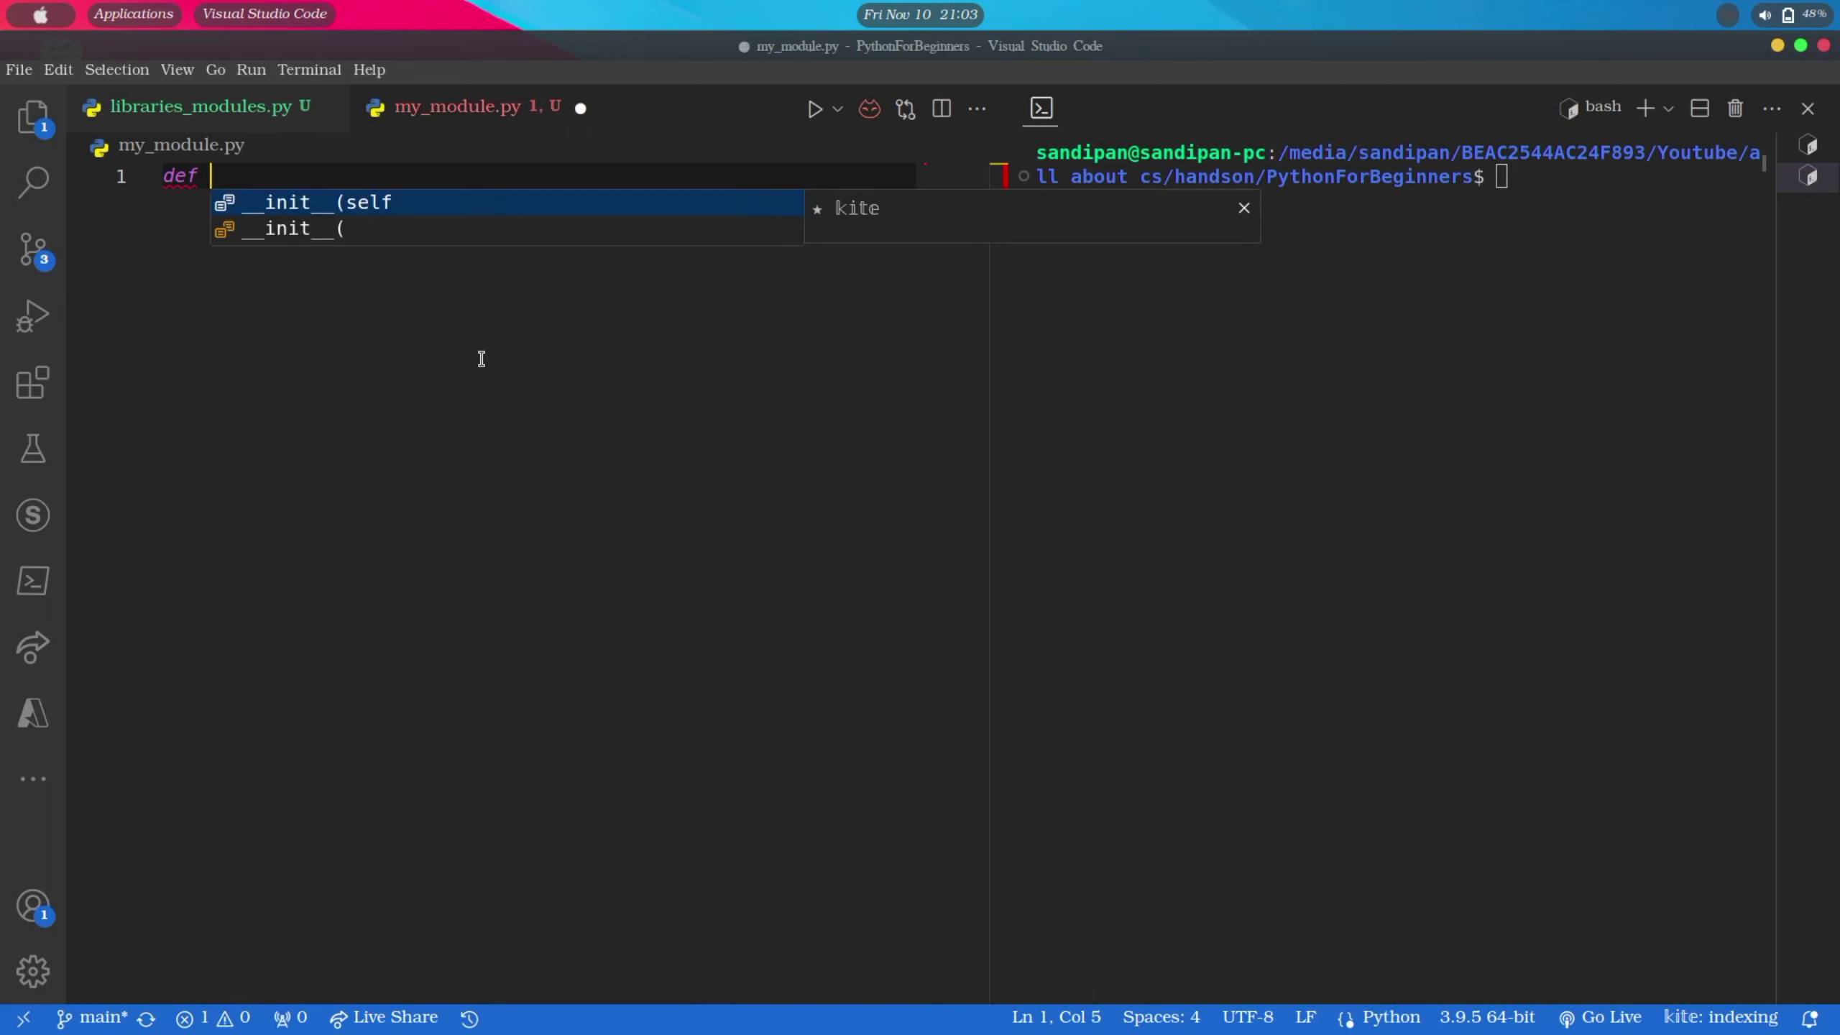
pyautogui.write('greet()')
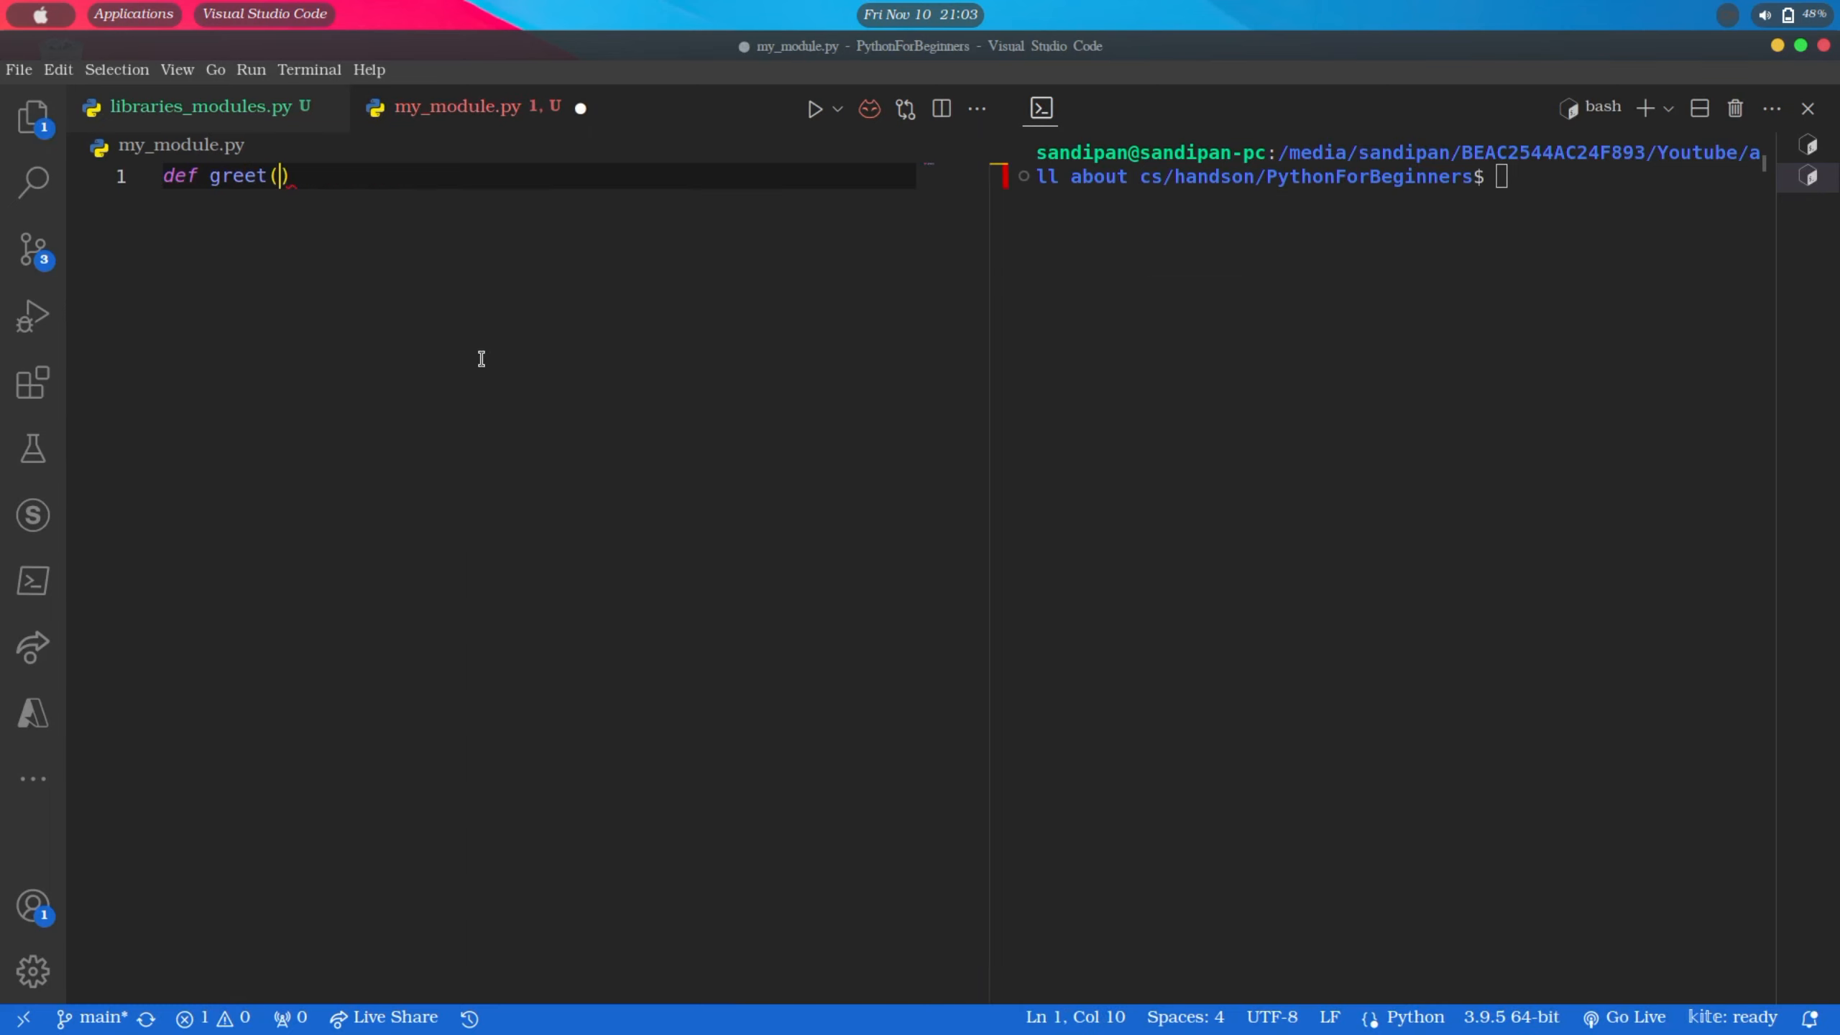
pyautogui.write('name')
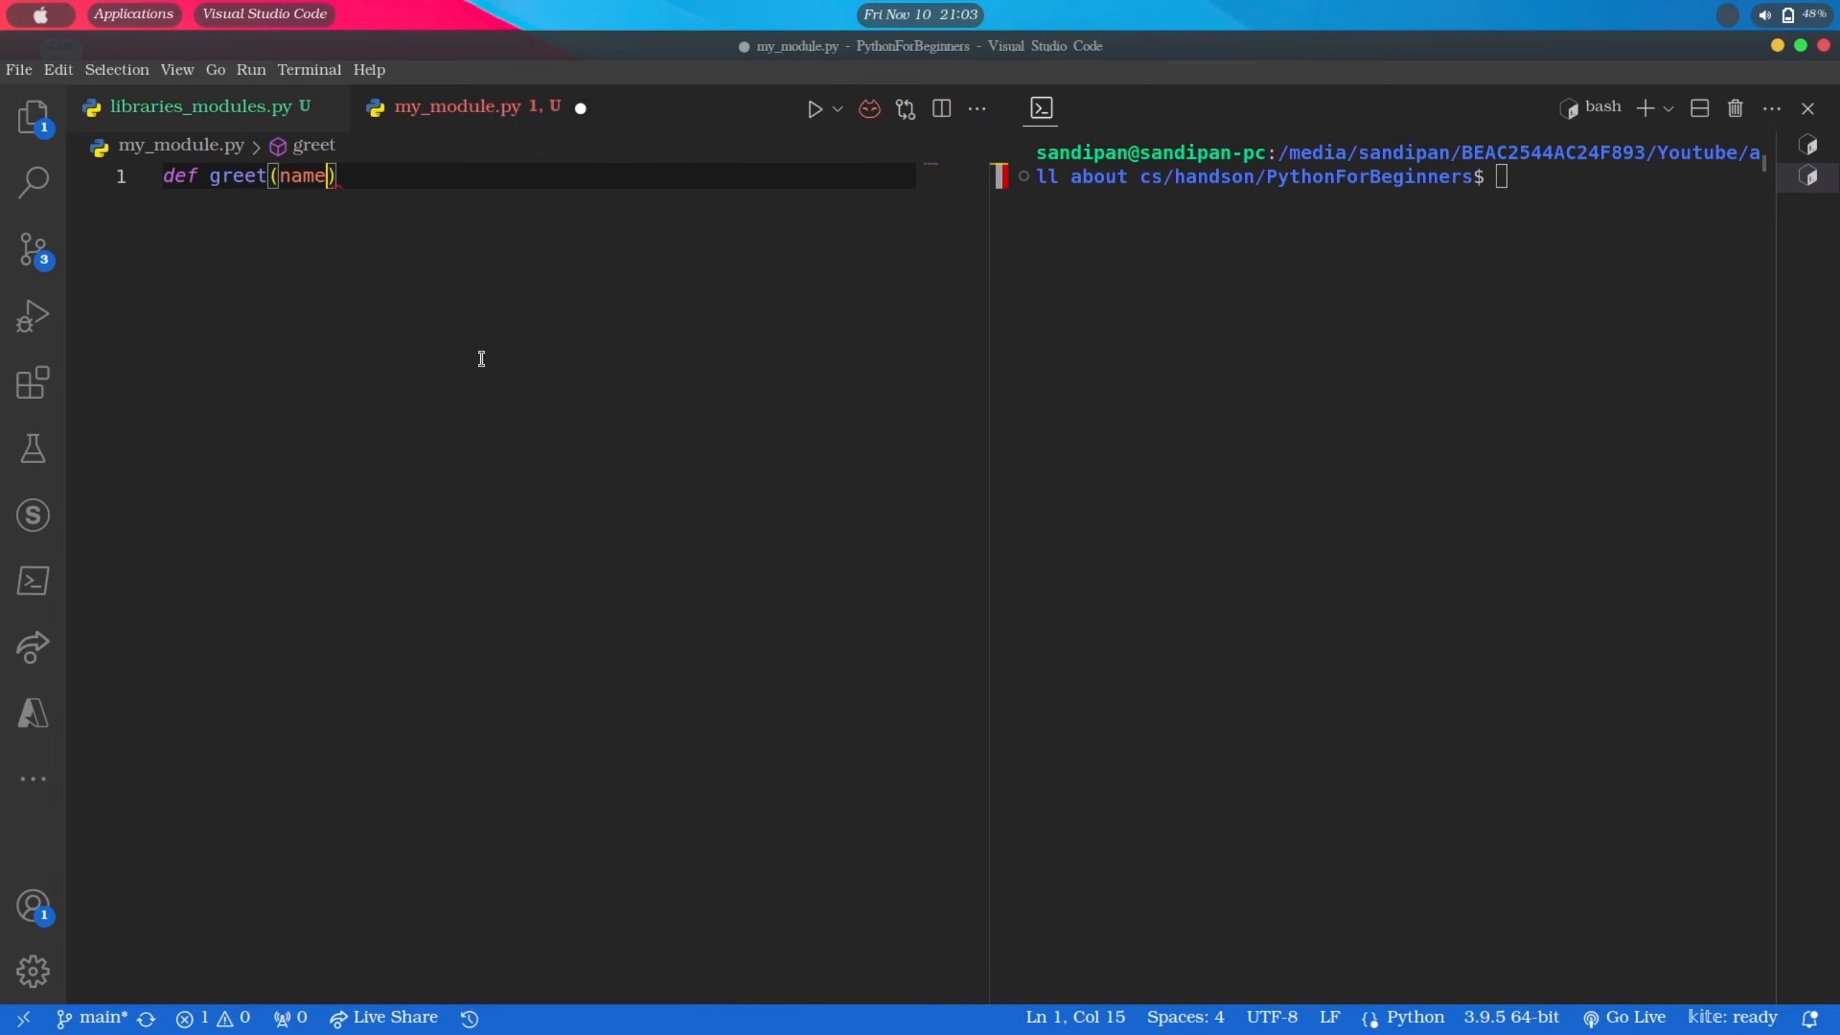
pyautogui.press('enter')
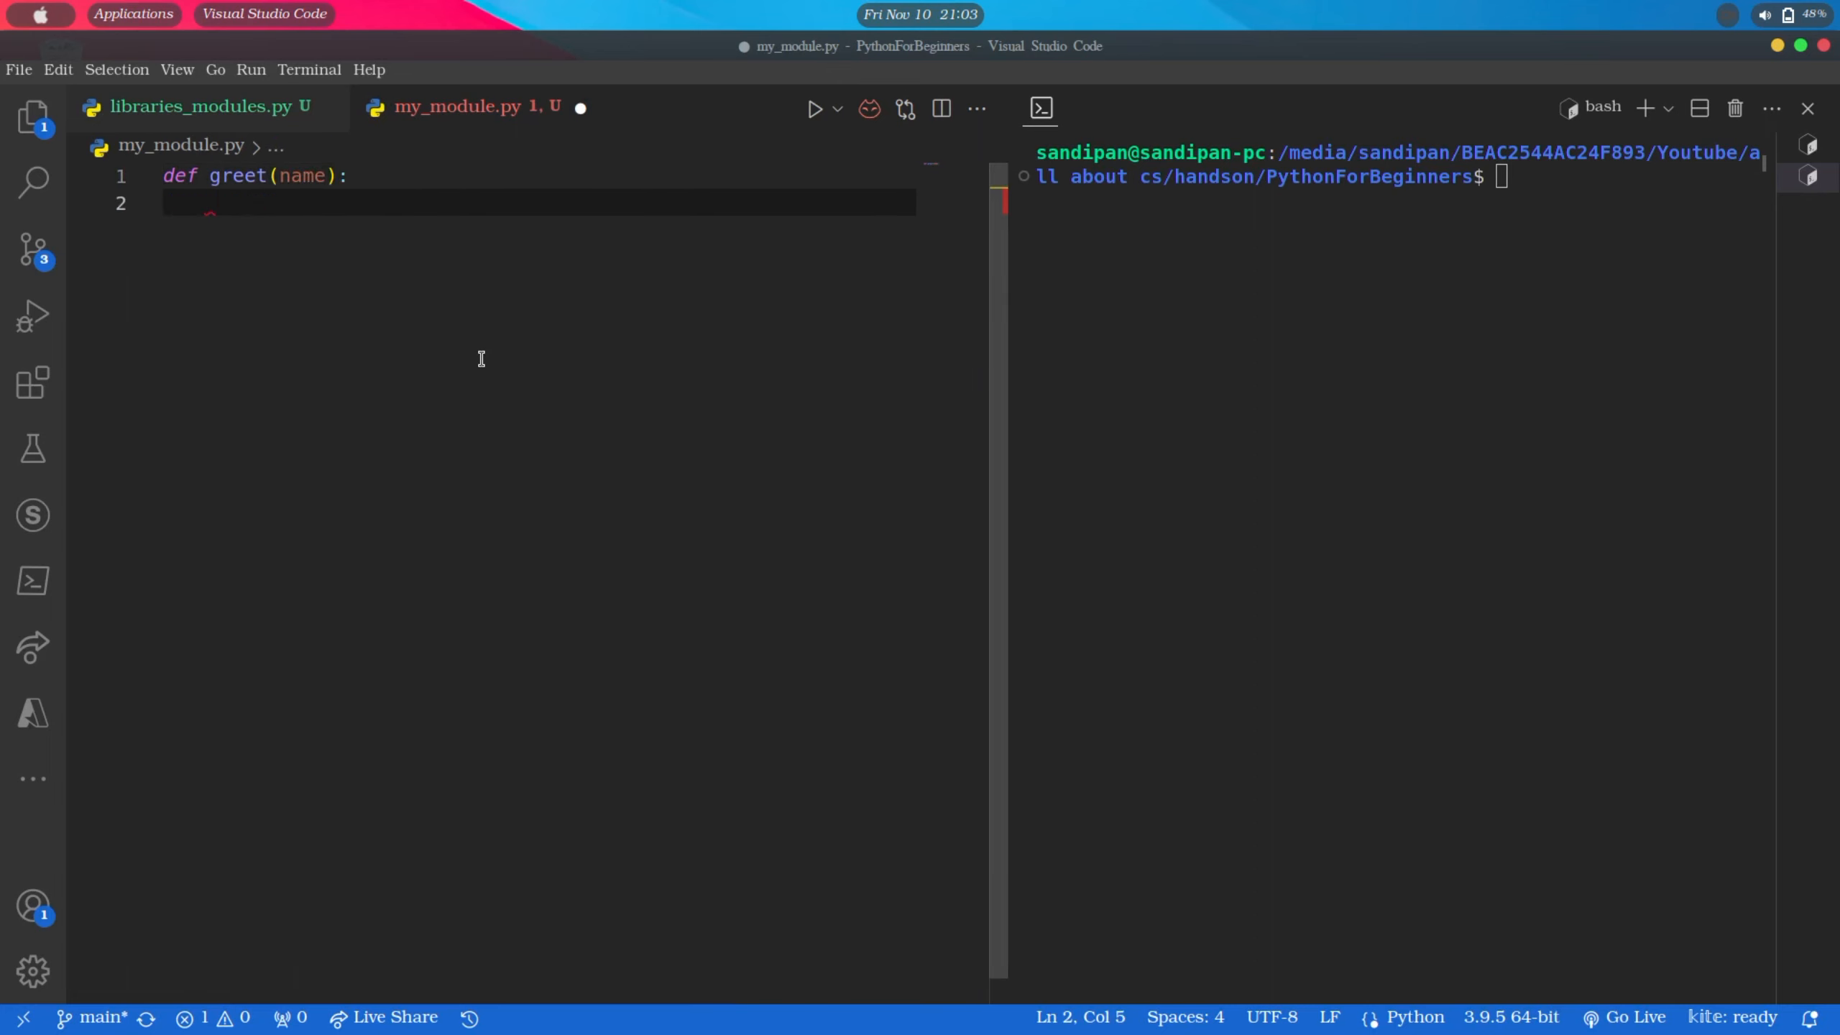
pyautogui.write('print')
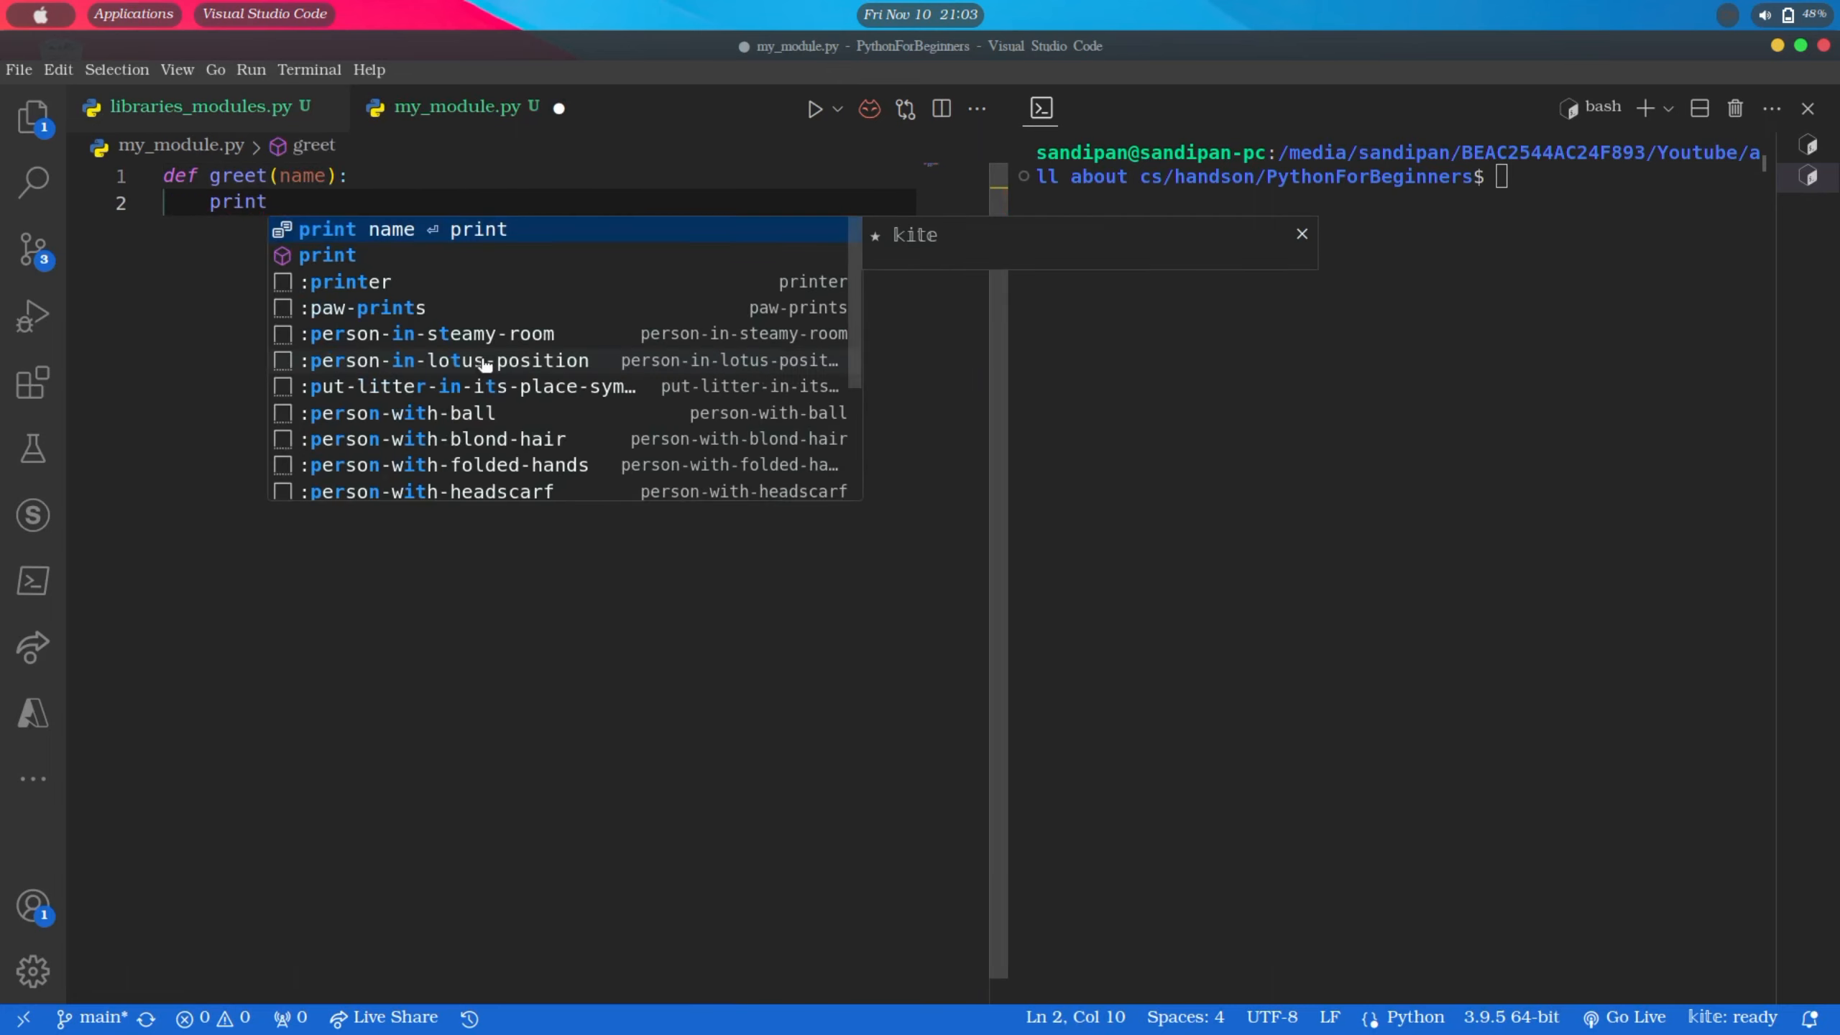
pyautogui.write('("Hello, " + name')
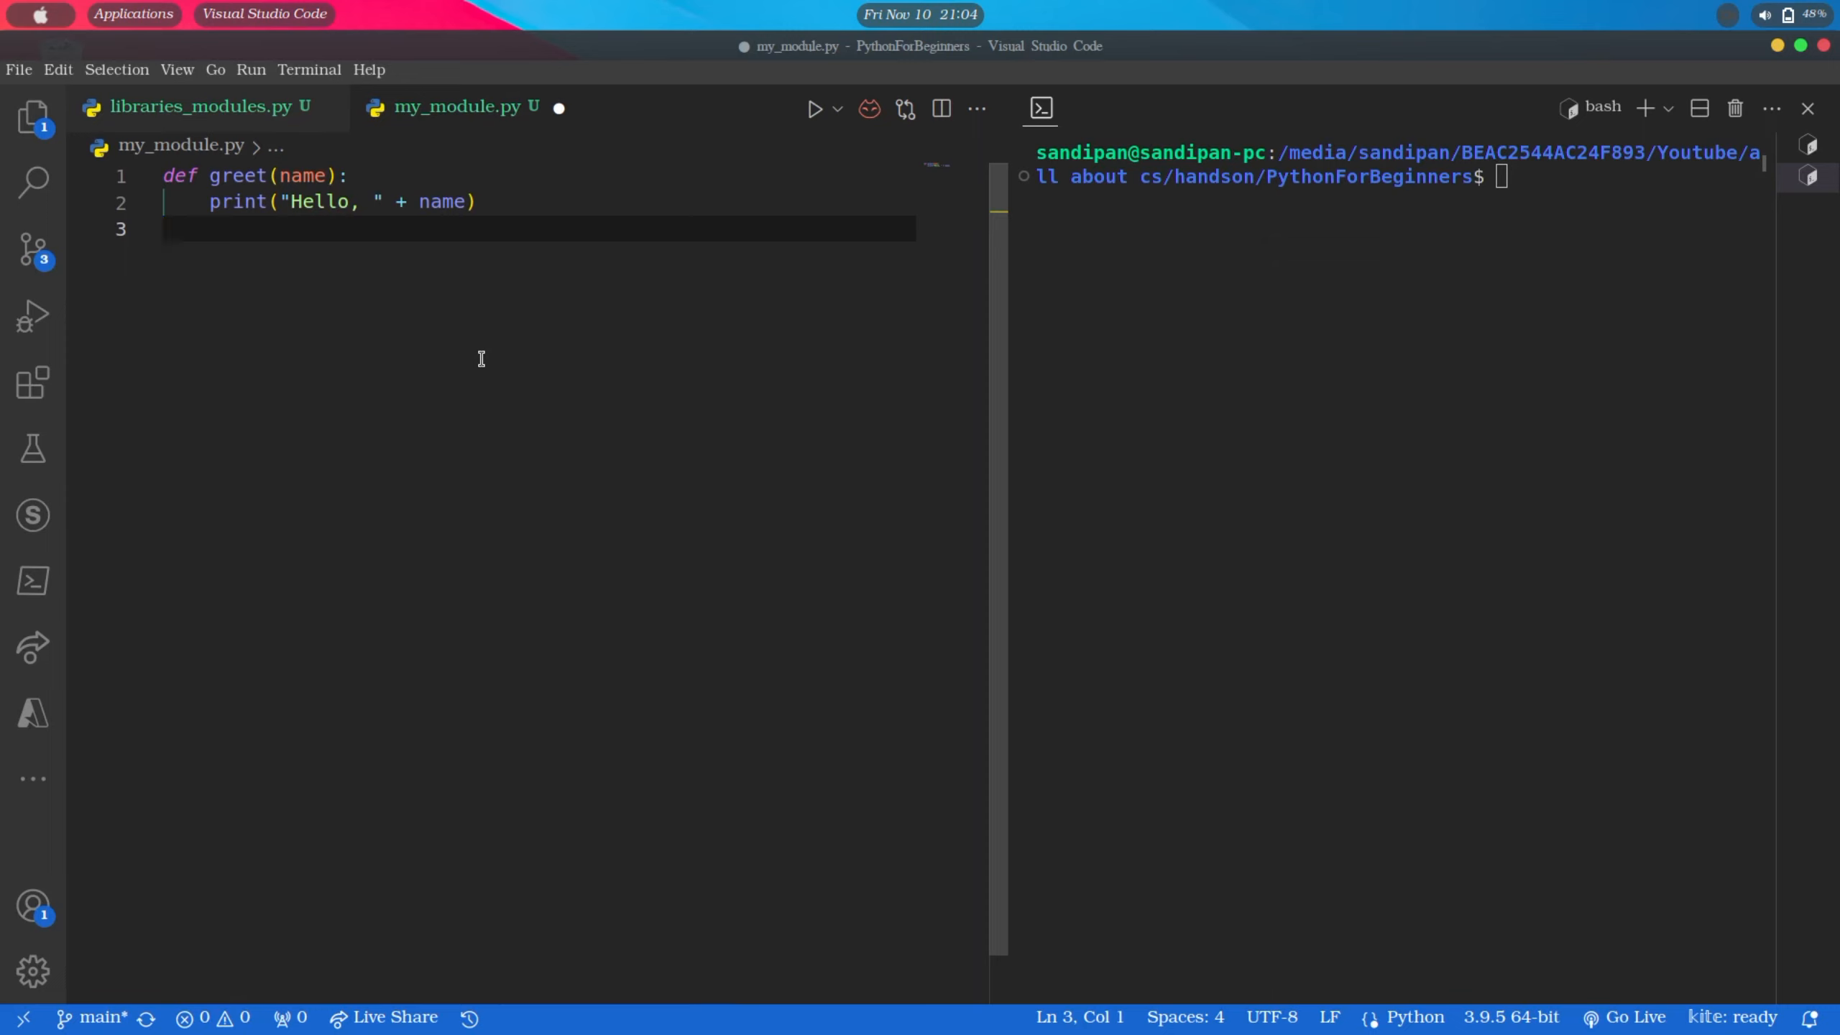
pyautogui.press('Cmd+s')
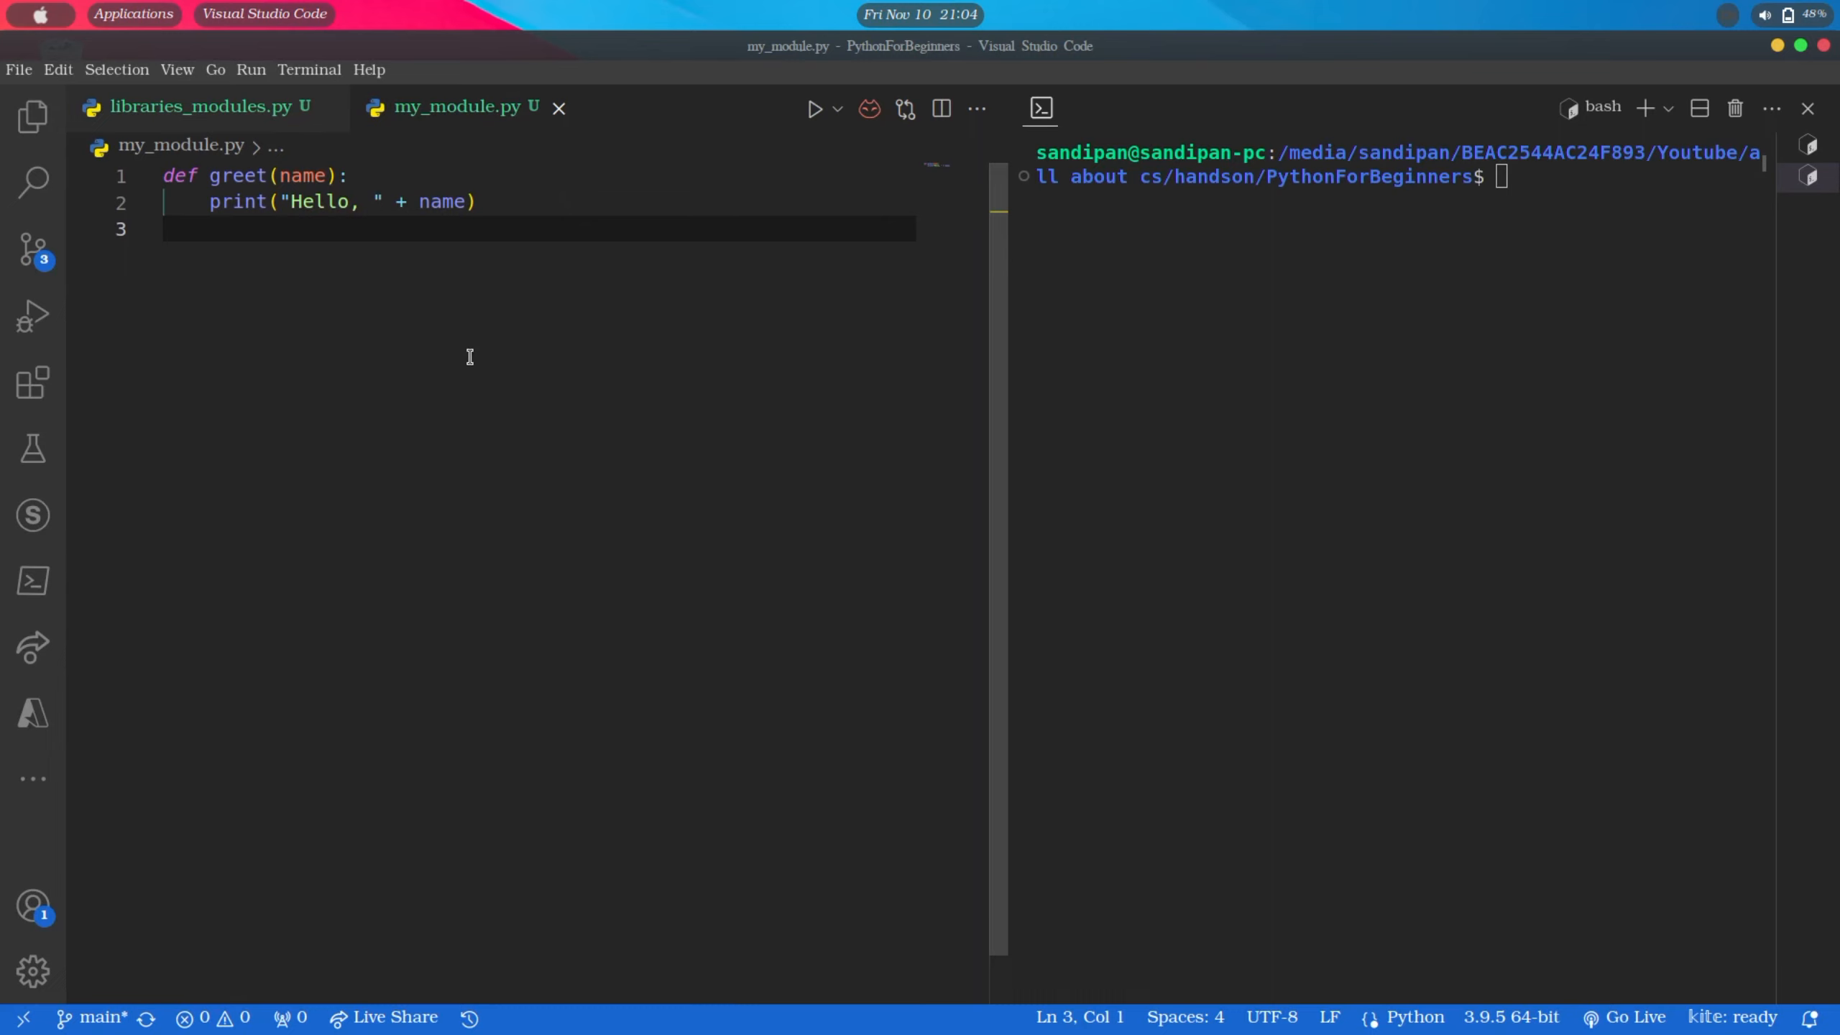
# In libraries_modules.py add import my_module followed by a blank line
pyautogui.click(202, 107)
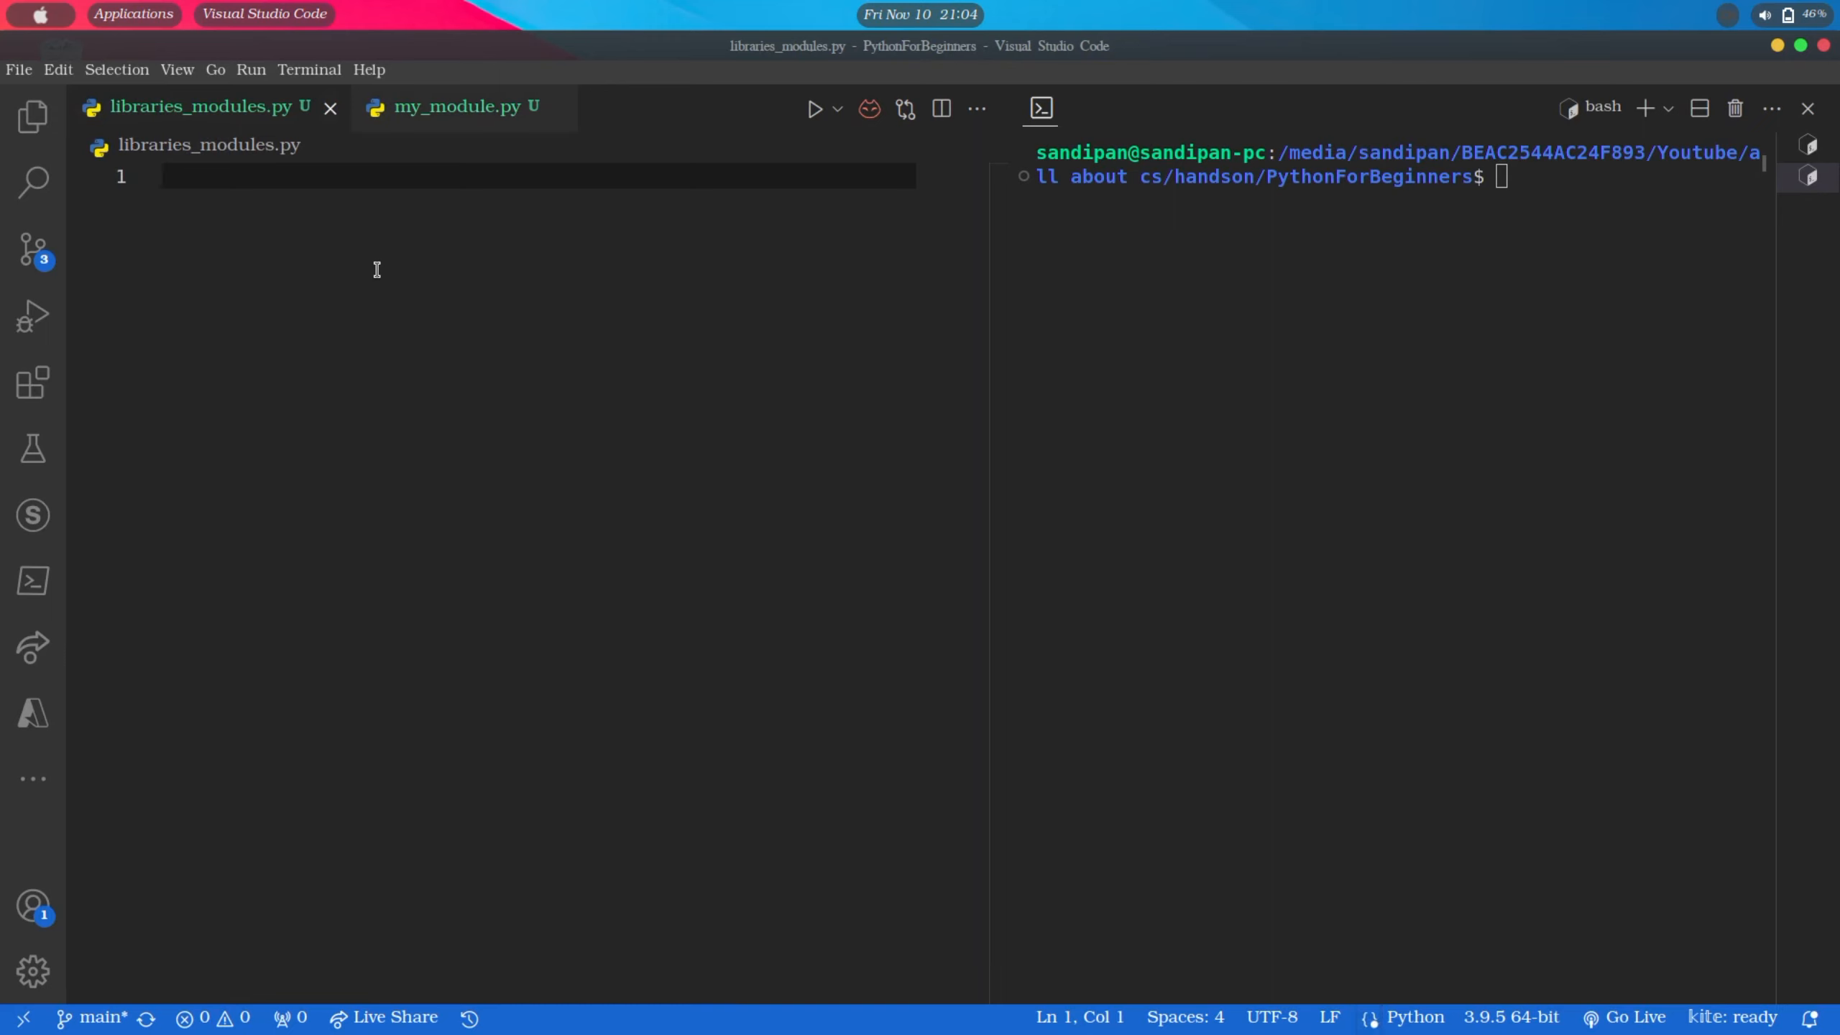
pyautogui.write('import')
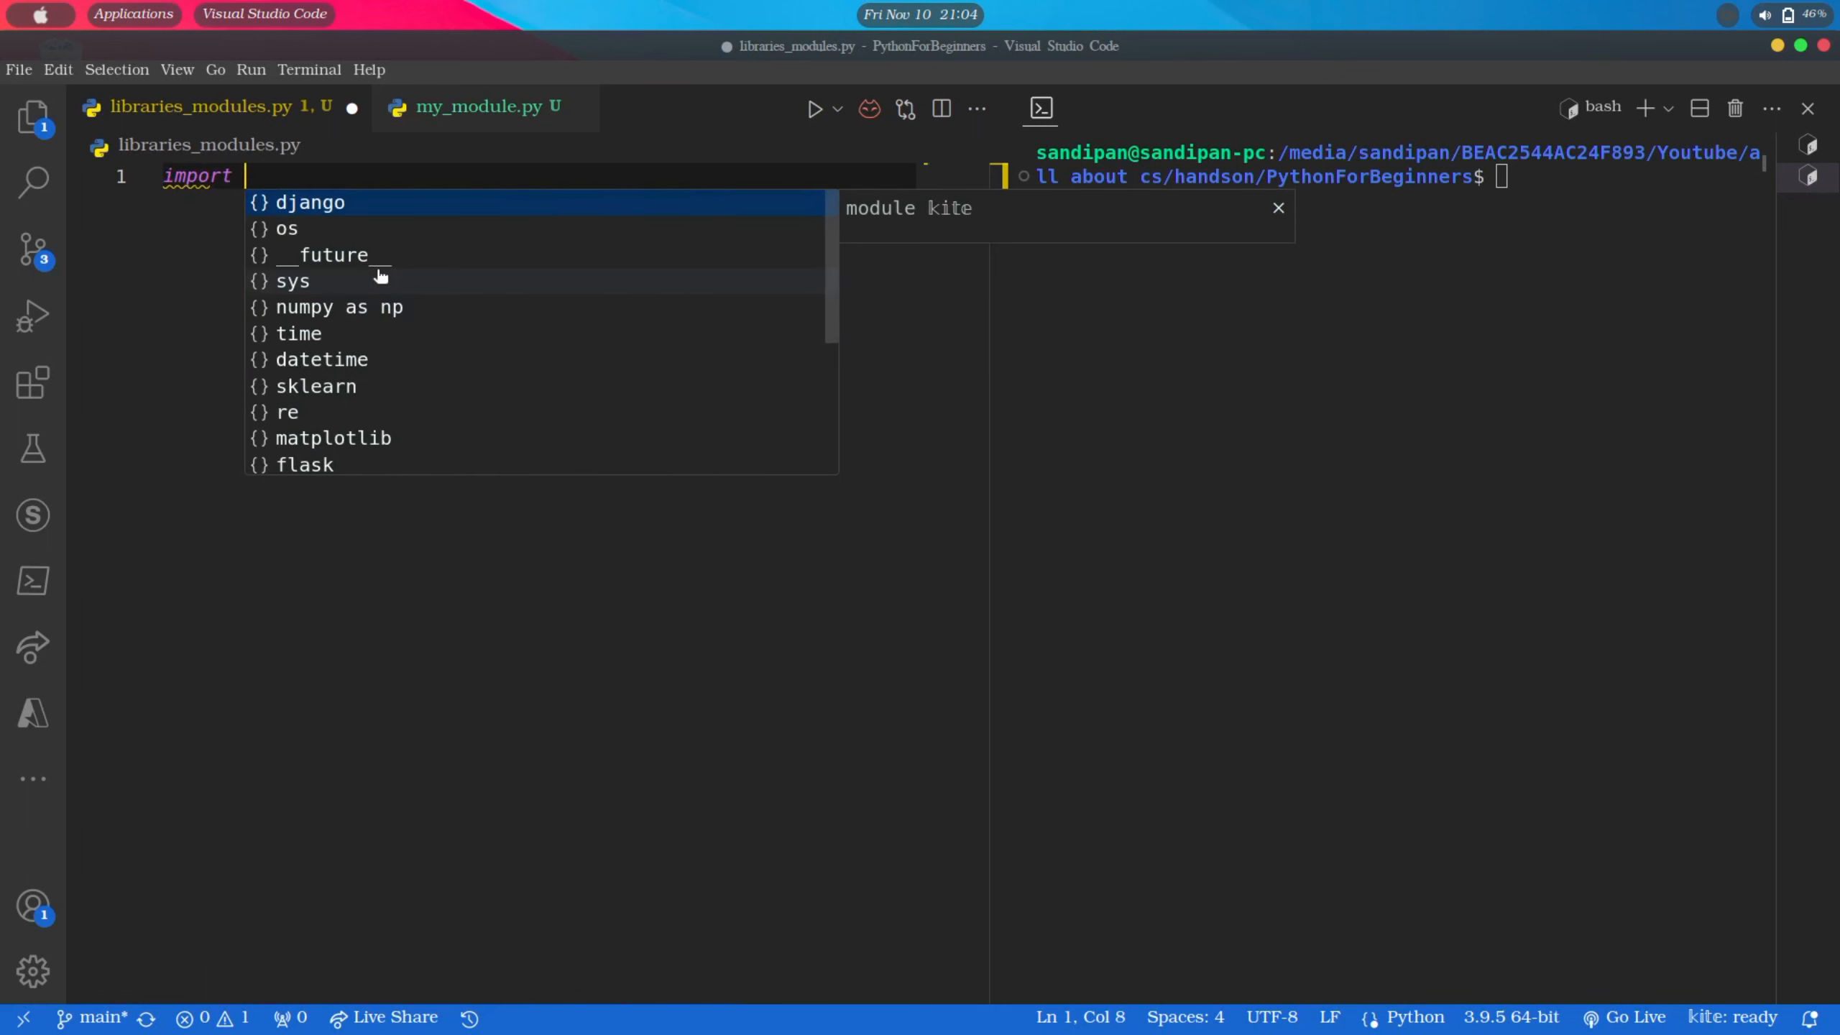
pyautogui.write('my_module')
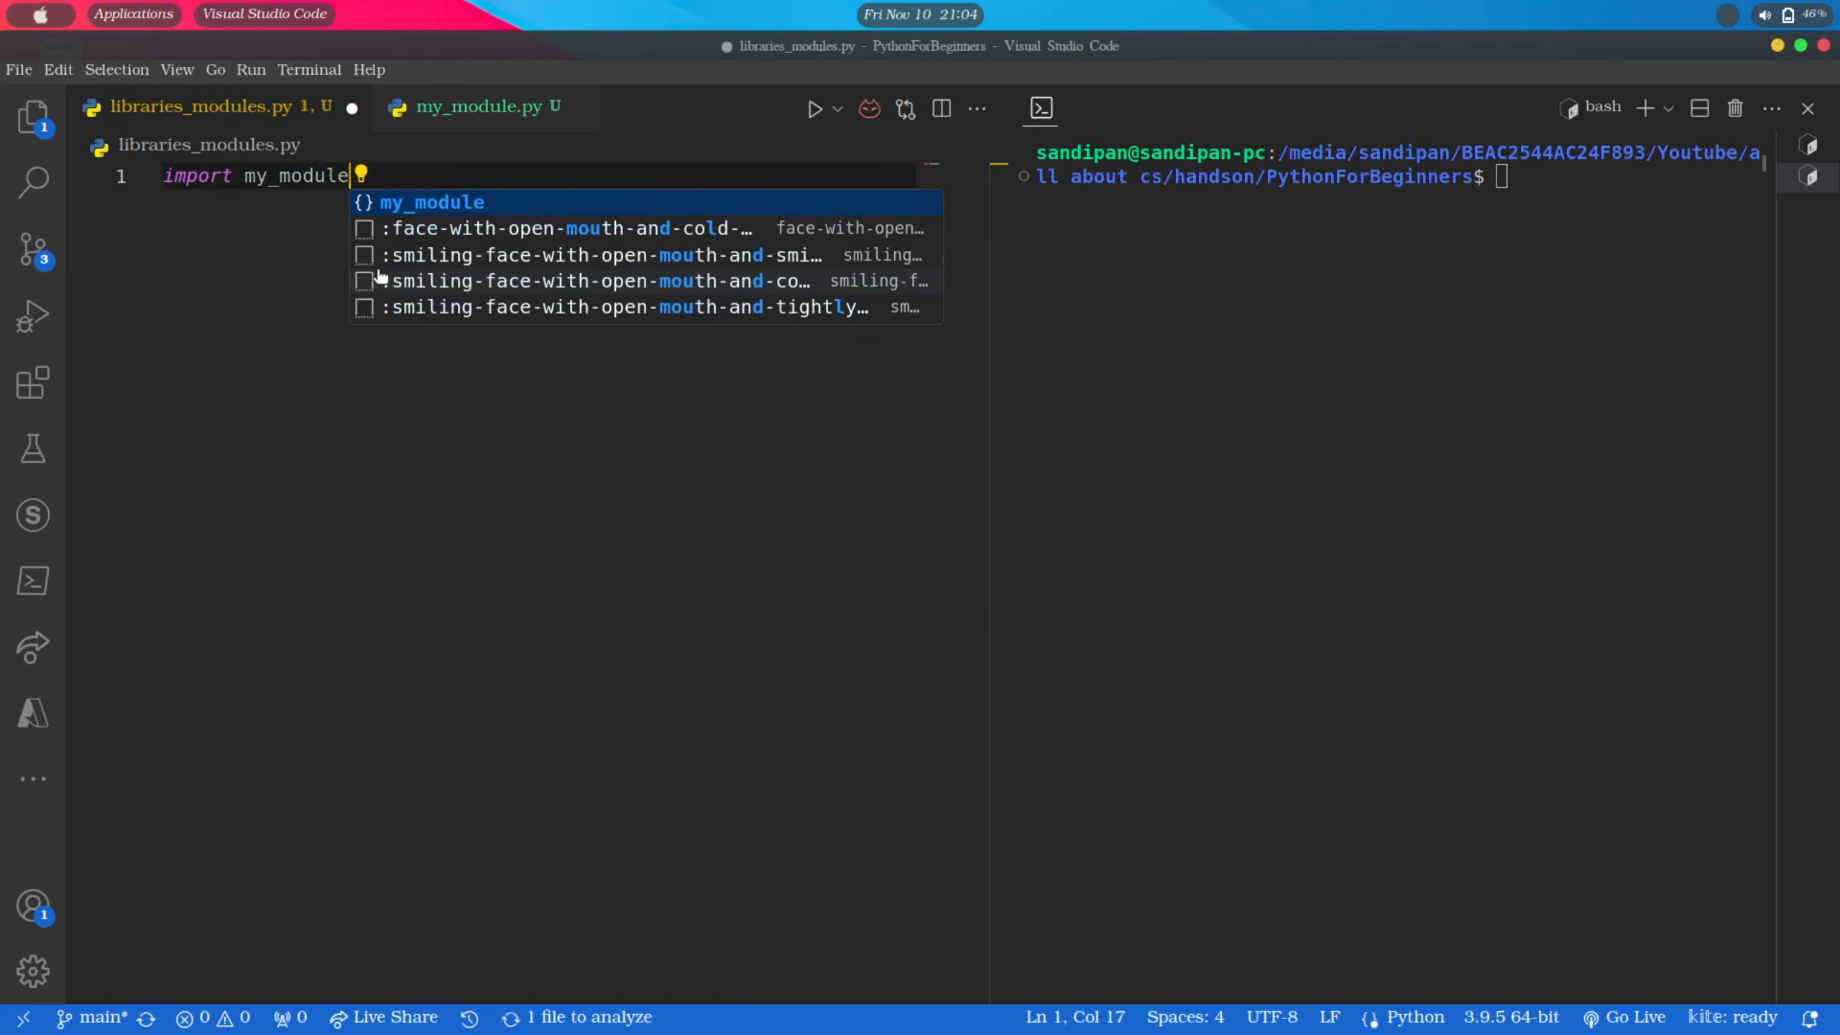
pyautogui.press('Enter')
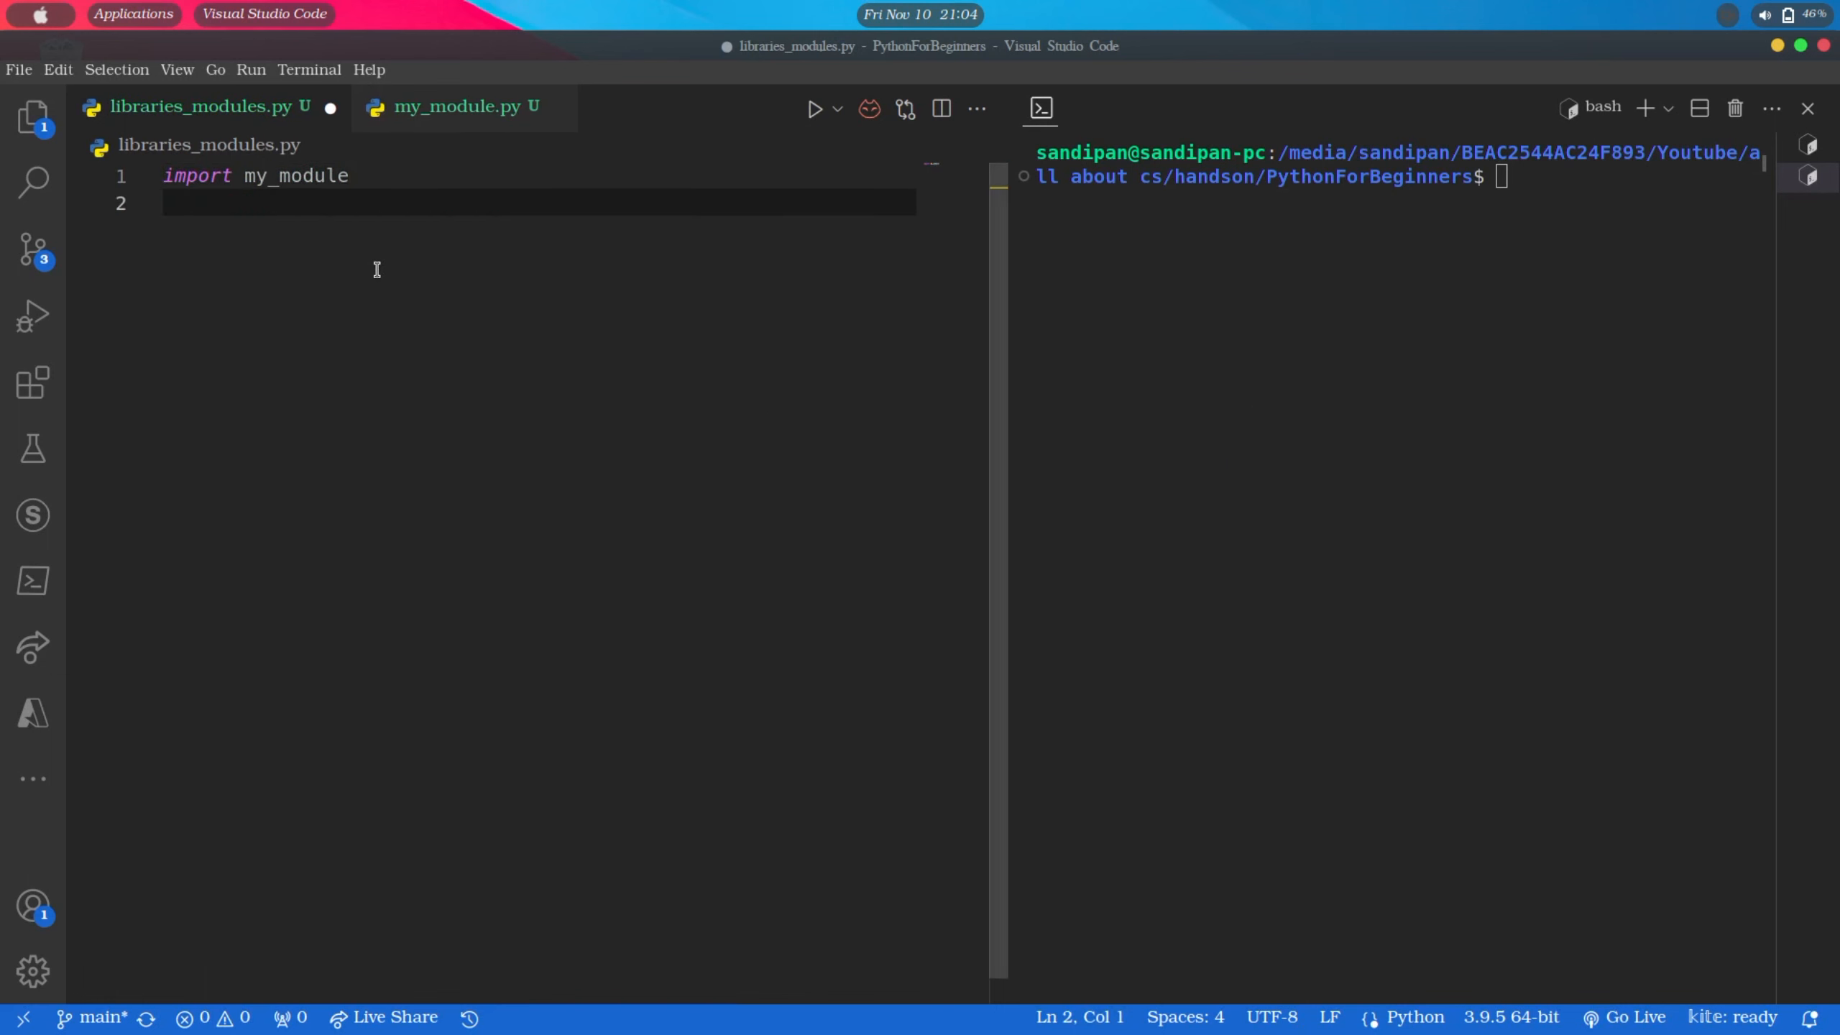
pyautogui.press('Enter')
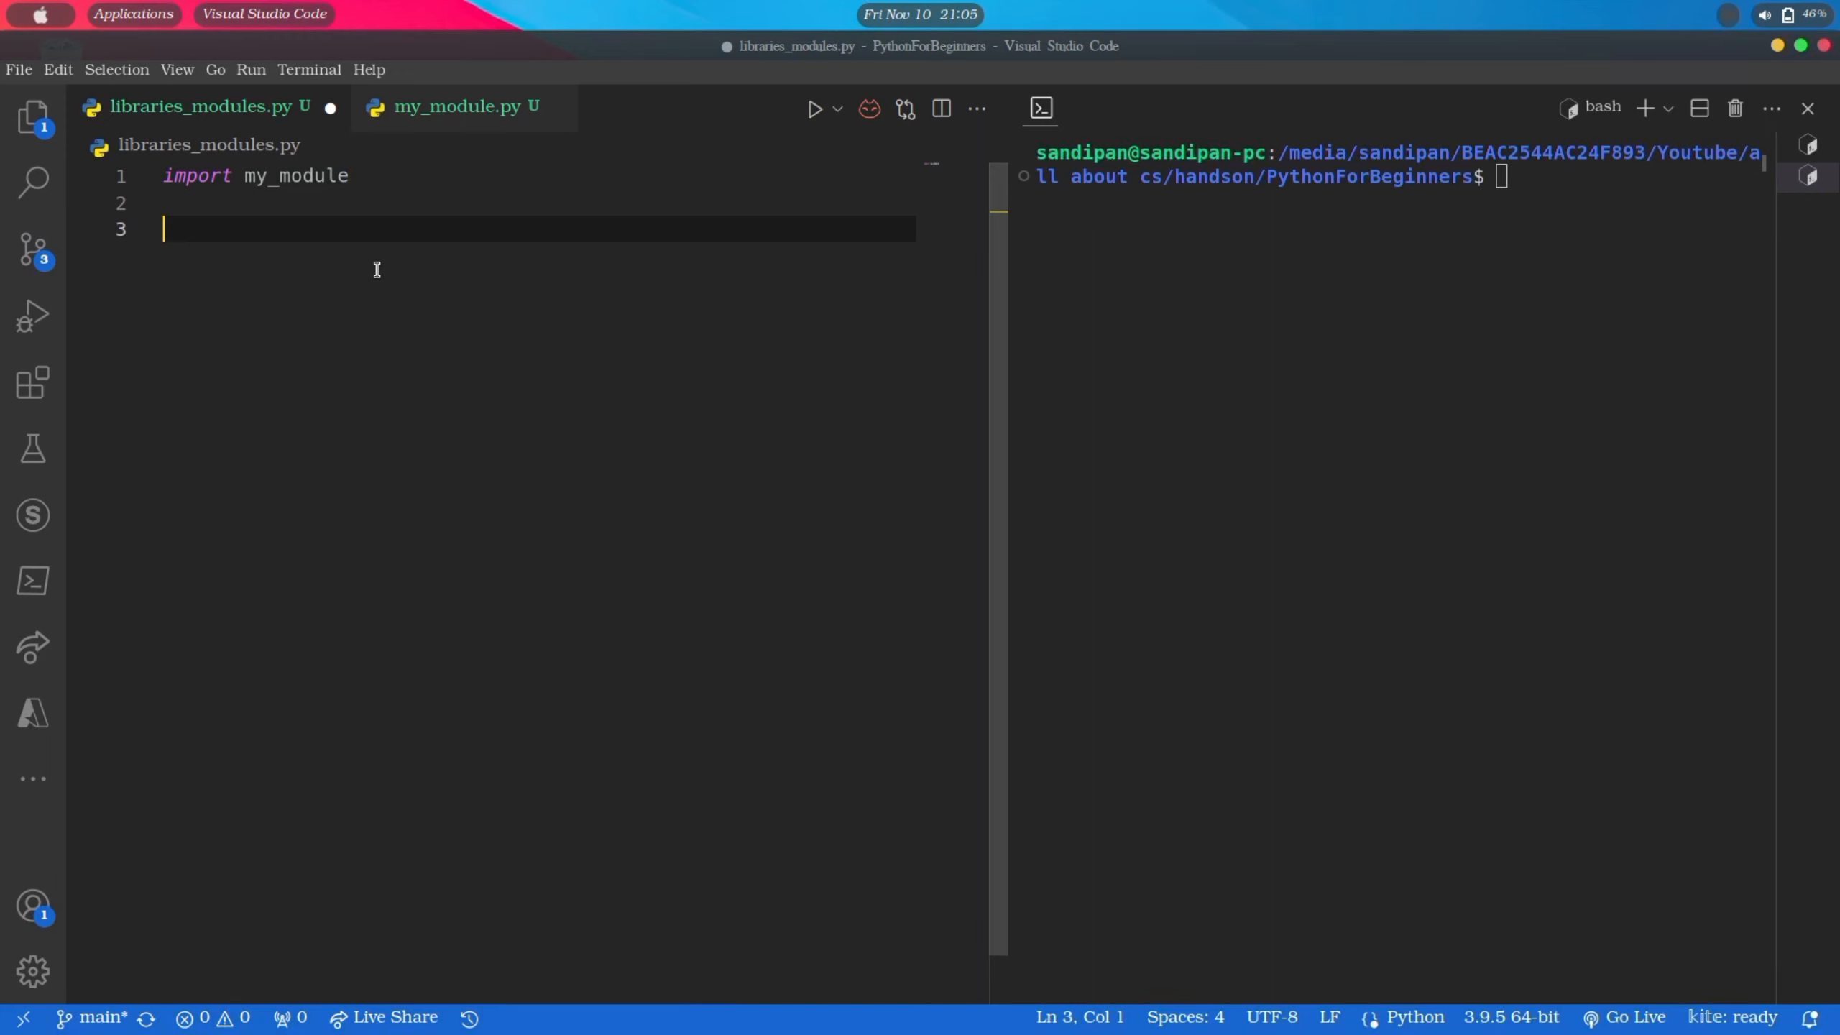
# Add the call my_module.greet("Sandipan") below the import
pyautogui.write('my')
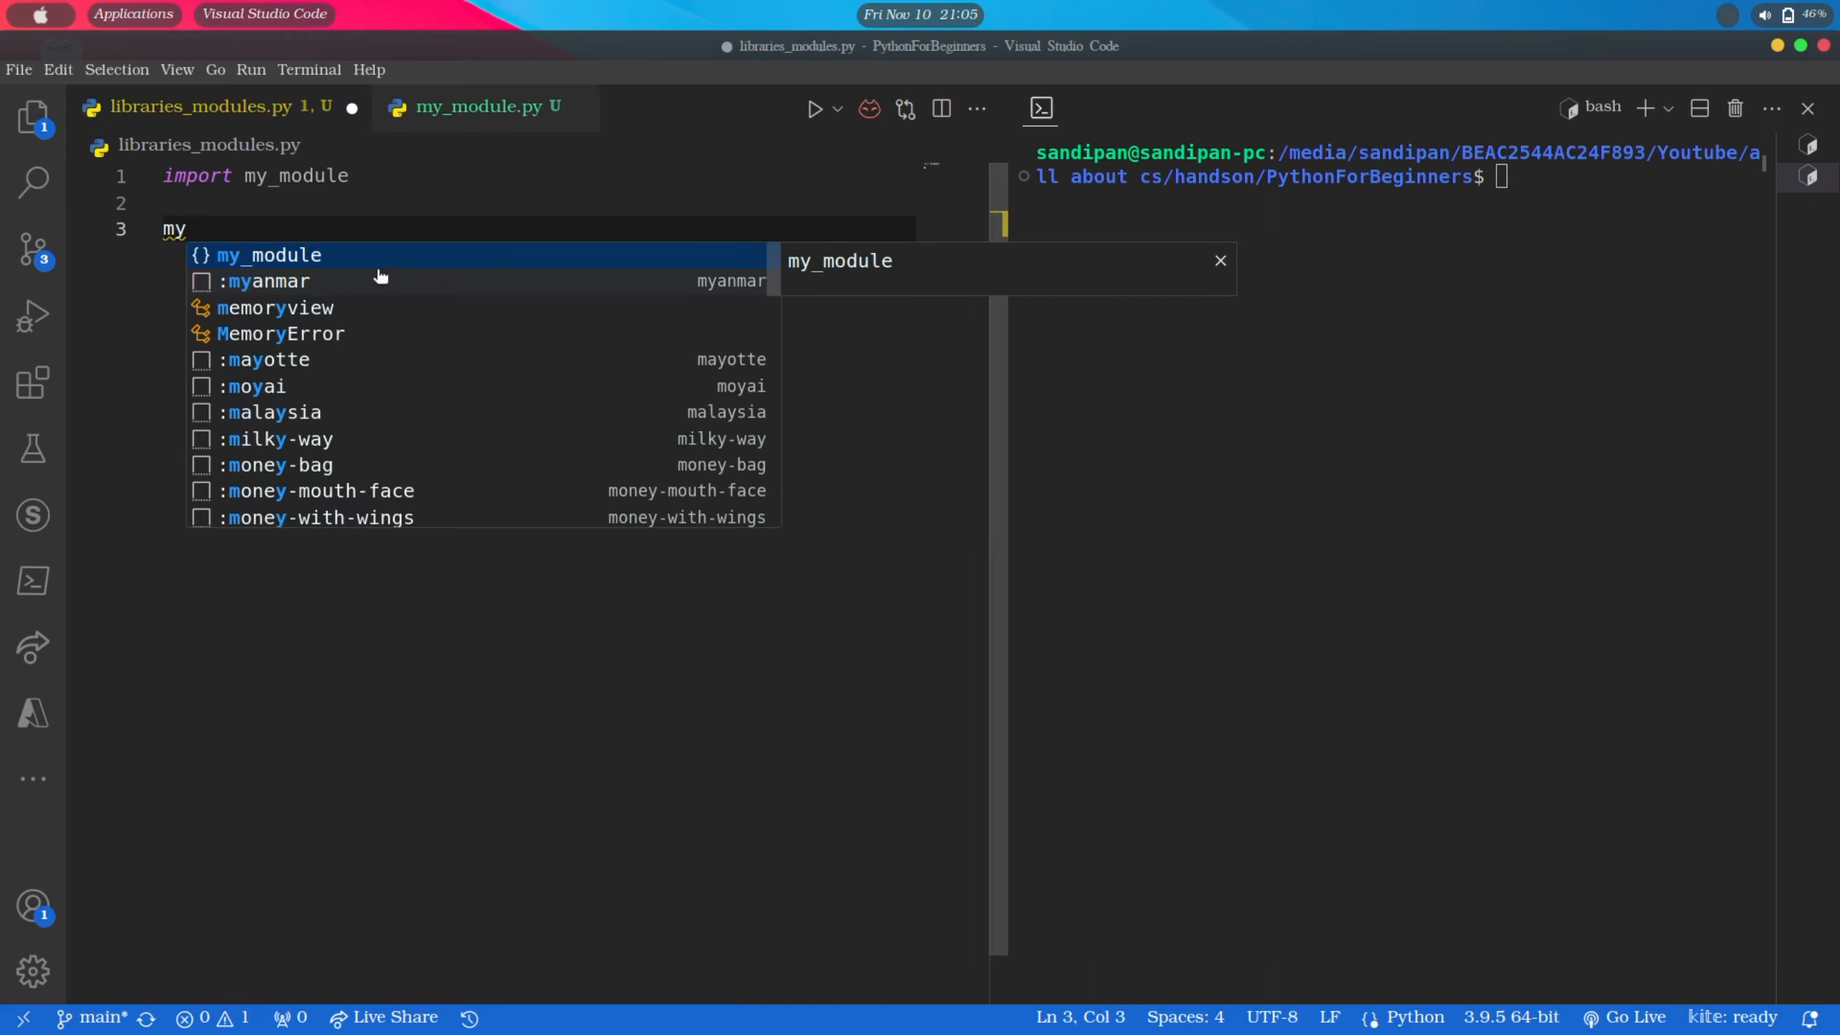
pyautogui.write('_module.greet(')
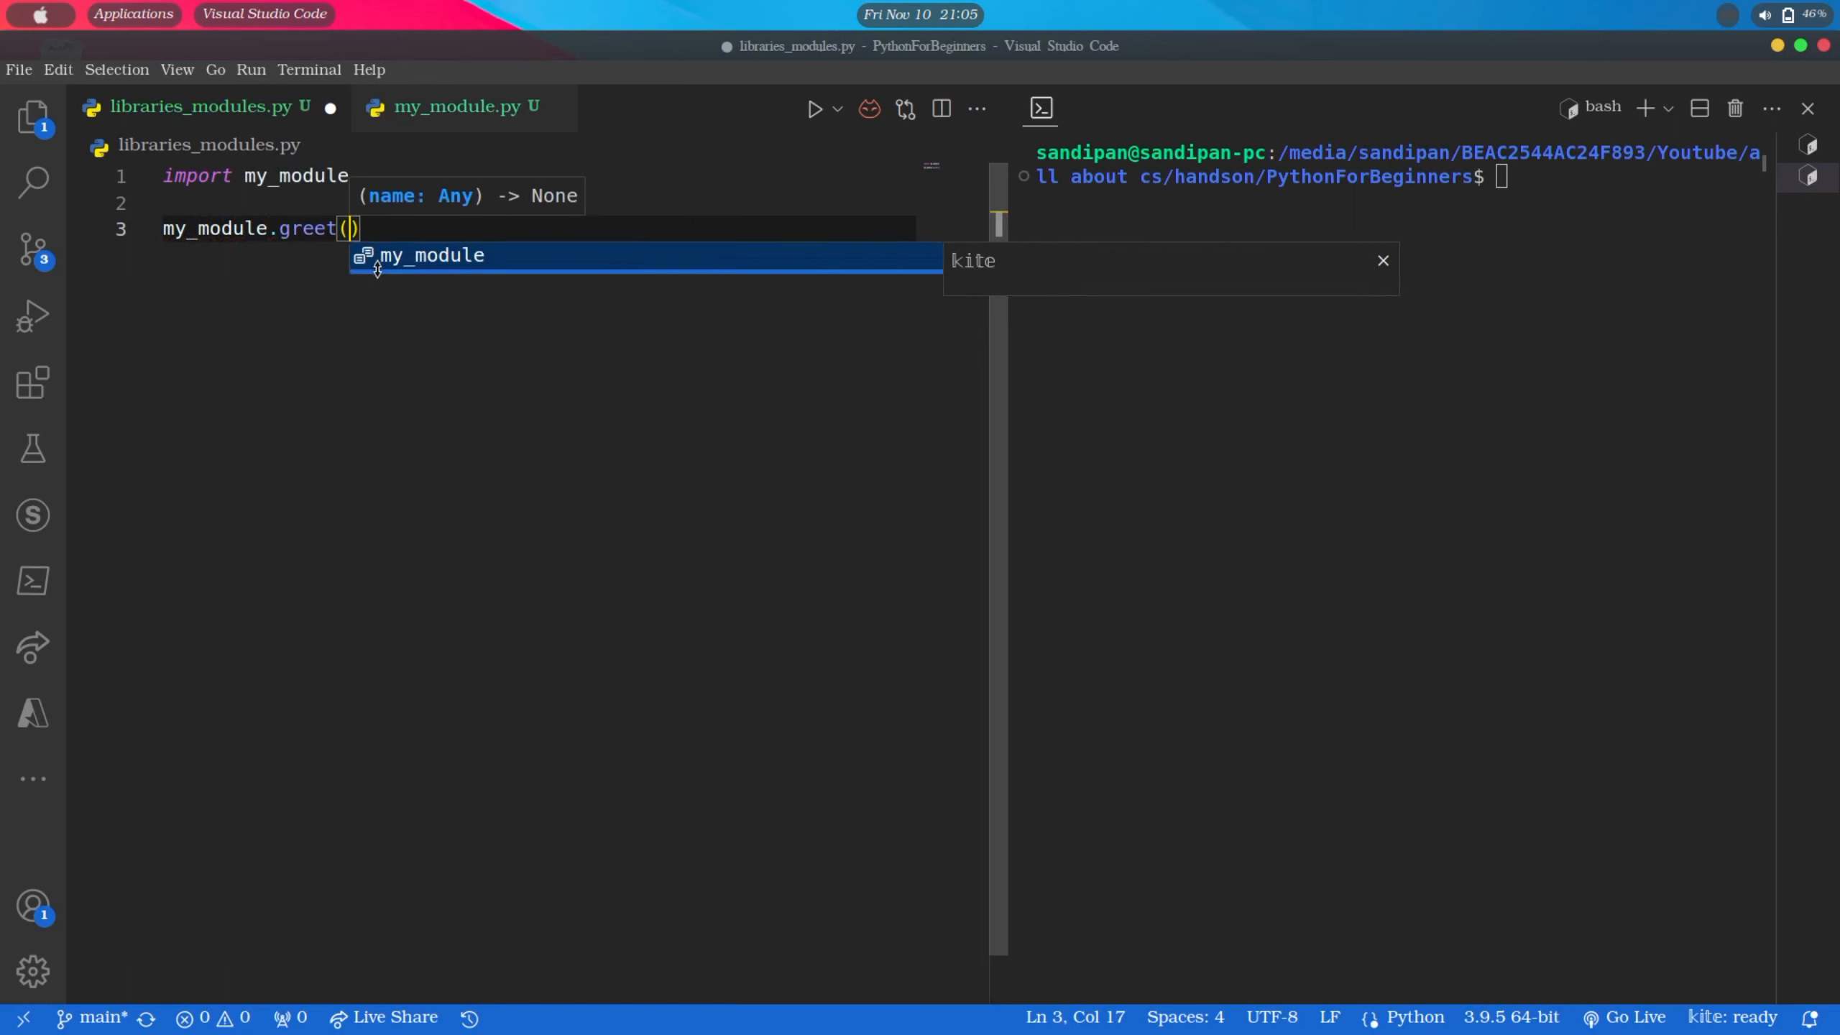
pyautogui.write('"Sandipan"')
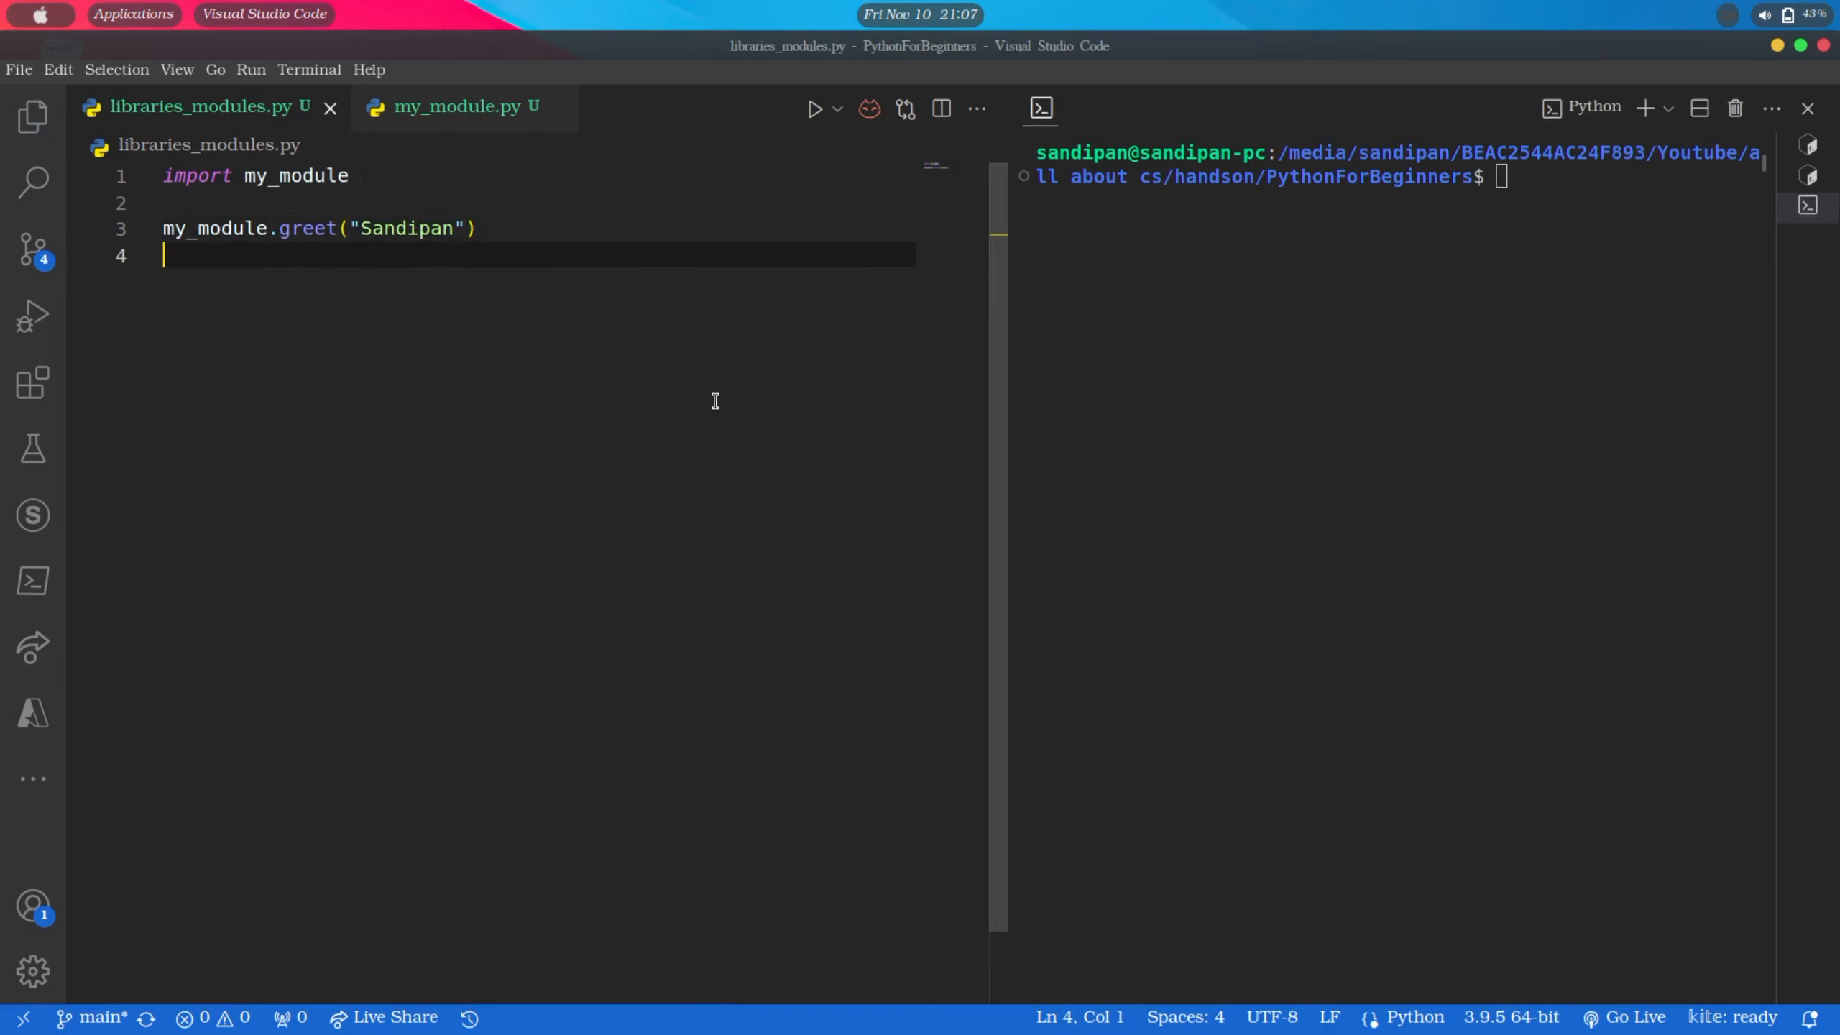
# Run libraries_modules.py so the terminal prints Hello, Sandipan, then select the my_module names in the code
pyautogui.click(814, 109)
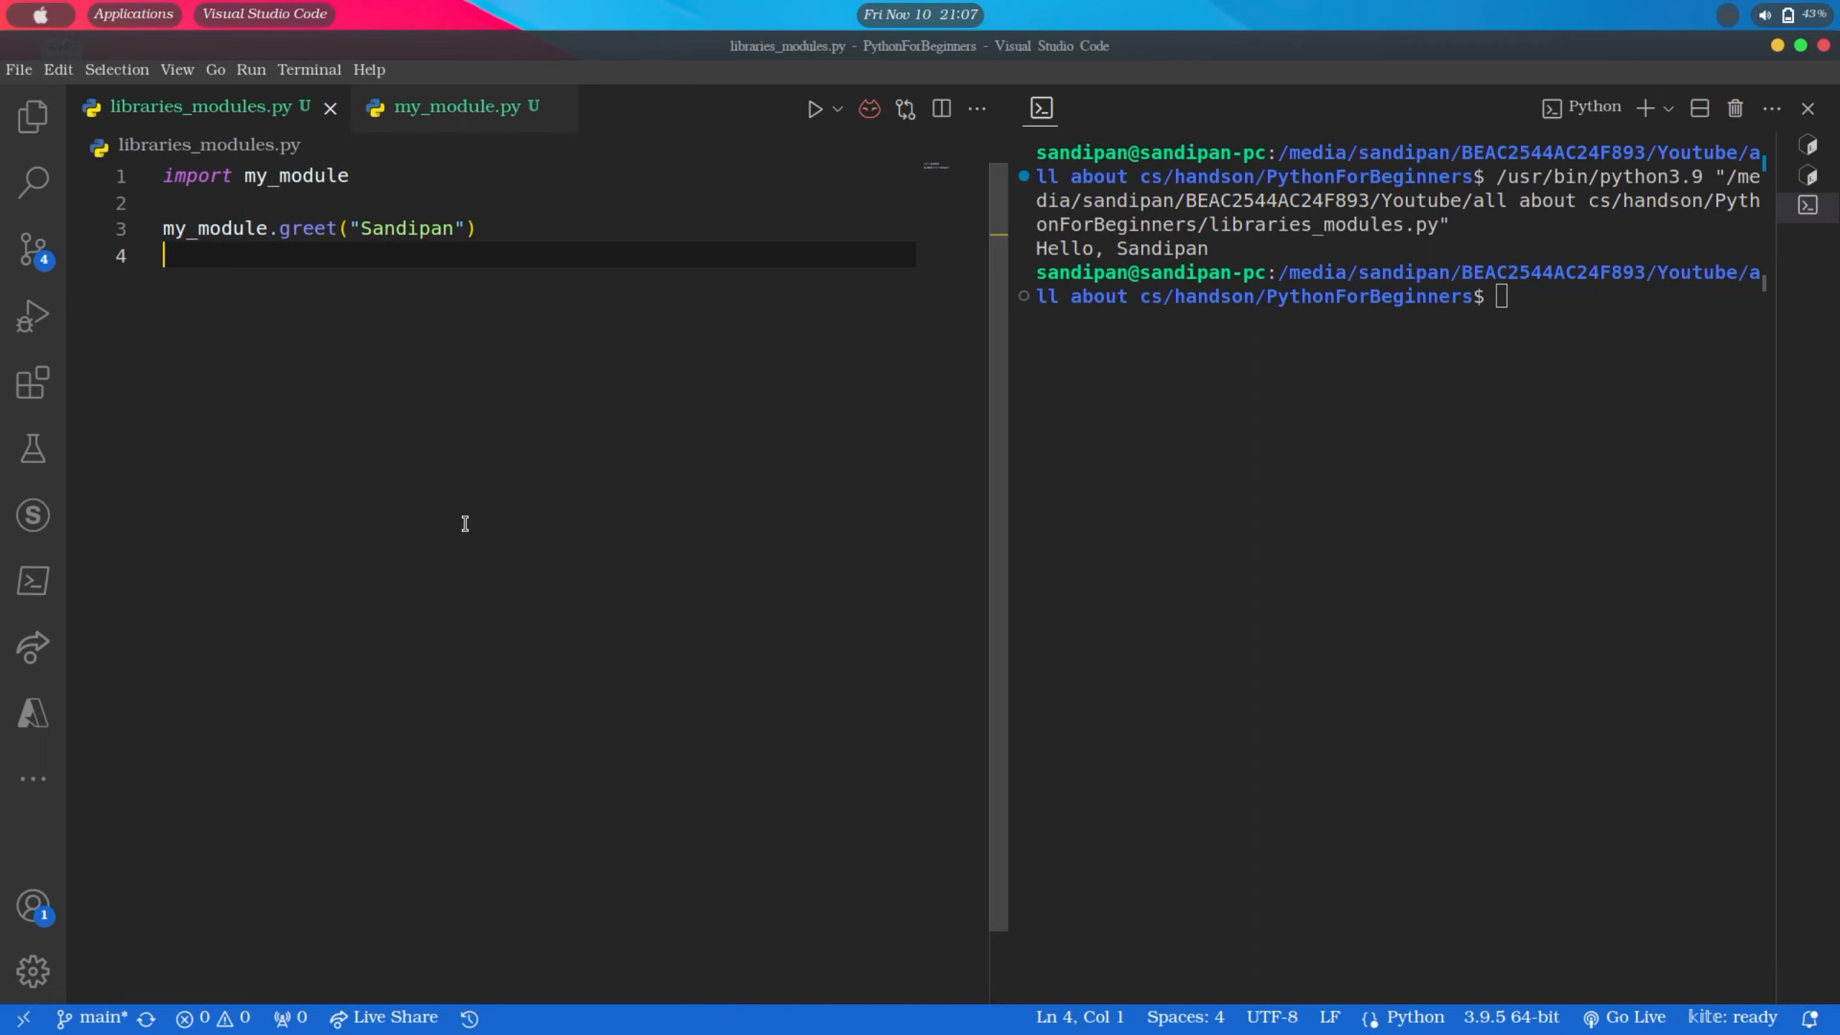
pyautogui.moveTo(490, 165)
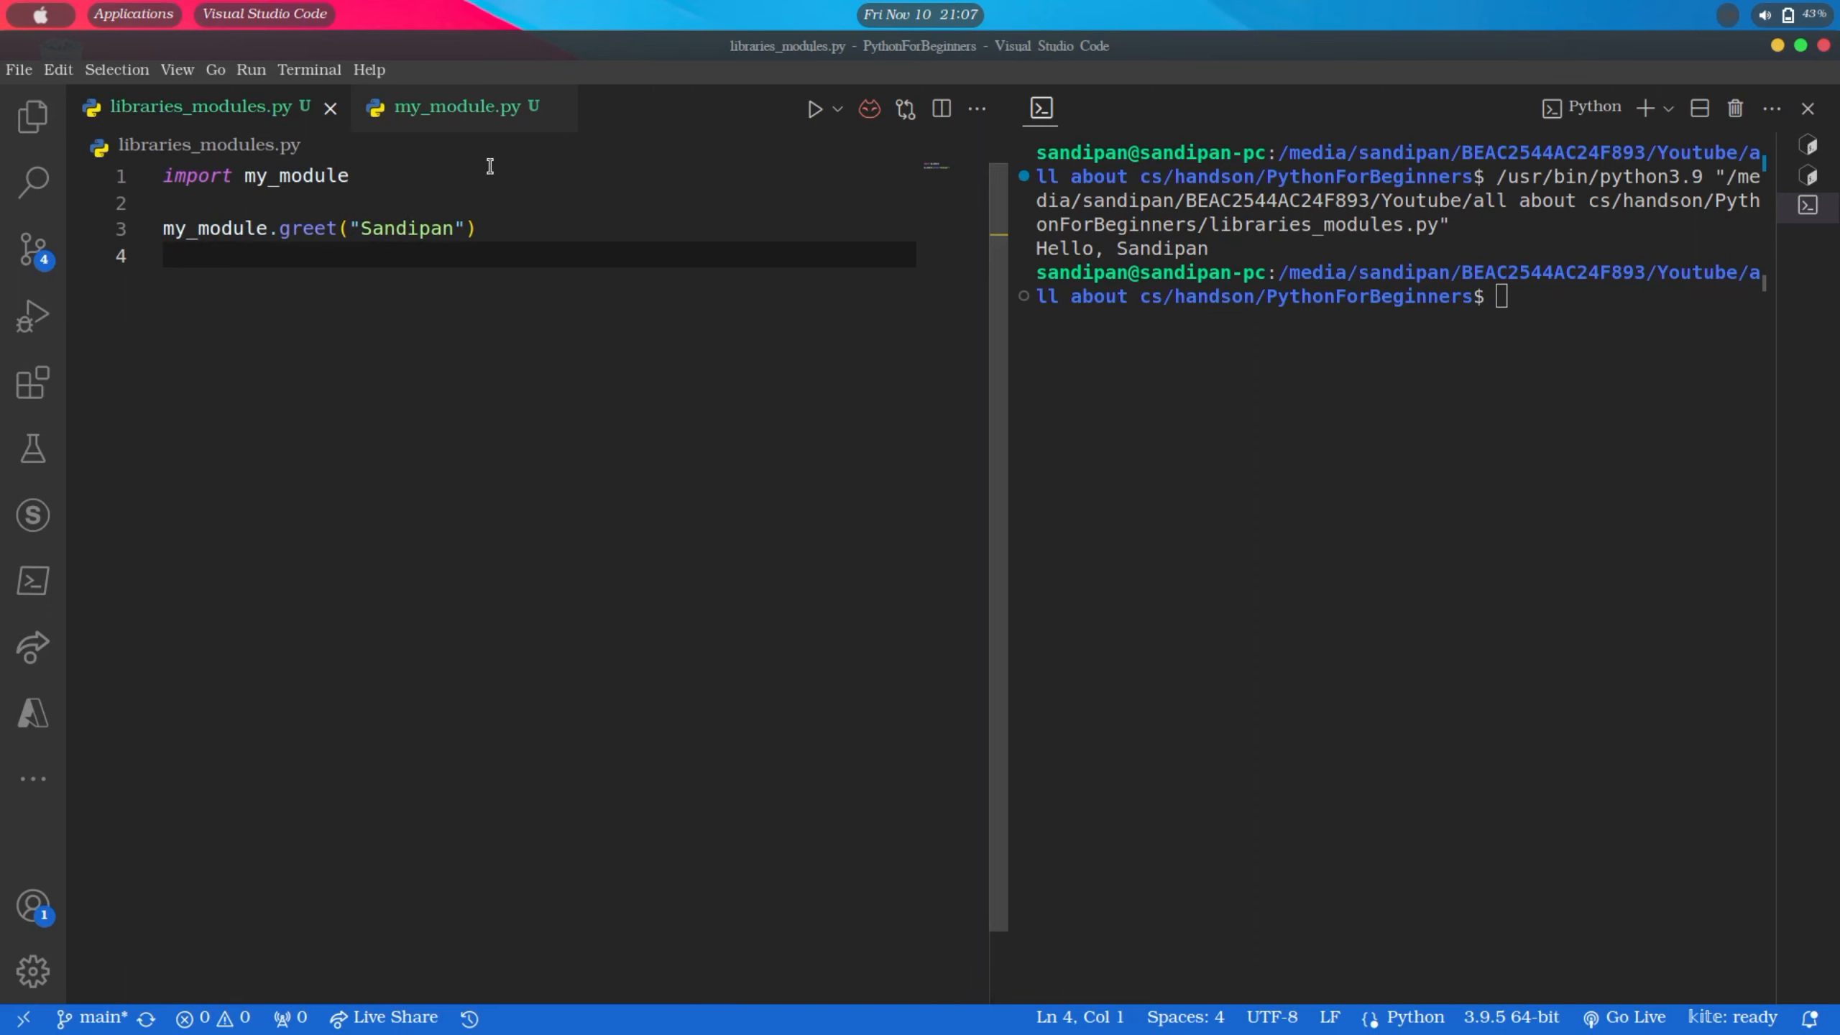
pyautogui.doubleClick(214, 229)
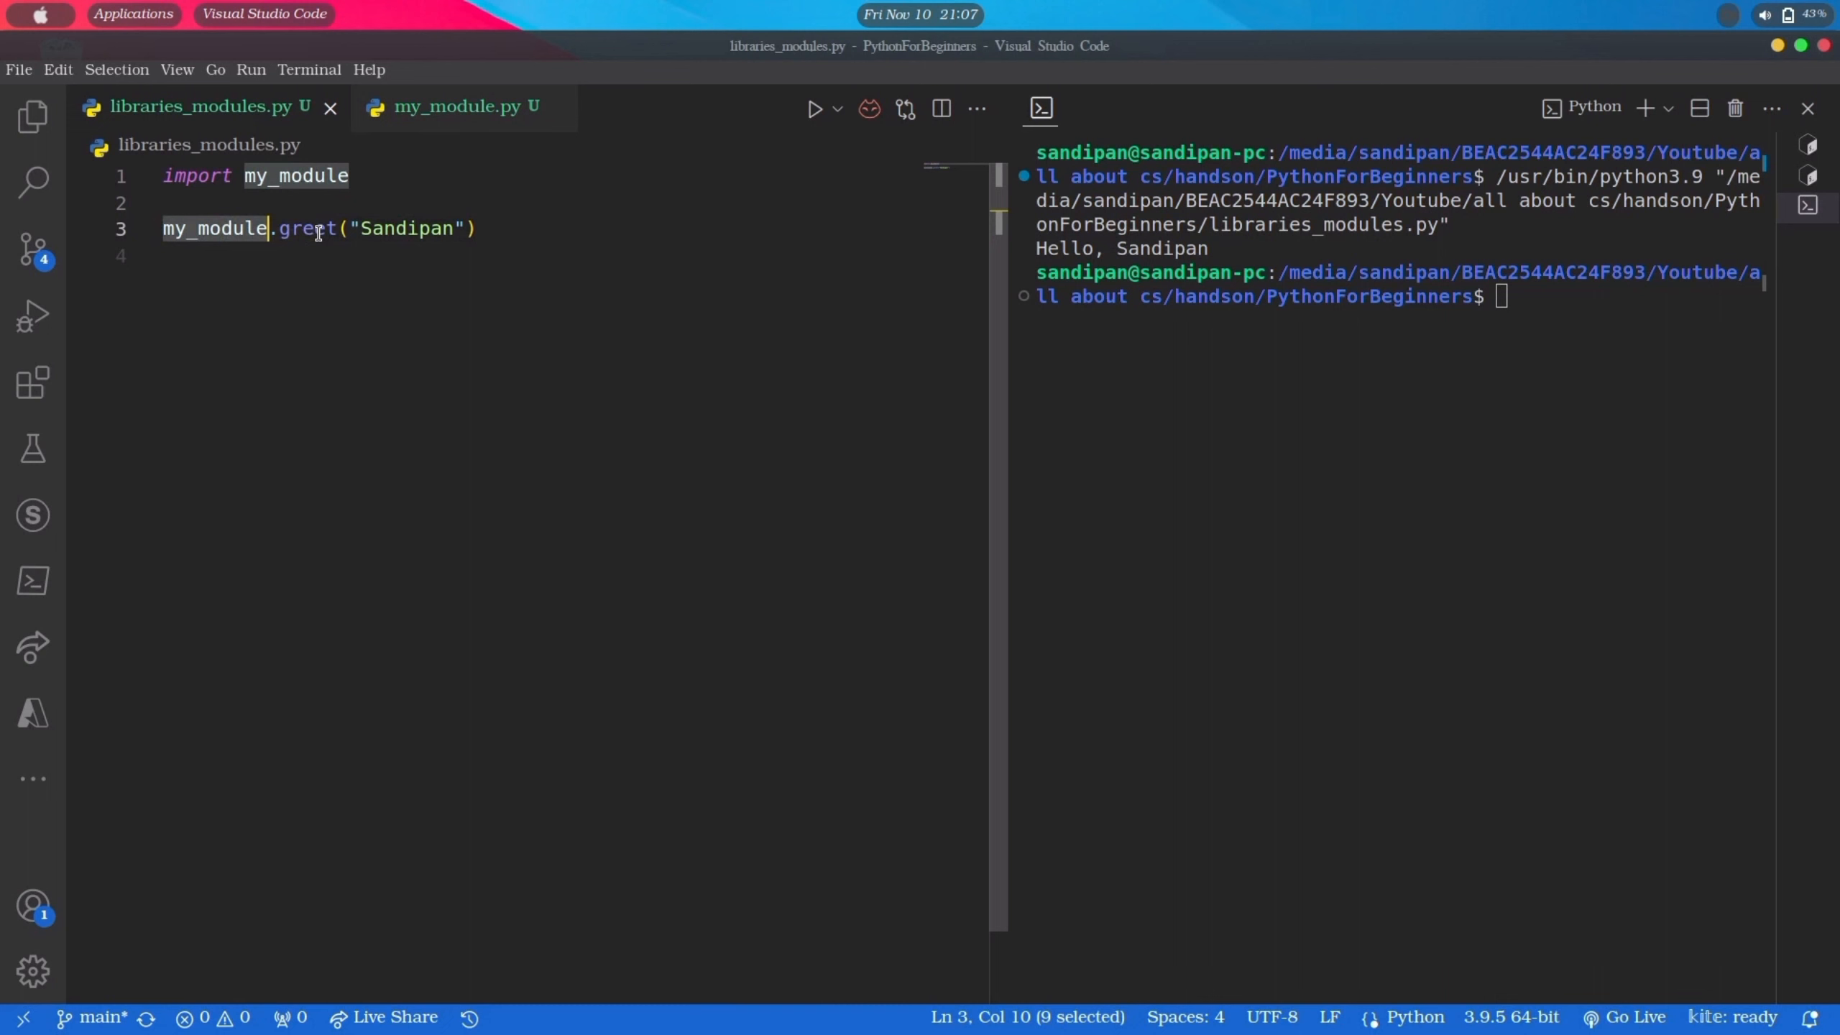
pyautogui.doubleClick(310, 229)
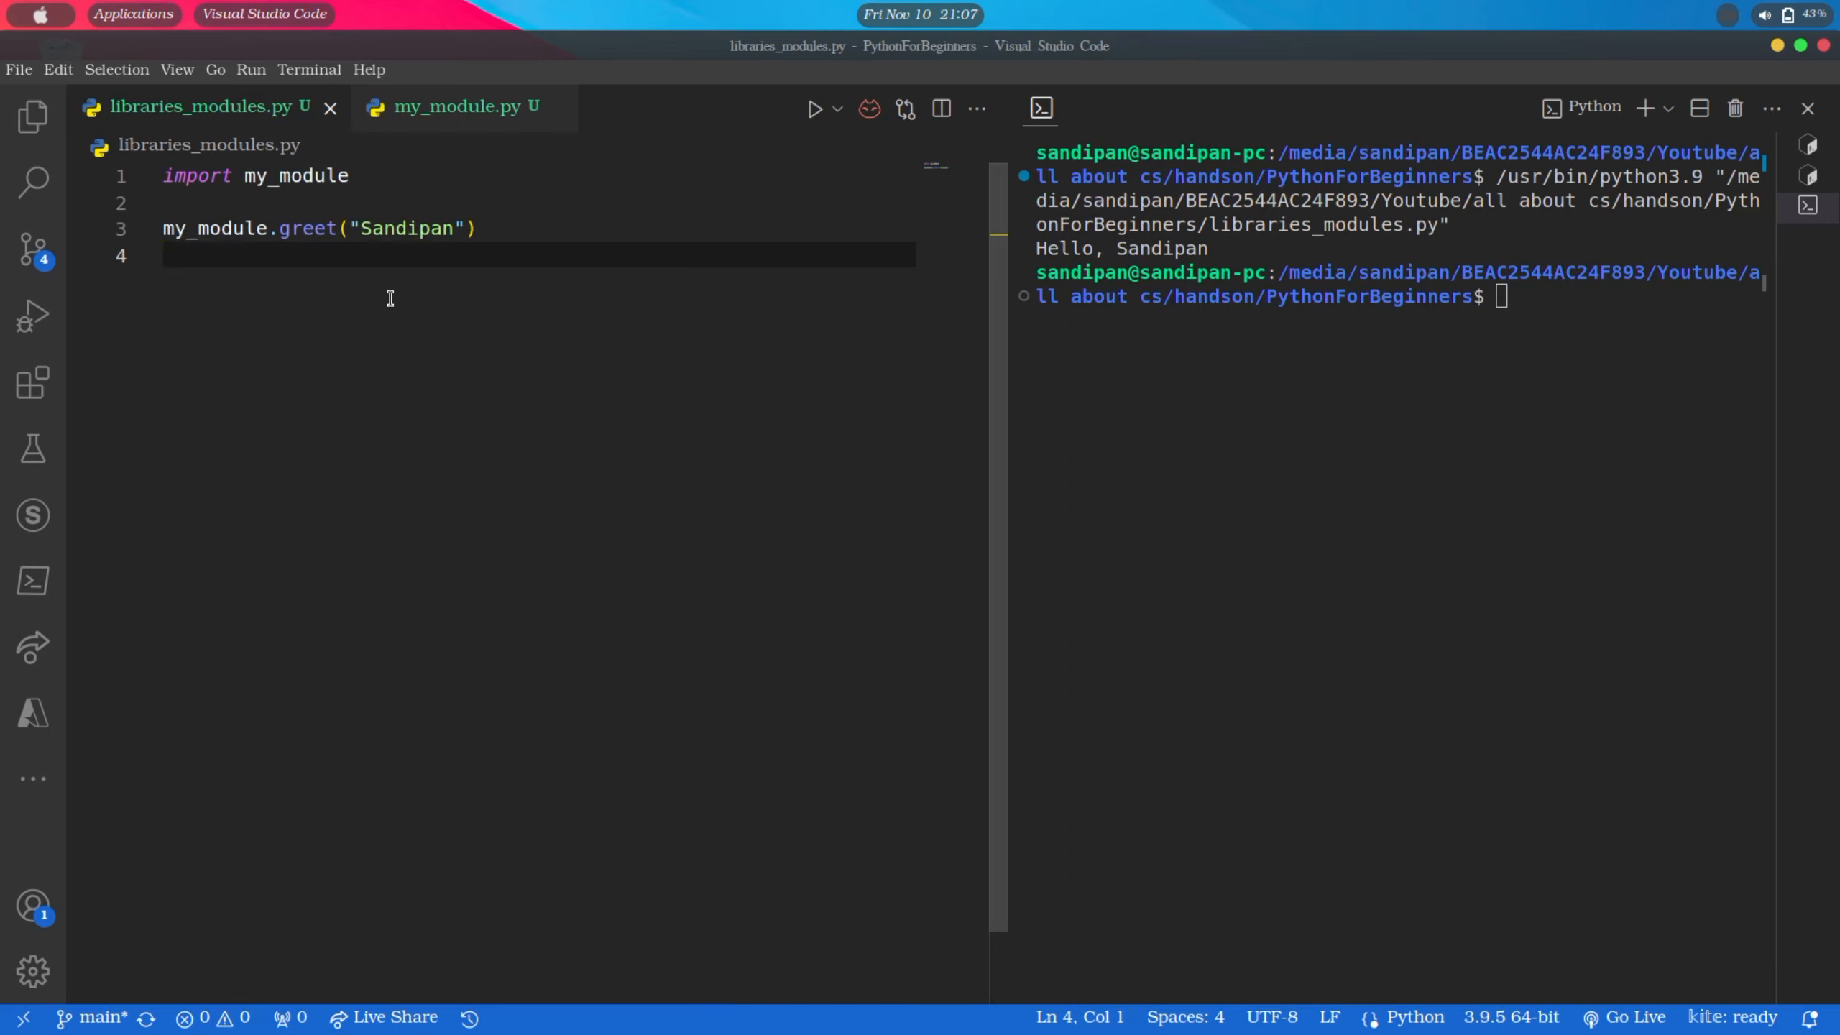
pyautogui.moveTo(411, 329)
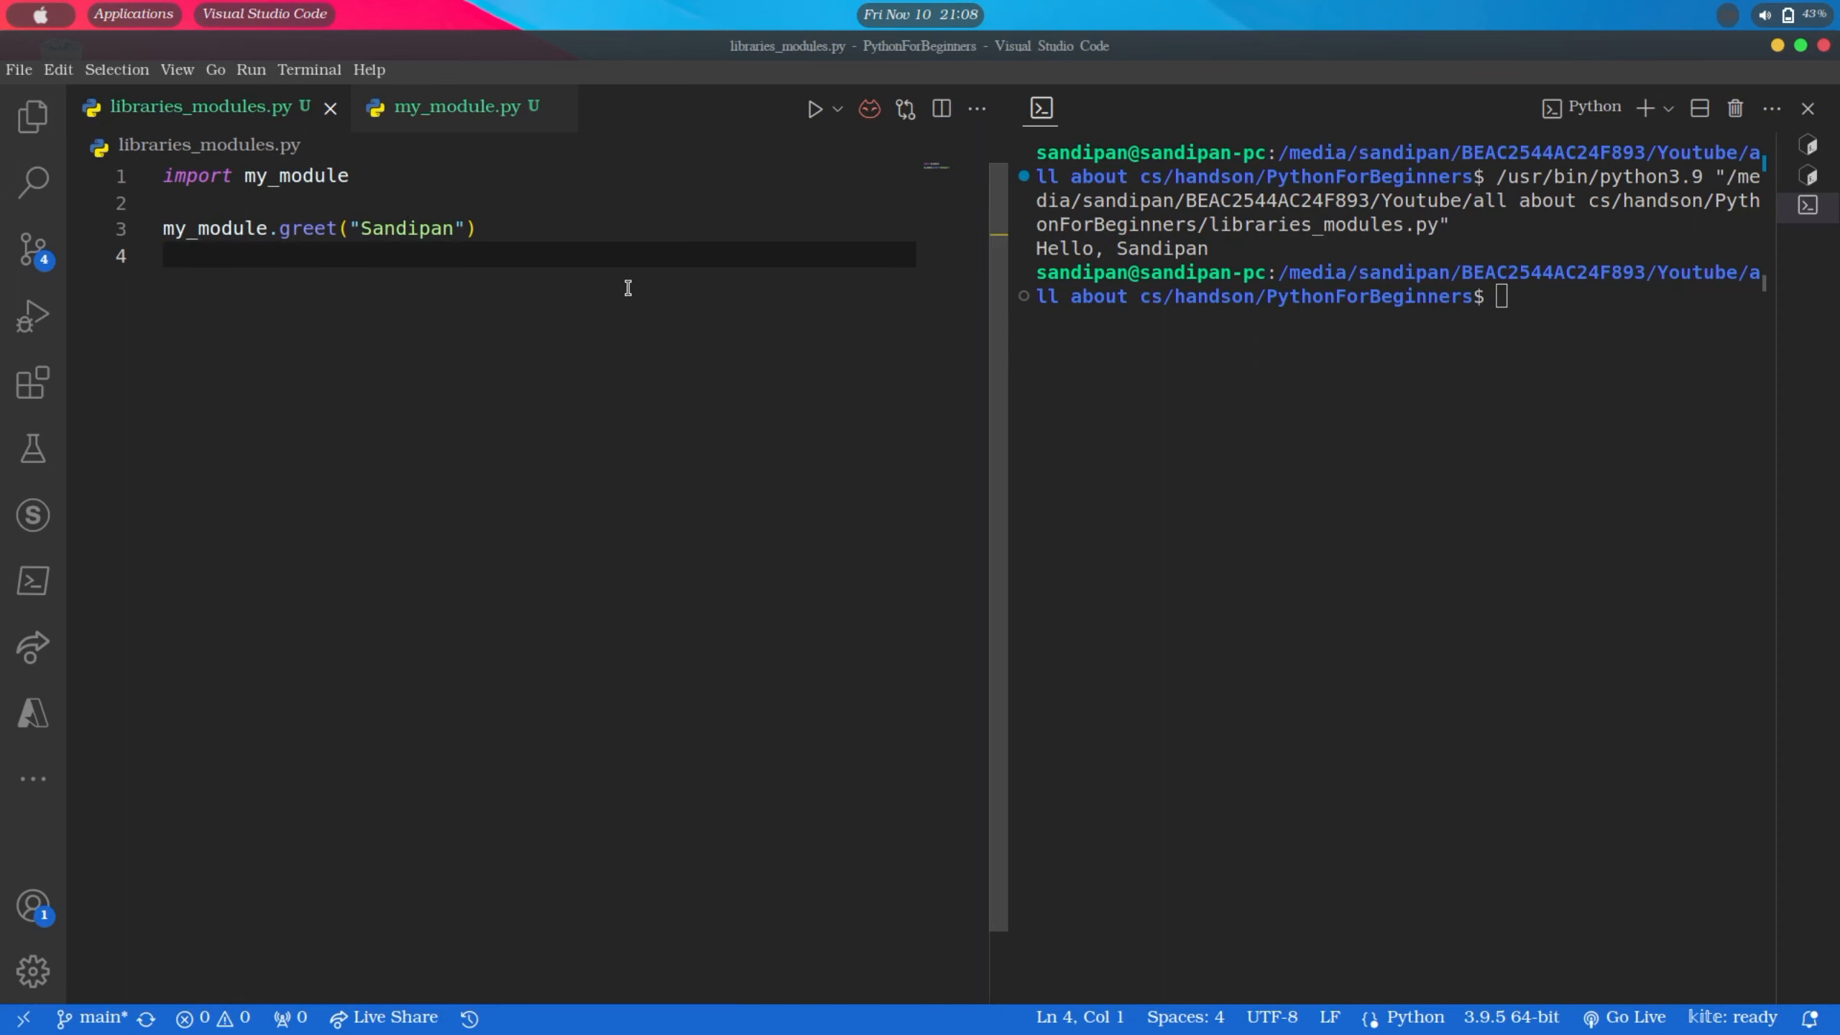
pyautogui.moveTo(609, 309)
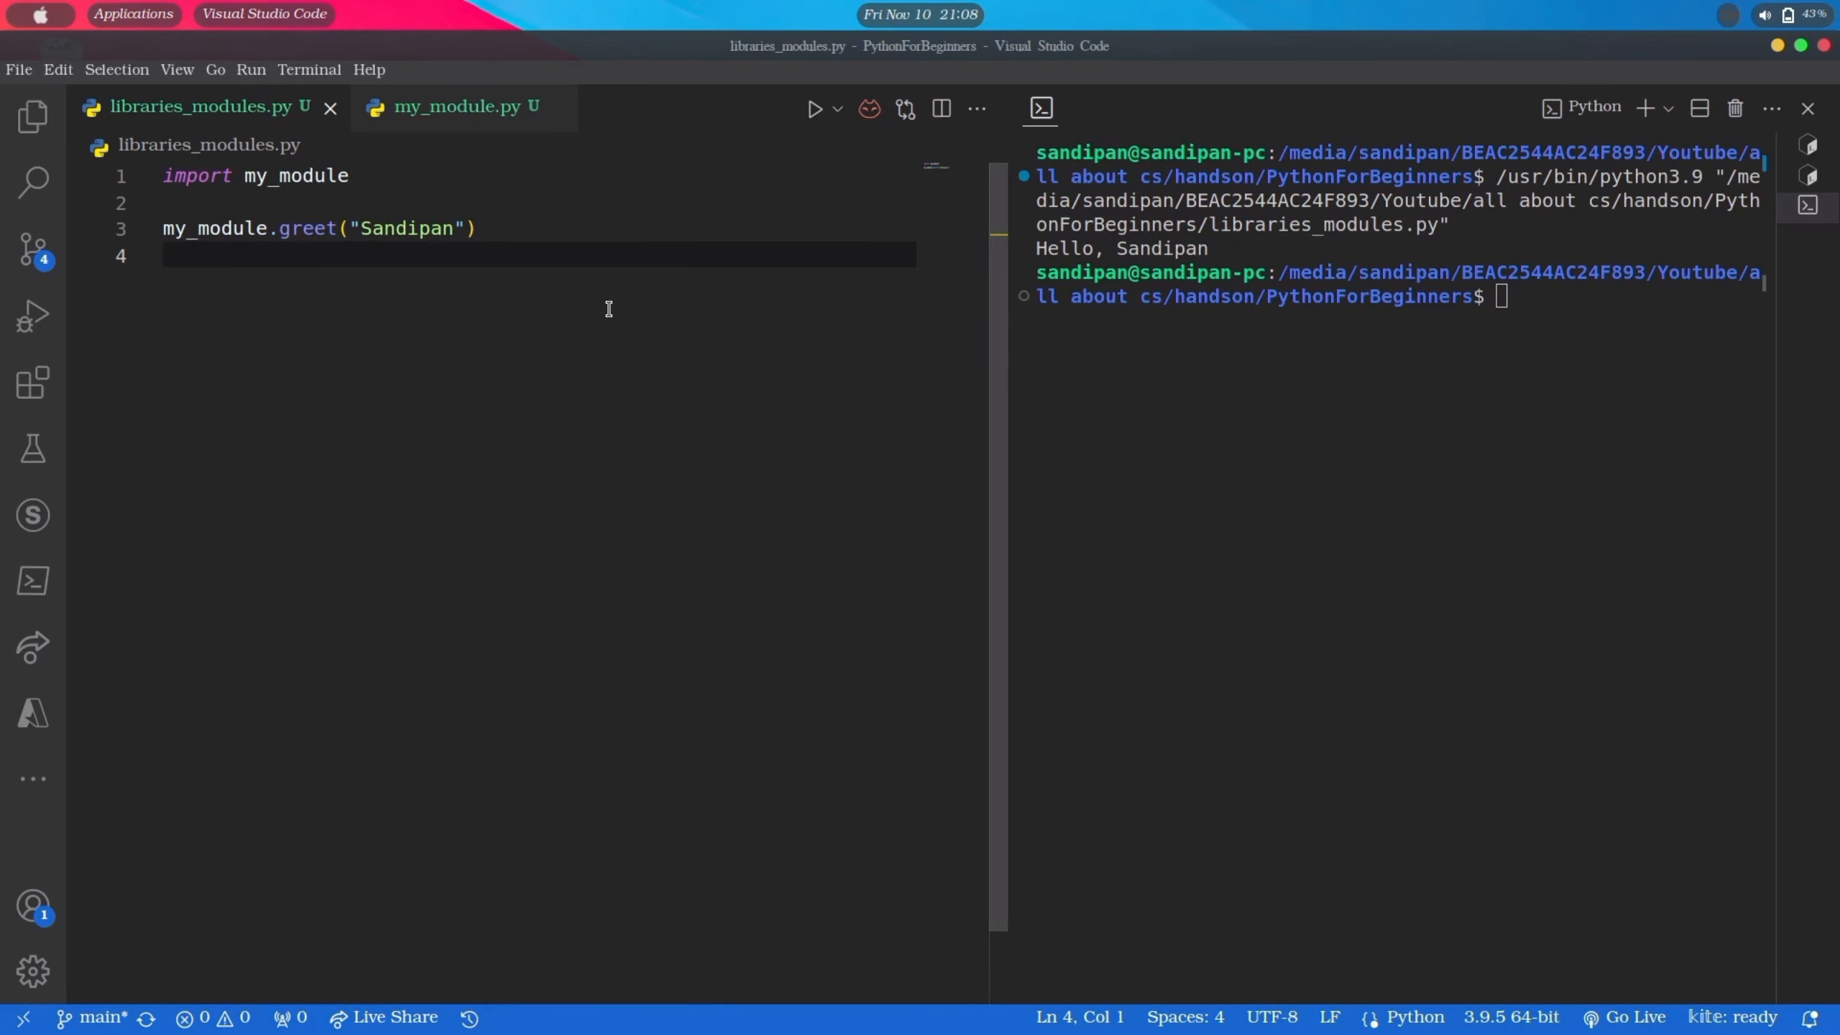
# In my_module.py start a person dictionary with "First Name": "Sandipan" and "Last Name": "Das"
pyautogui.click(457, 107)
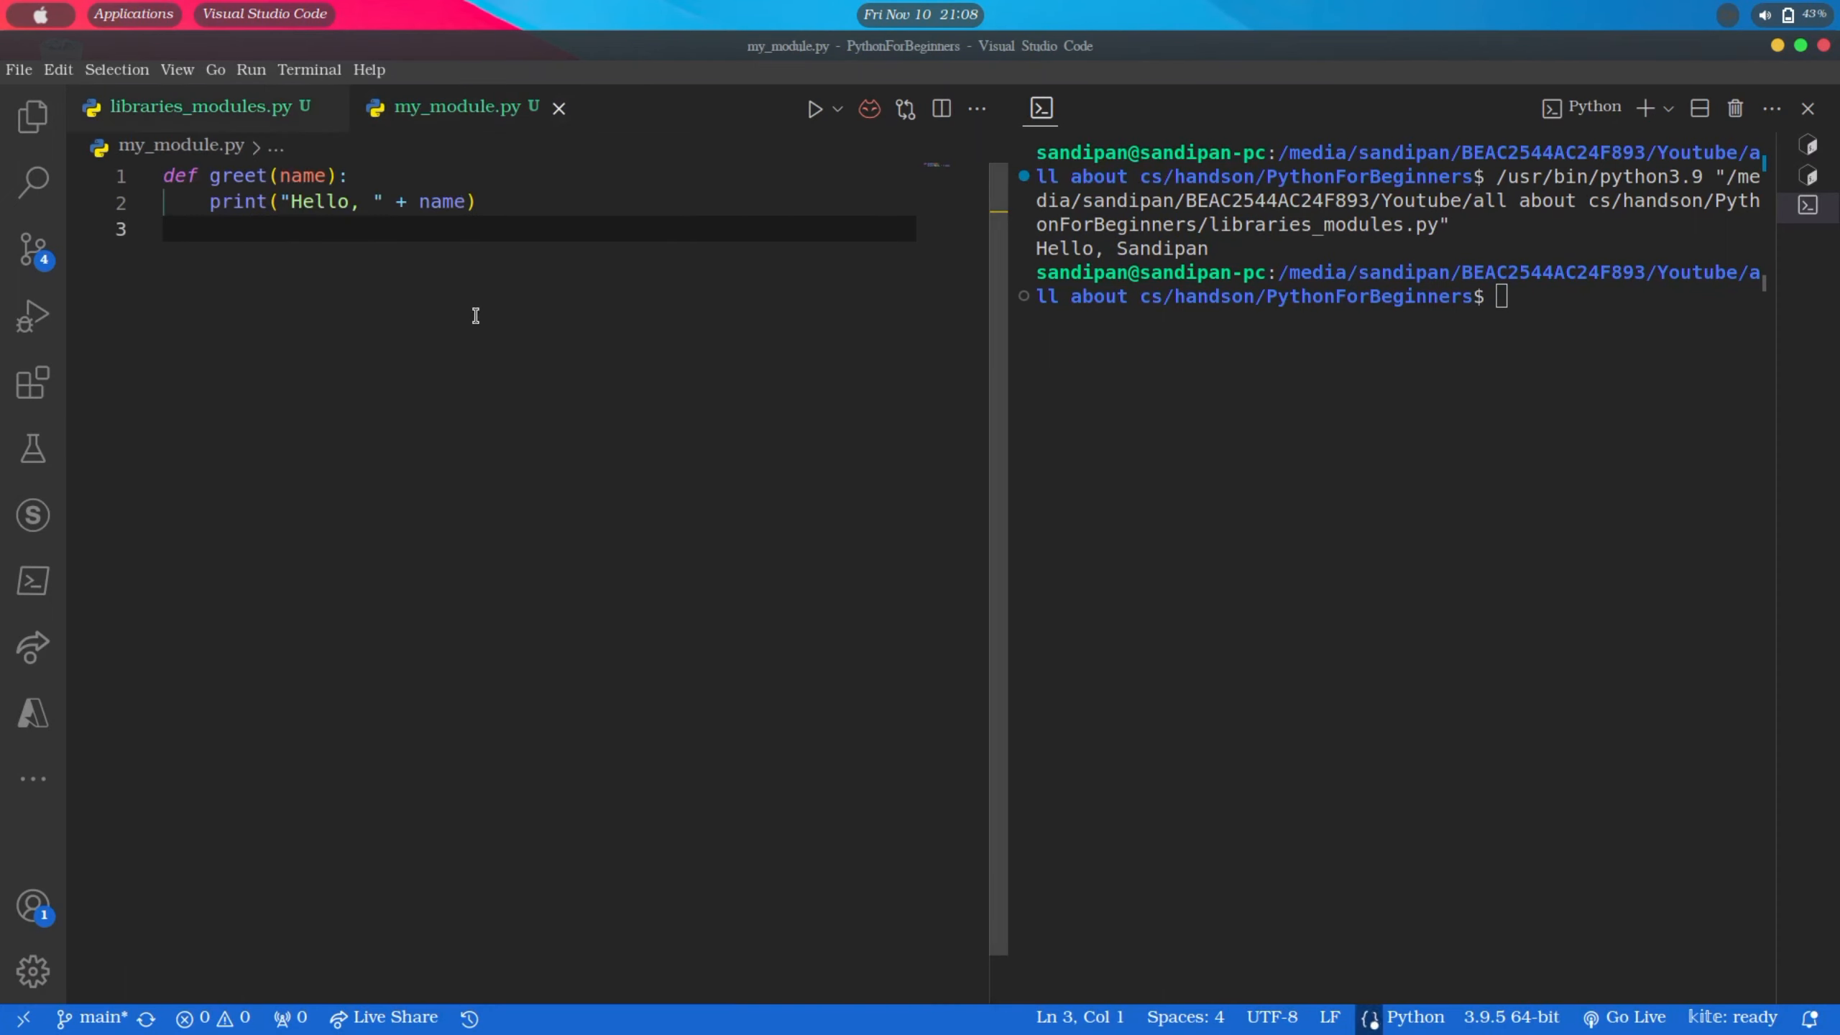
pyautogui.moveTo(476, 309)
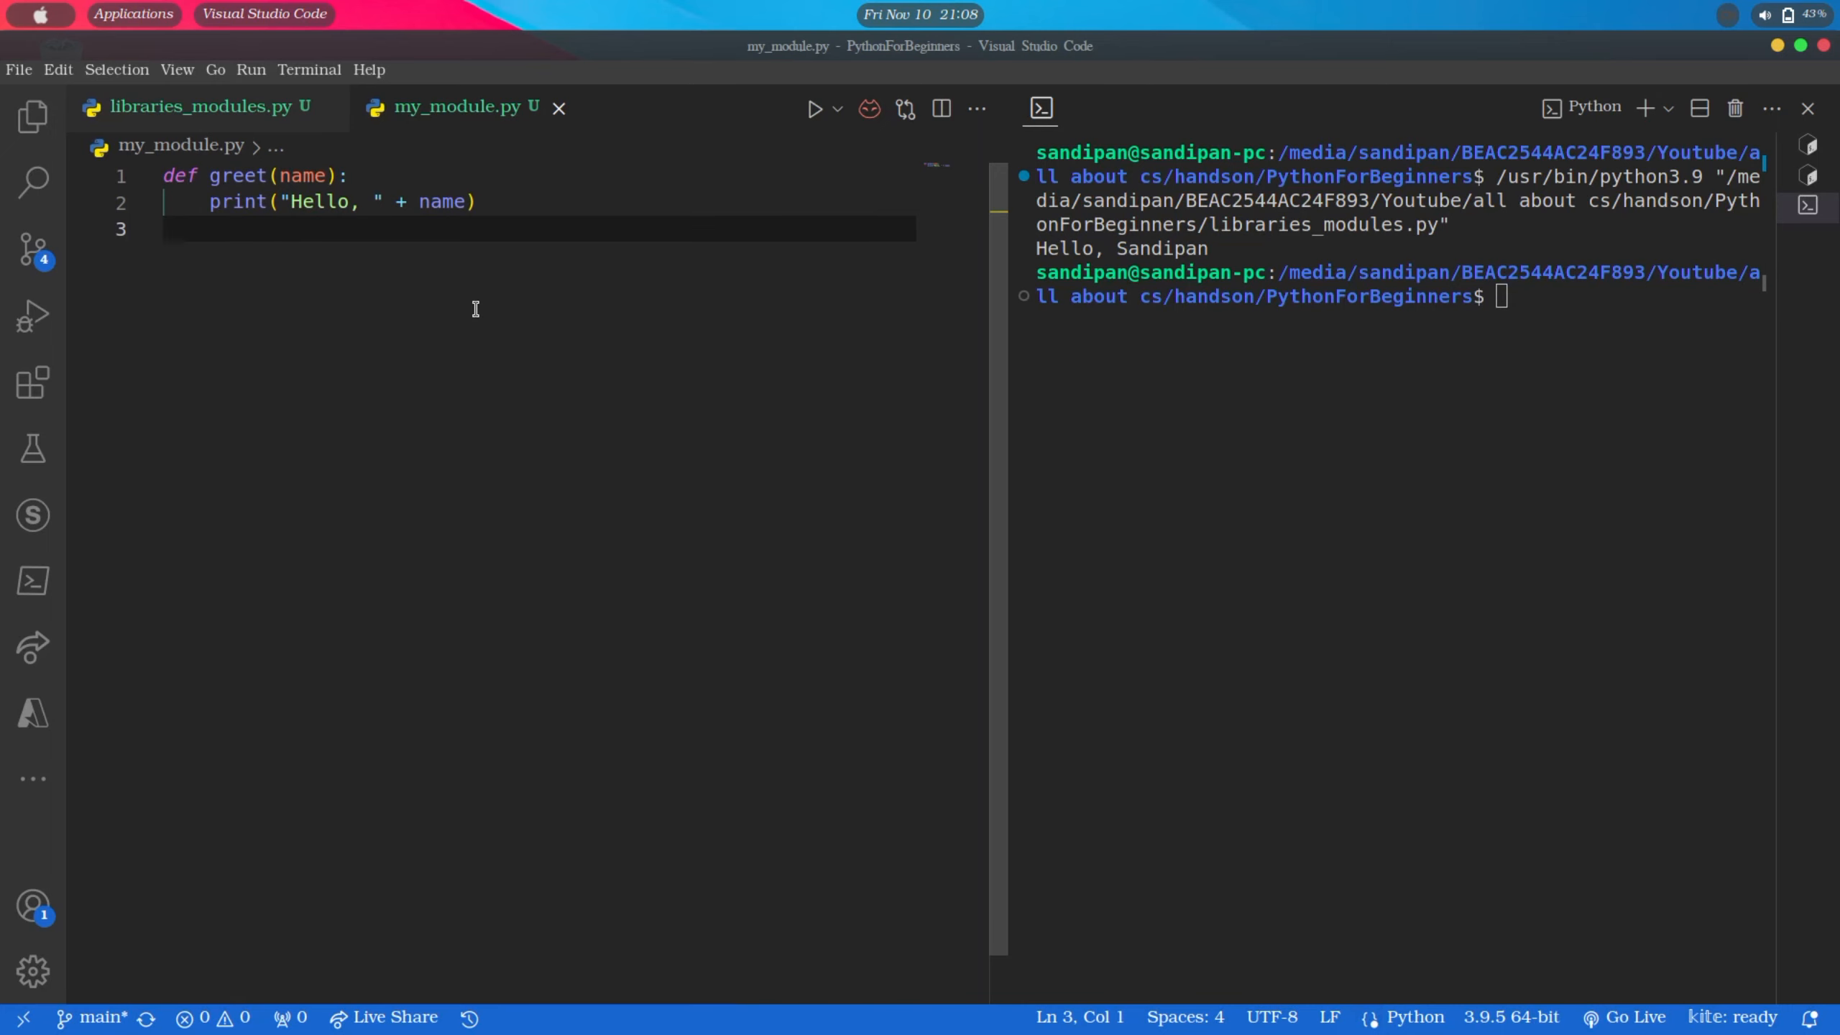
pyautogui.write('person')
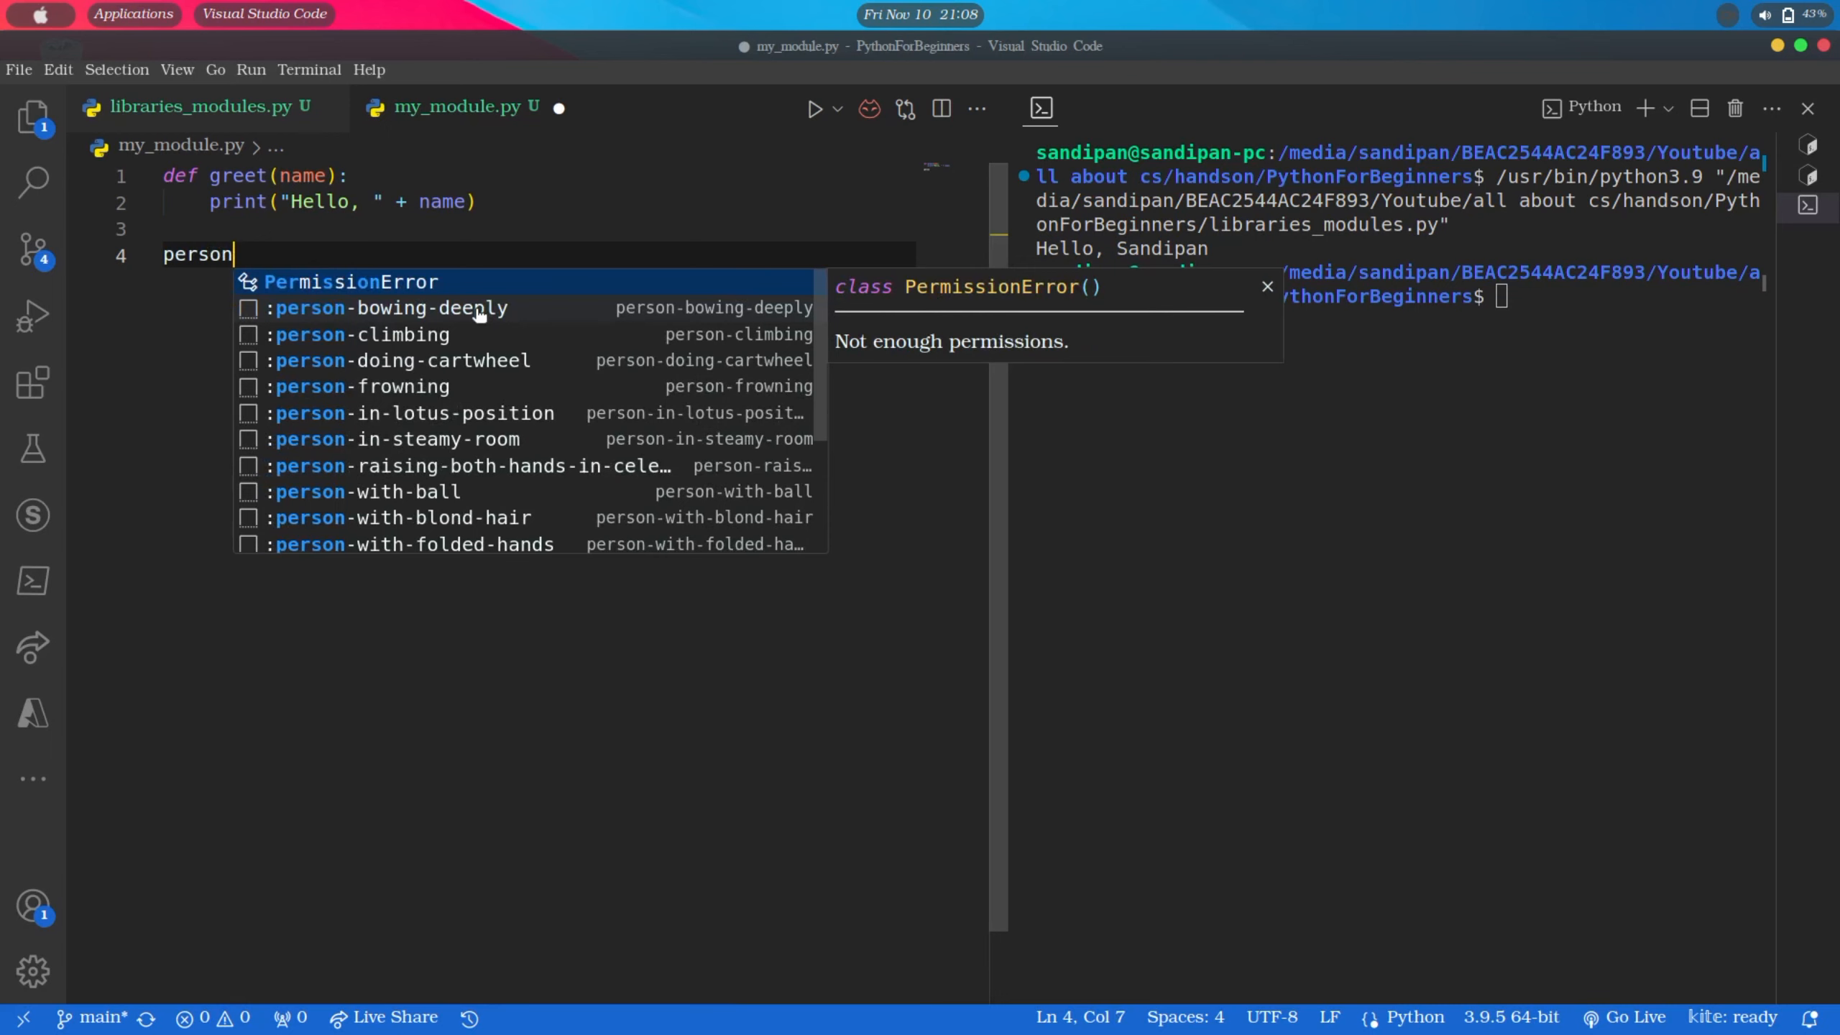
pyautogui.write('= {}')
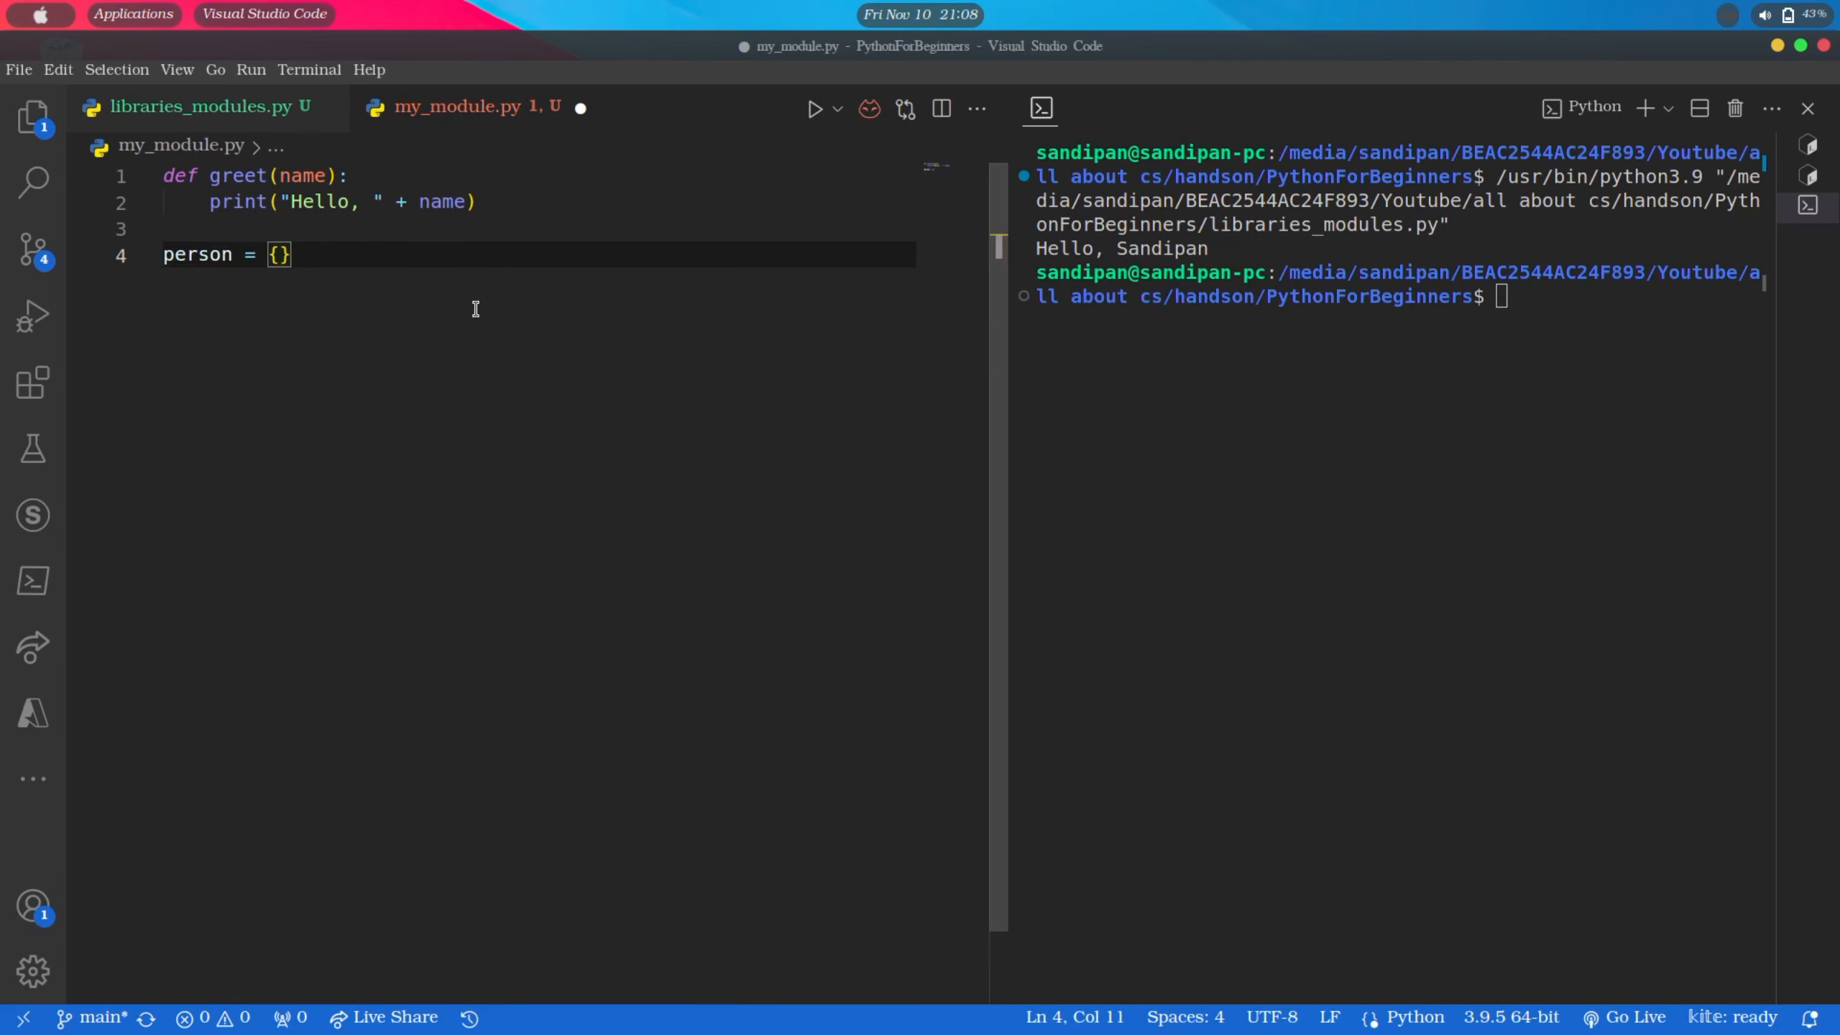
pyautogui.press('Enter')
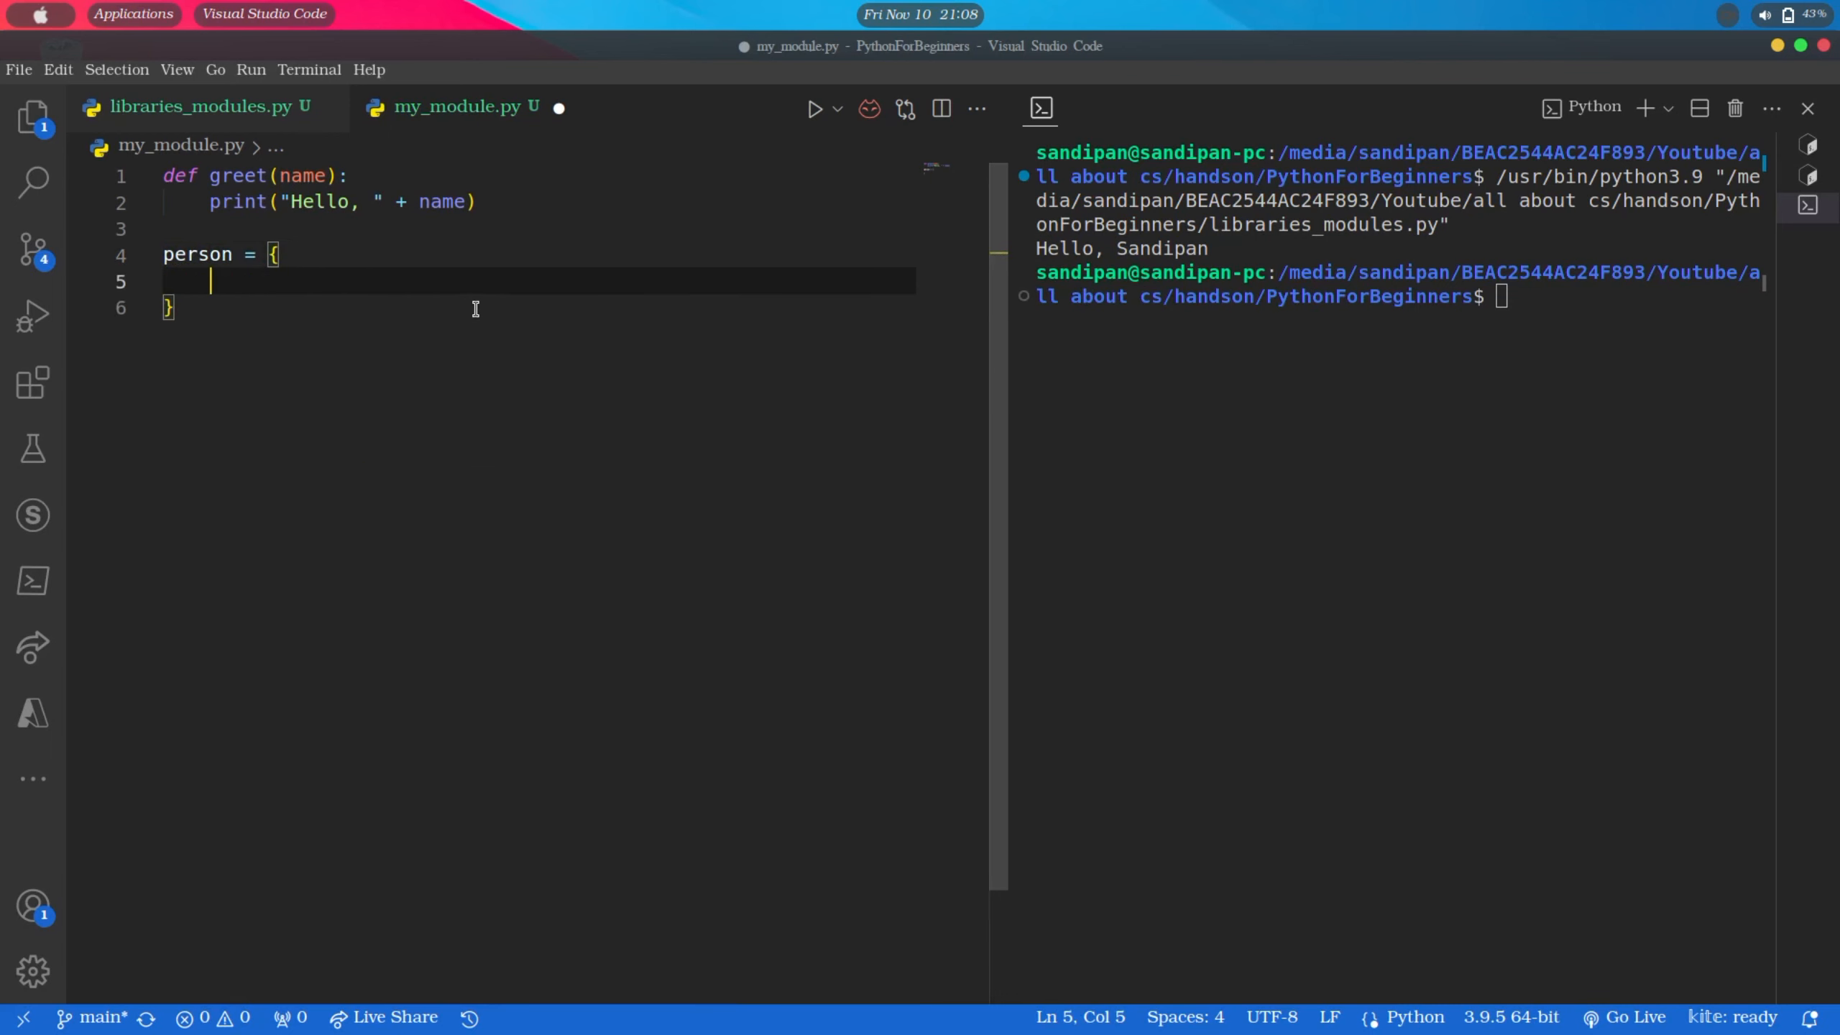
pyautogui.write('"First"')
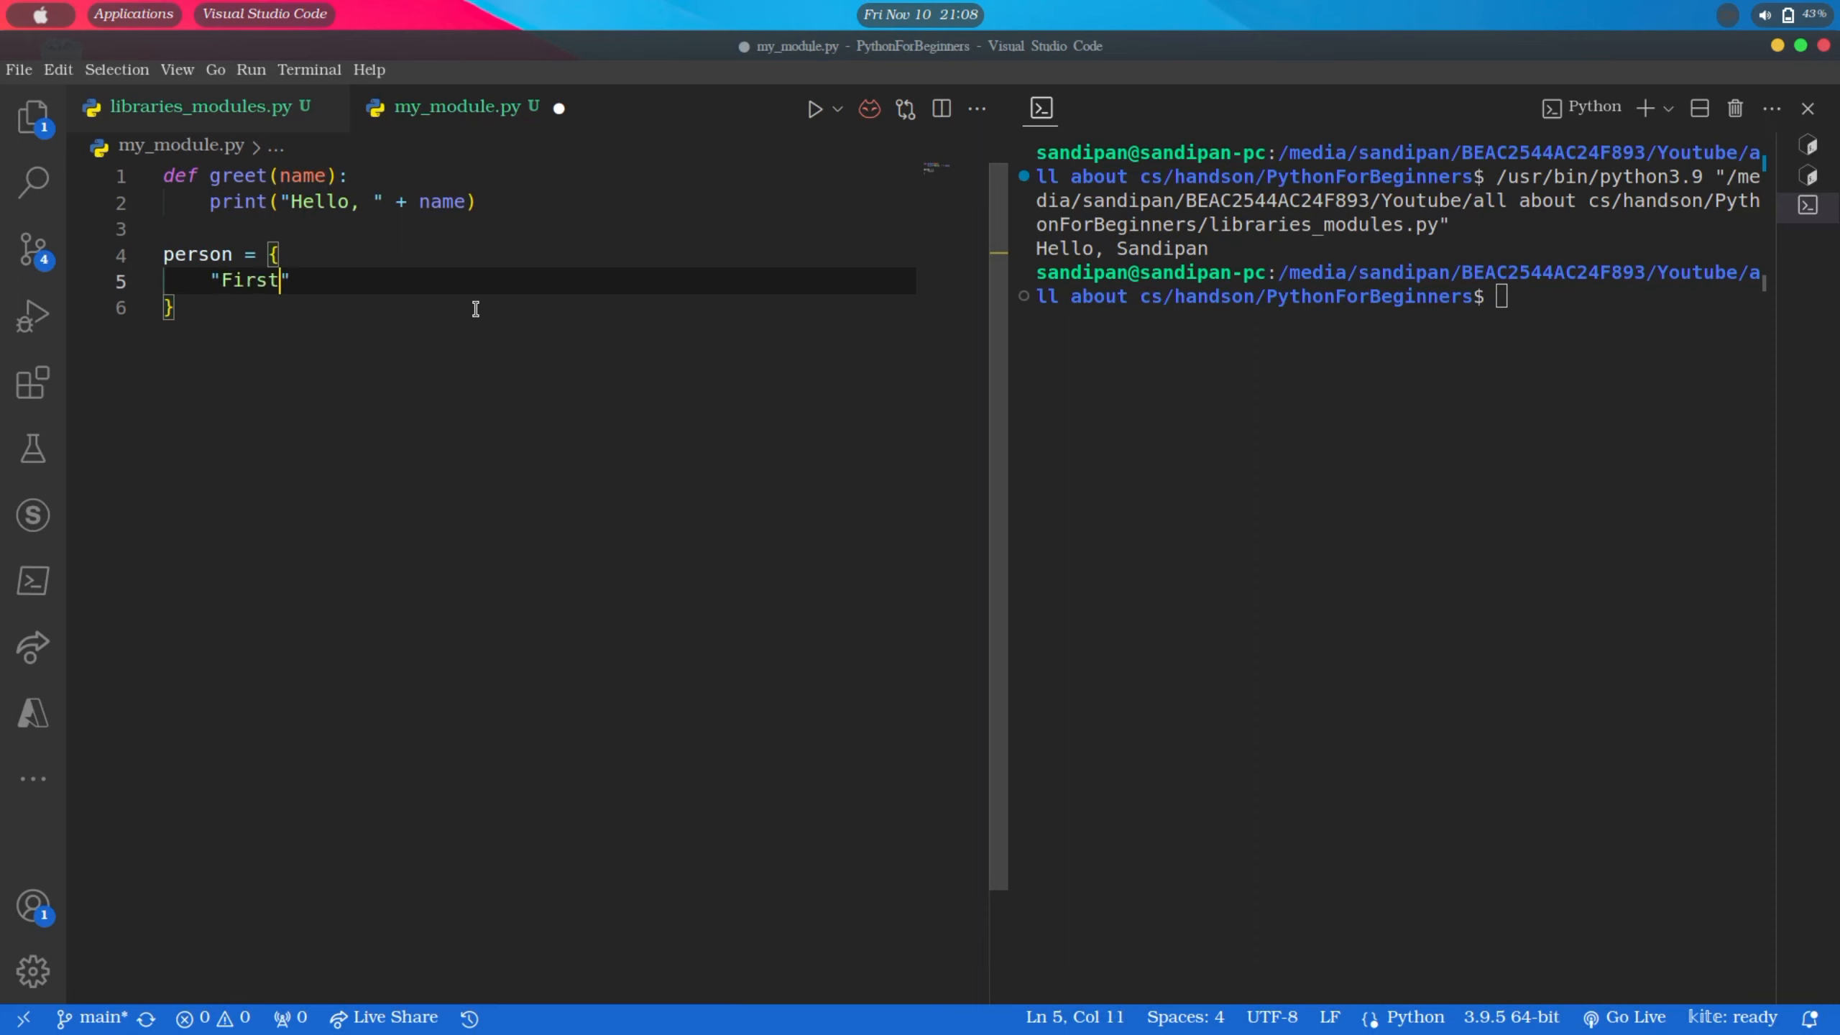
pyautogui.write('Name":')
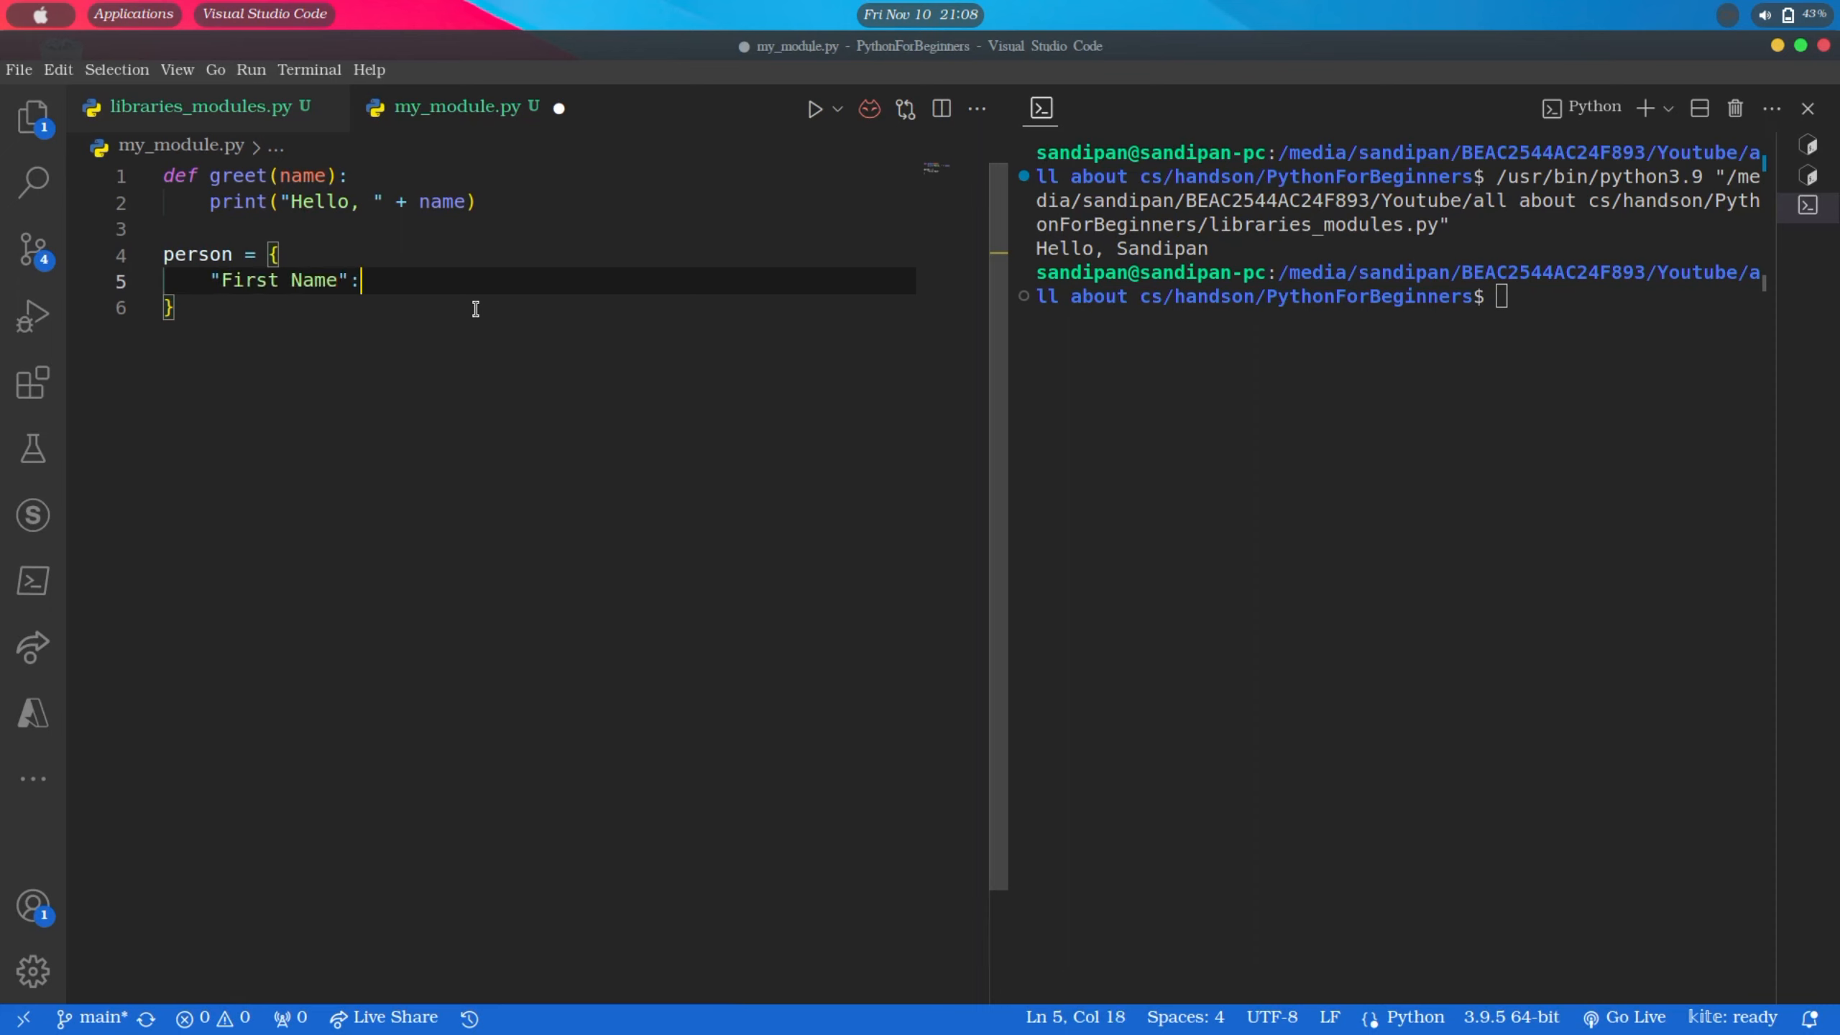
pyautogui.write('"Sandipan"')
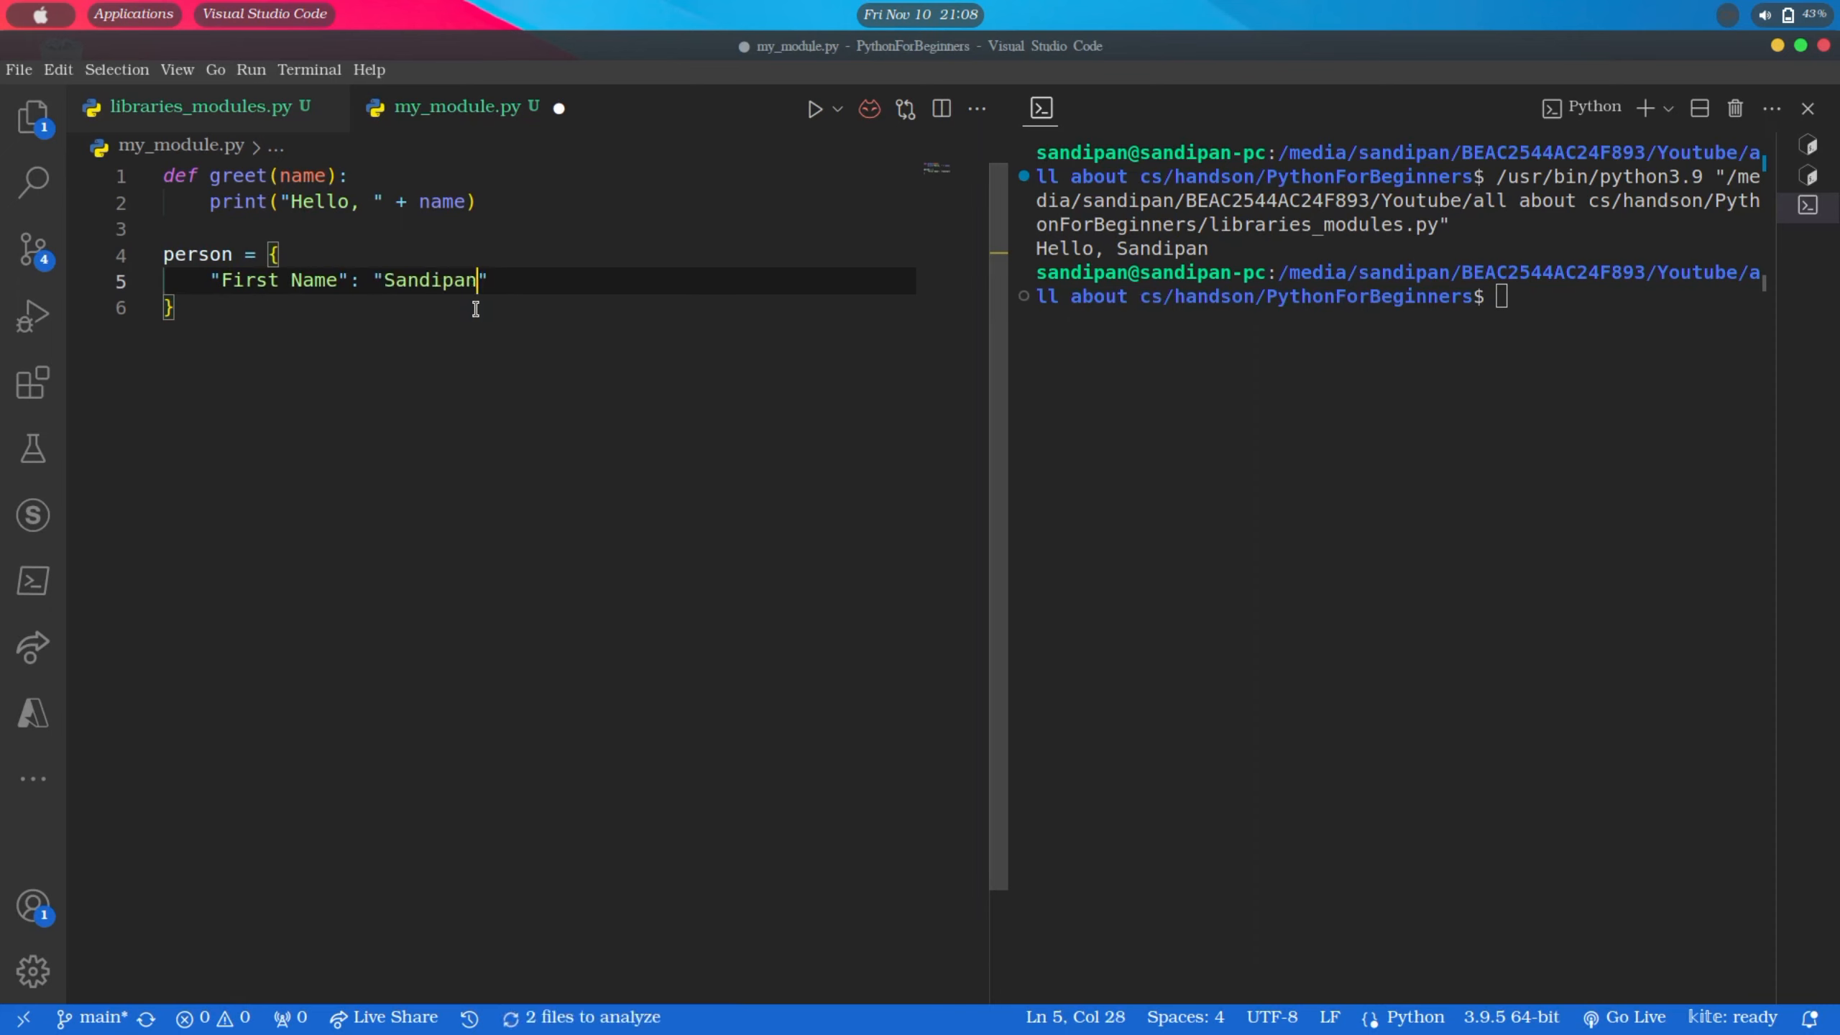
pyautogui.write(',')
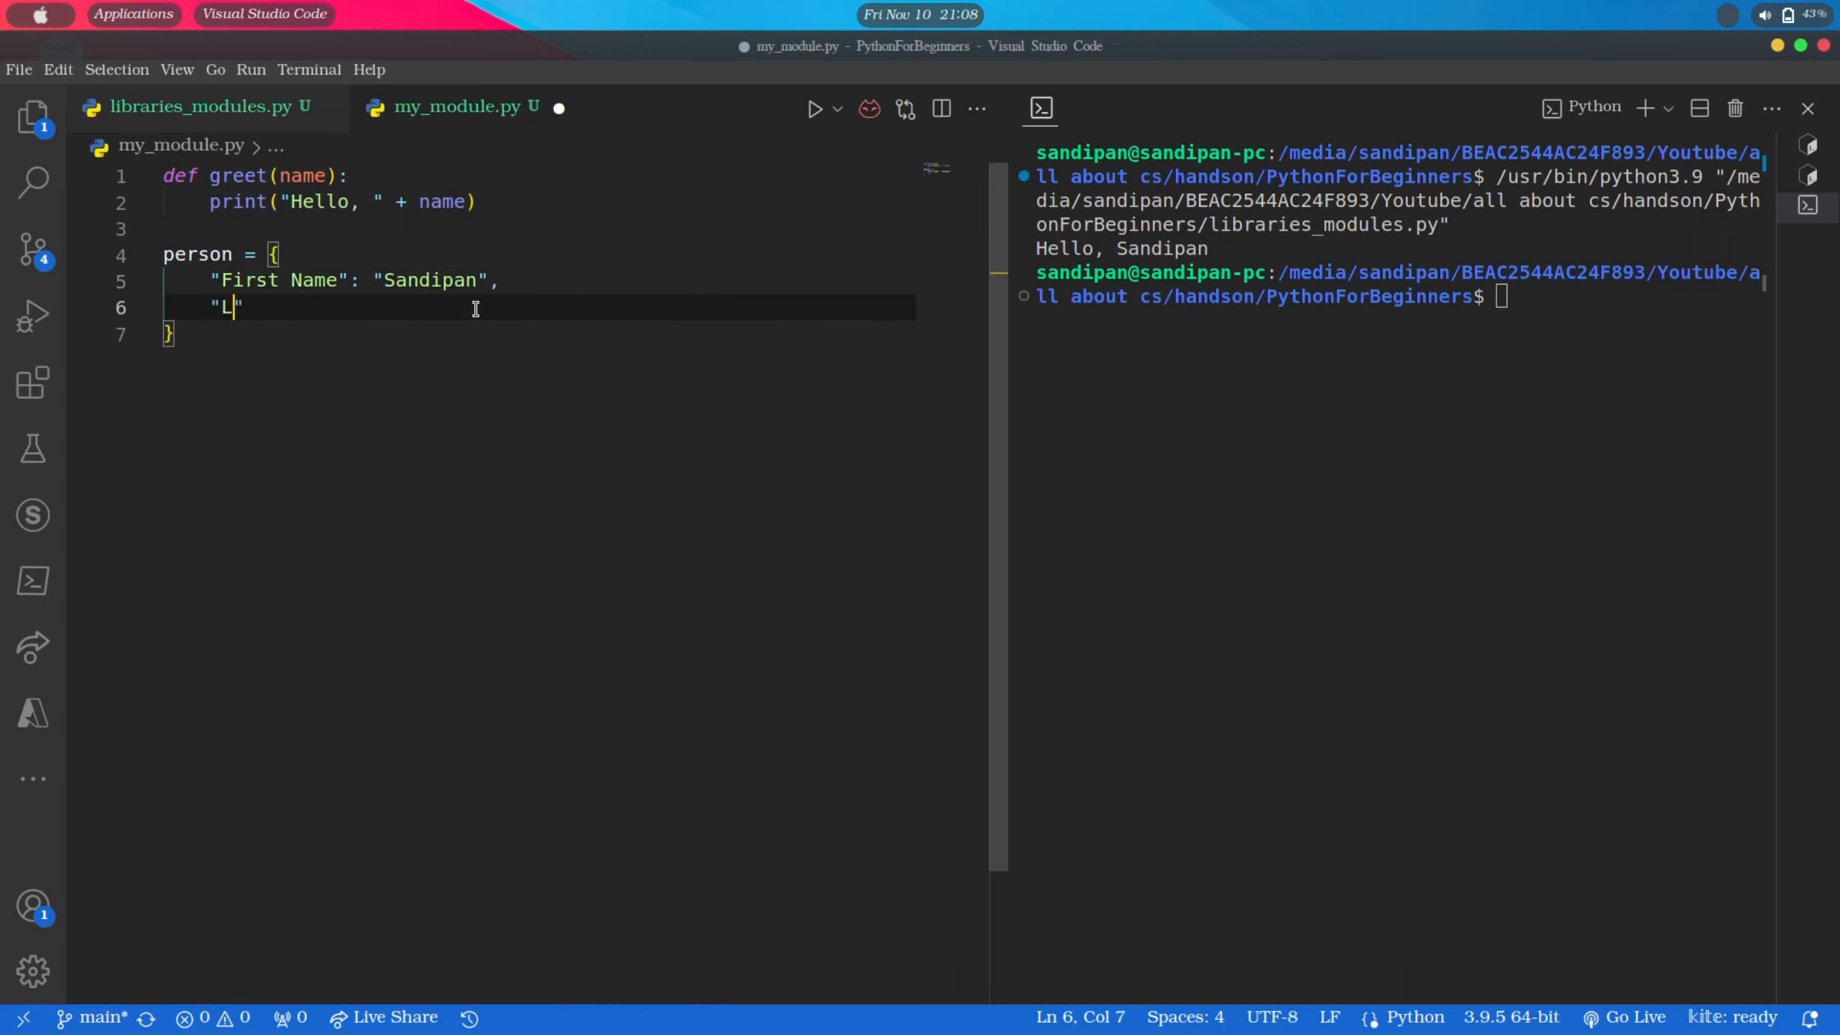
pyautogui.write('ast Name')
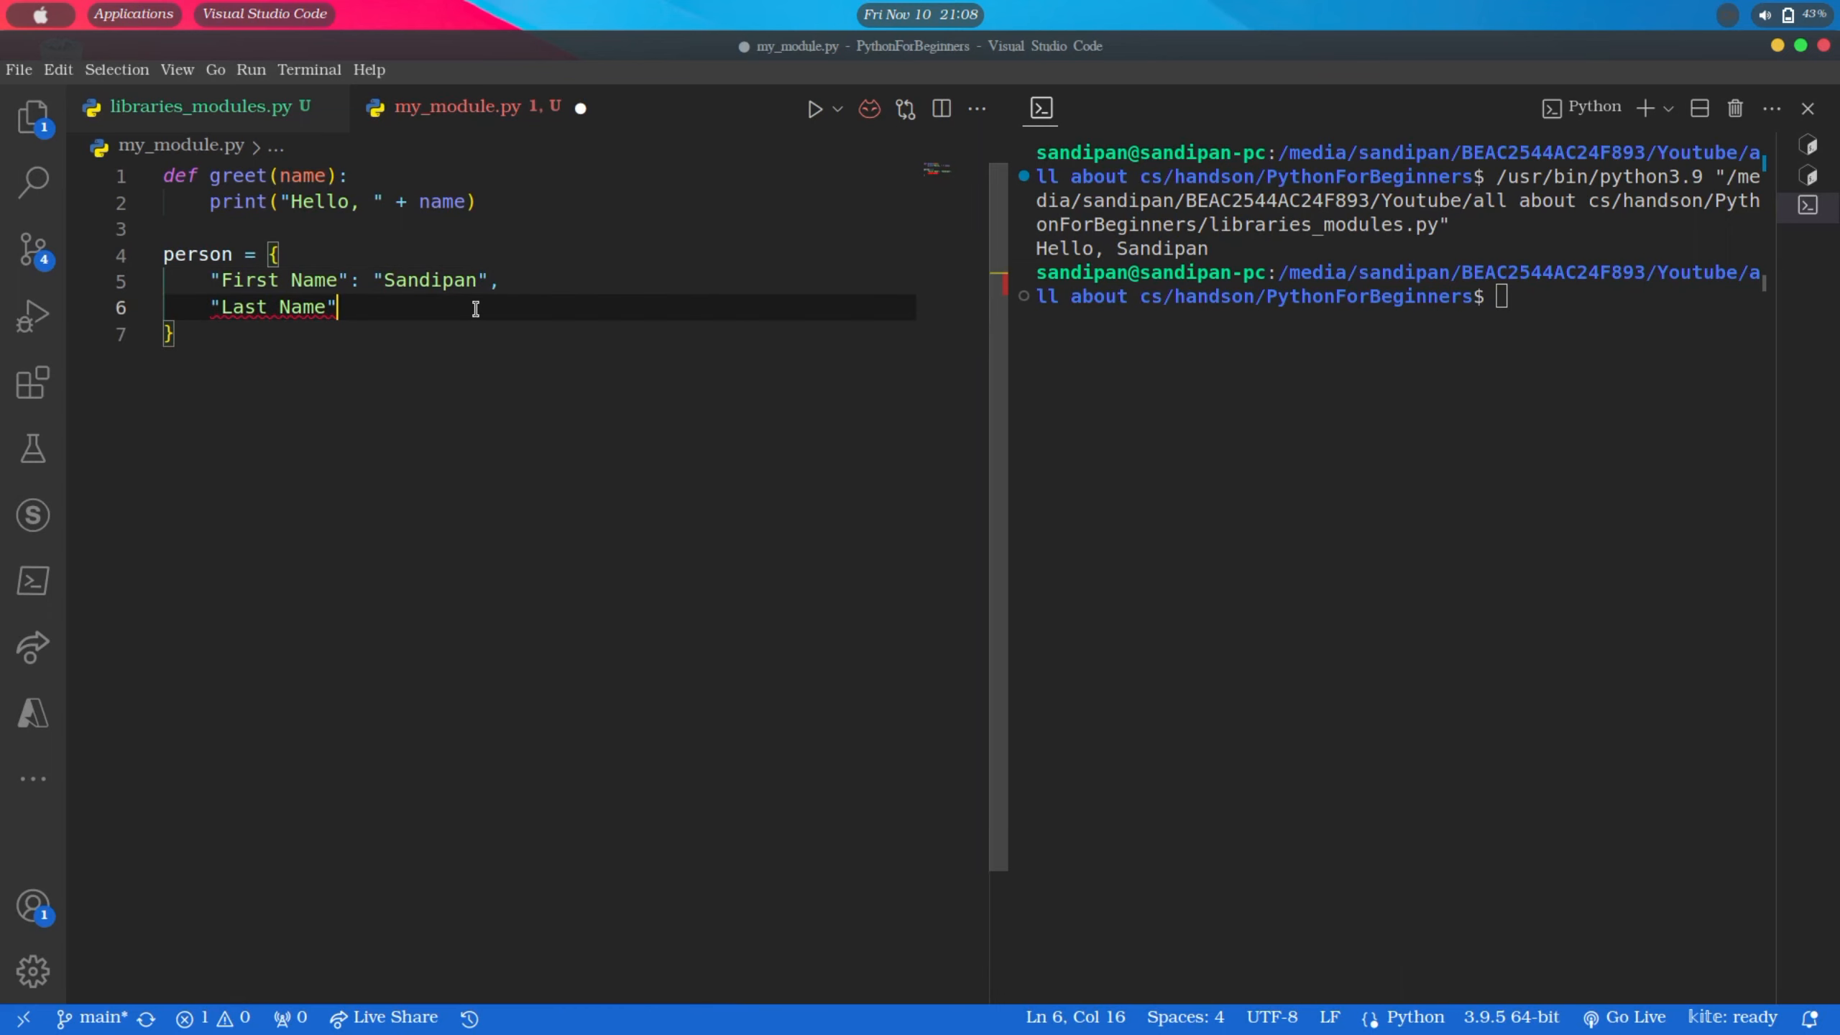
pyautogui.write(': "Das",')
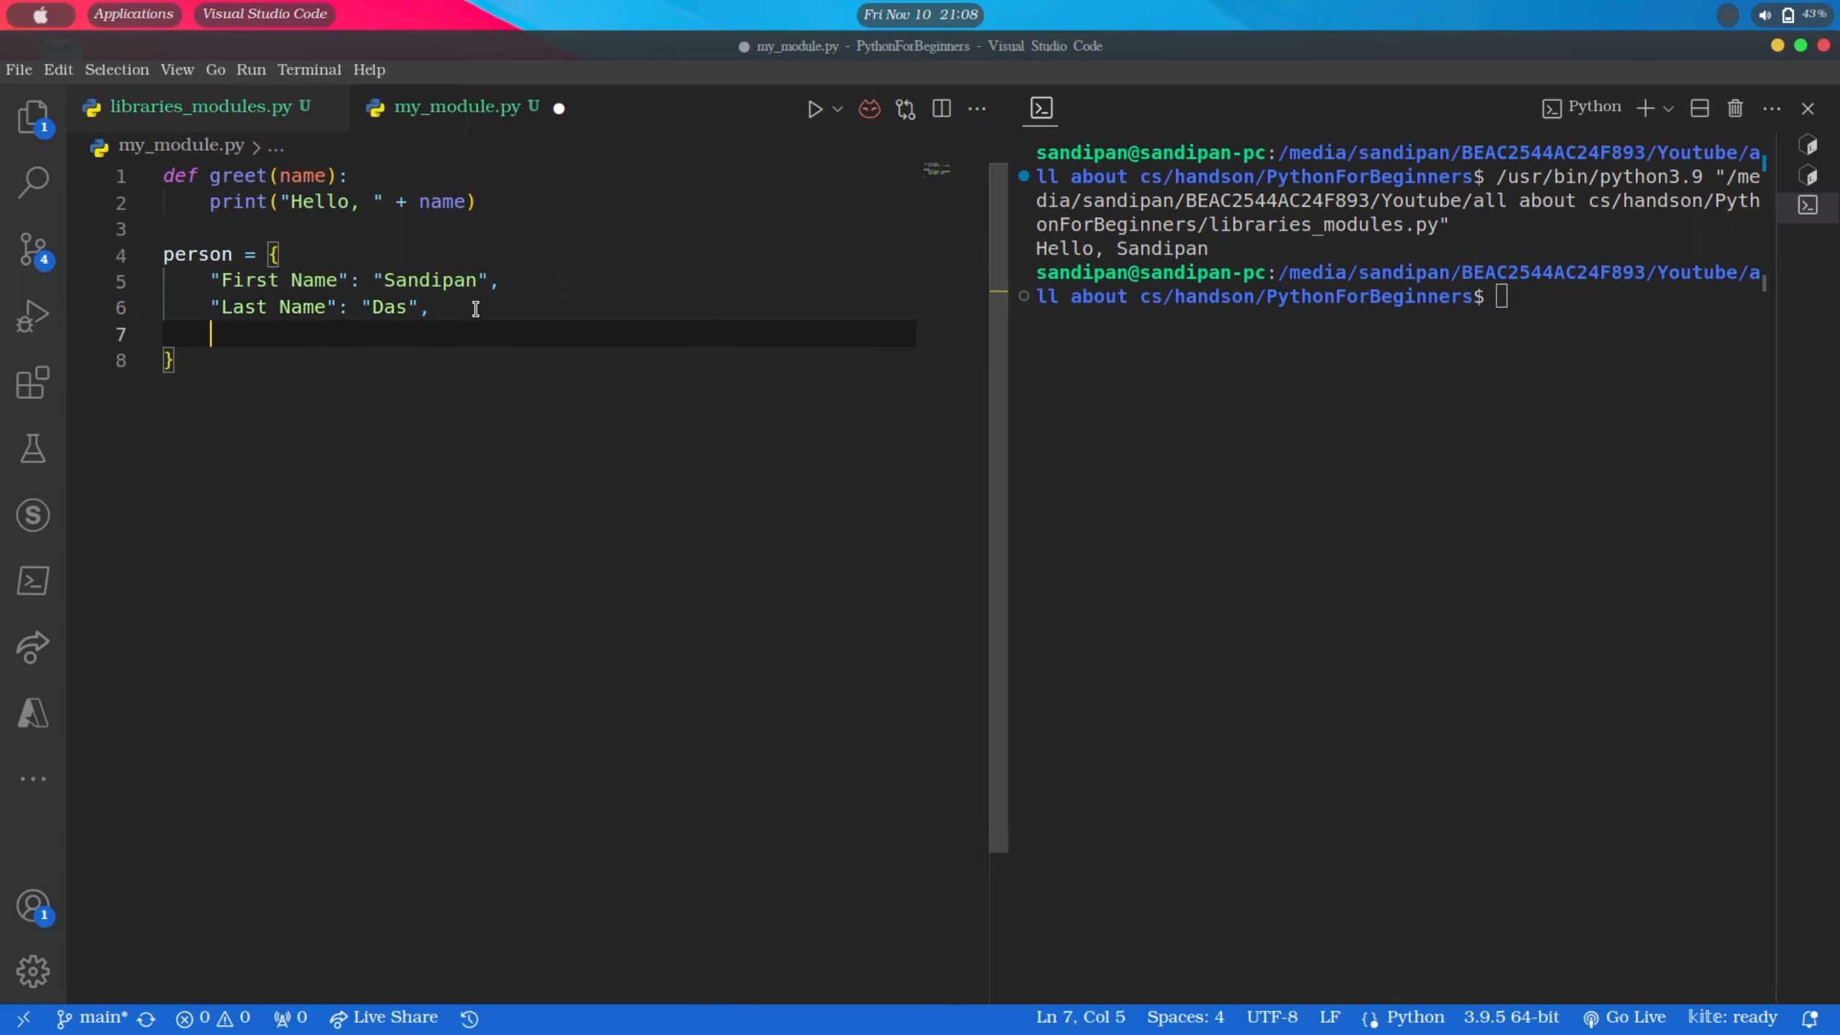
# Complete the person dictionary with "Age": 23 and "Profession": "Software Developer"
pyautogui.write('"Age": 23,')
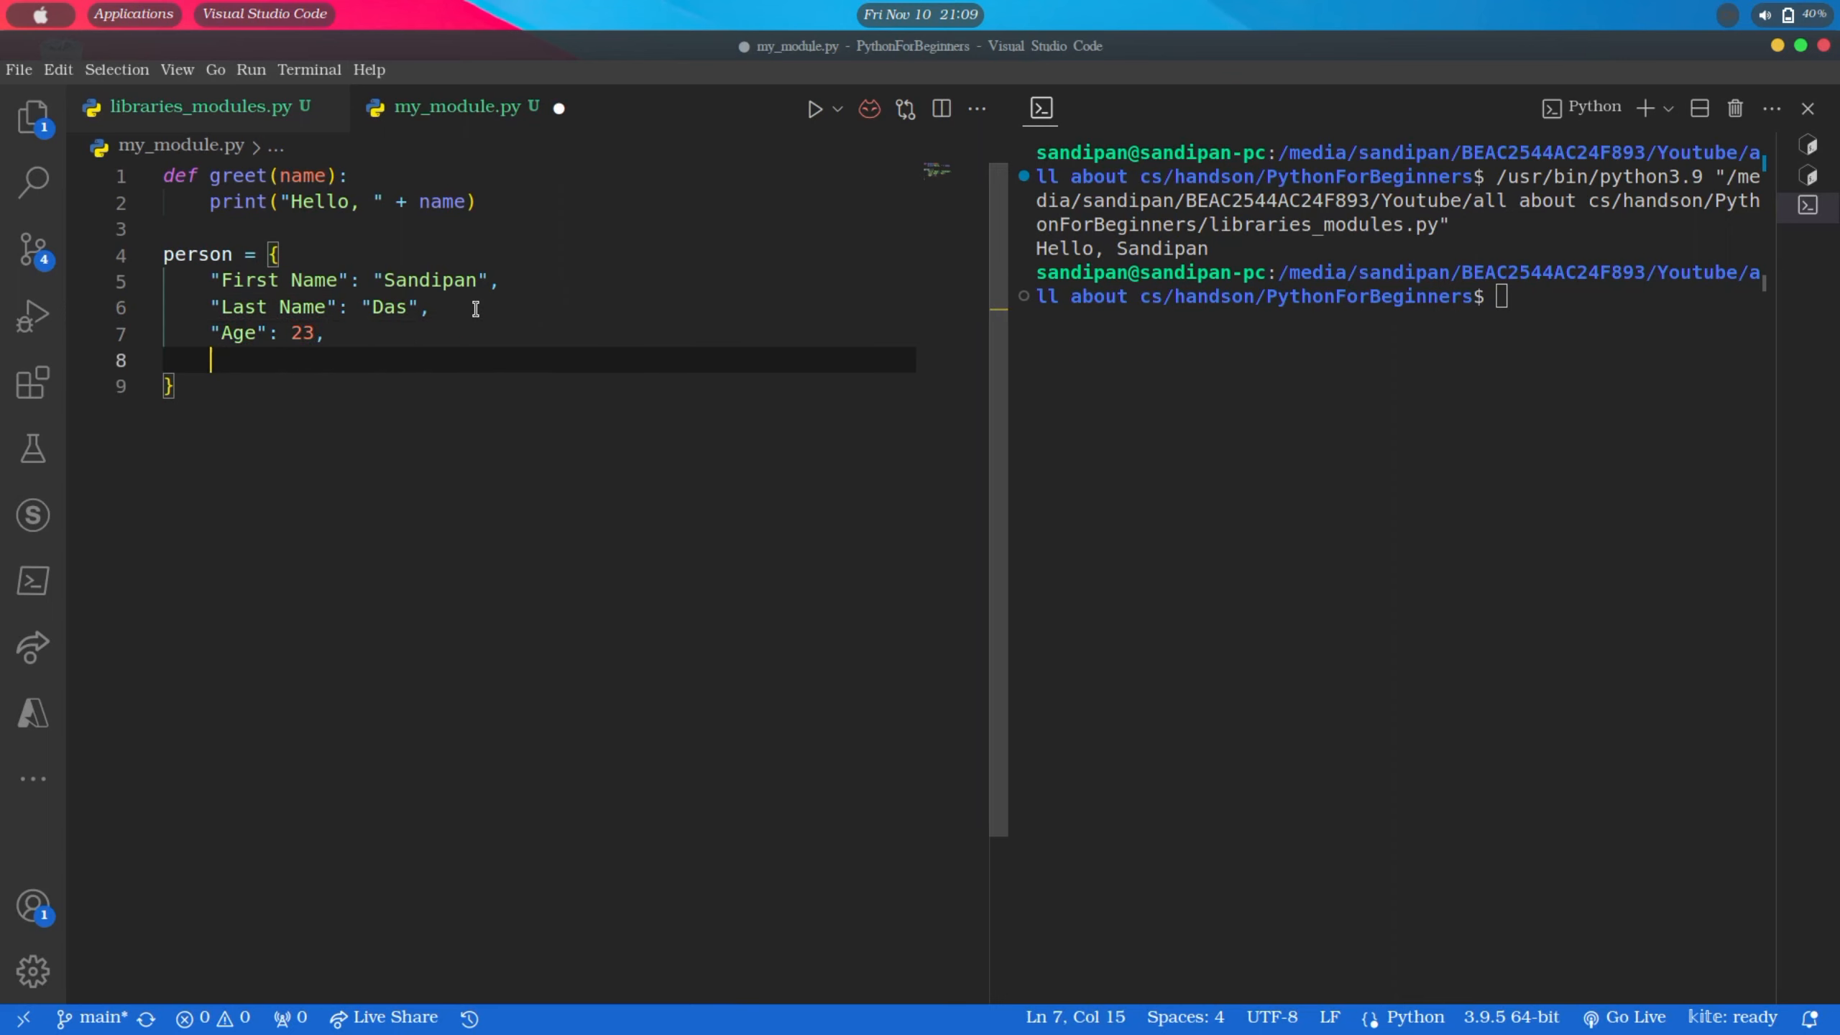
pyautogui.write('"Pro"')
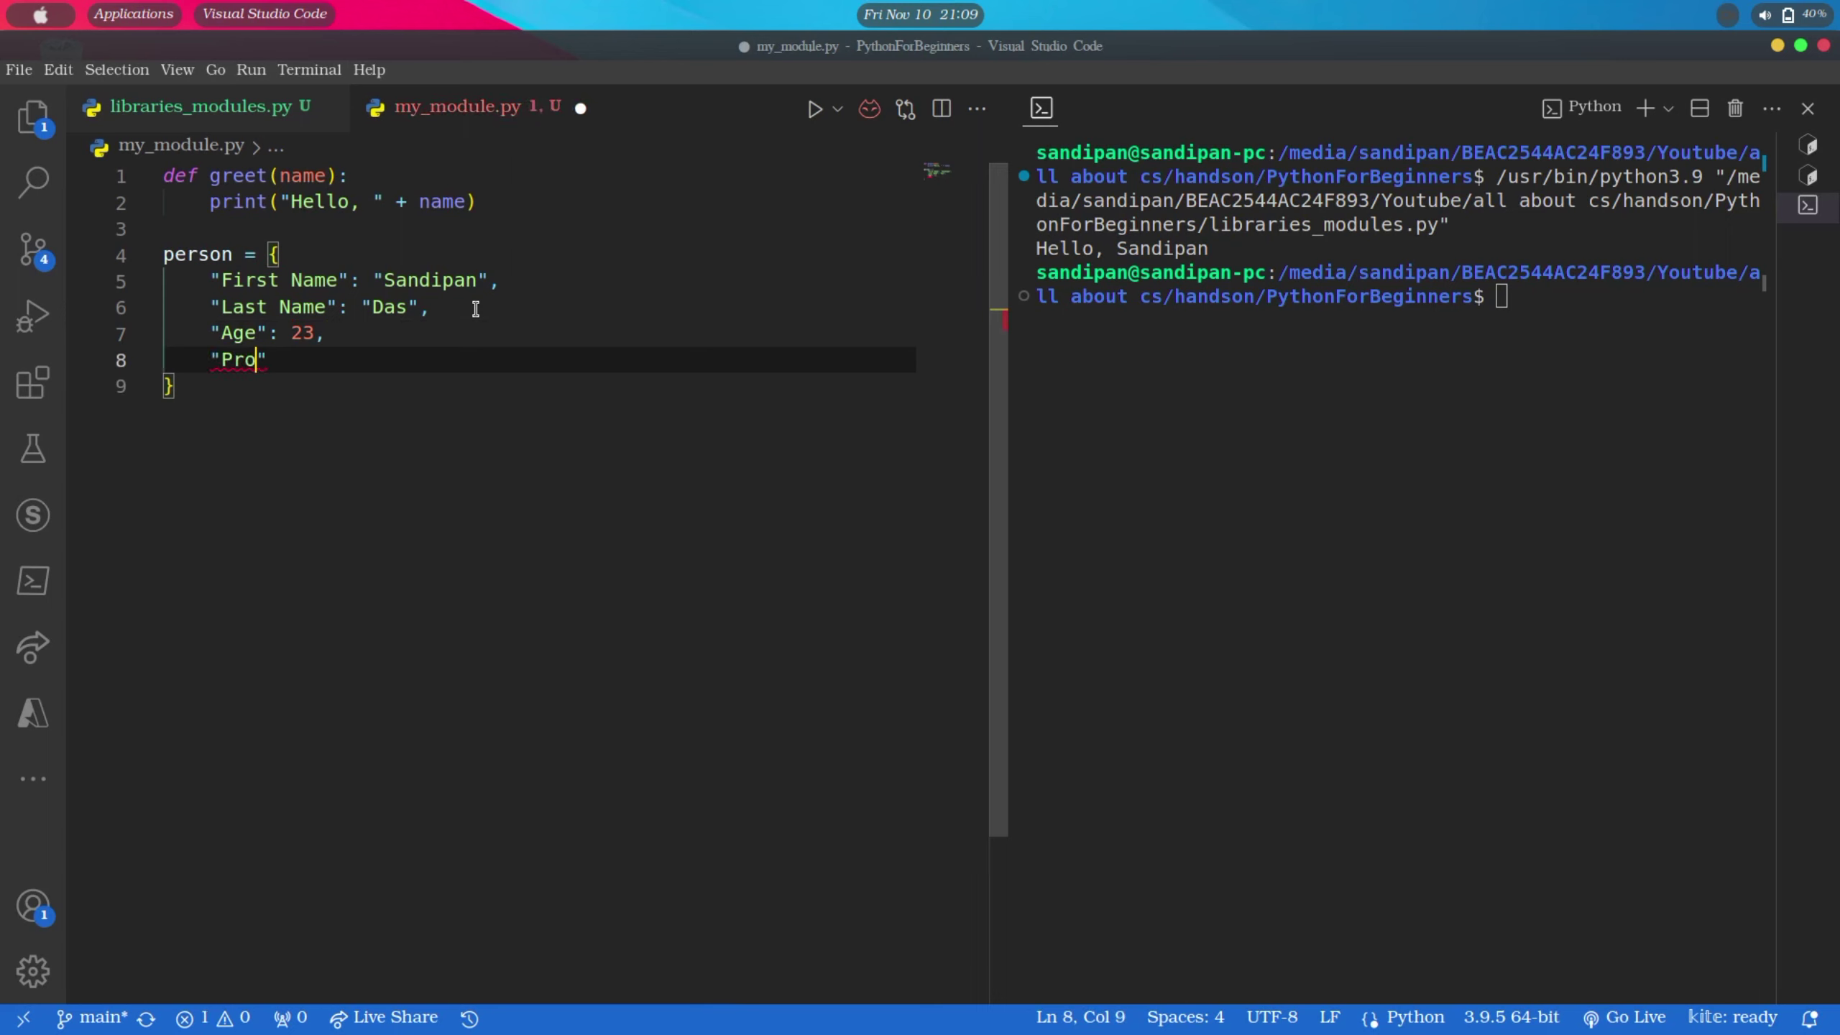
pyautogui.write('fession":')
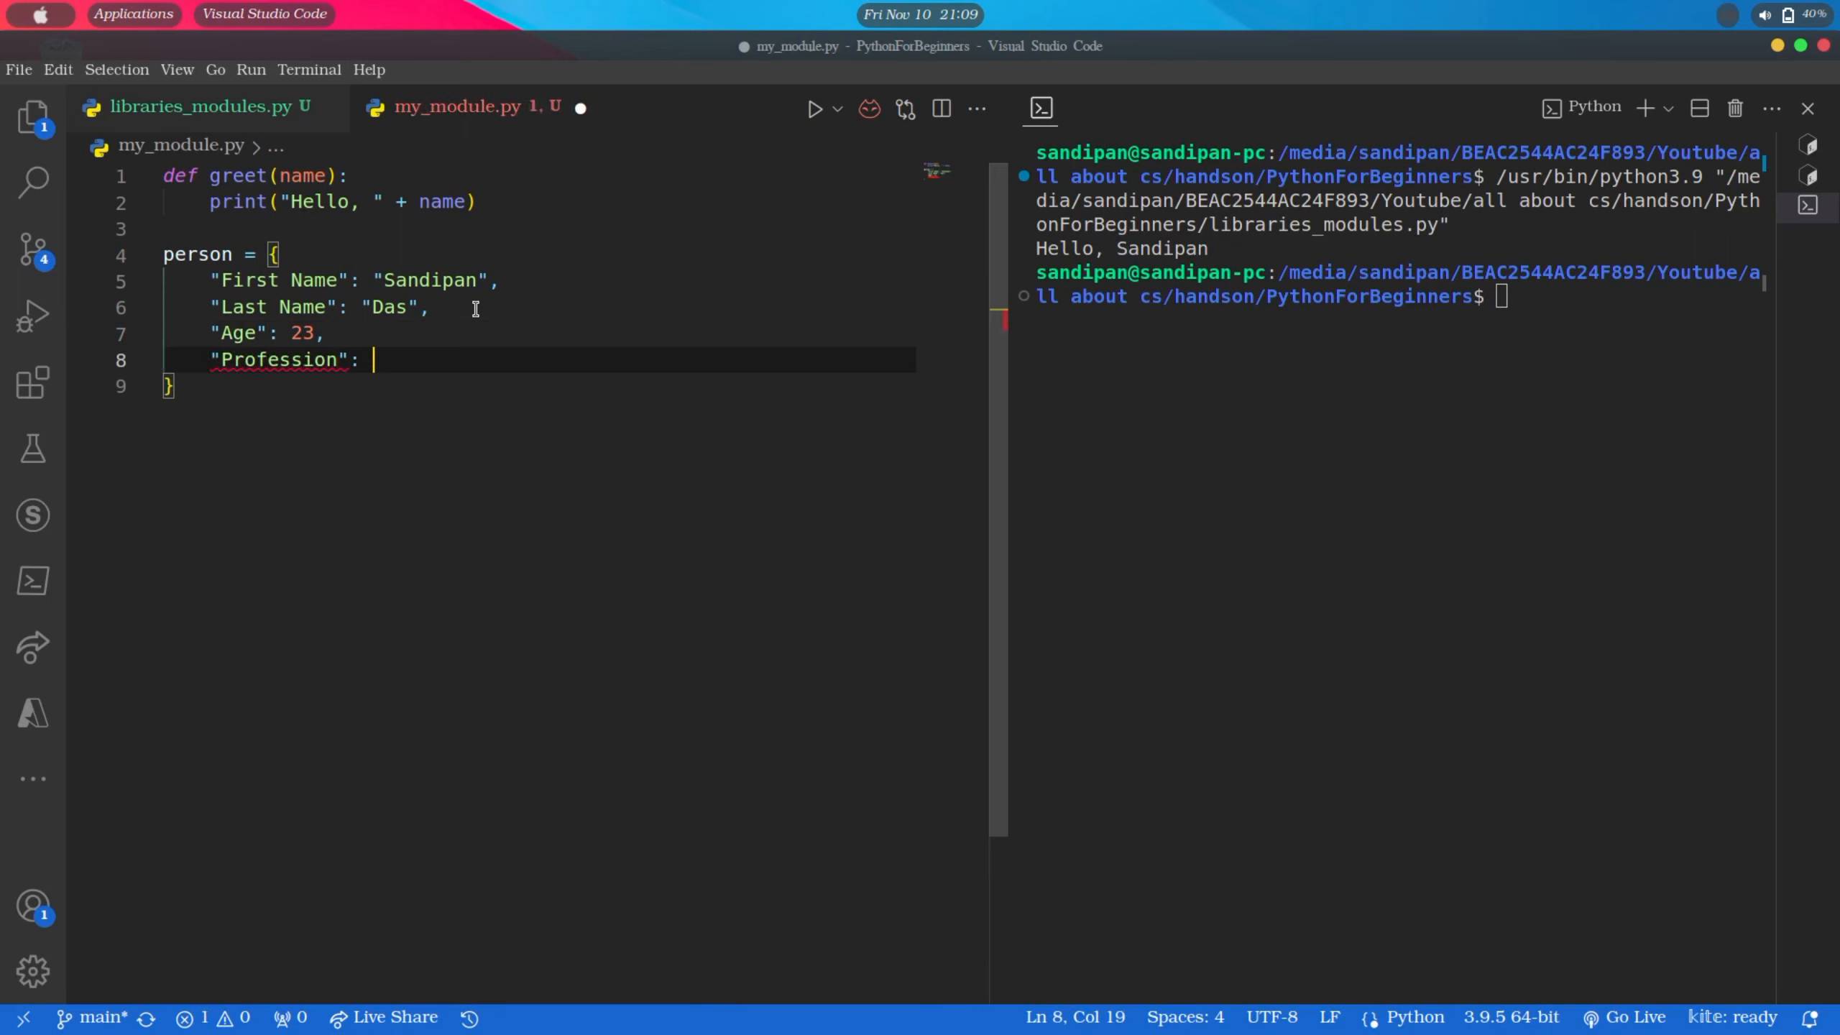
pyautogui.write('"Software"')
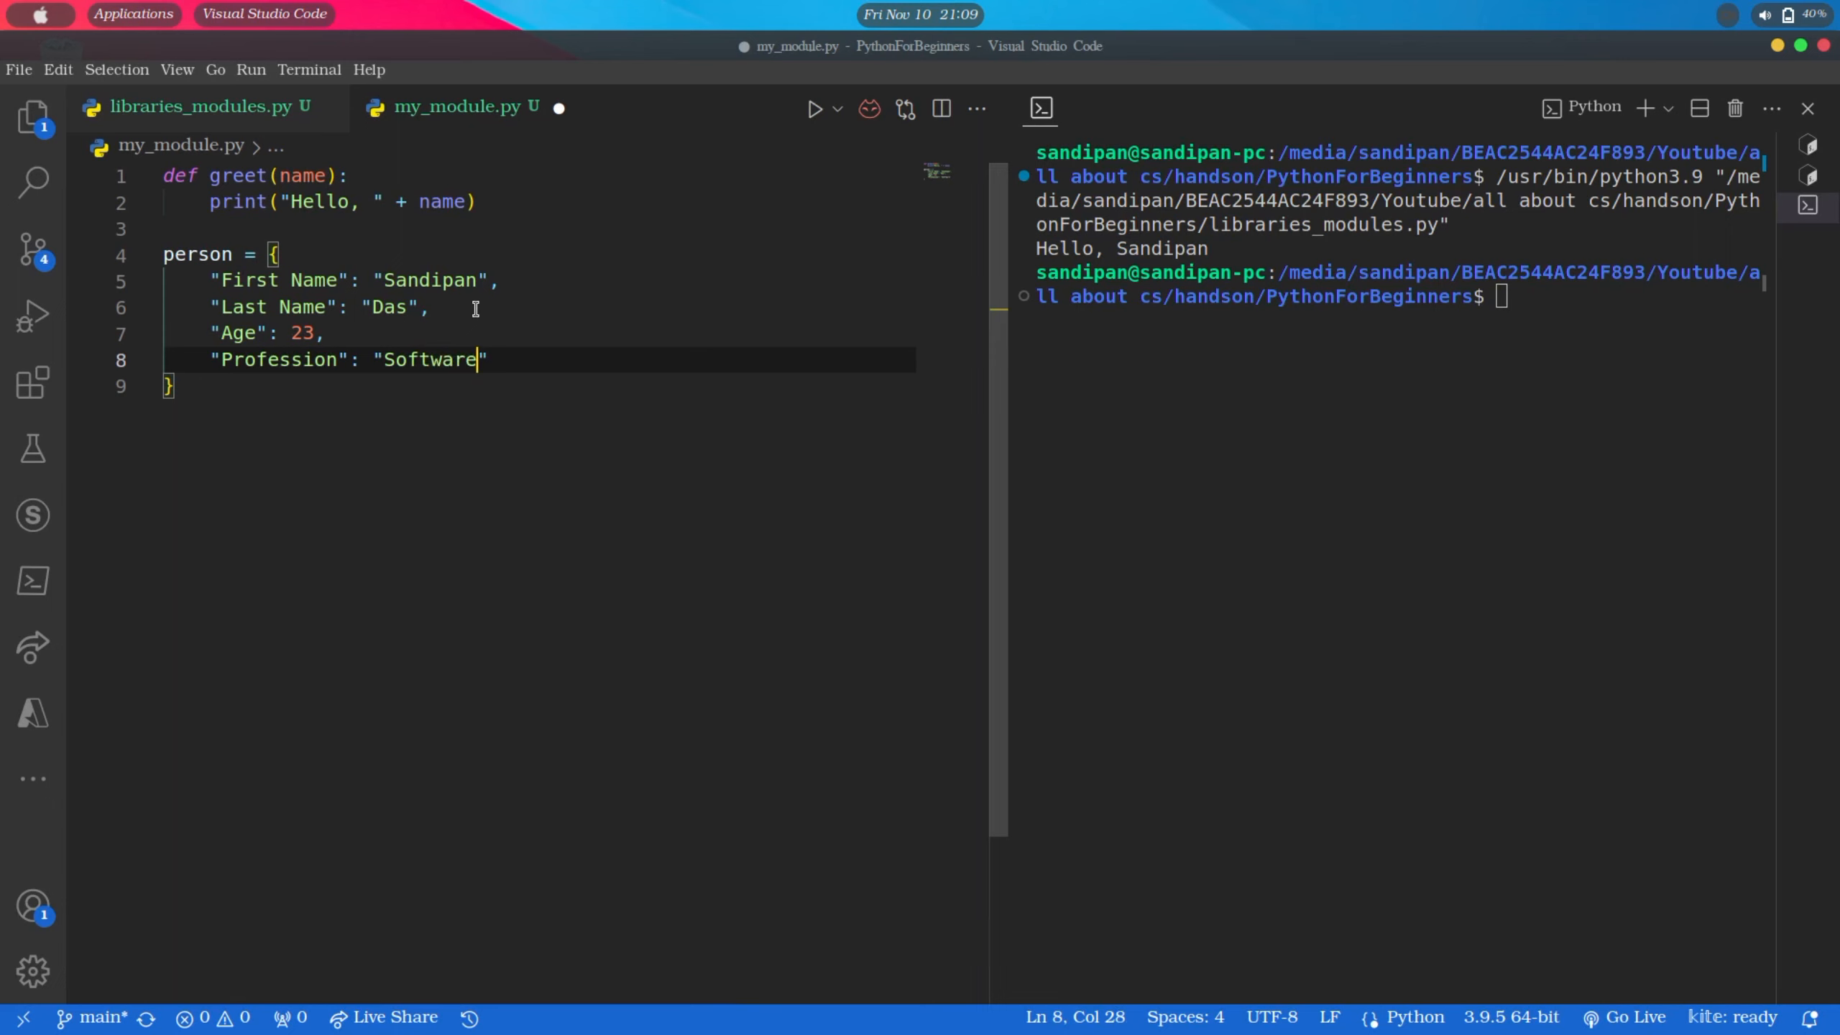
pyautogui.write('Developer')
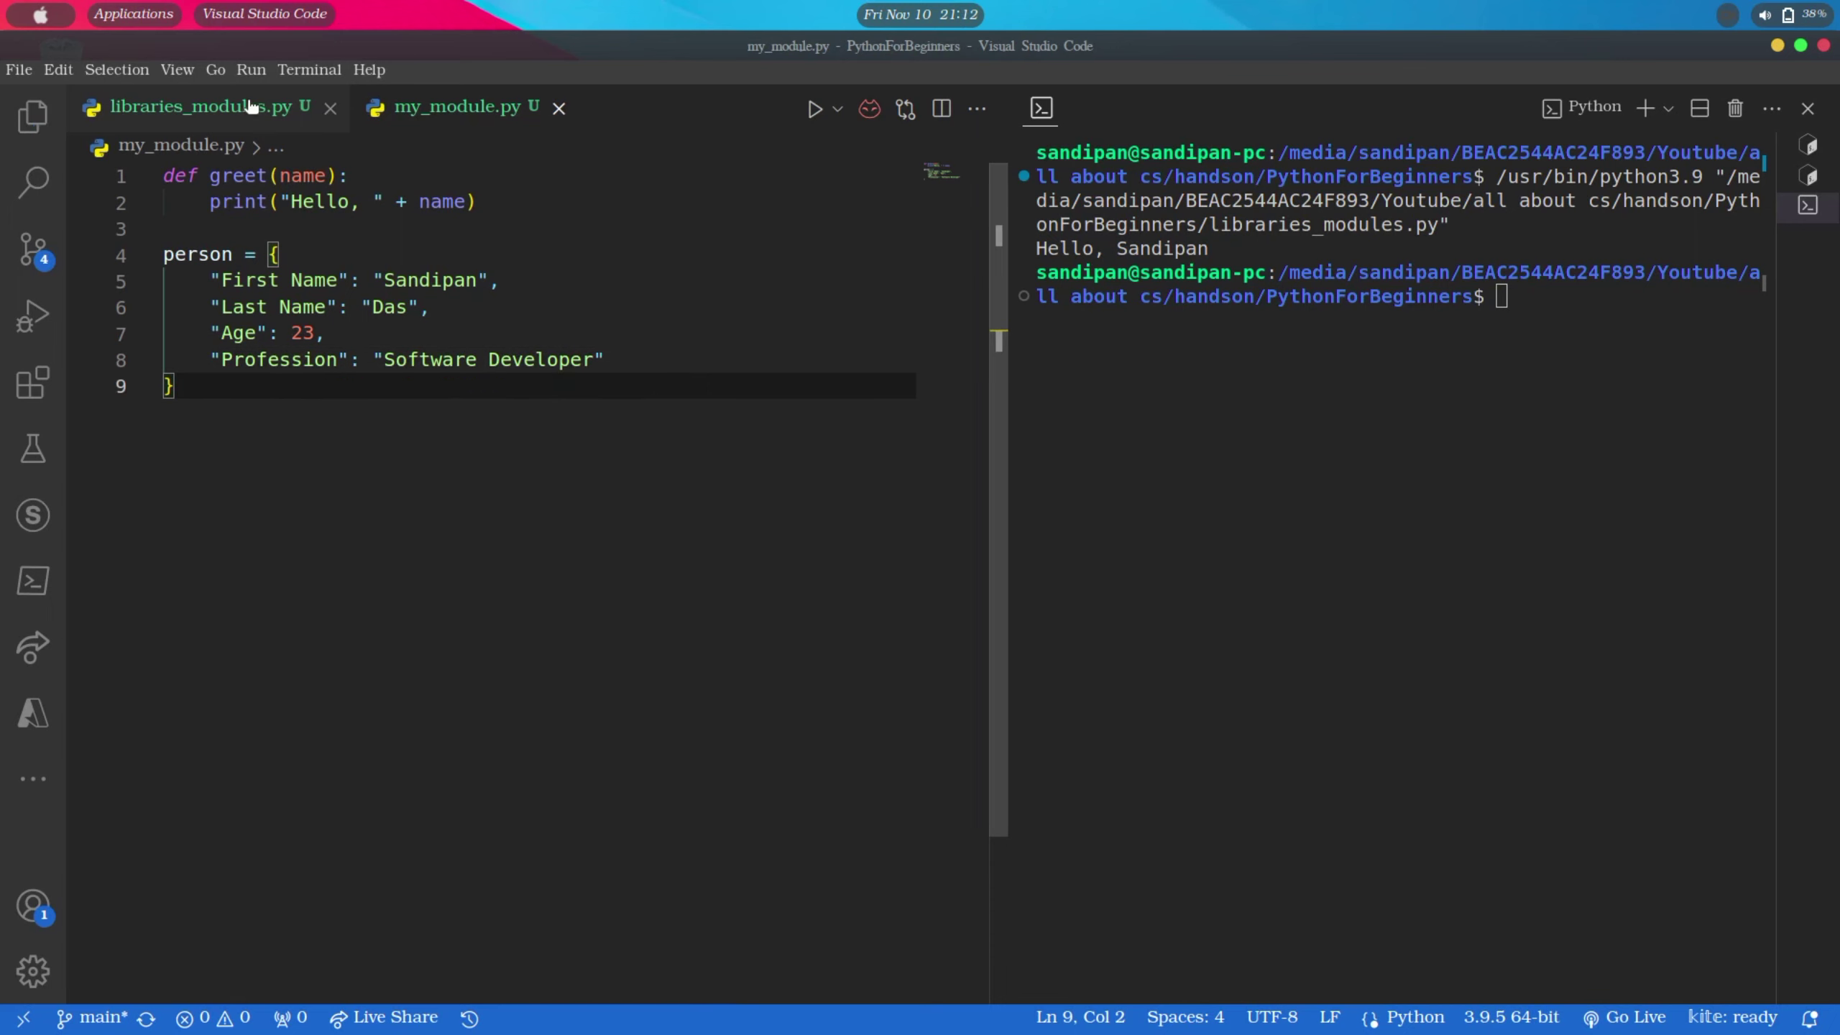
# In libraries_modules.py add print(my_module.person) to show the dictionary in the terminal
pyautogui.click(194, 106)
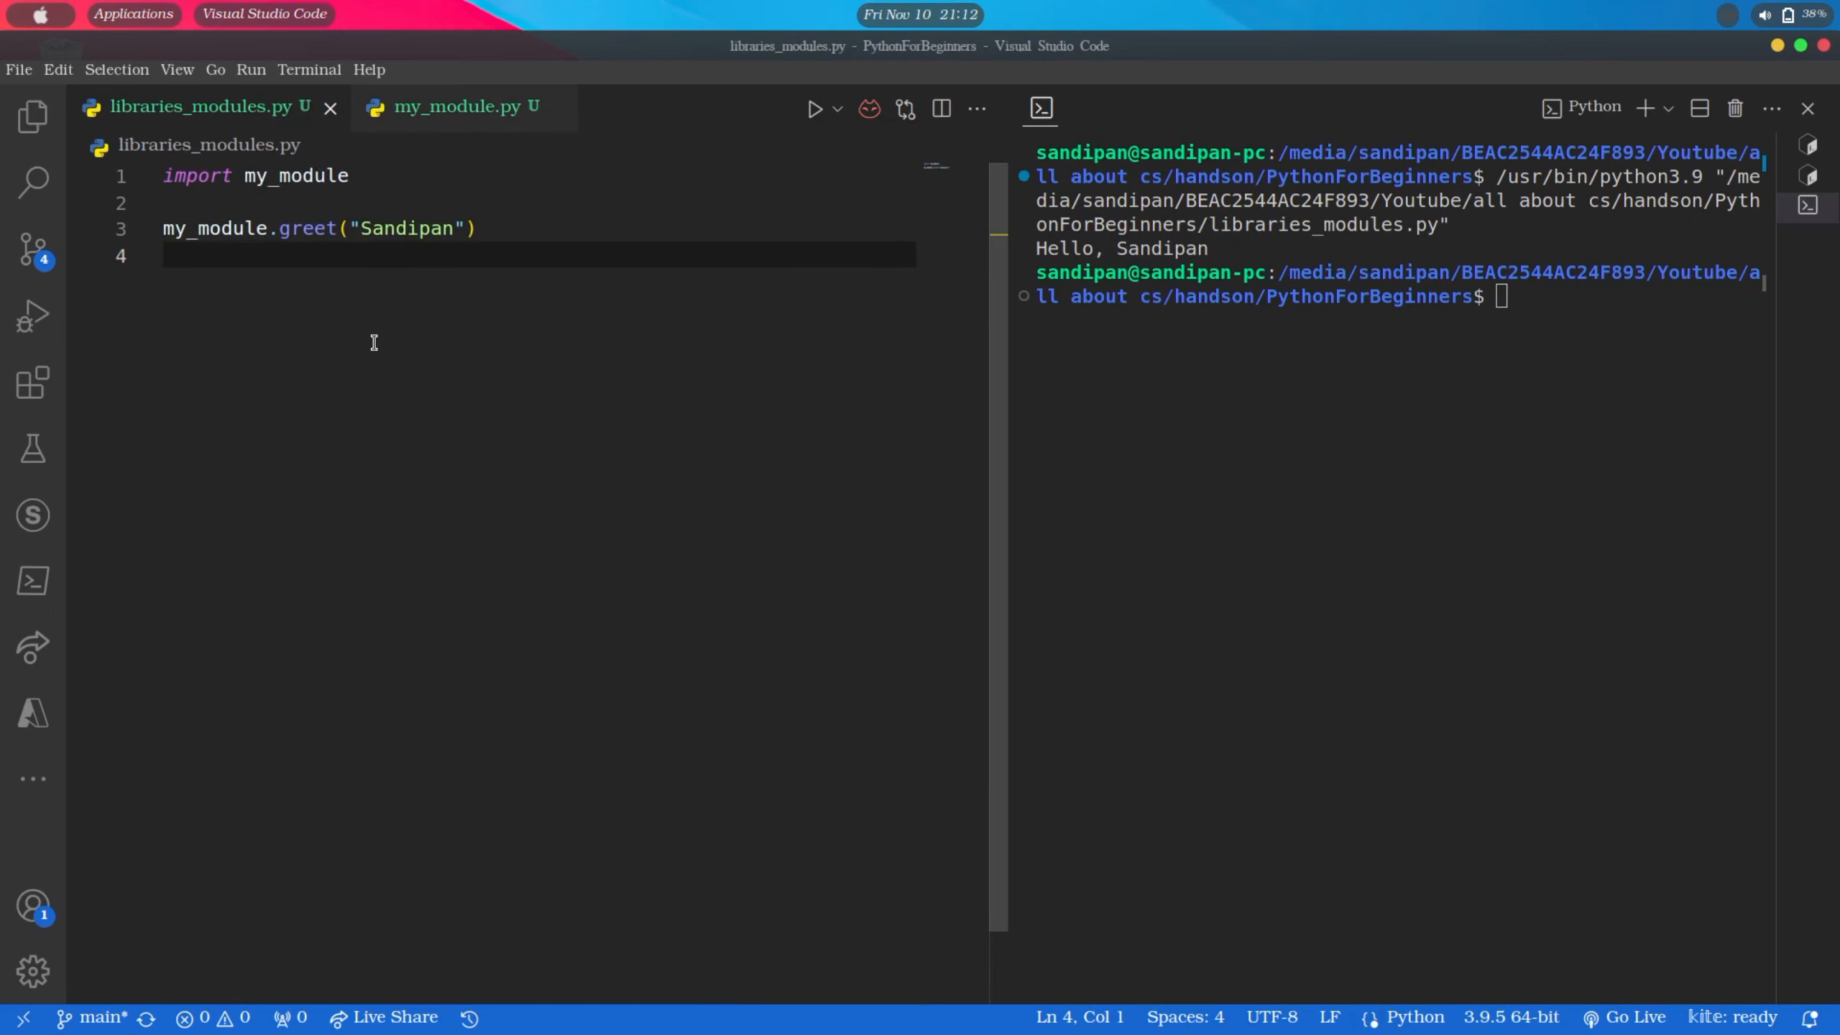
pyautogui.write('pr')
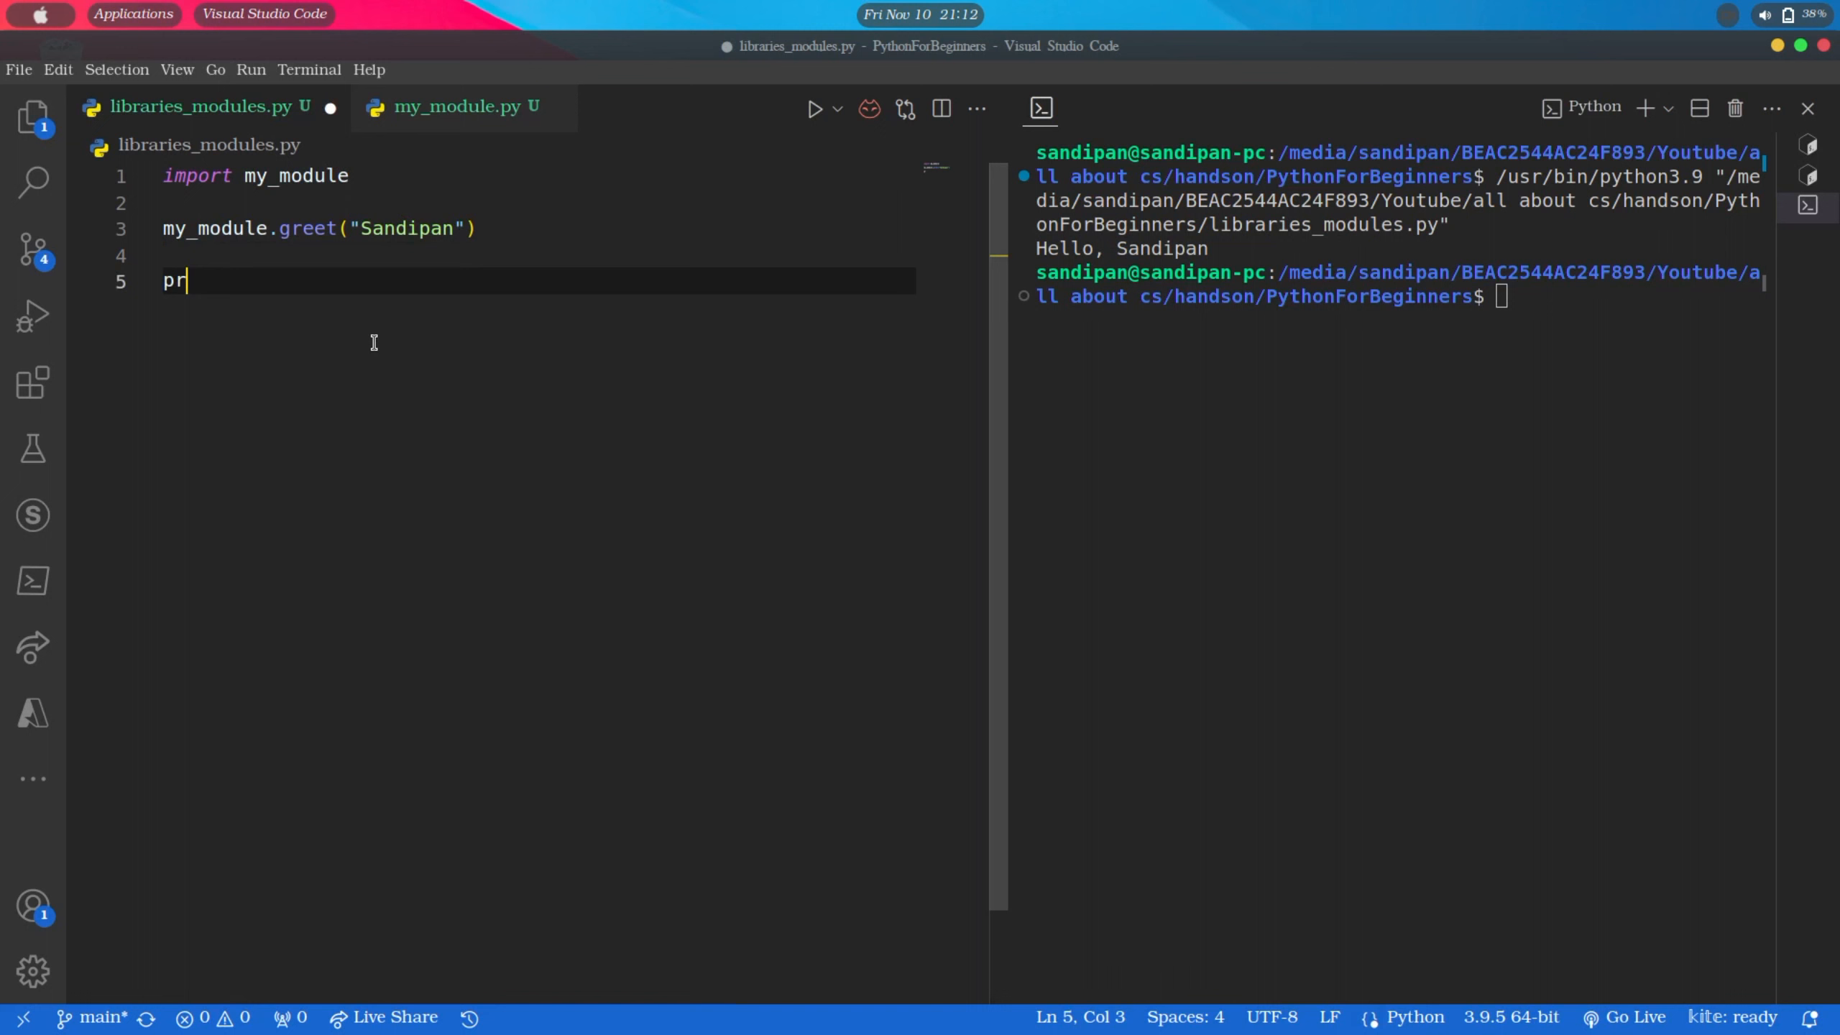
pyautogui.write('int(my_module.person')
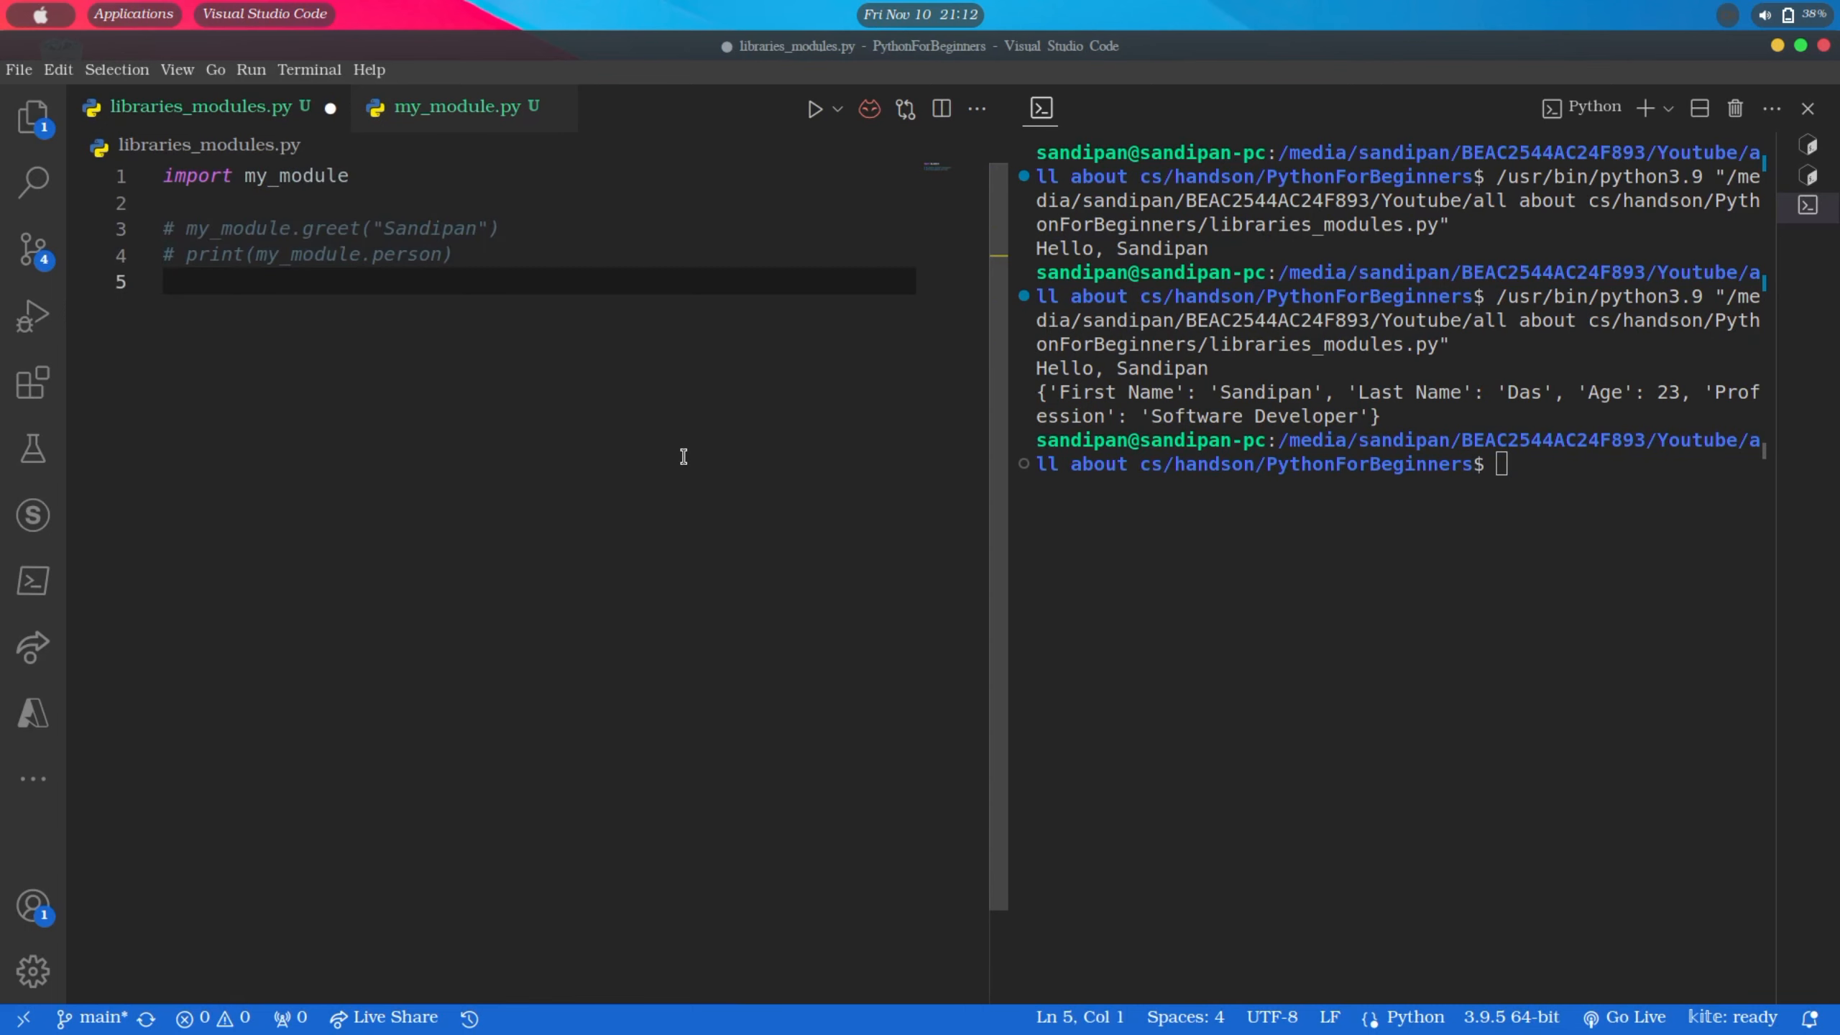
# Add print(my_module.person["First Name"] + " is a " + my_module.person["Profession"]) and leave a blank line after it
pyautogui.press('Enter')
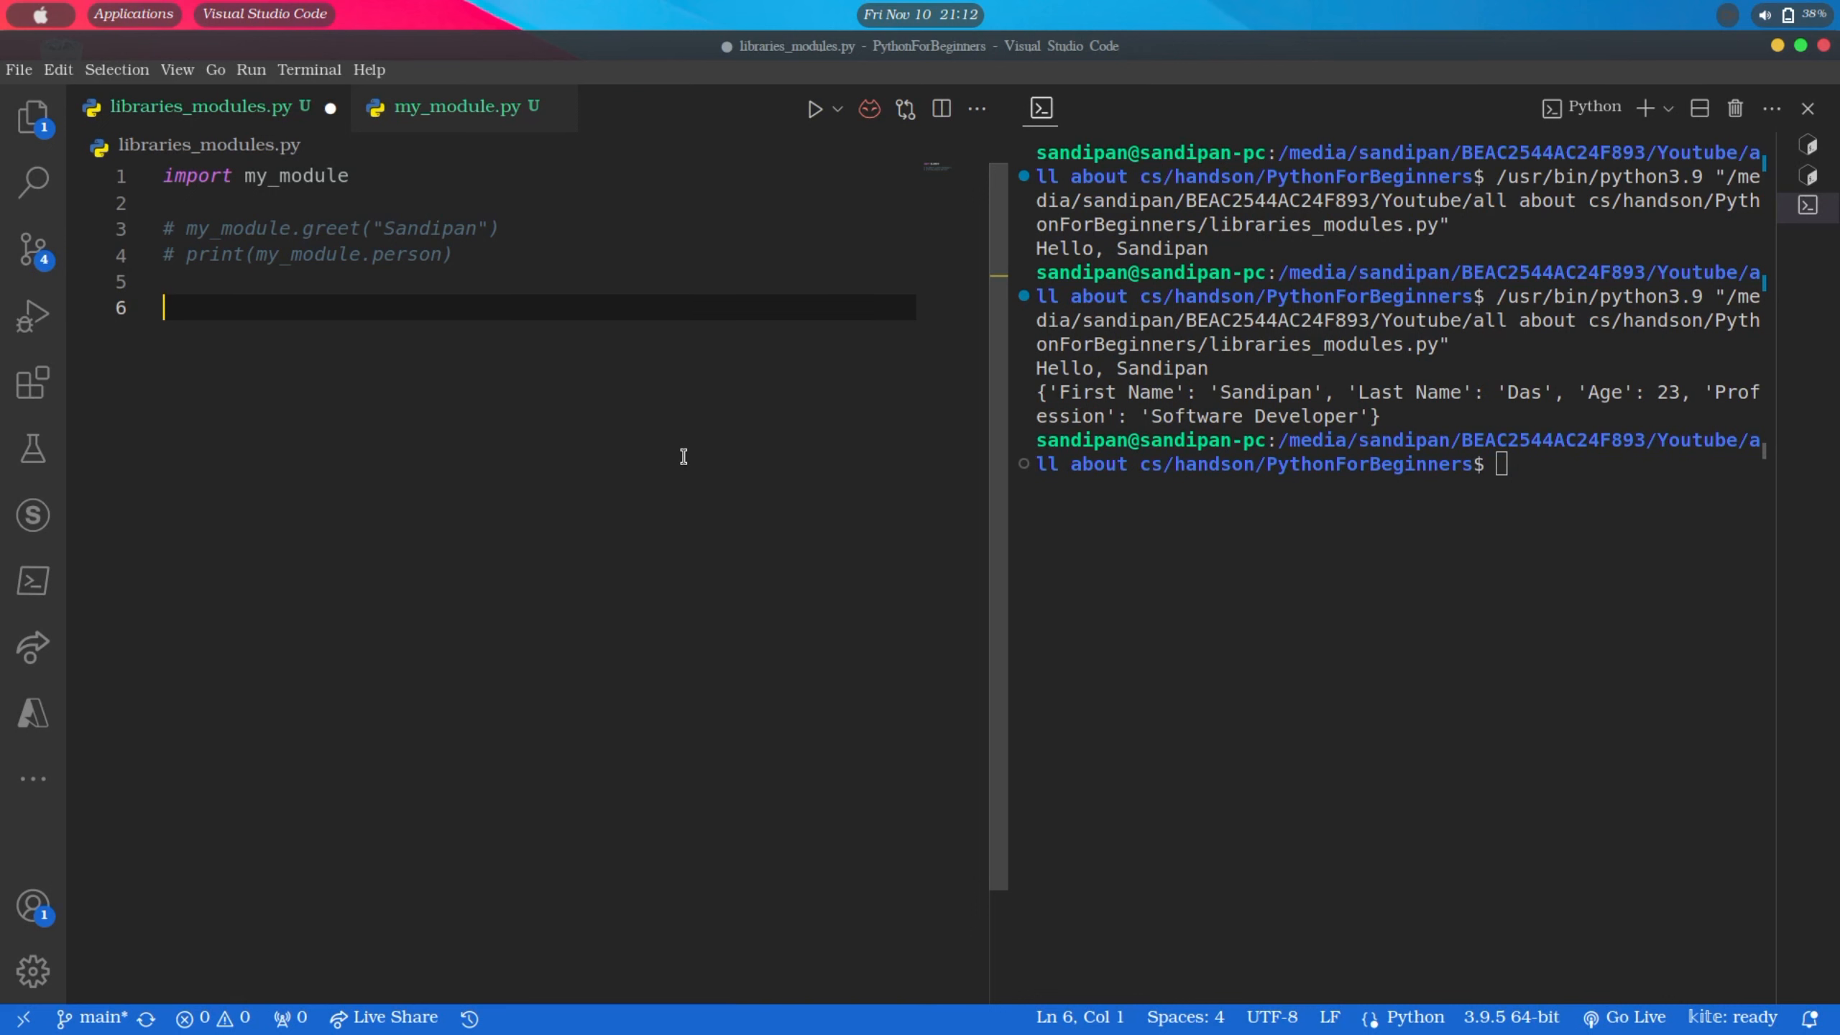
pyautogui.write('print')
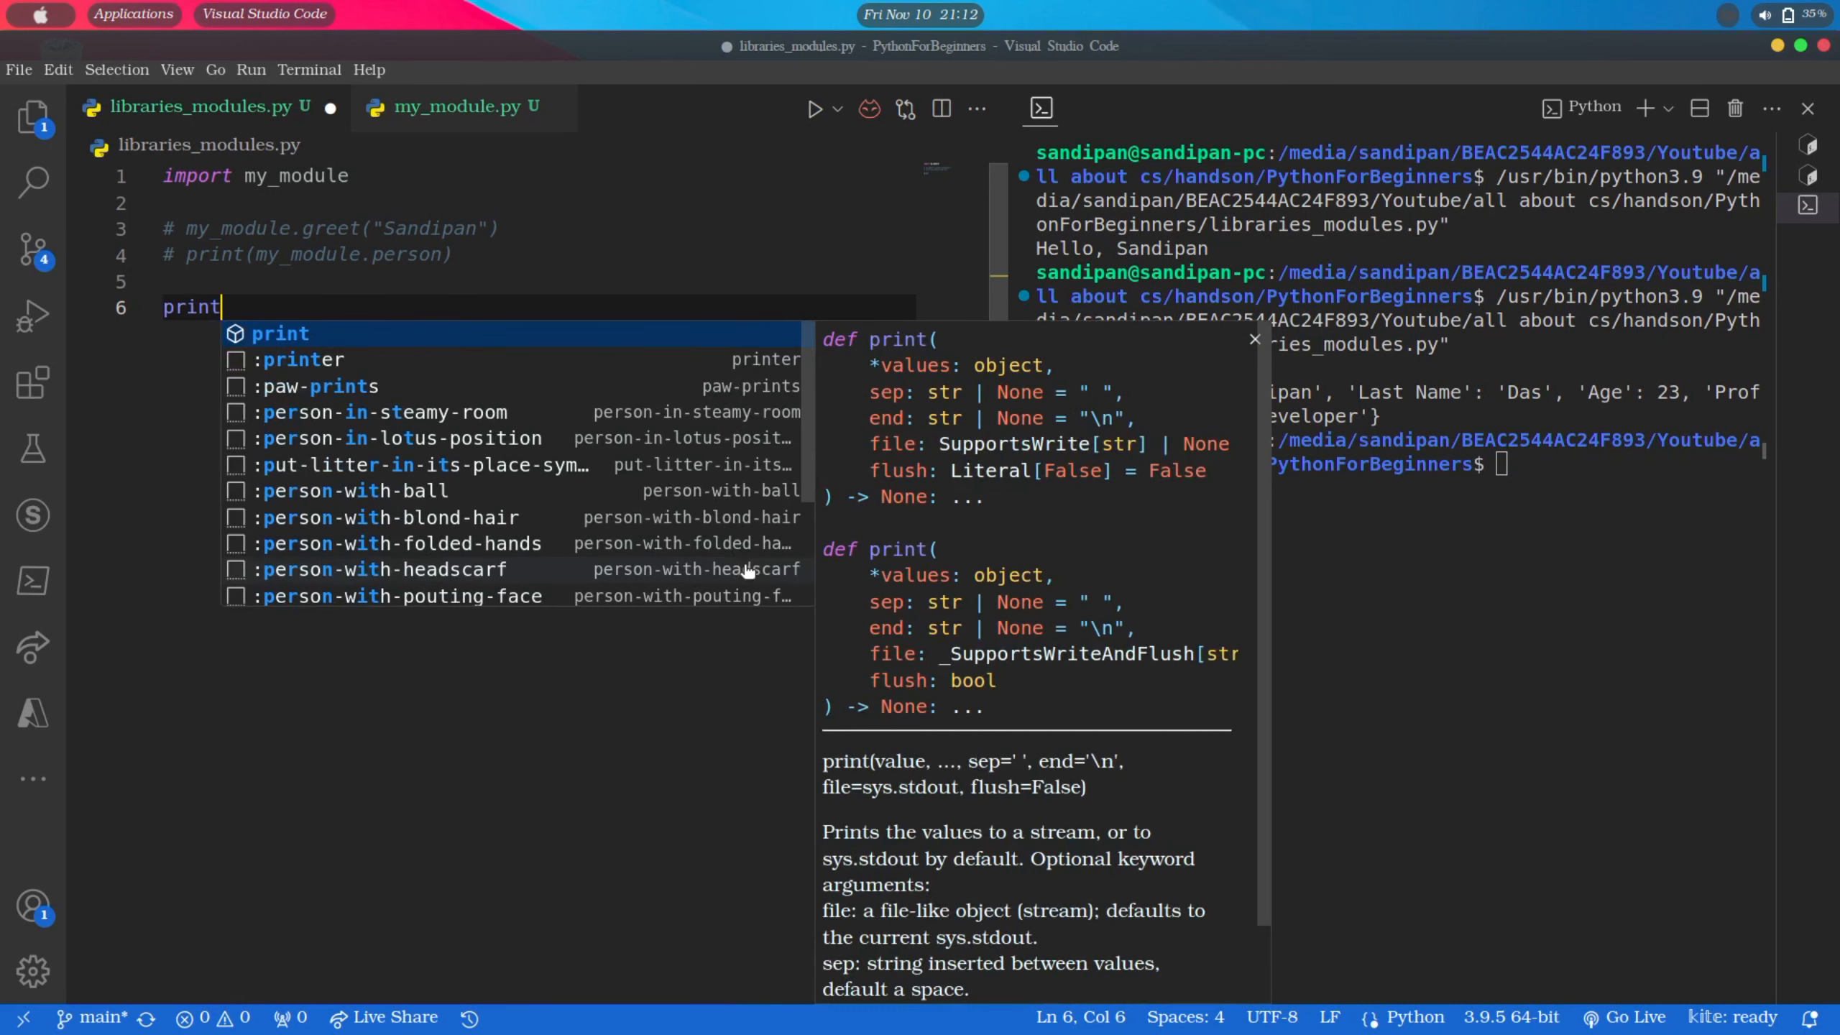
pyautogui.write('(my_module.person["')
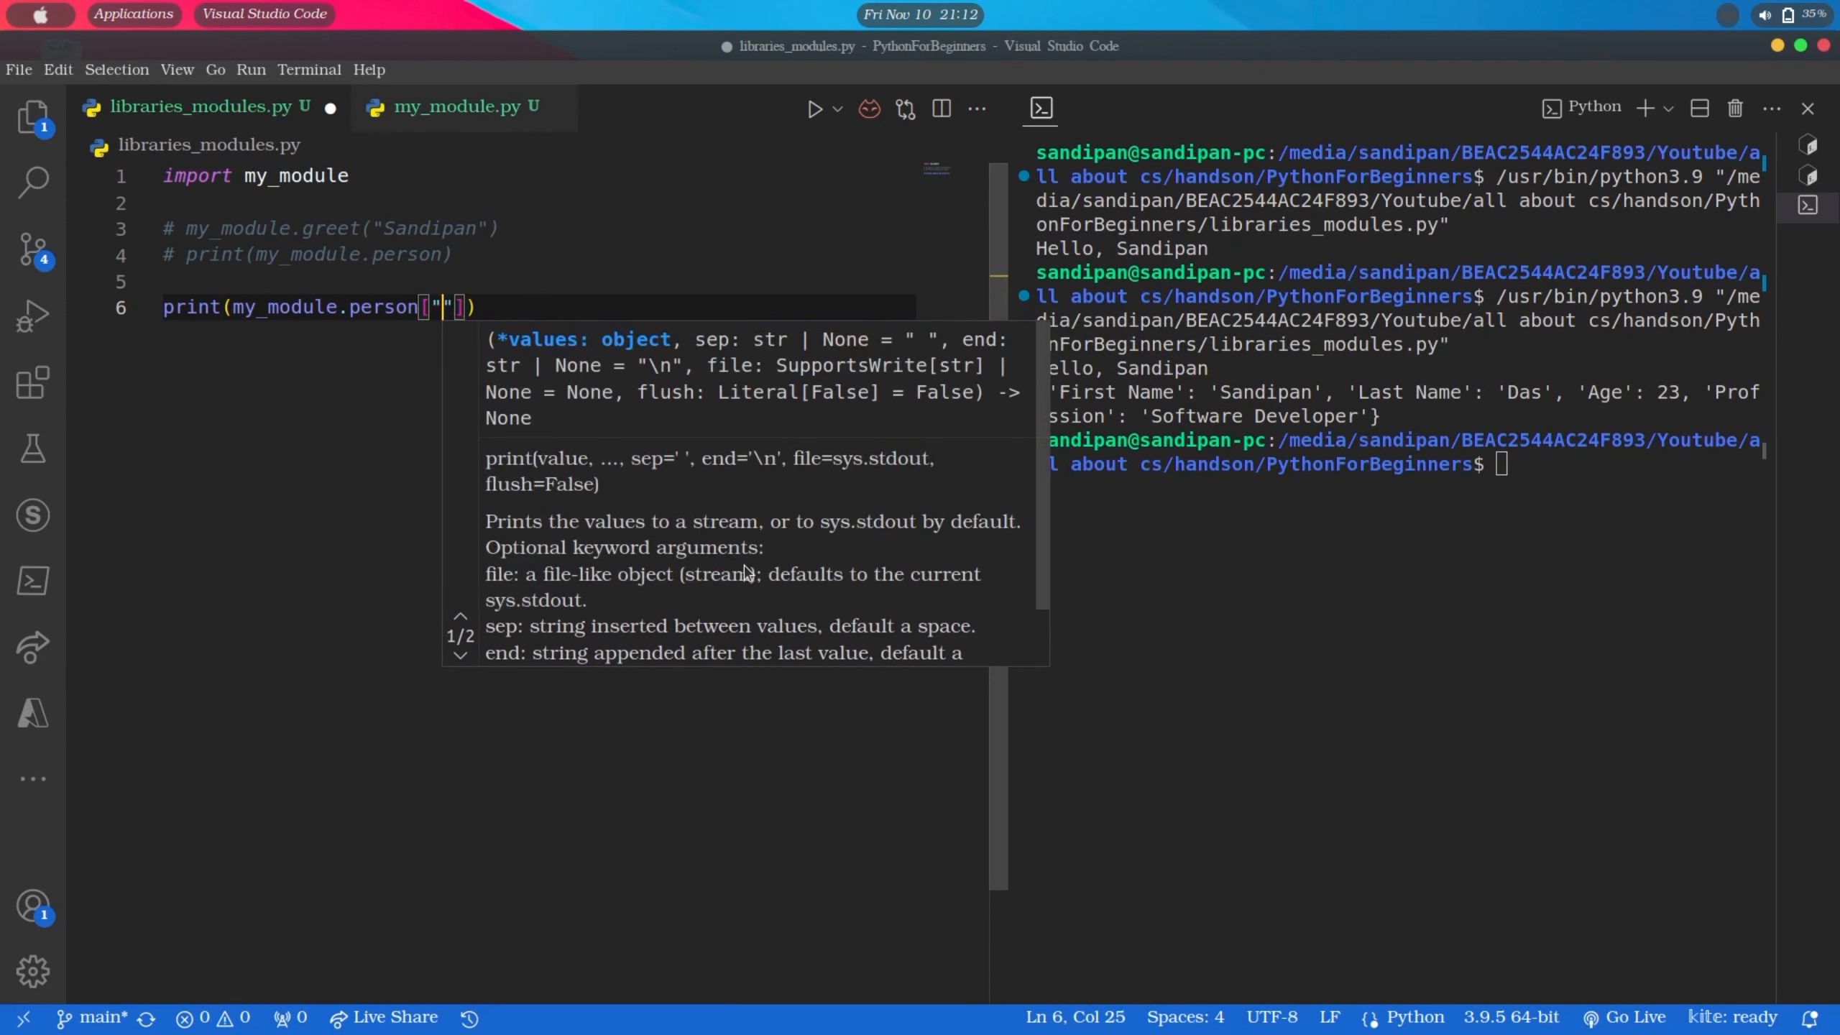
pyautogui.write('First Name')
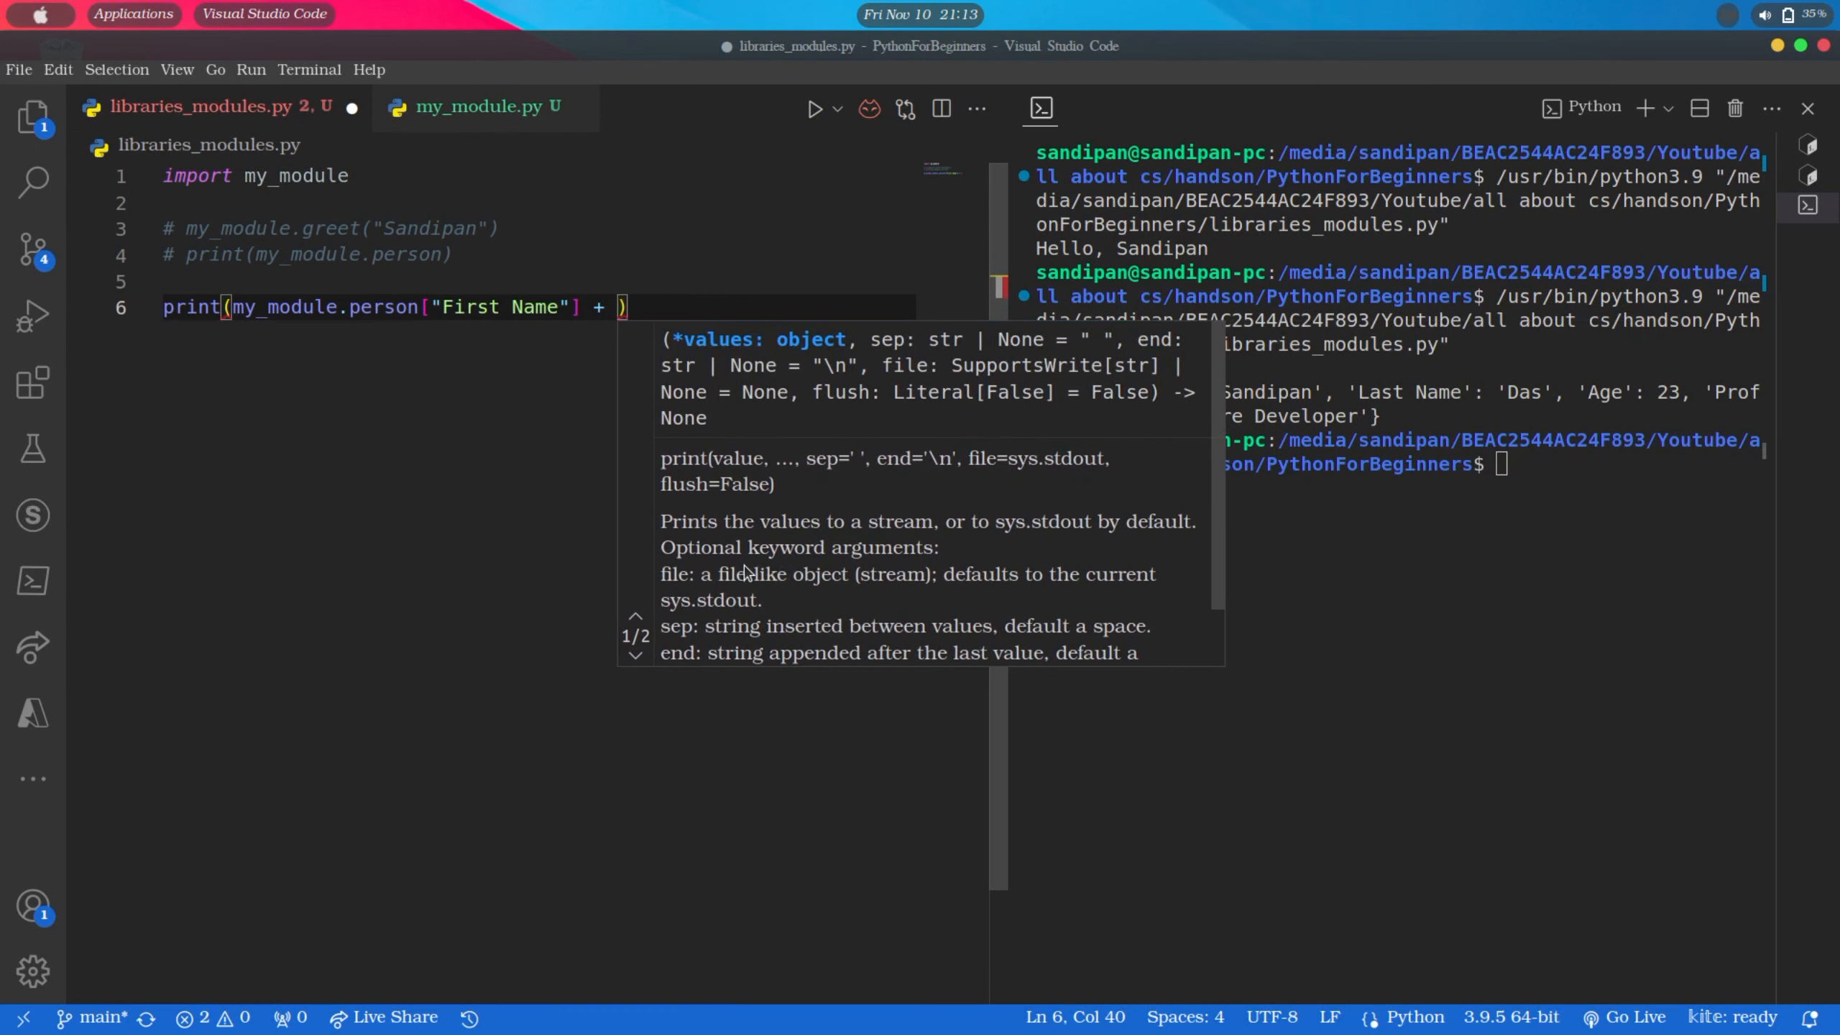
pyautogui.write('" is a"')
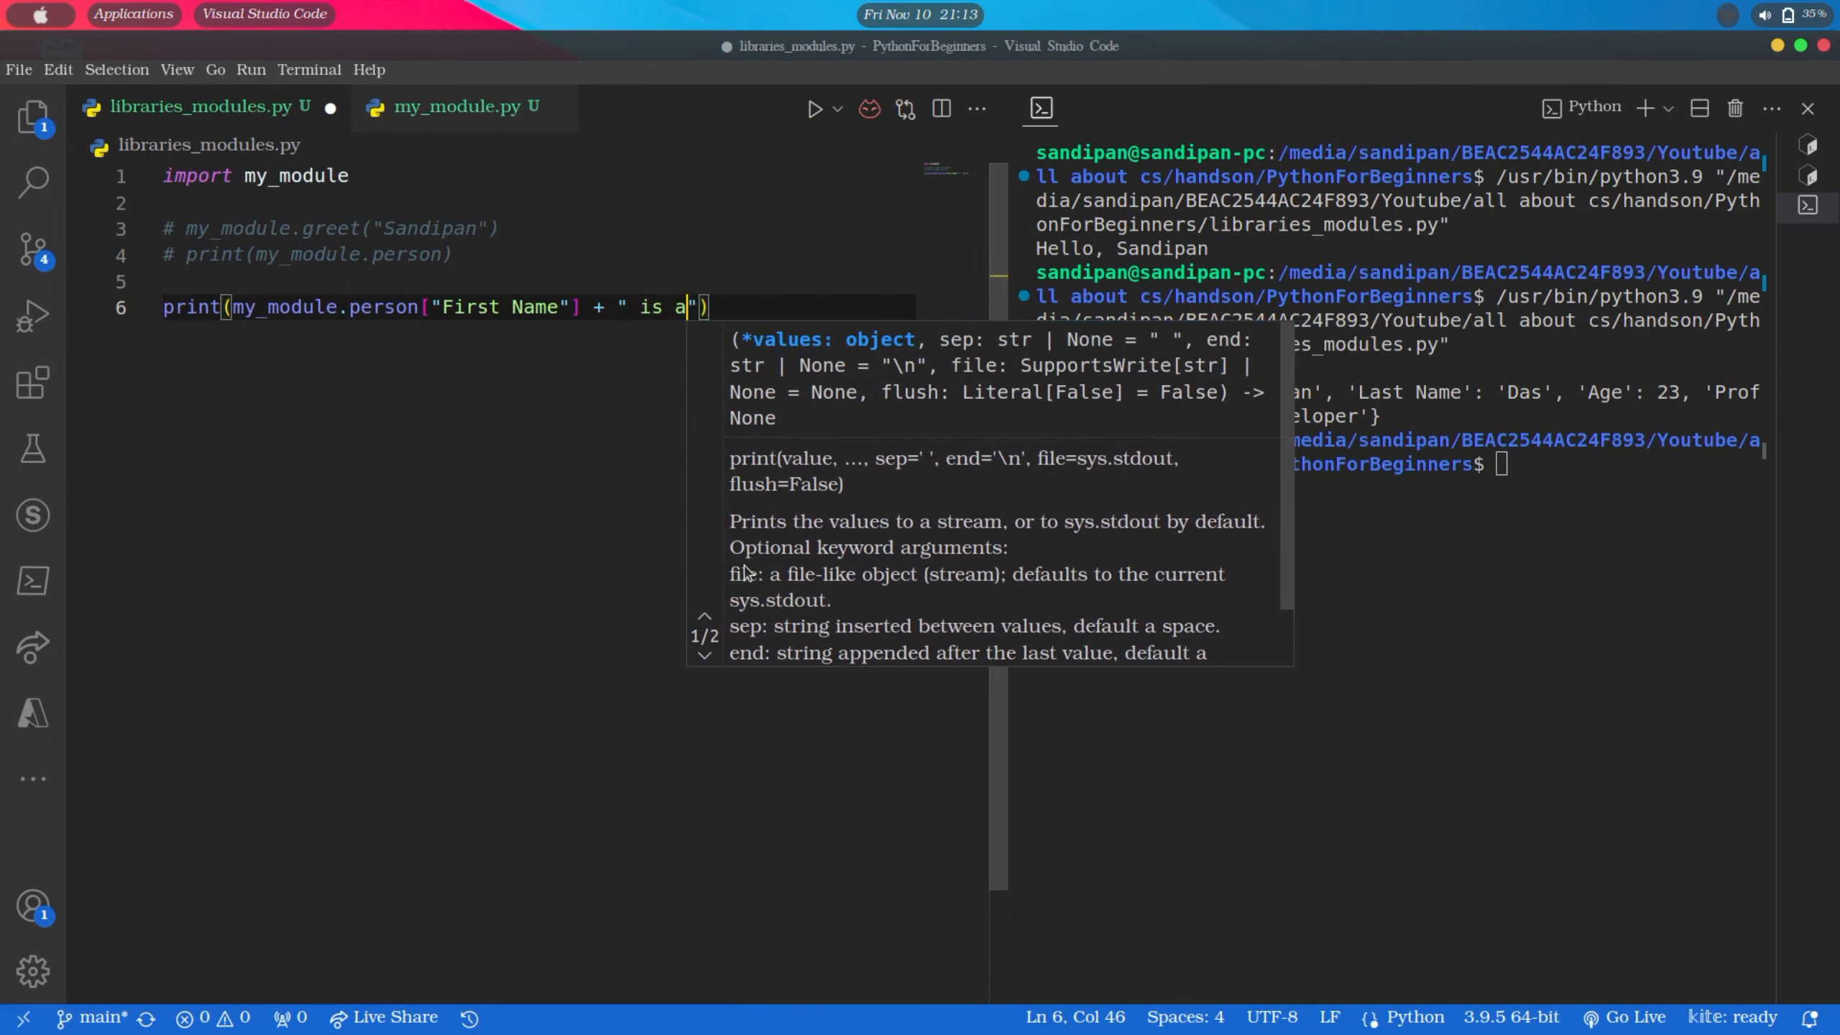
pyautogui.write('" + my_module')
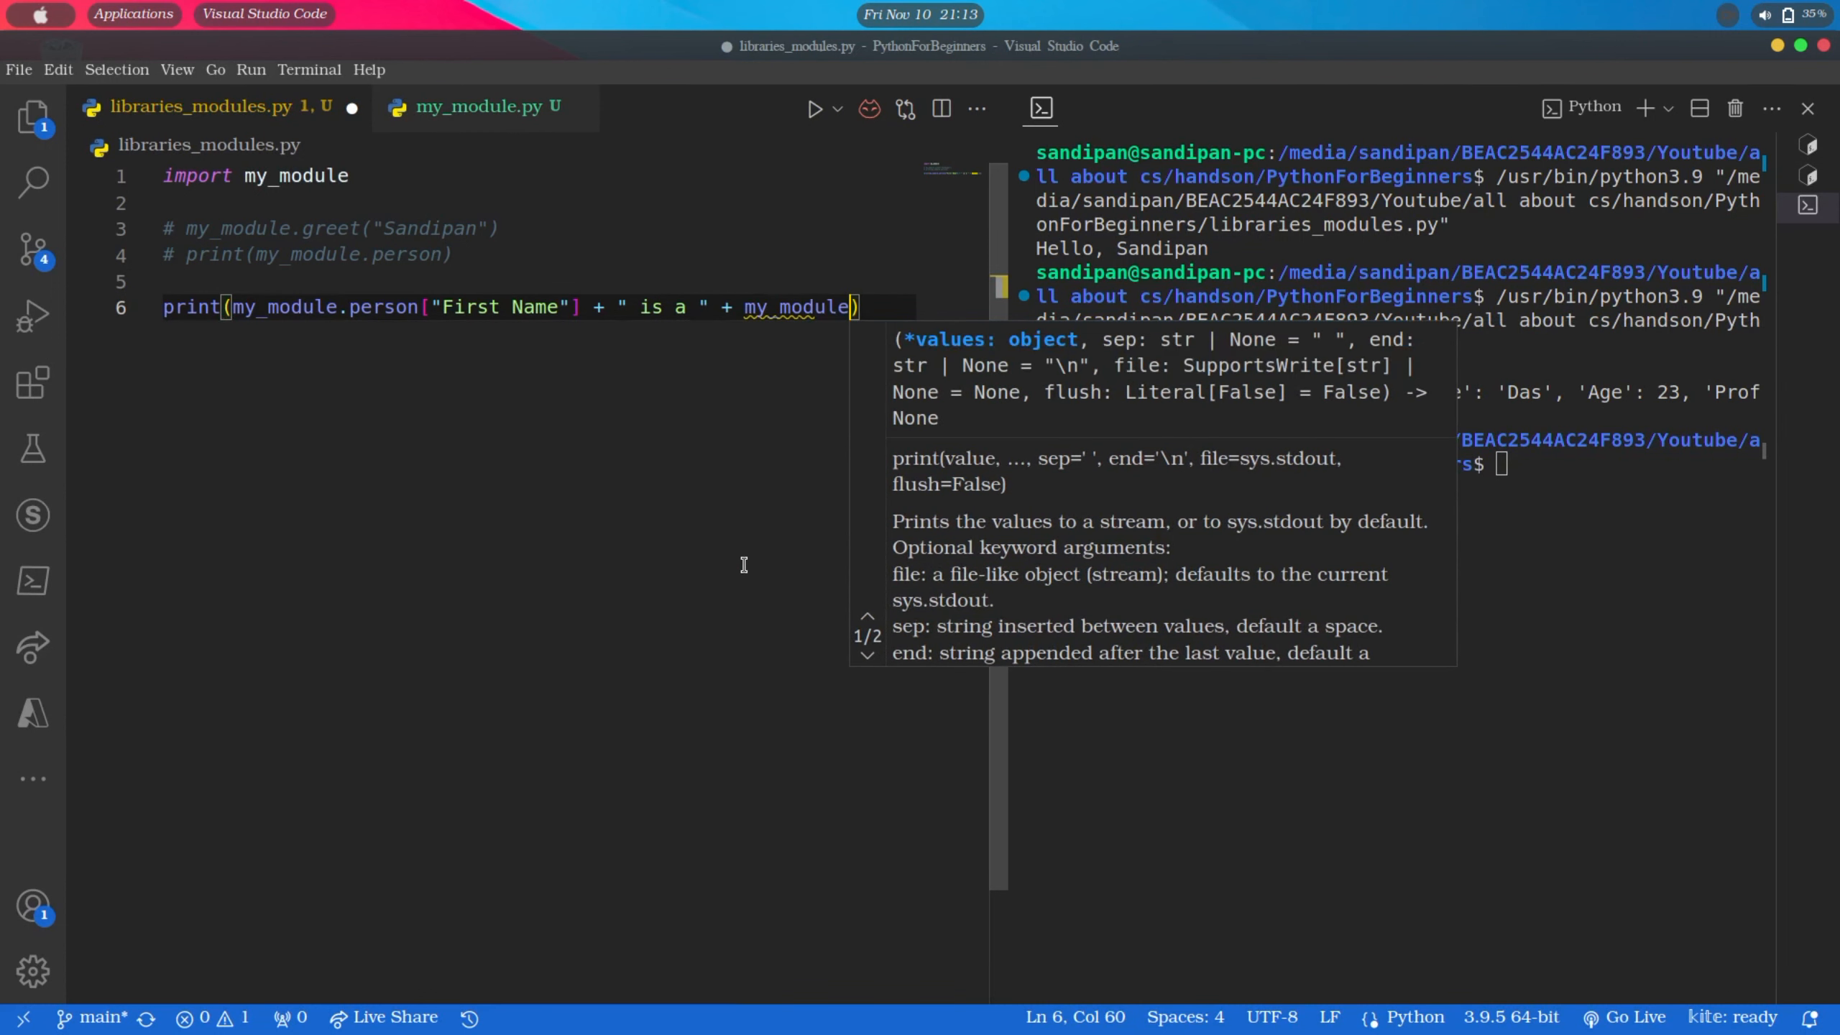
pyautogui.write('.person')
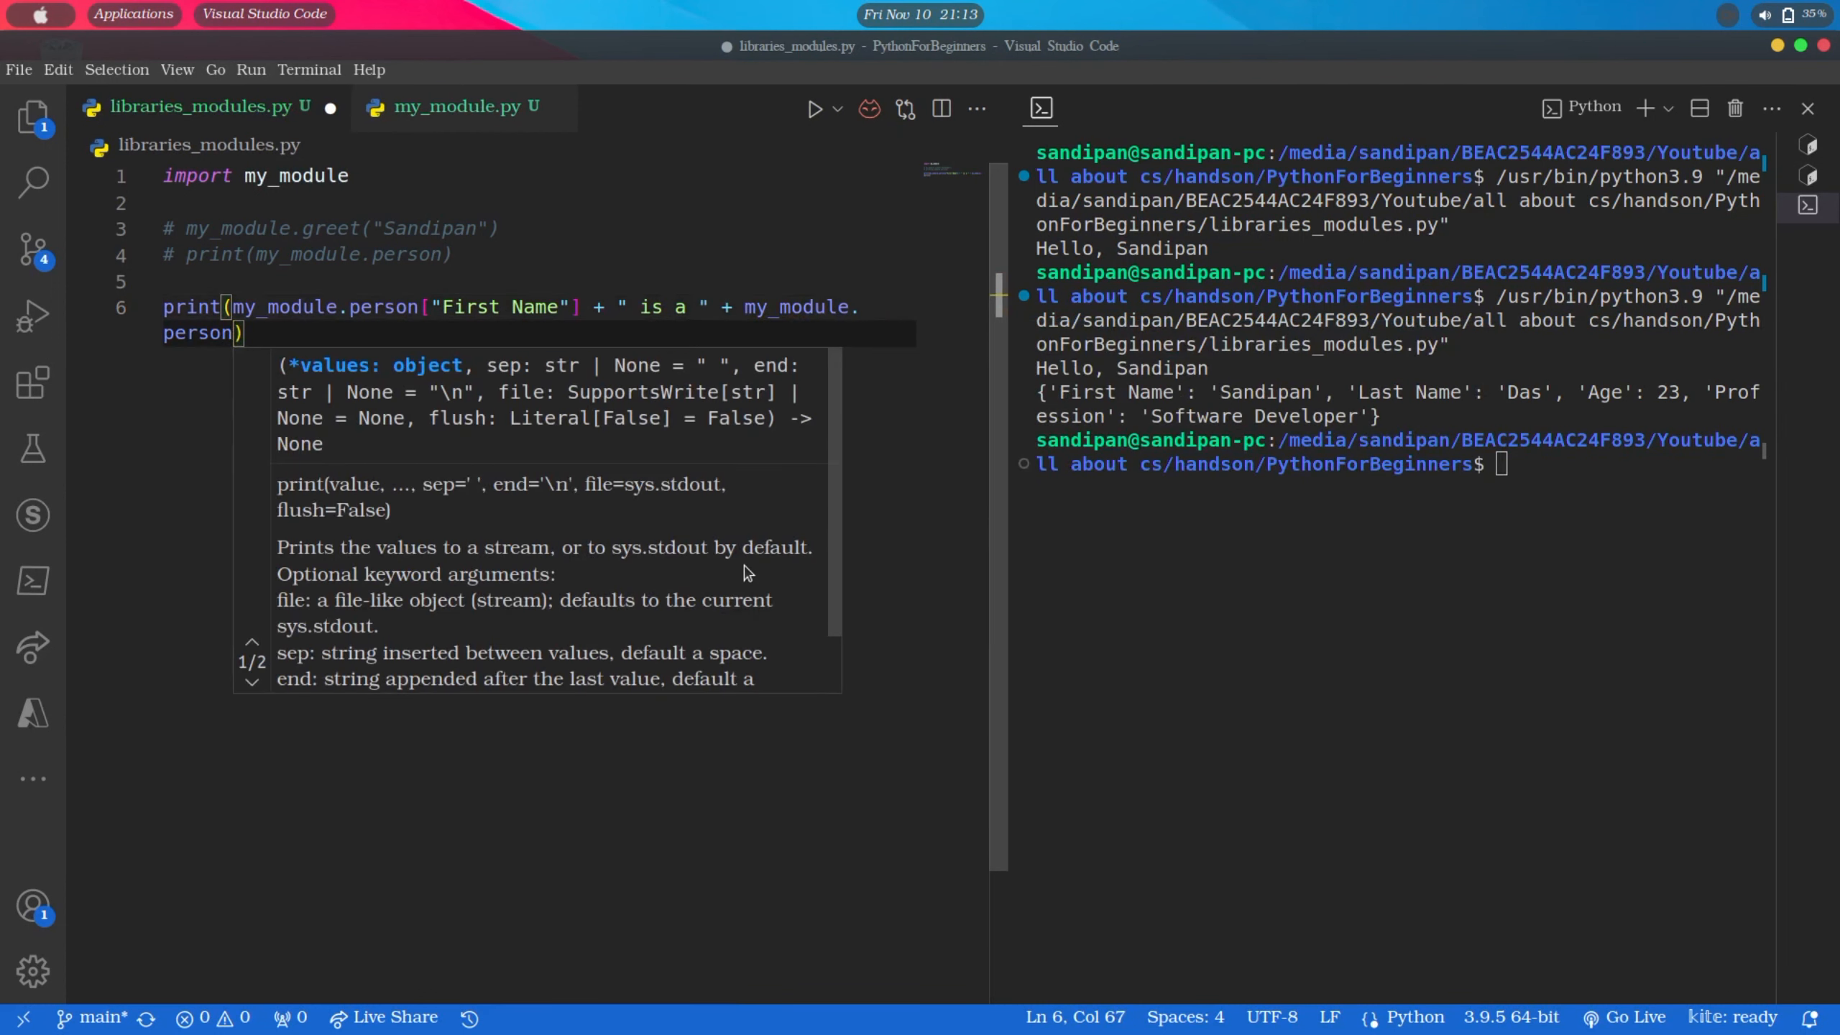
pyautogui.write('["Profession"')
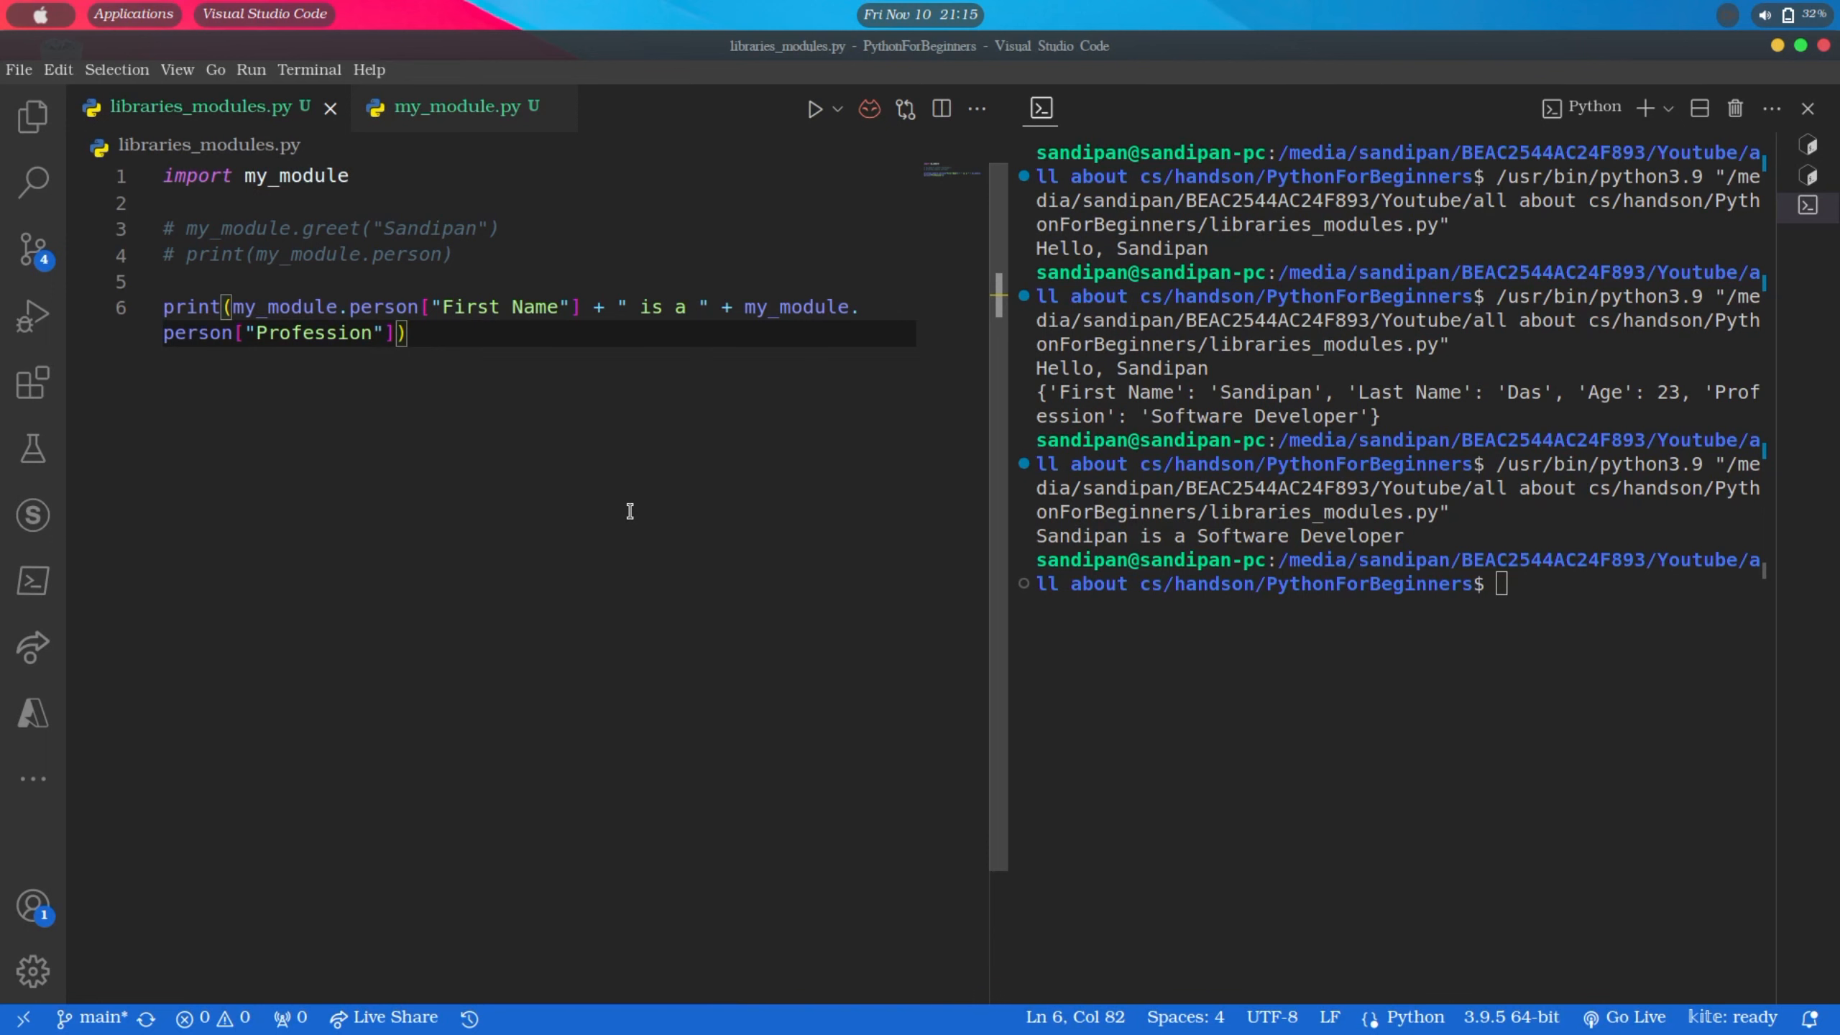
pyautogui.press('Enter')
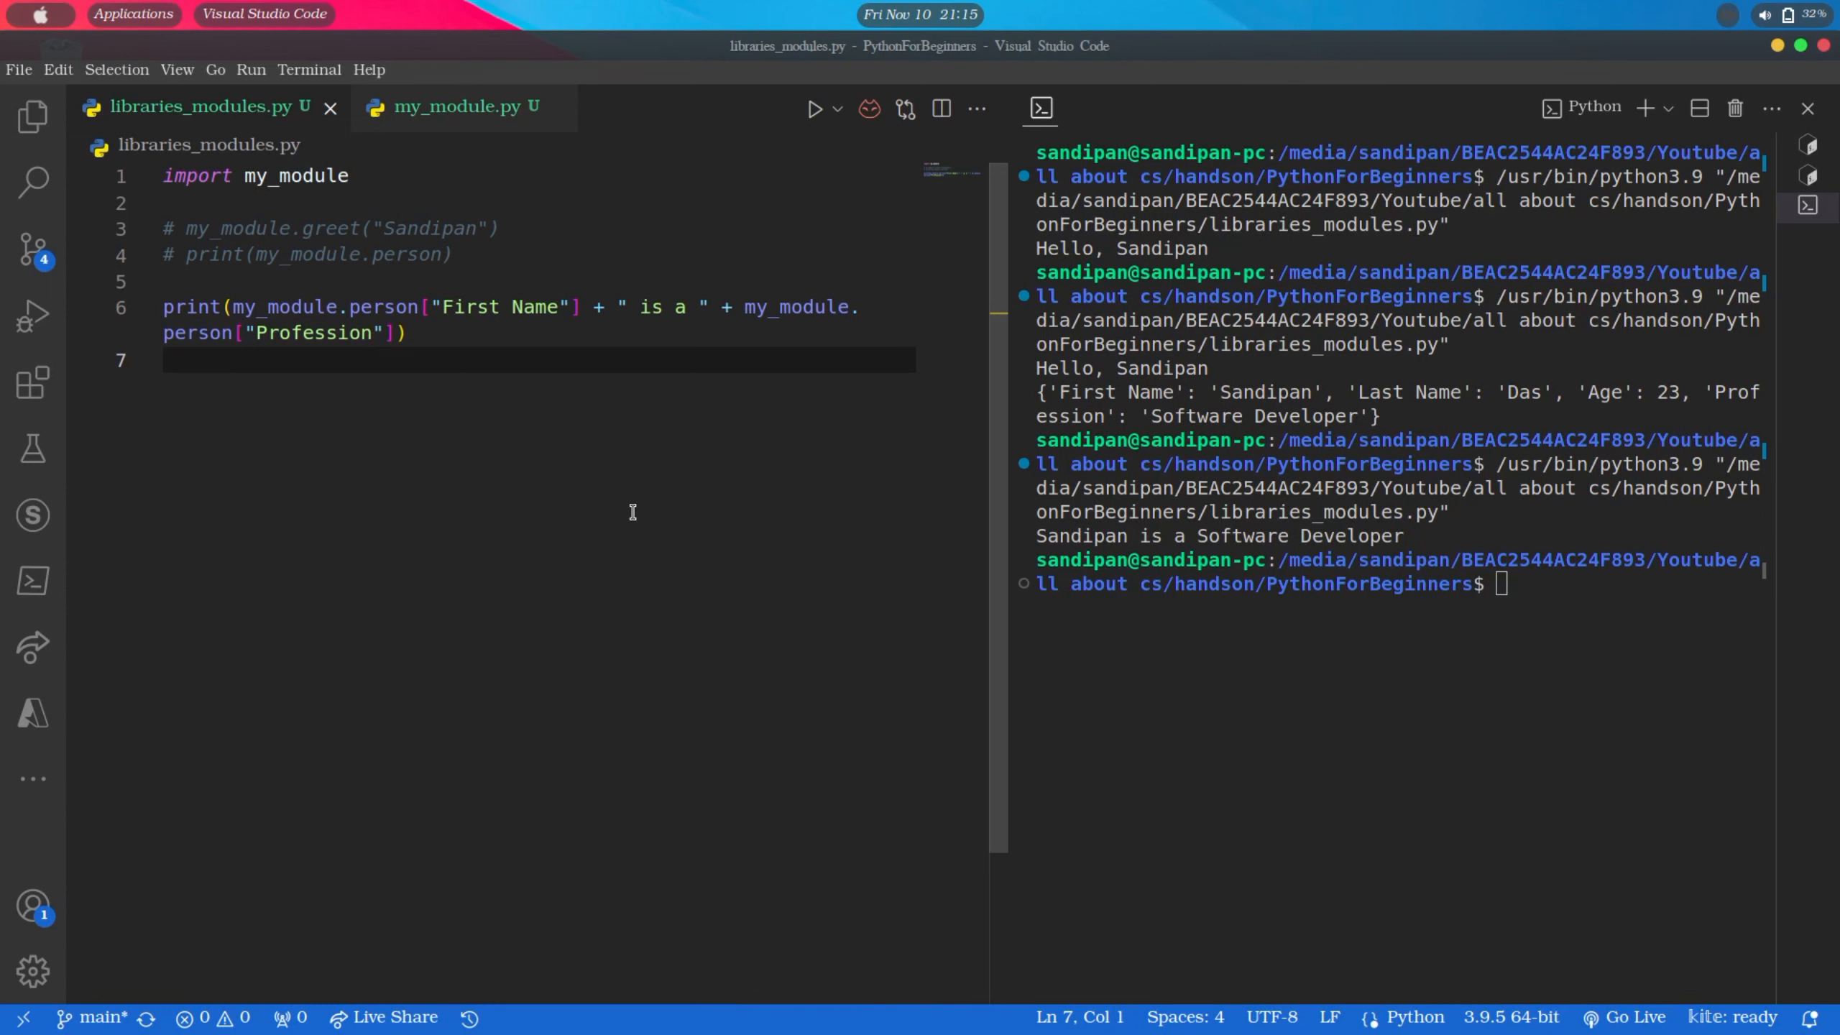
# Select my_module on the import line, then clear the selection by clicking elsewhere in the editor
pyautogui.doubleClick(295, 175)
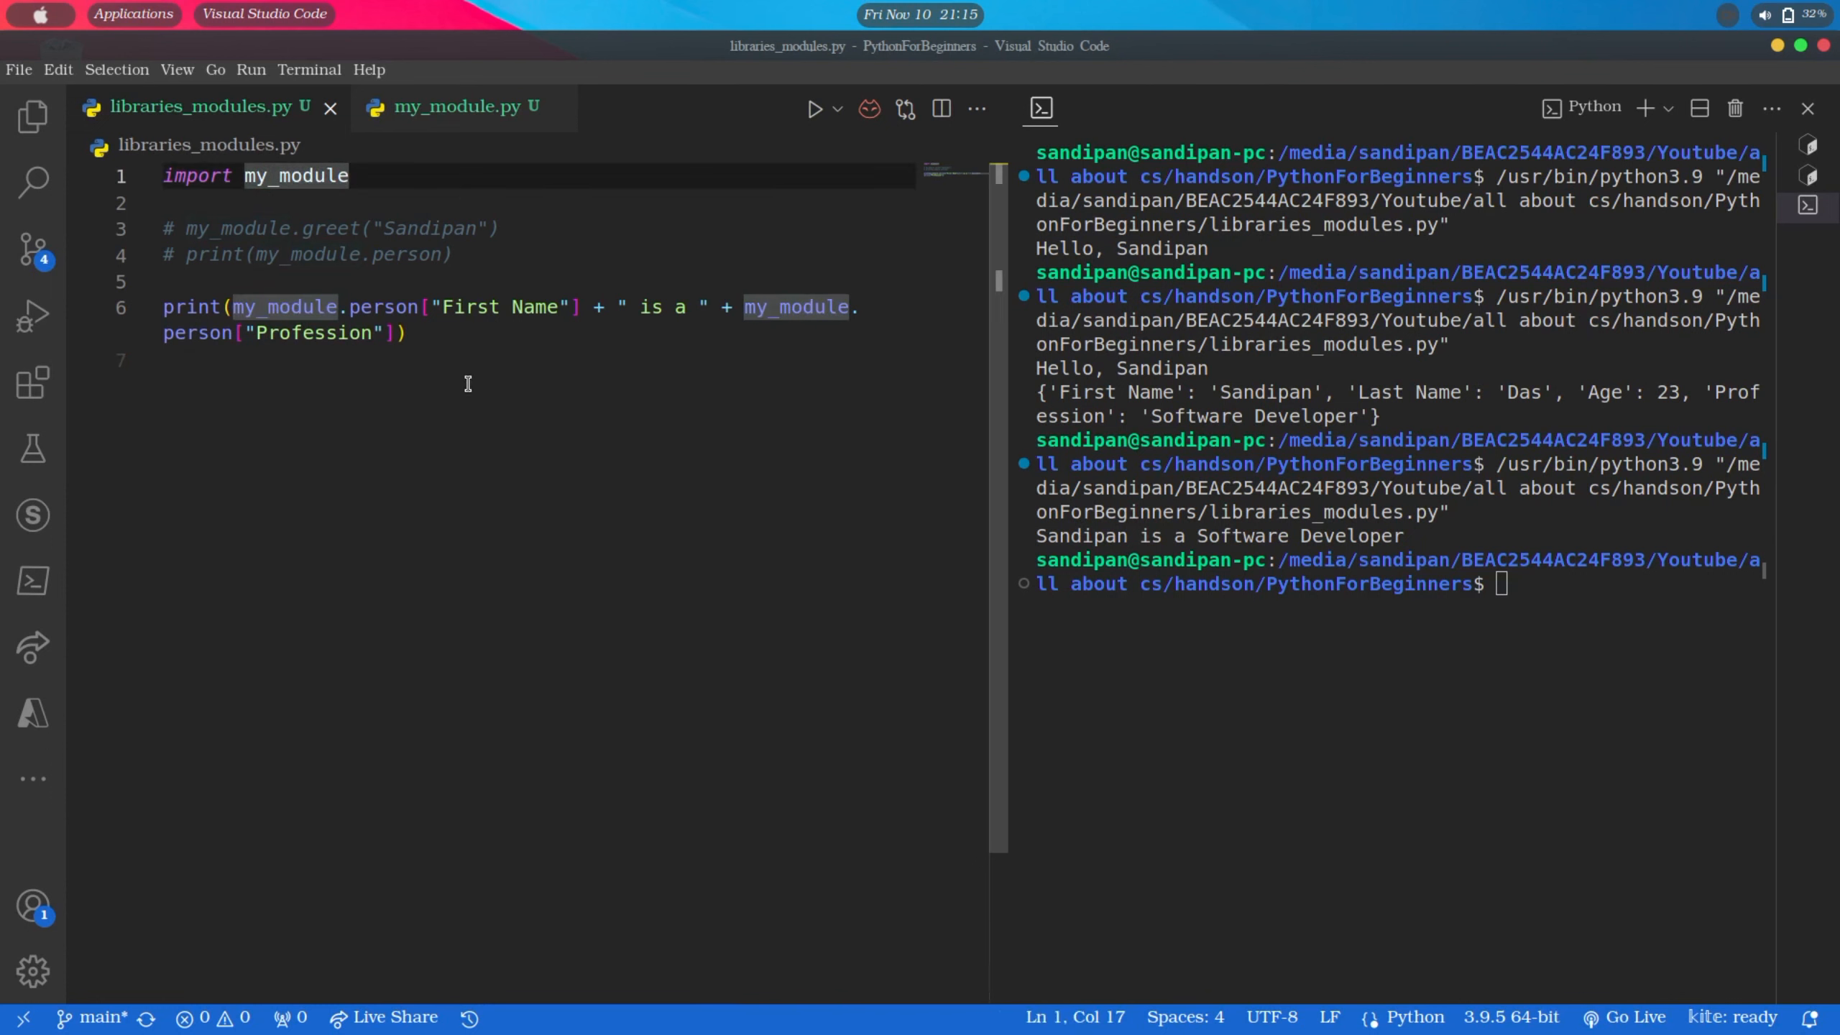
pyautogui.click(490, 368)
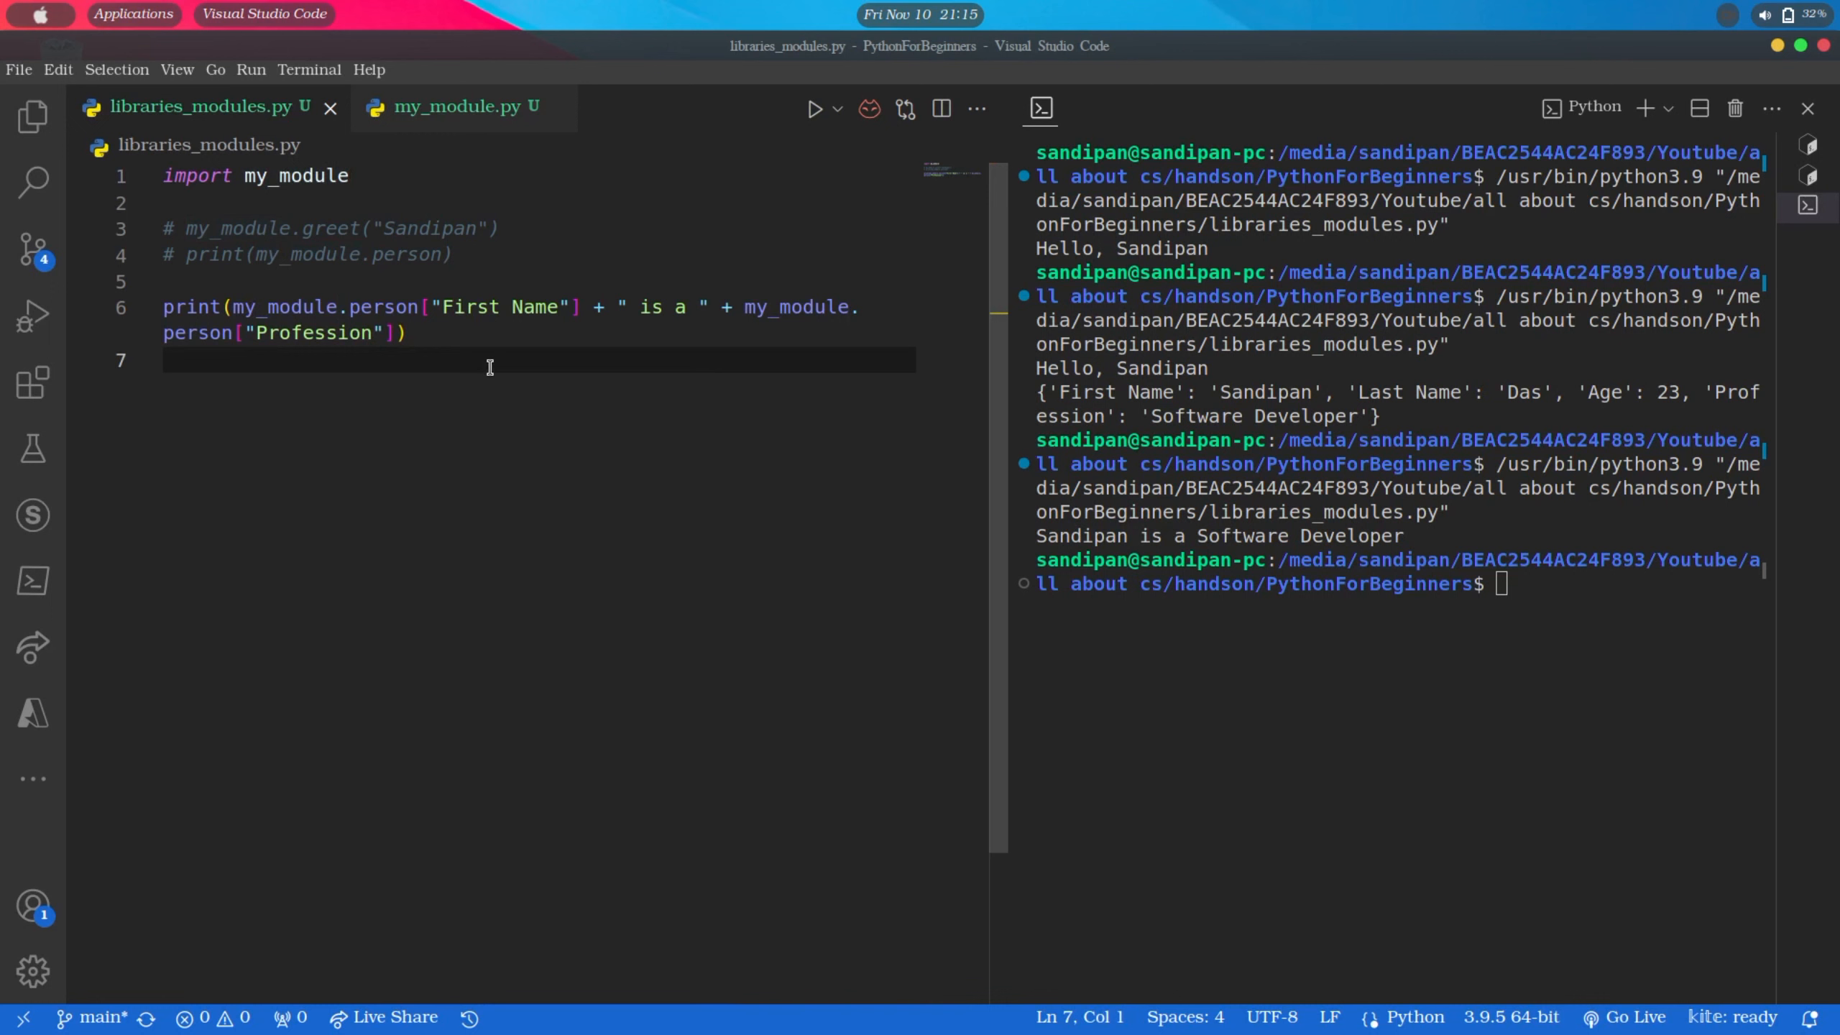
pyautogui.moveTo(501, 360)
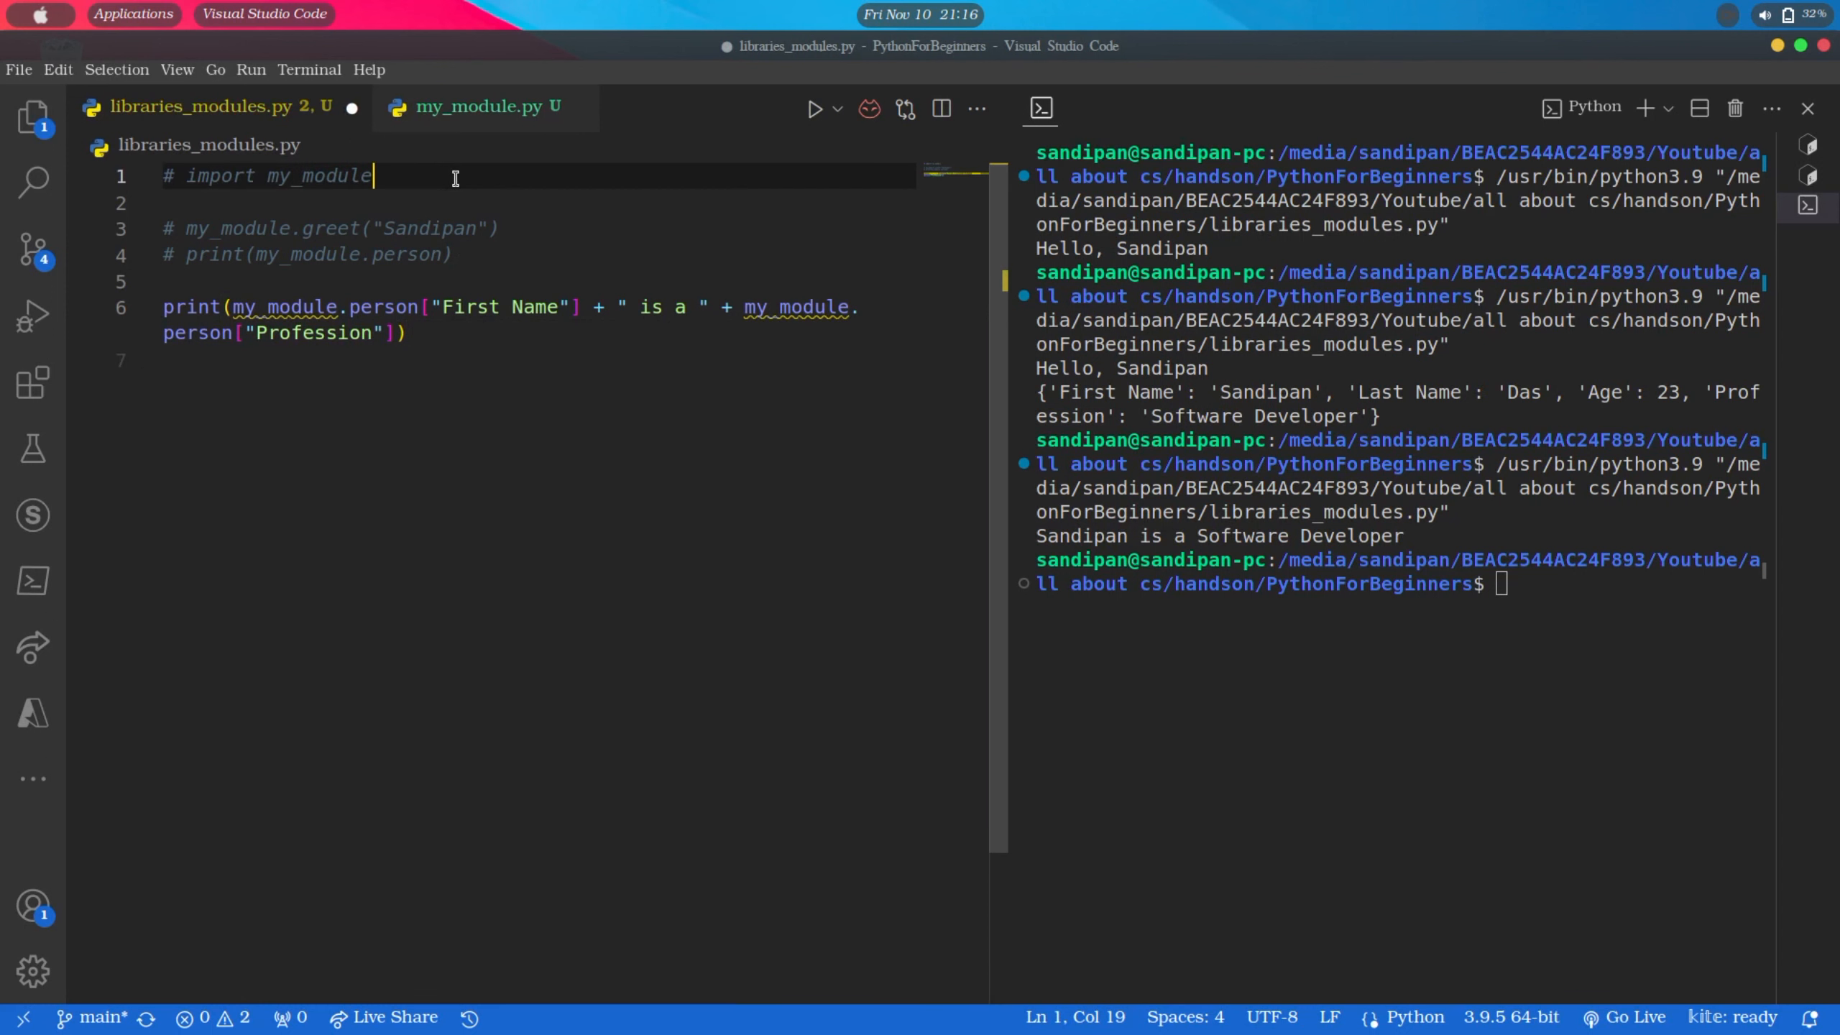
# Add import my_module as mutils and select the first my_module in the print line to replace it
pyautogui.write('import')
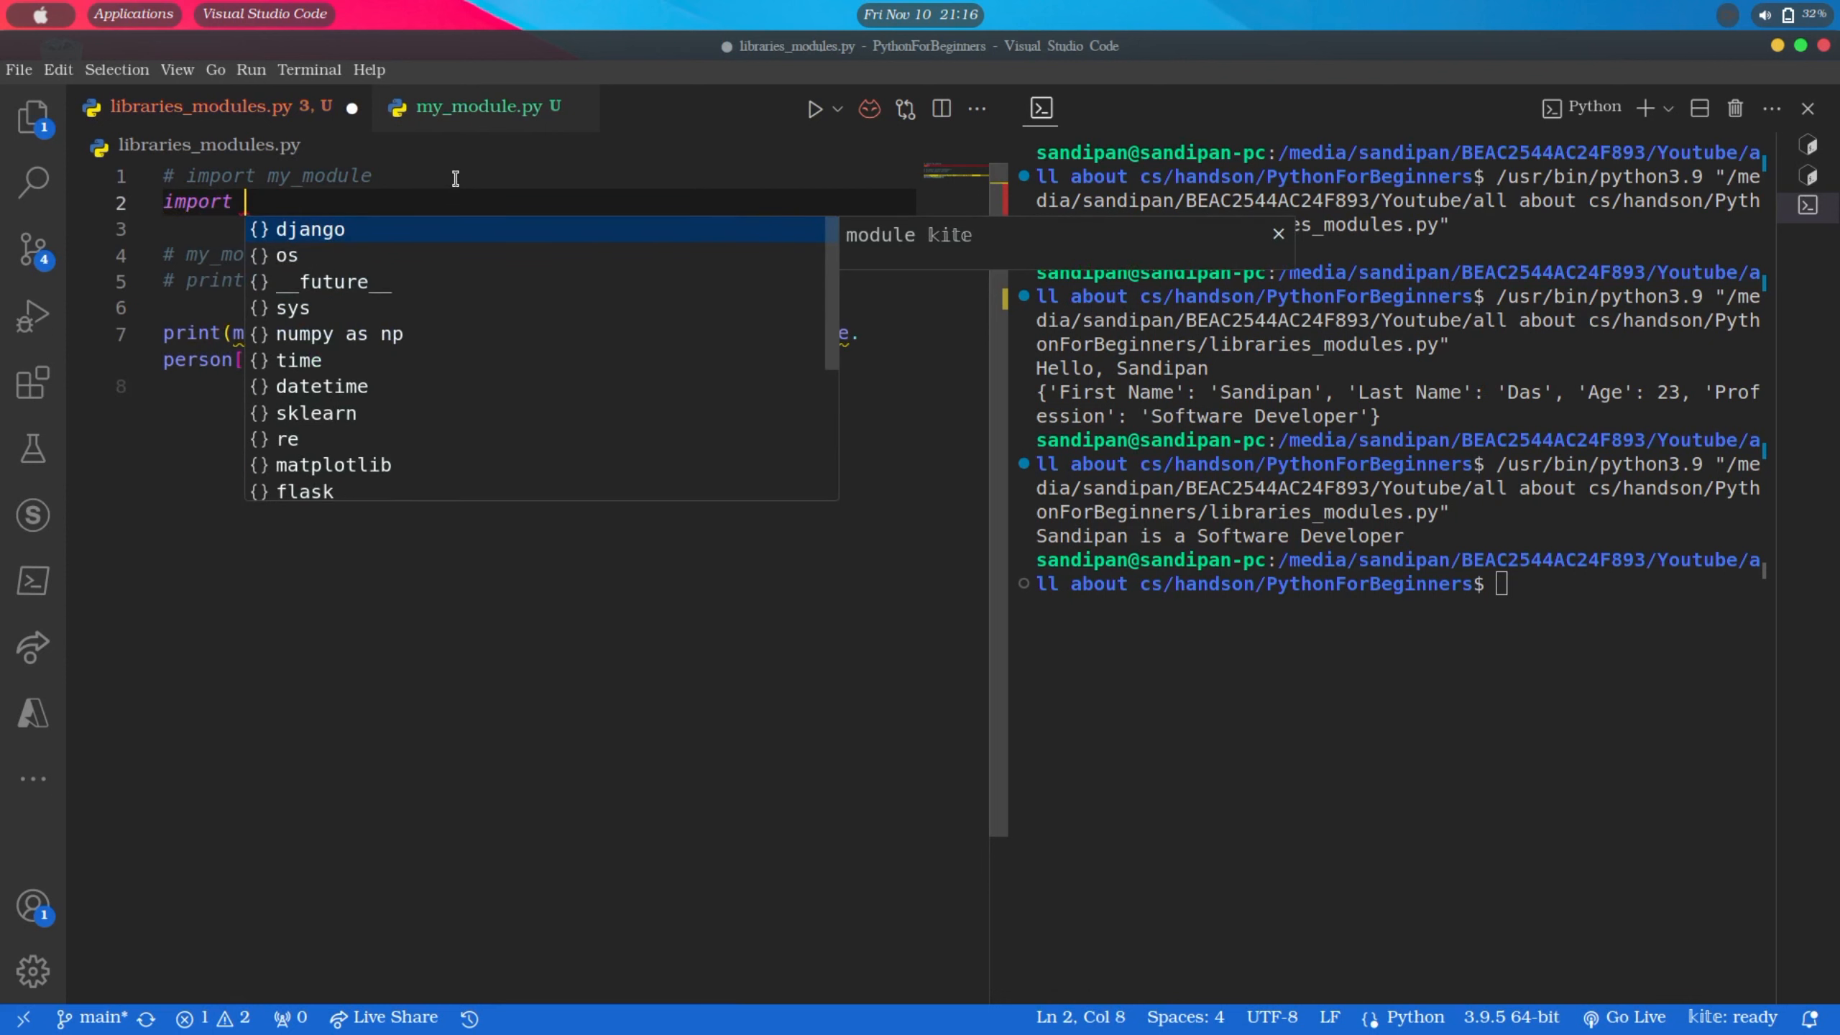
pyautogui.write('my_module')
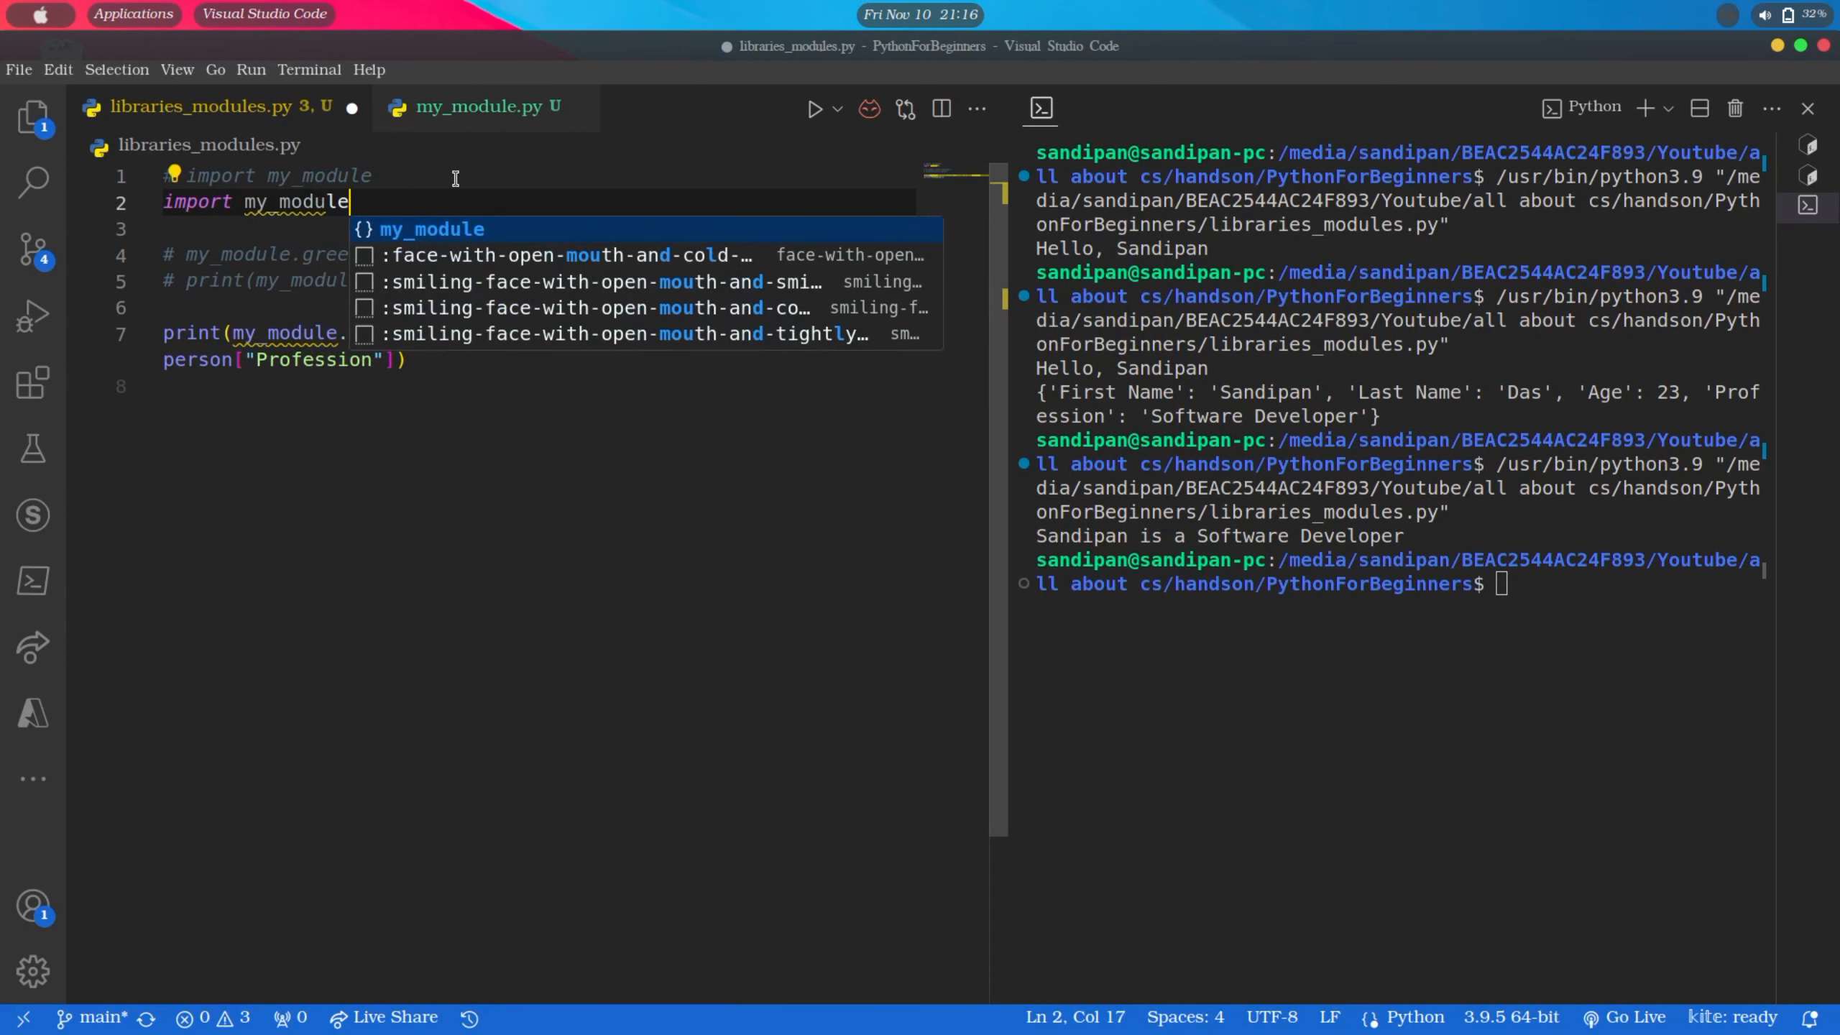
pyautogui.write('as mu')
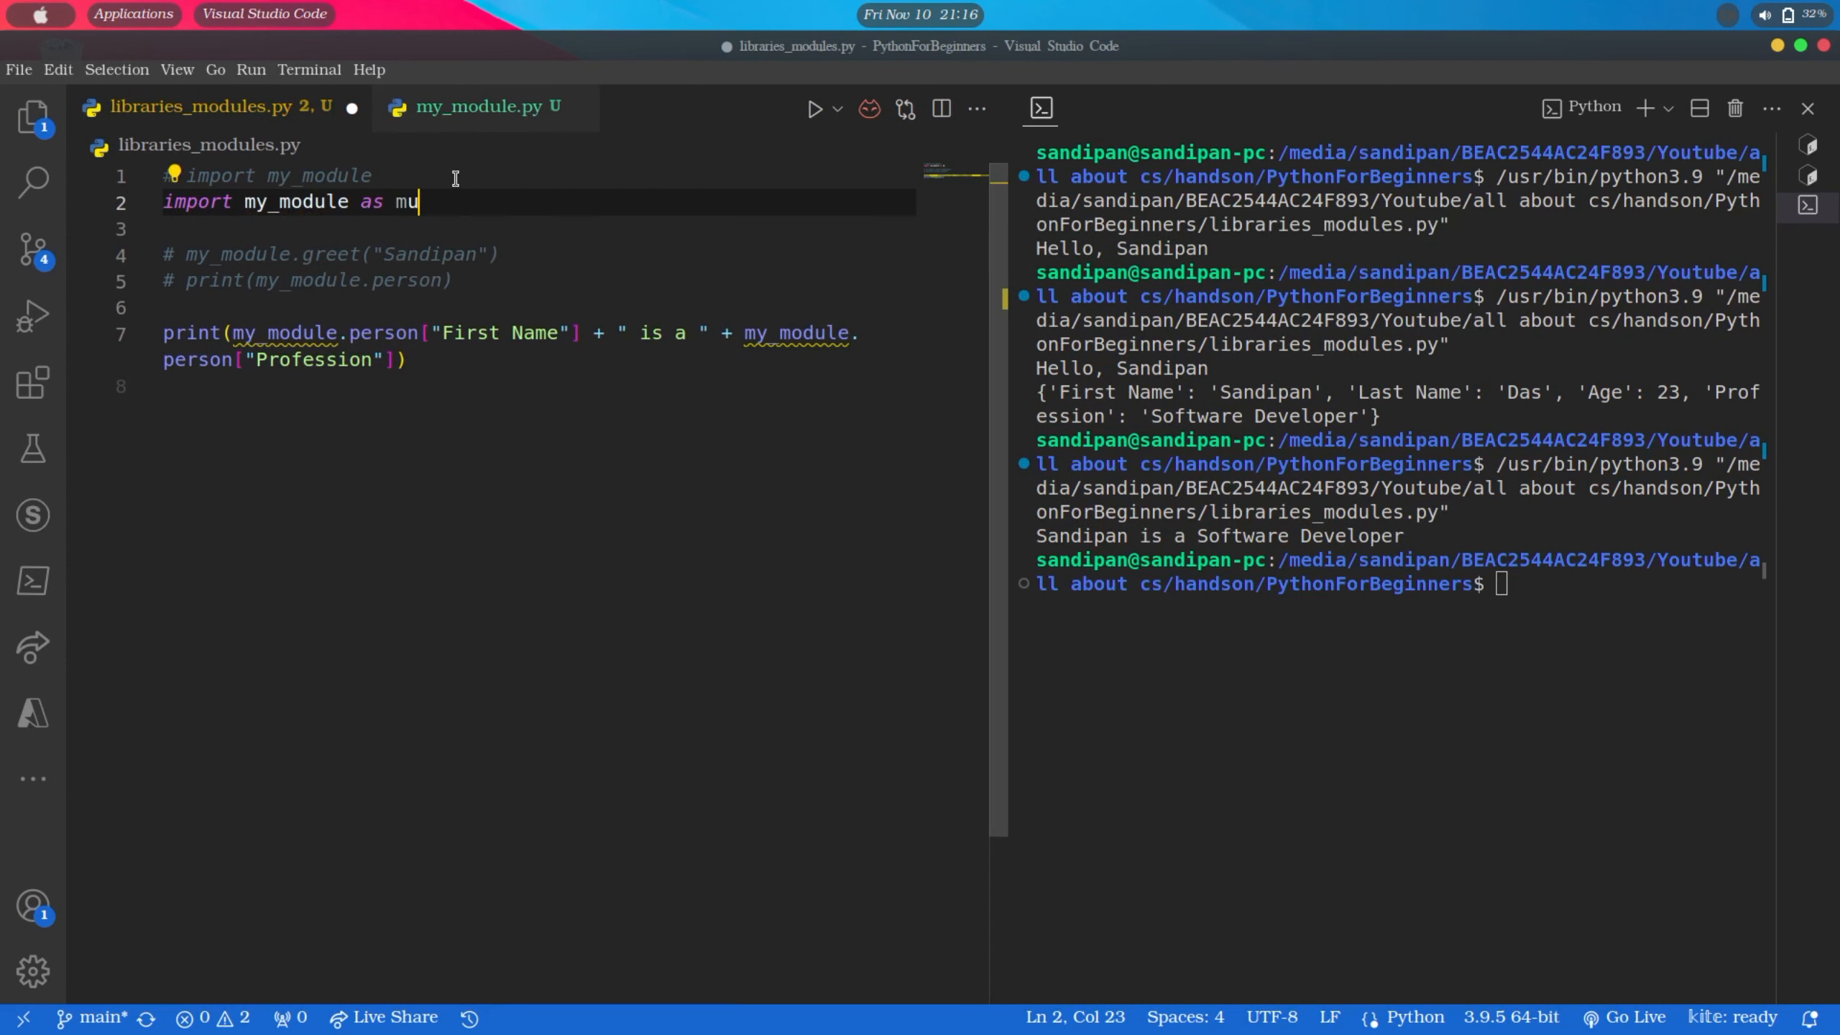
pyautogui.write('tils')
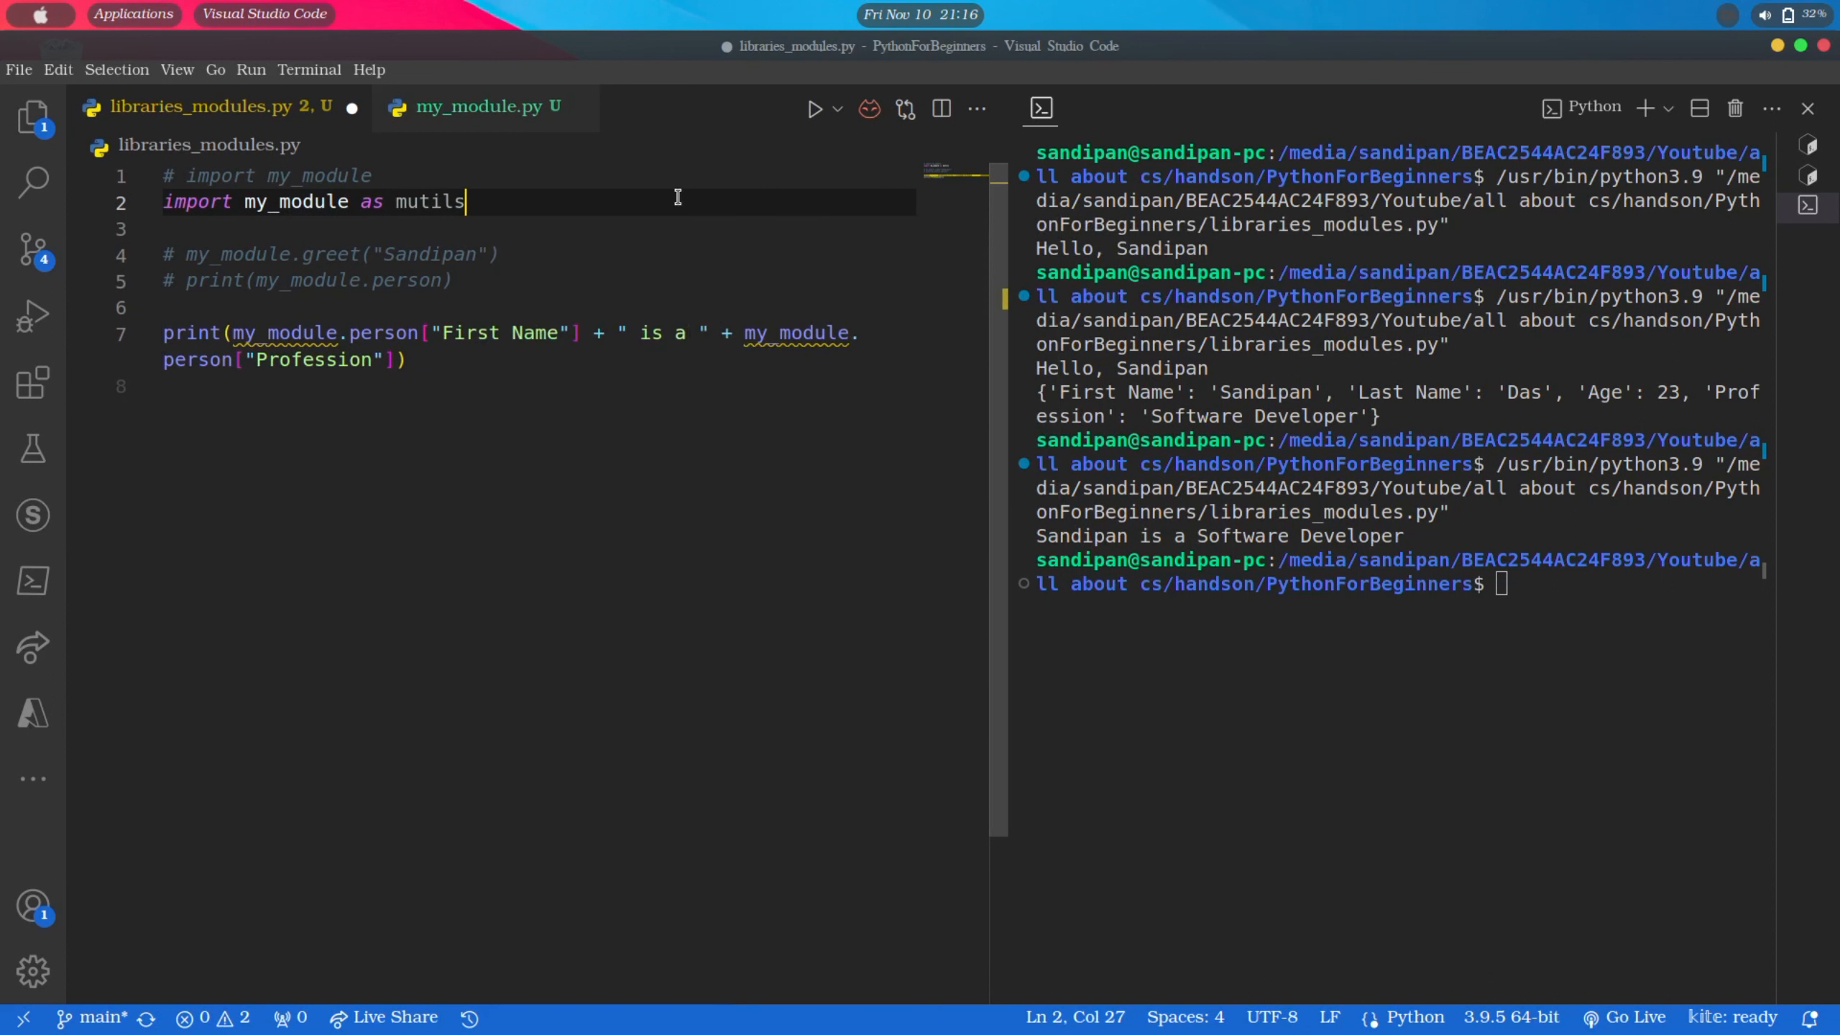
pyautogui.doubleClick(429, 202)
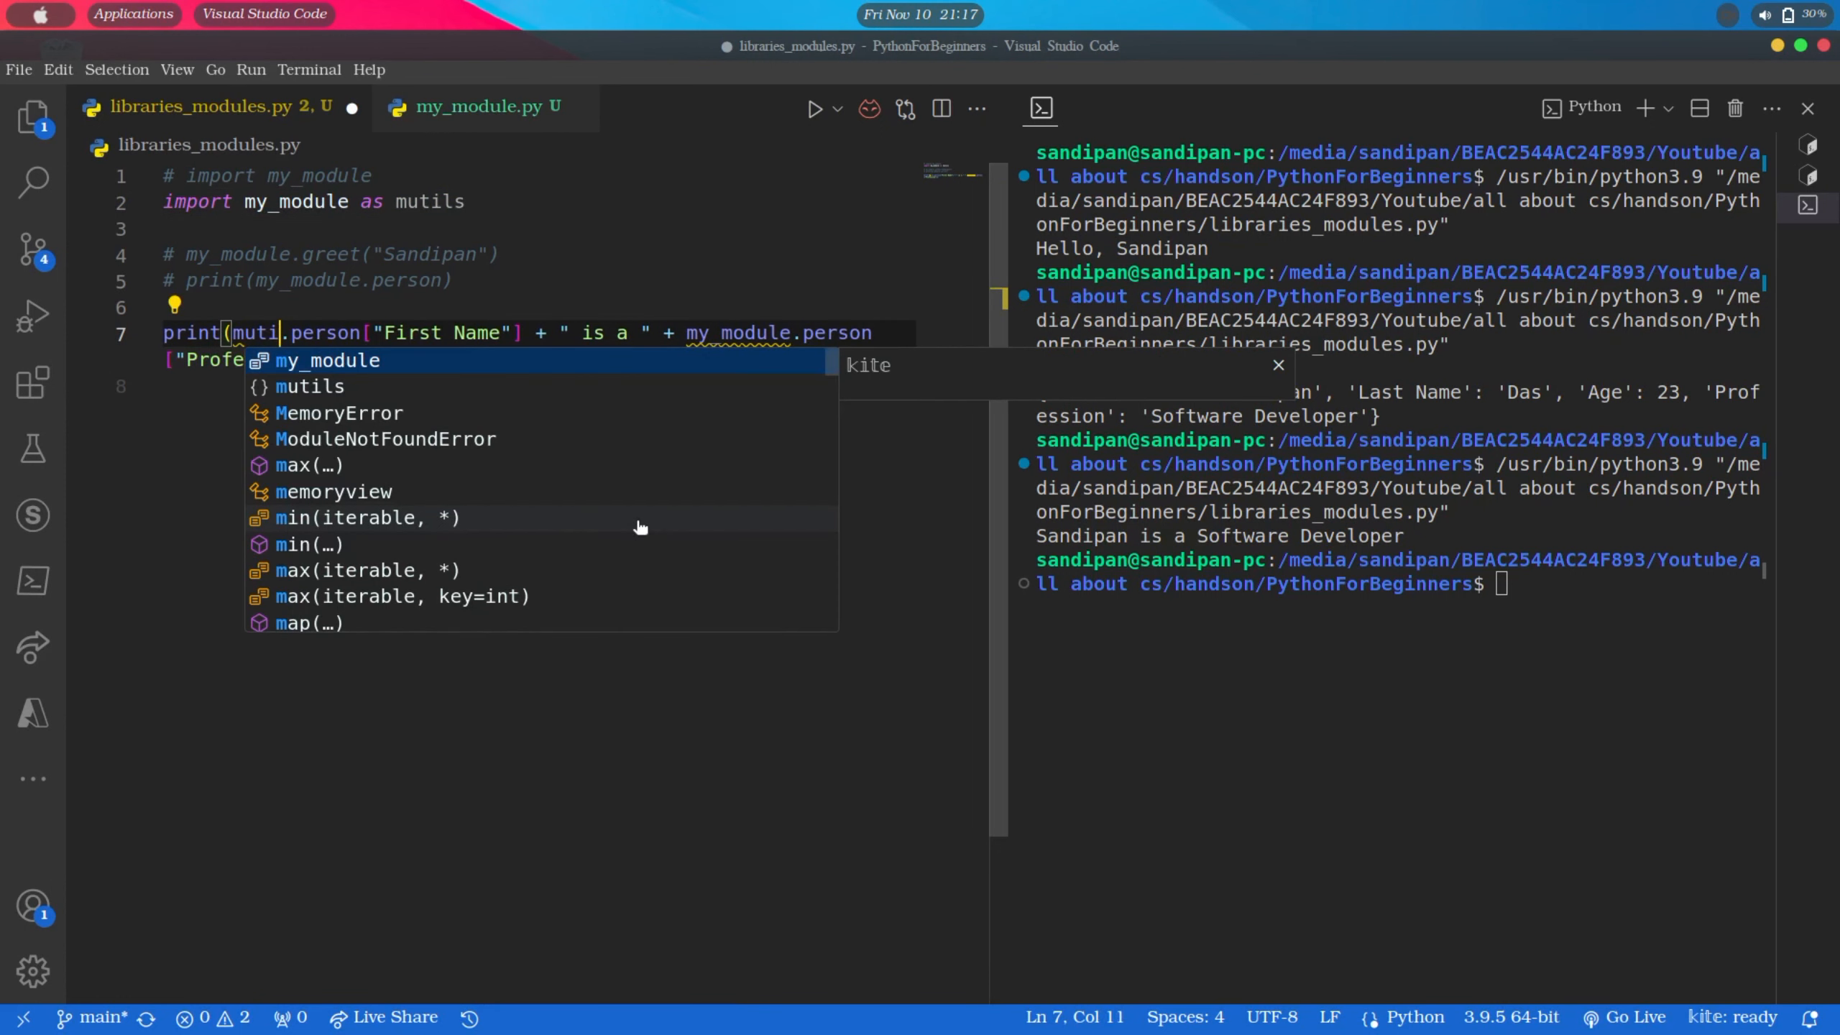
# Replace the remaining my_module reference with mutils and rerun, still printing 'Sandipan is a Software Developer'
pyautogui.click(309, 387)
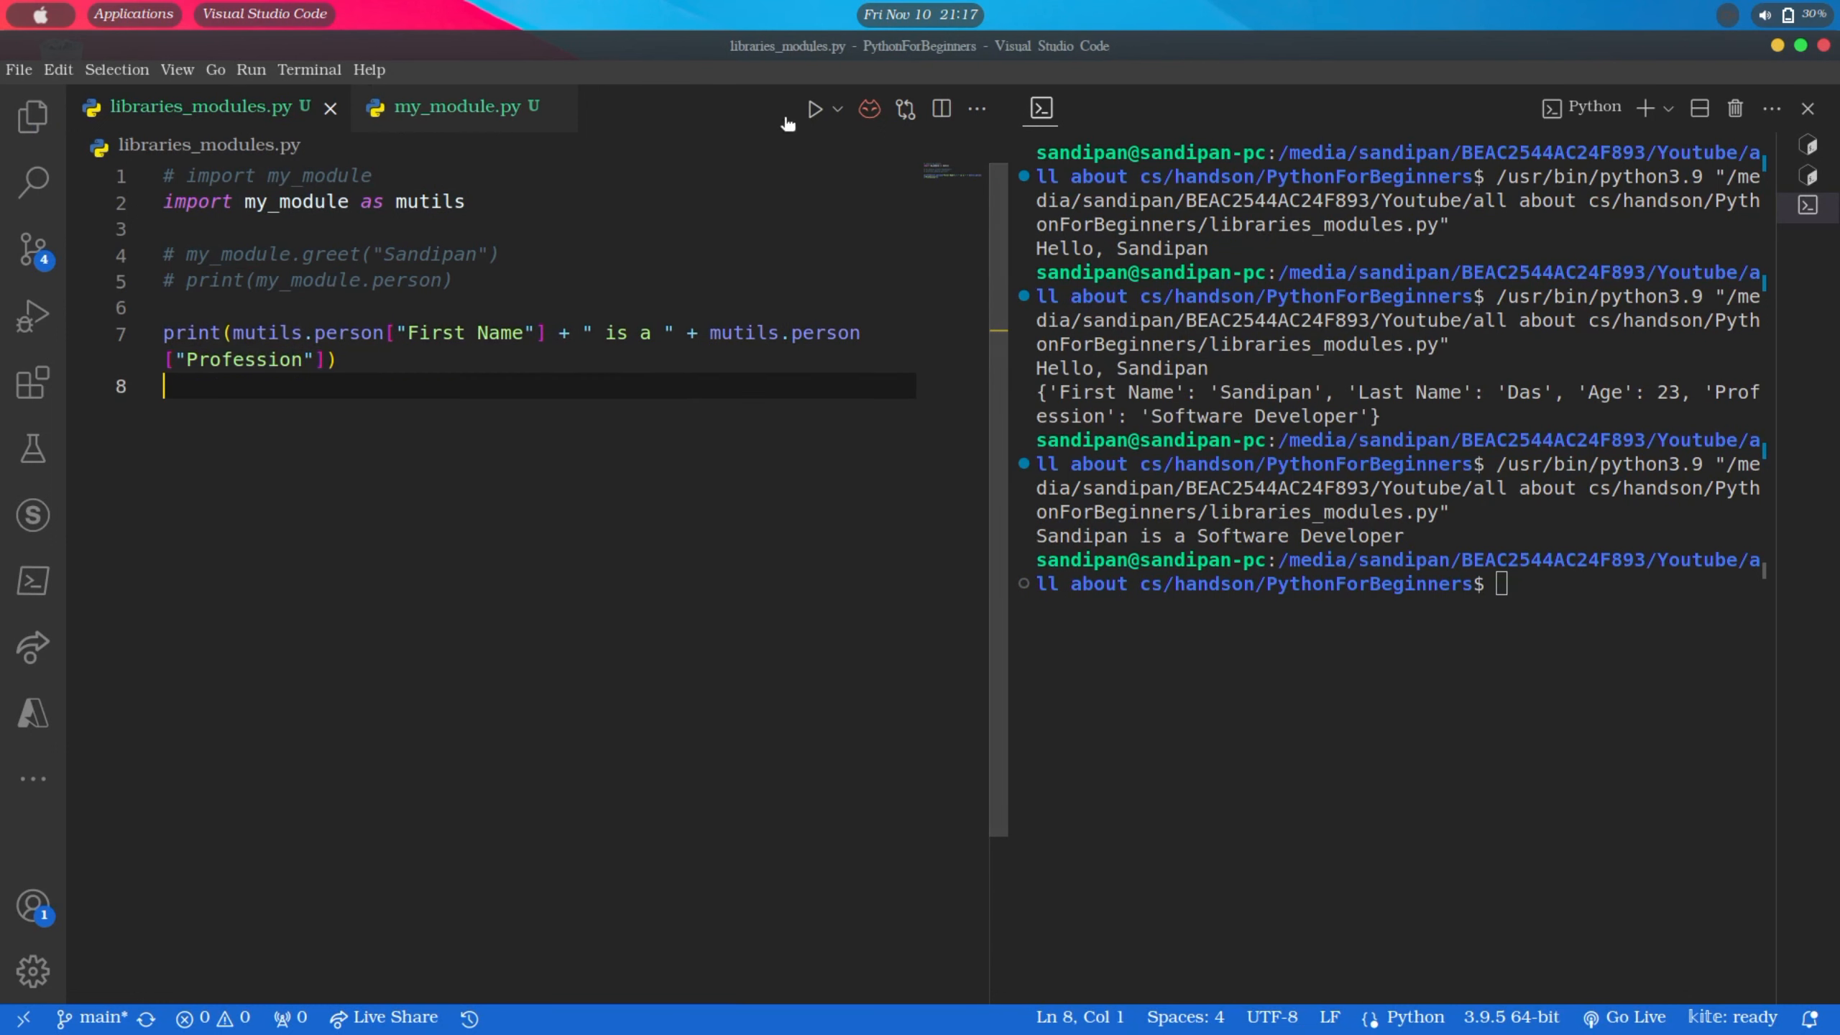
pyautogui.click(814, 109)
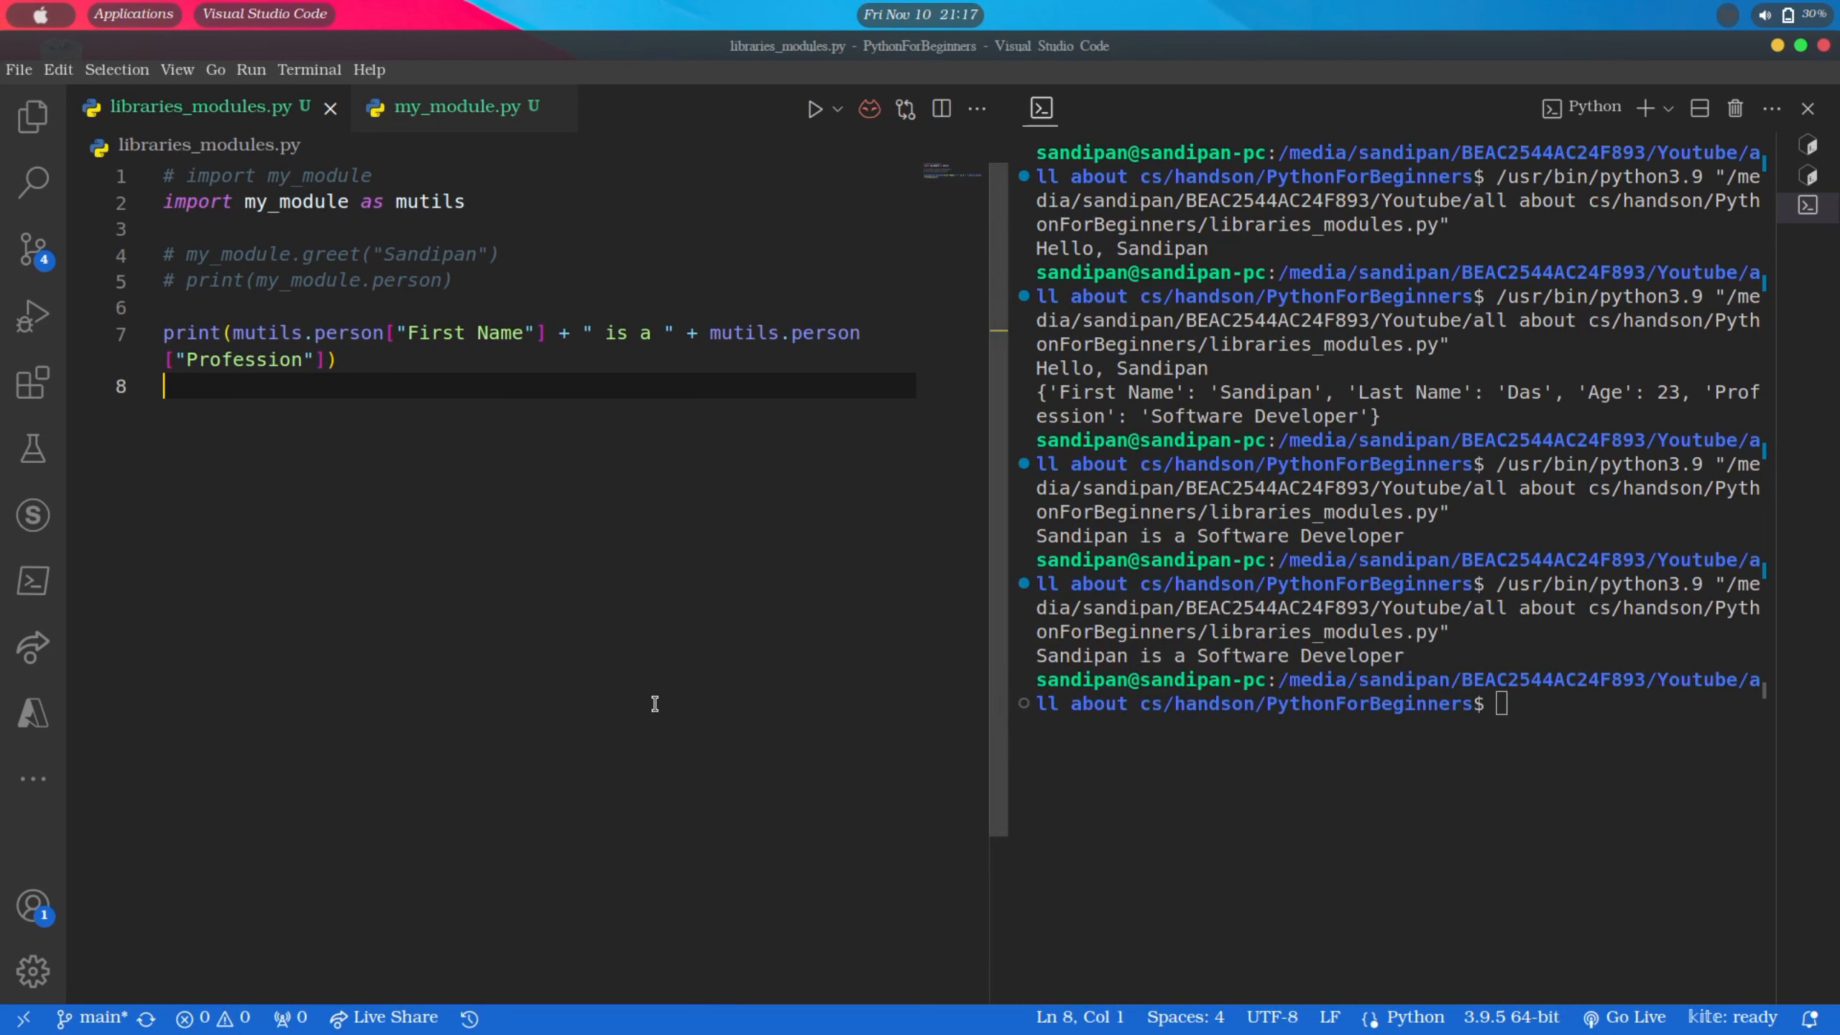
pyautogui.press('Enter')
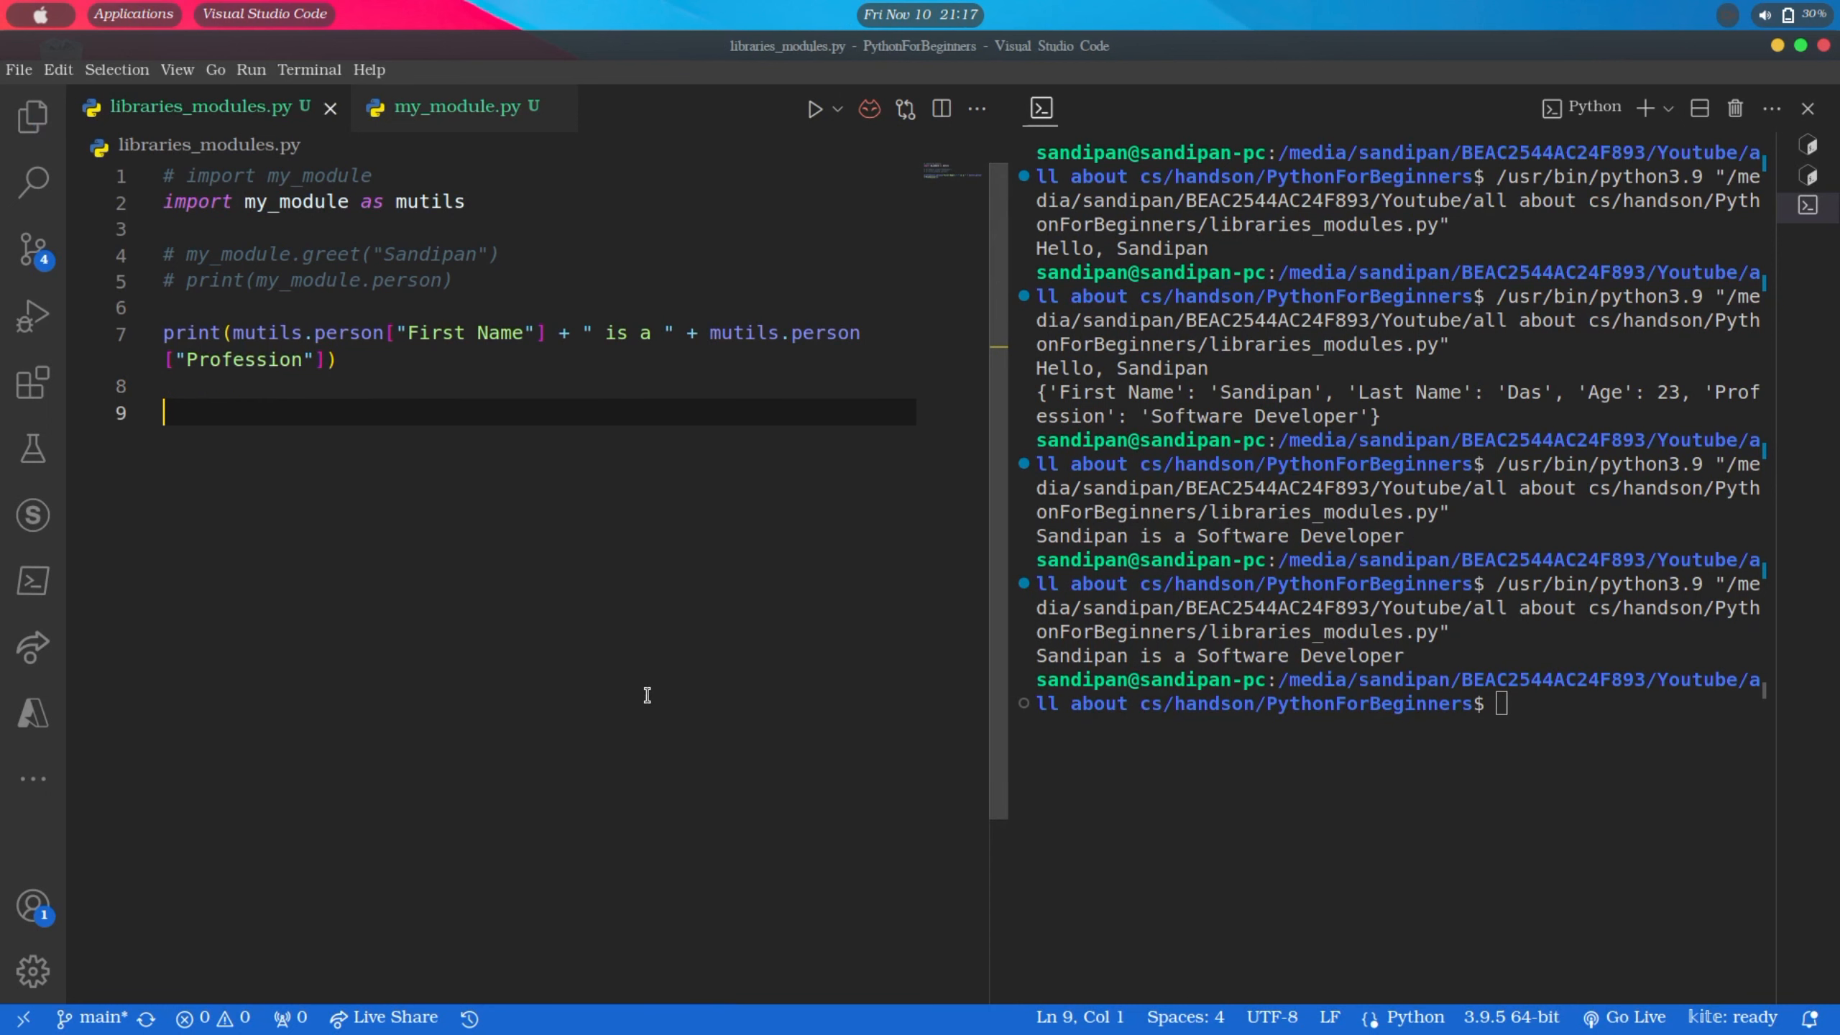
# Comment out the mutils print line and clear the terminal output
pyautogui.press('Backspace')
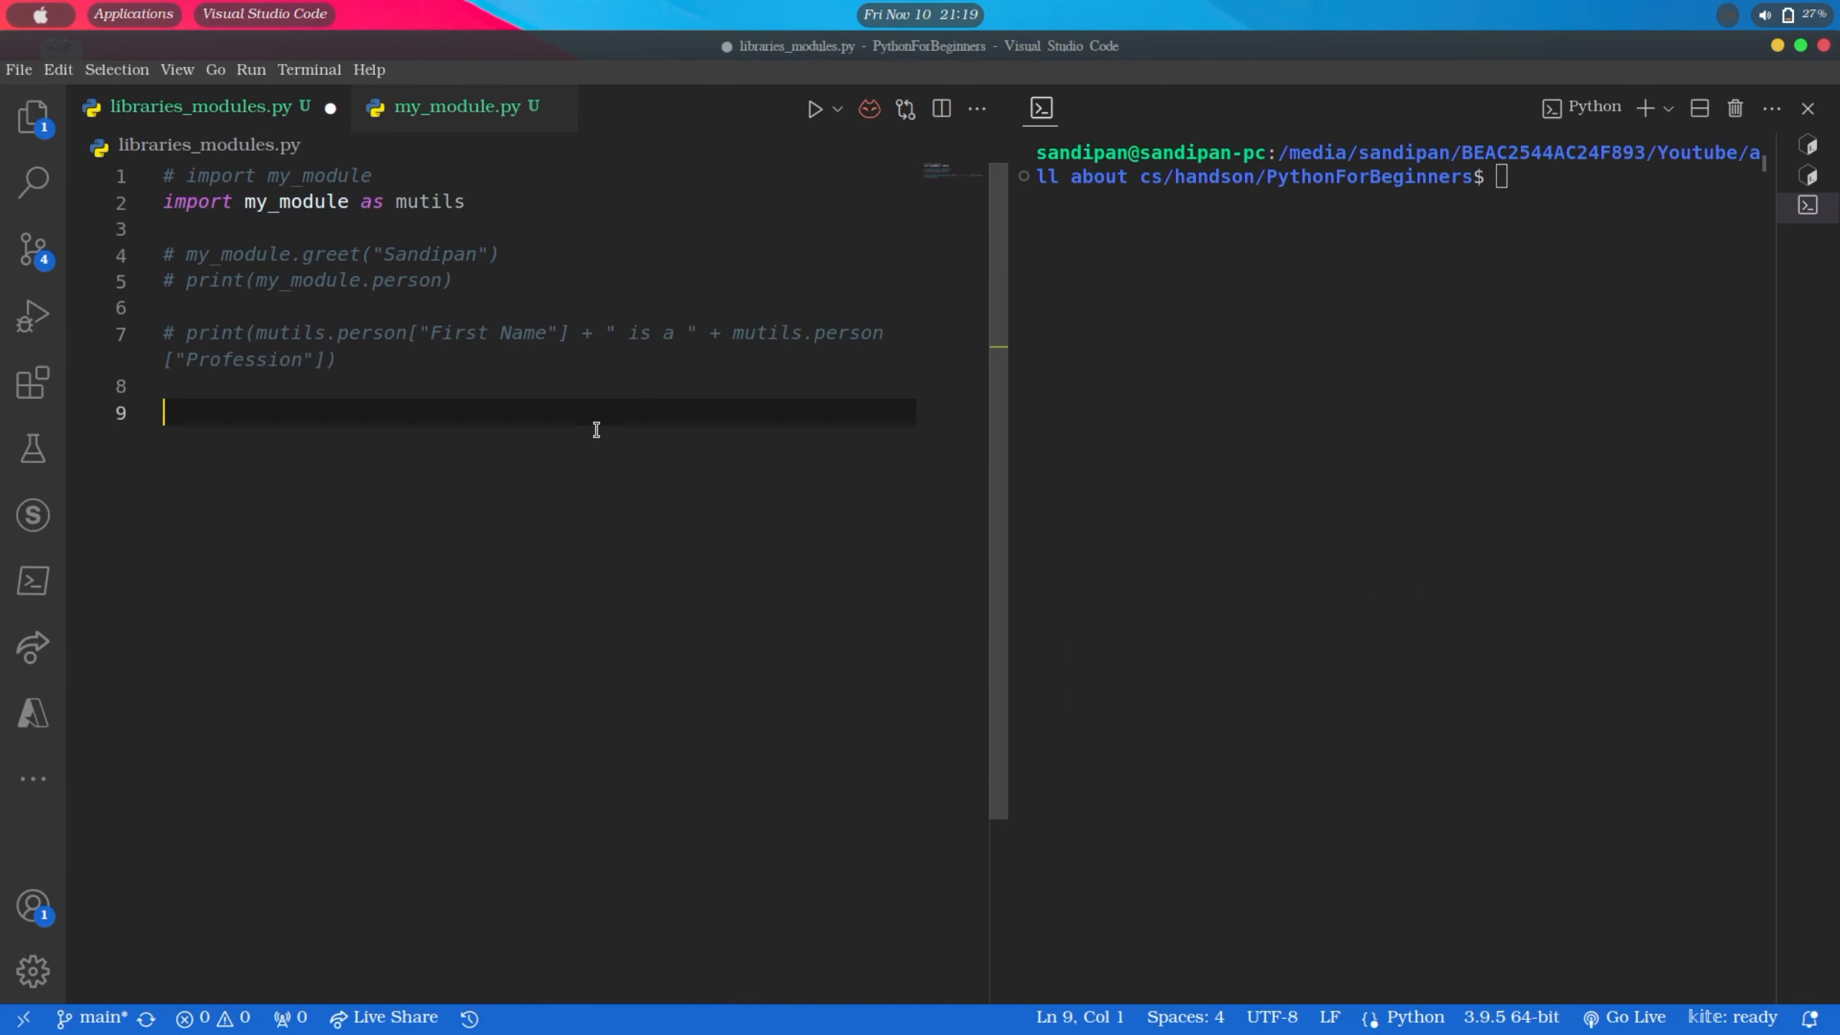
# Add 'import math' on a new line beneath the mutils alias import
pyautogui.write('im')
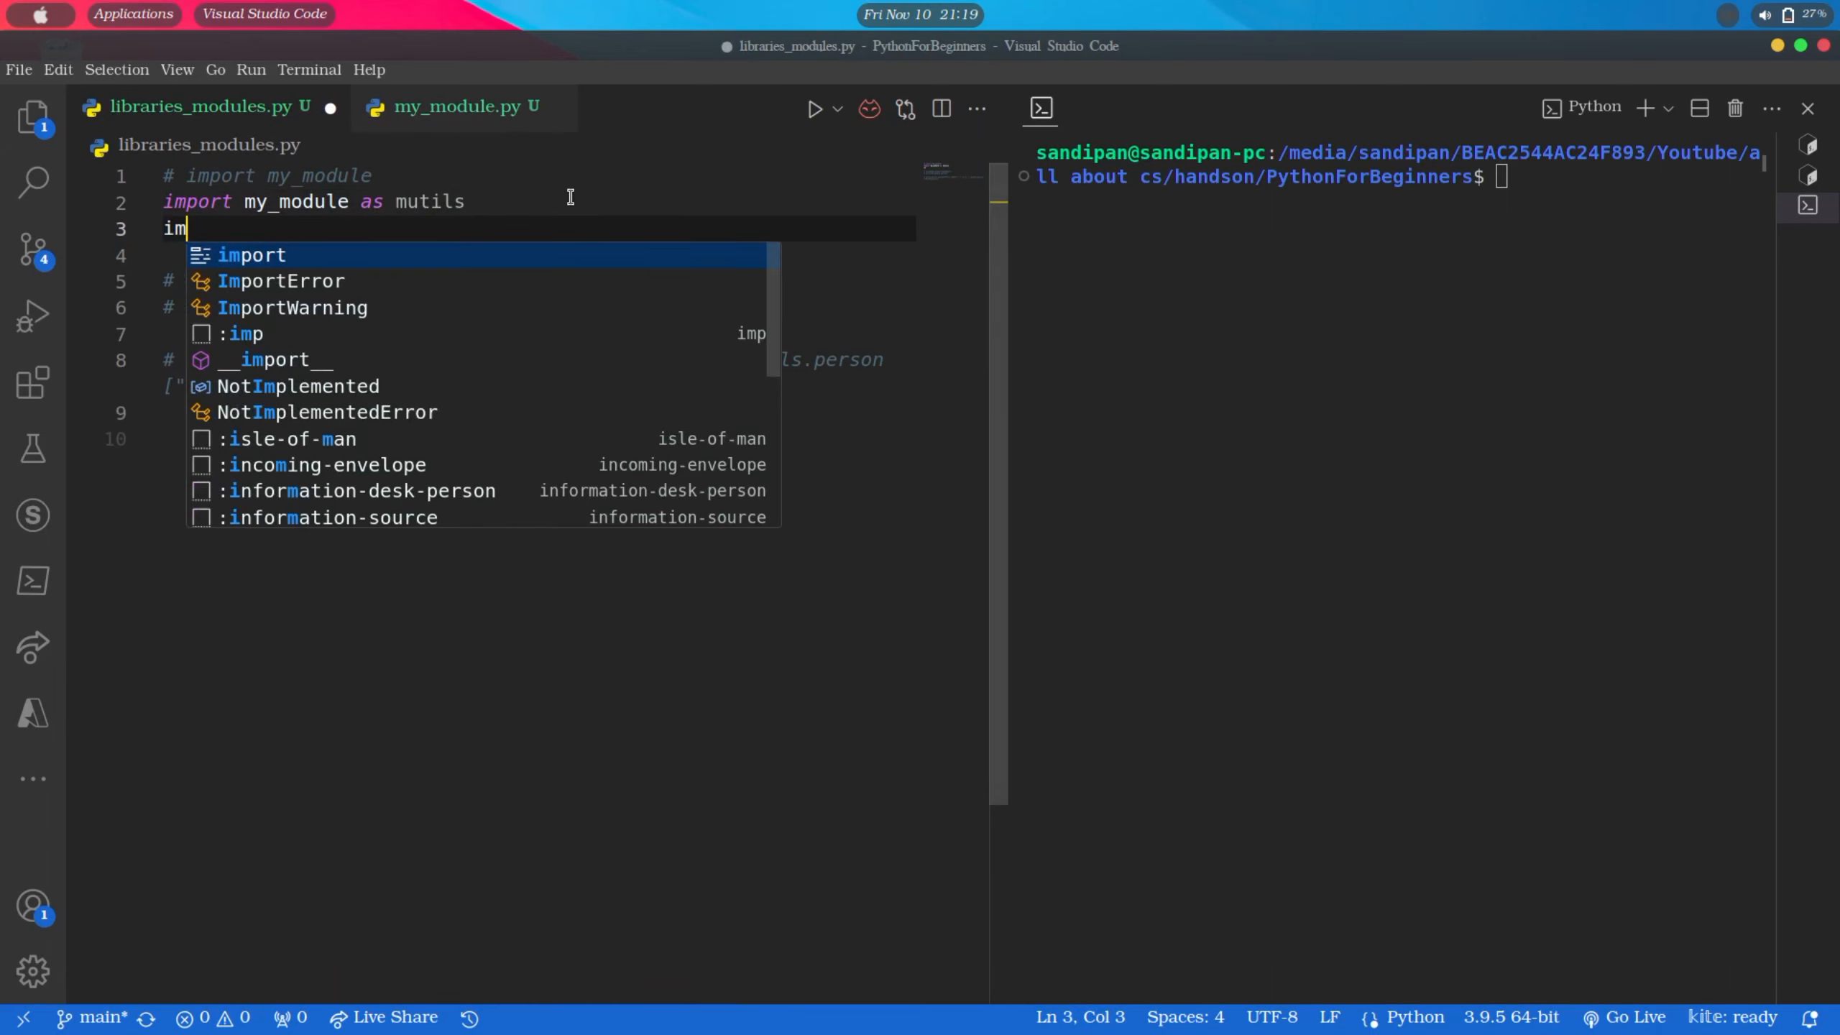
pyautogui.write('port math')
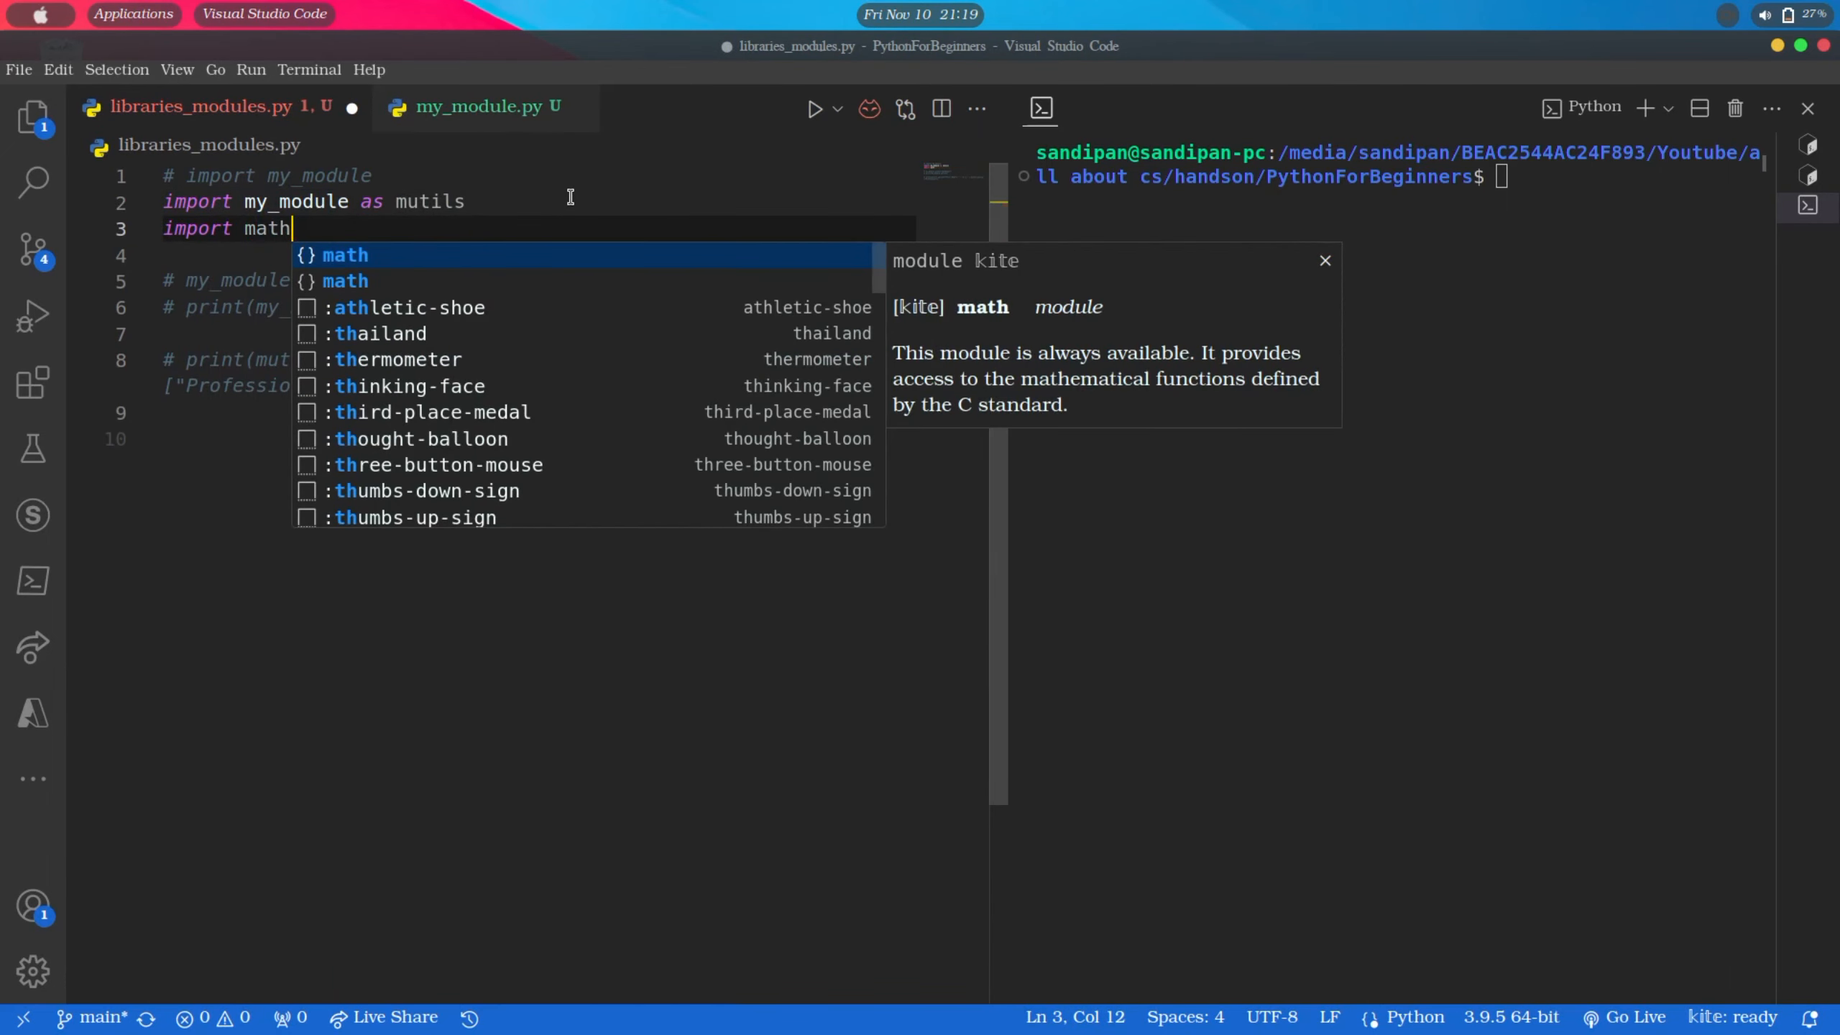
pyautogui.press('Escape')
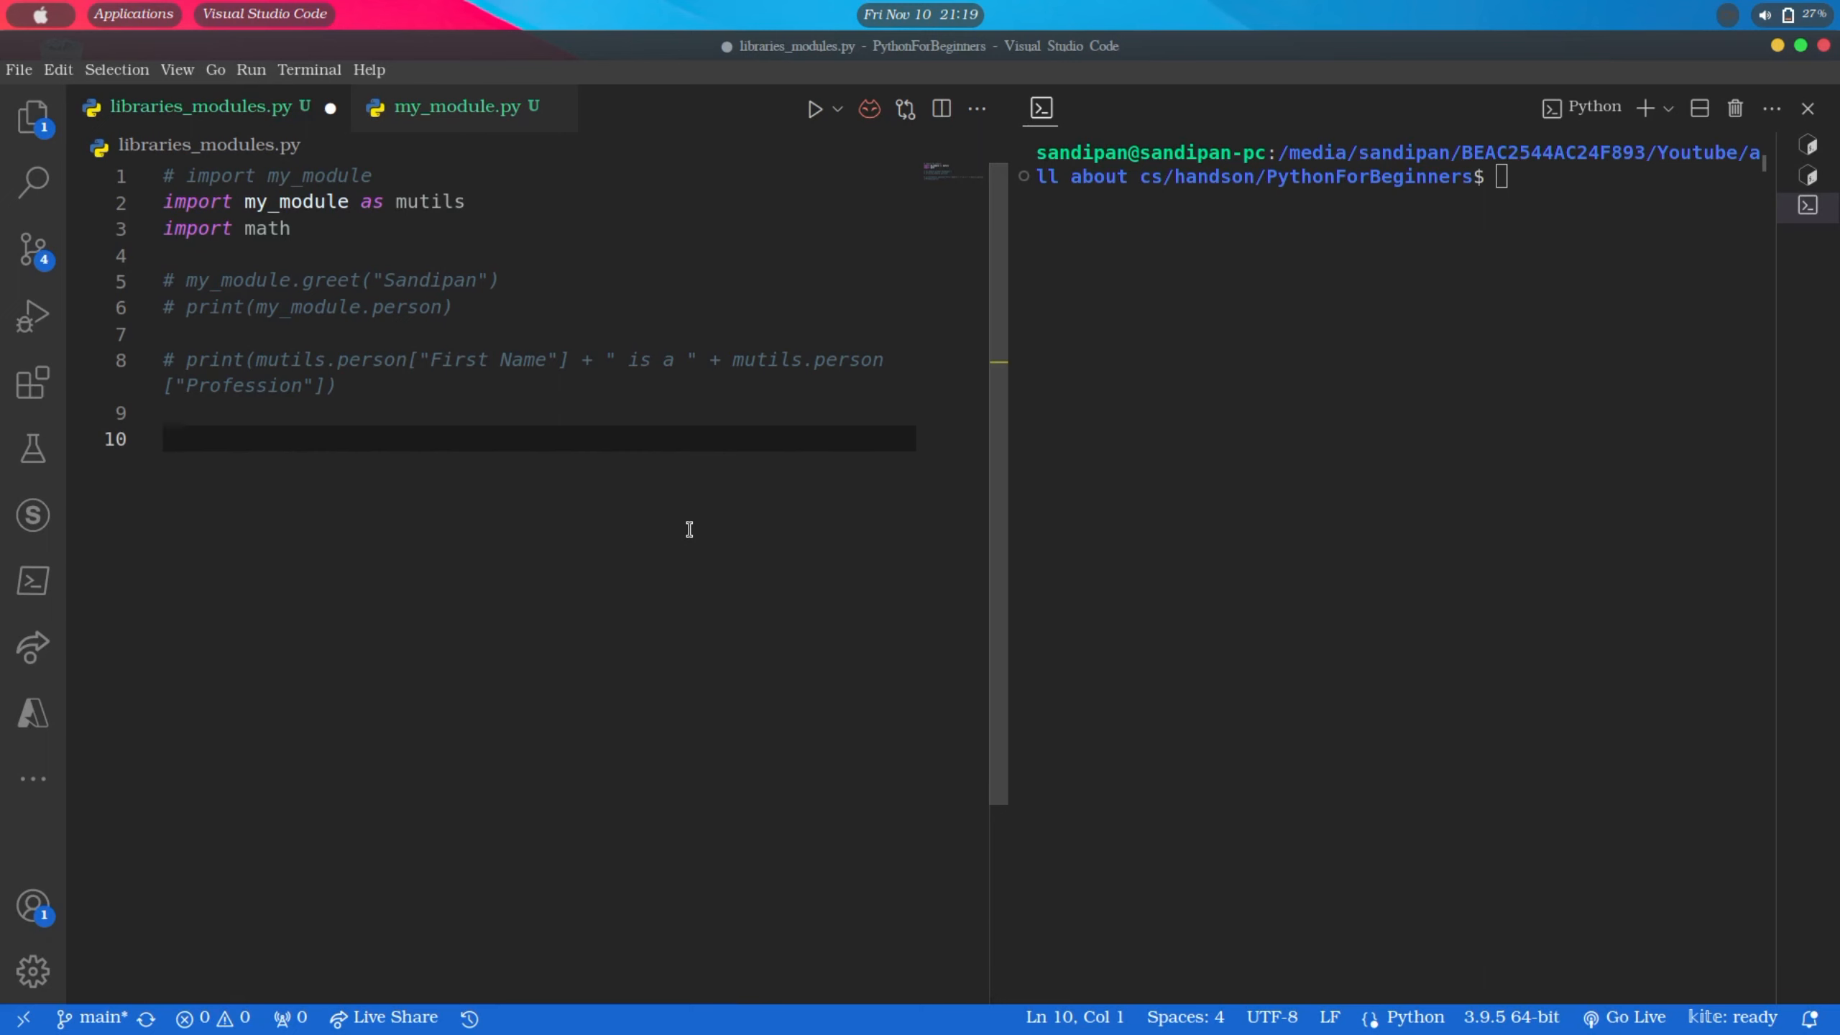
# Add print(math.sqrt(9)) and run the script, showing 3.0, then begin a second print call
pyautogui.write('print')
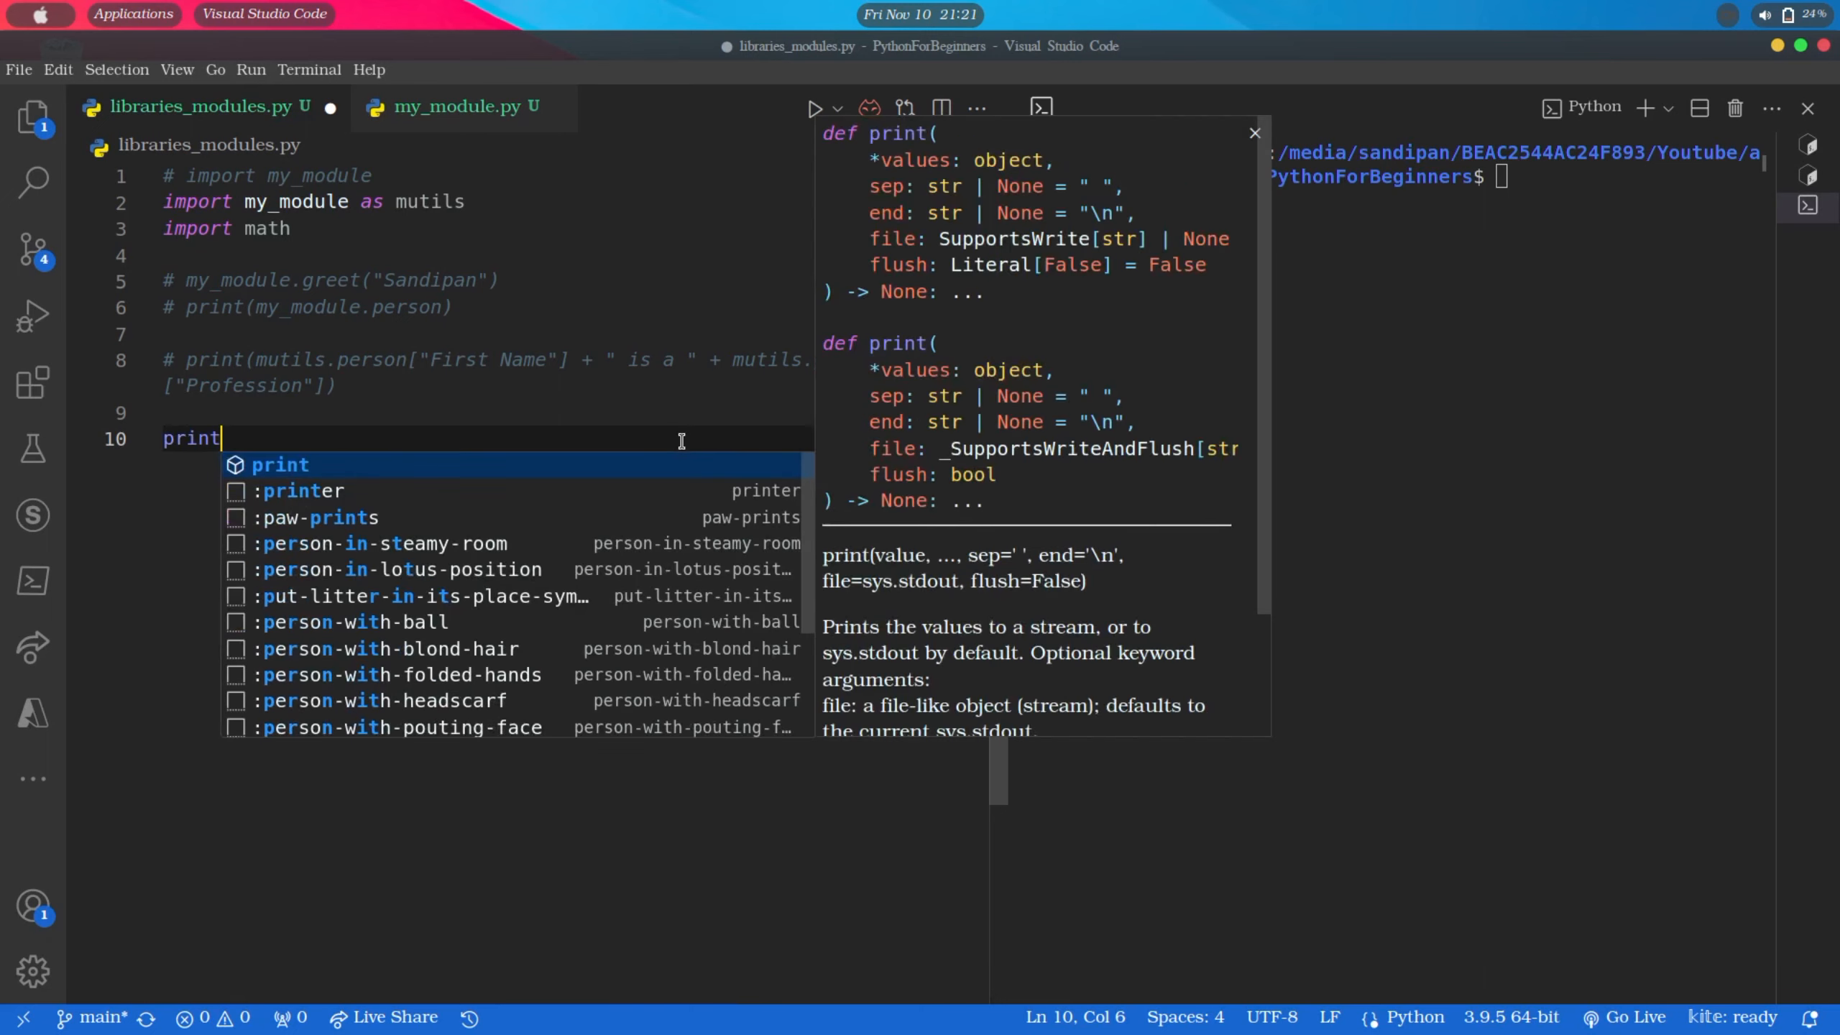
pyautogui.write('(math.')
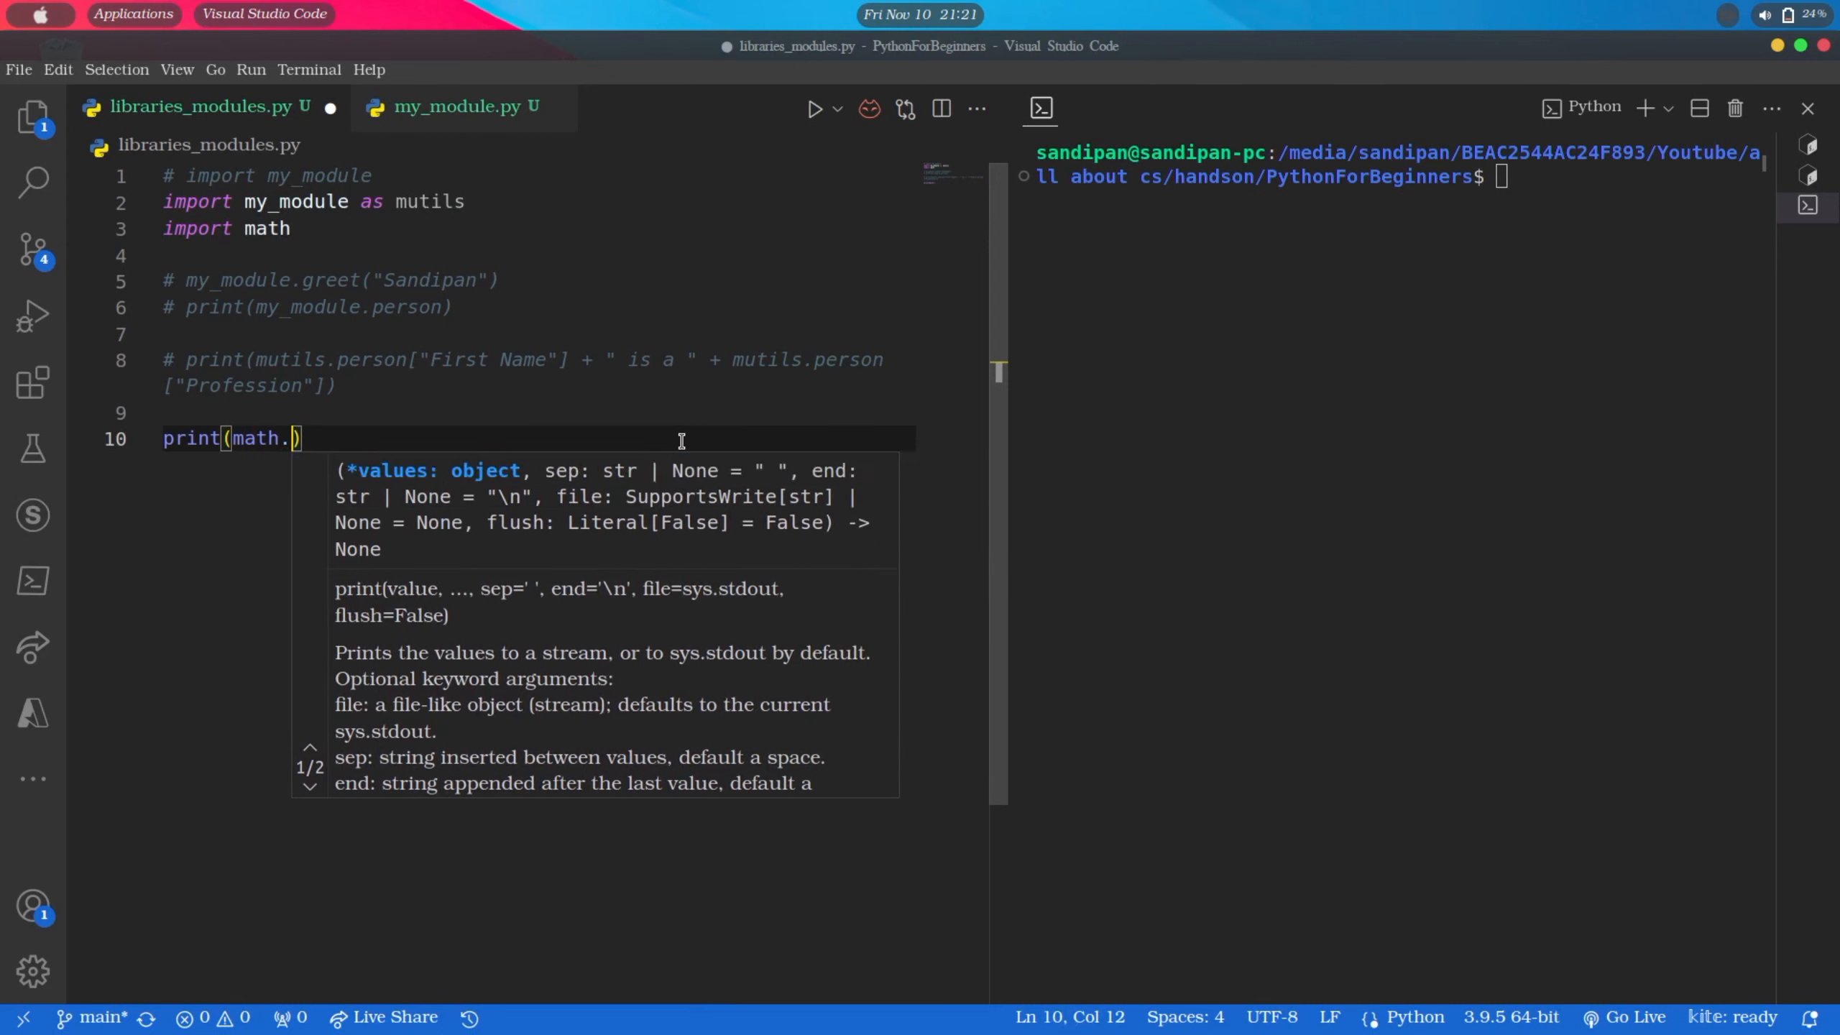
pyautogui.write('sqrt(')
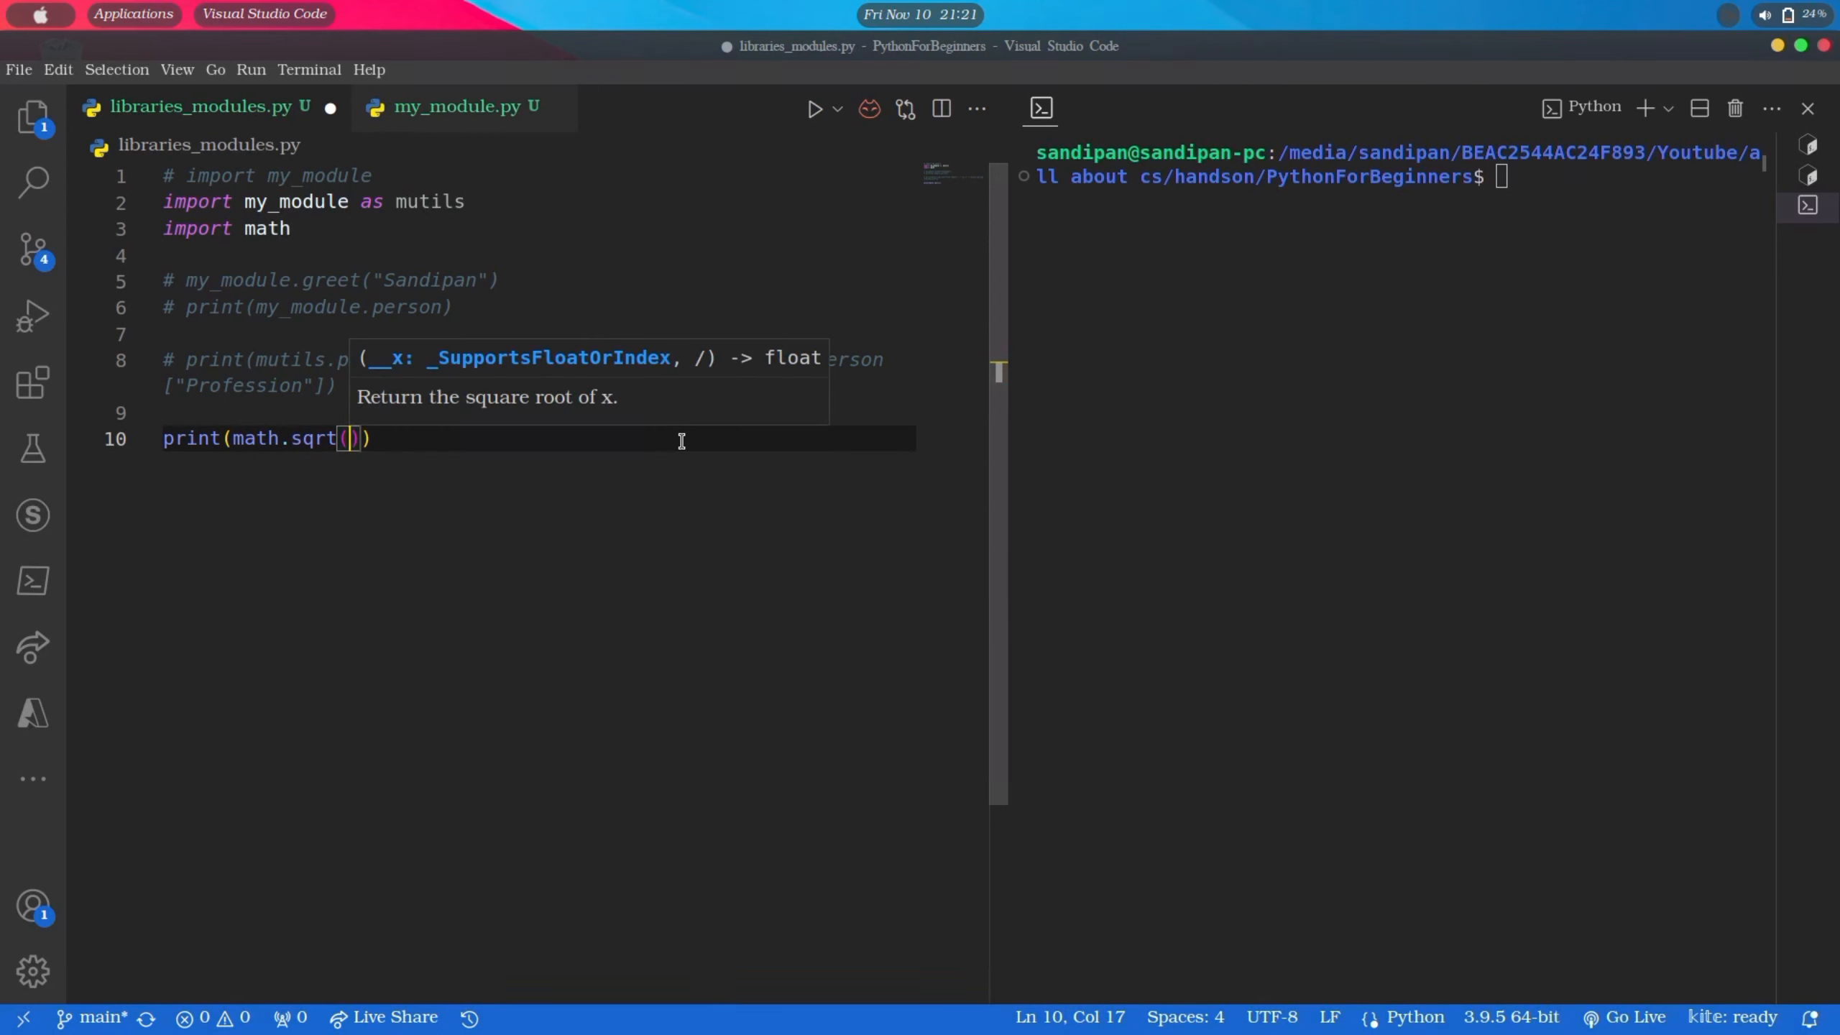
pyautogui.write('9')
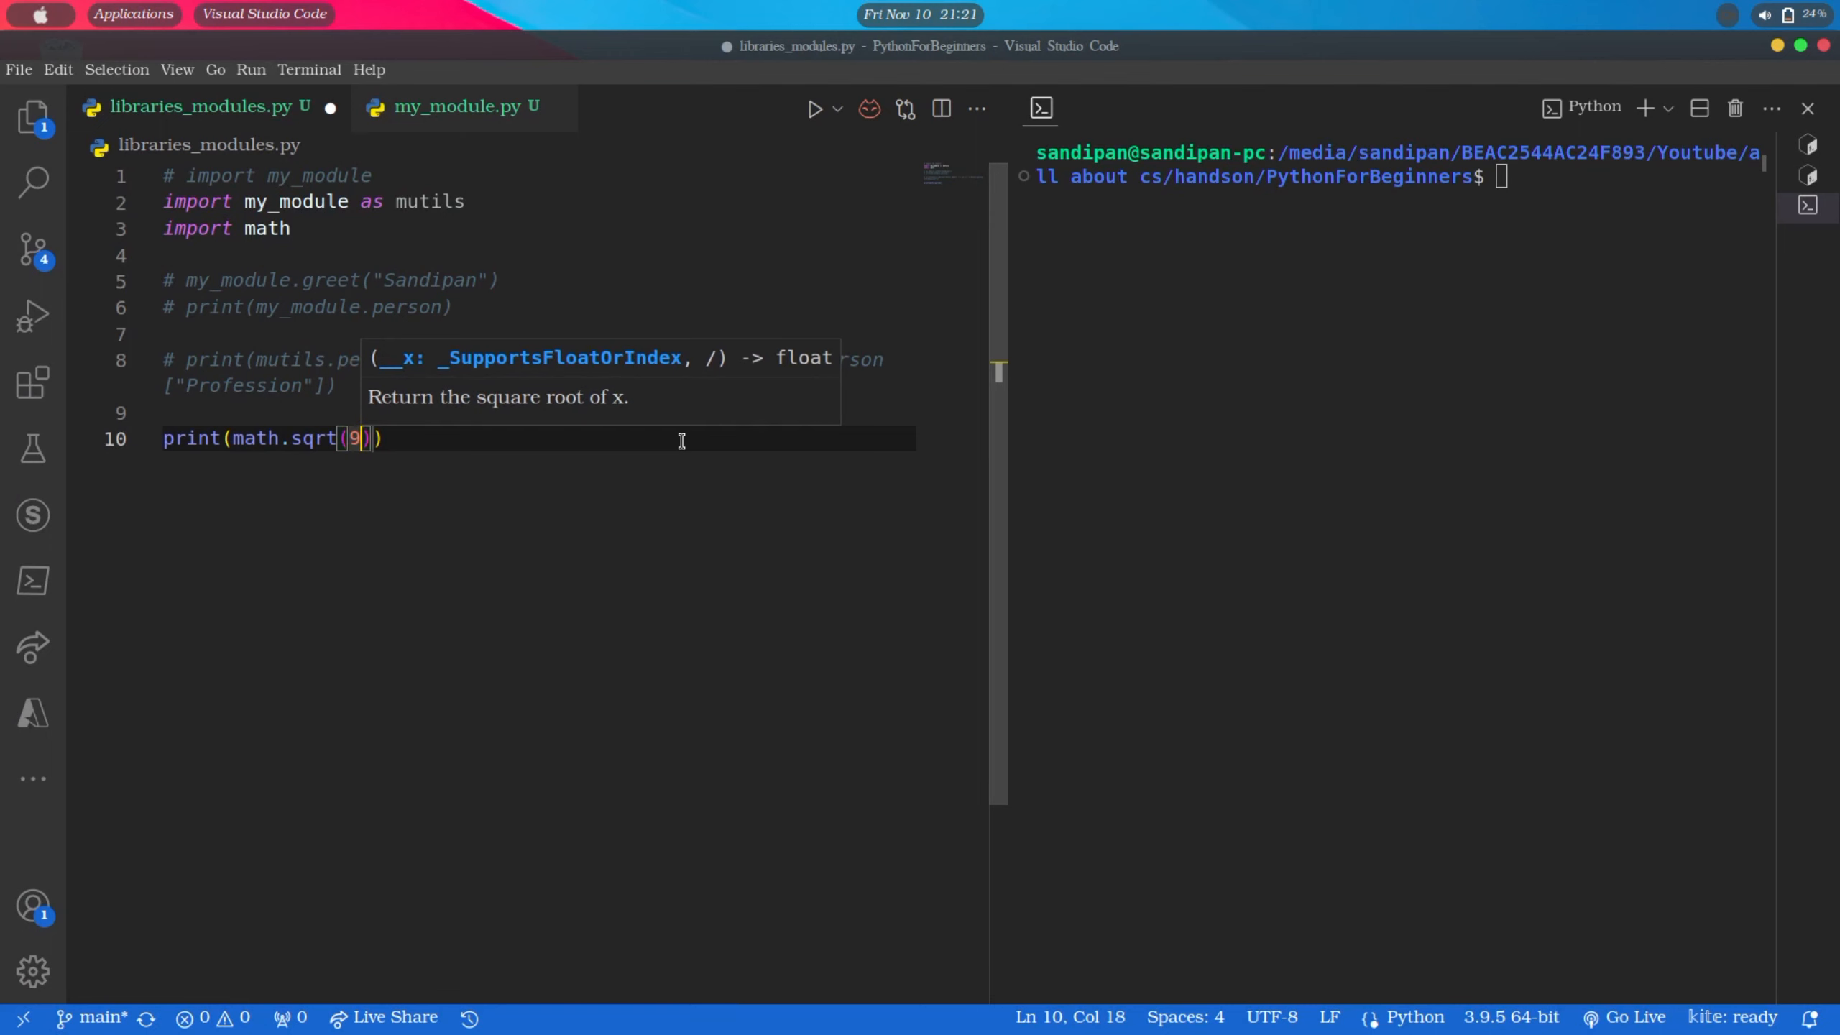
pyautogui.click(814, 109)
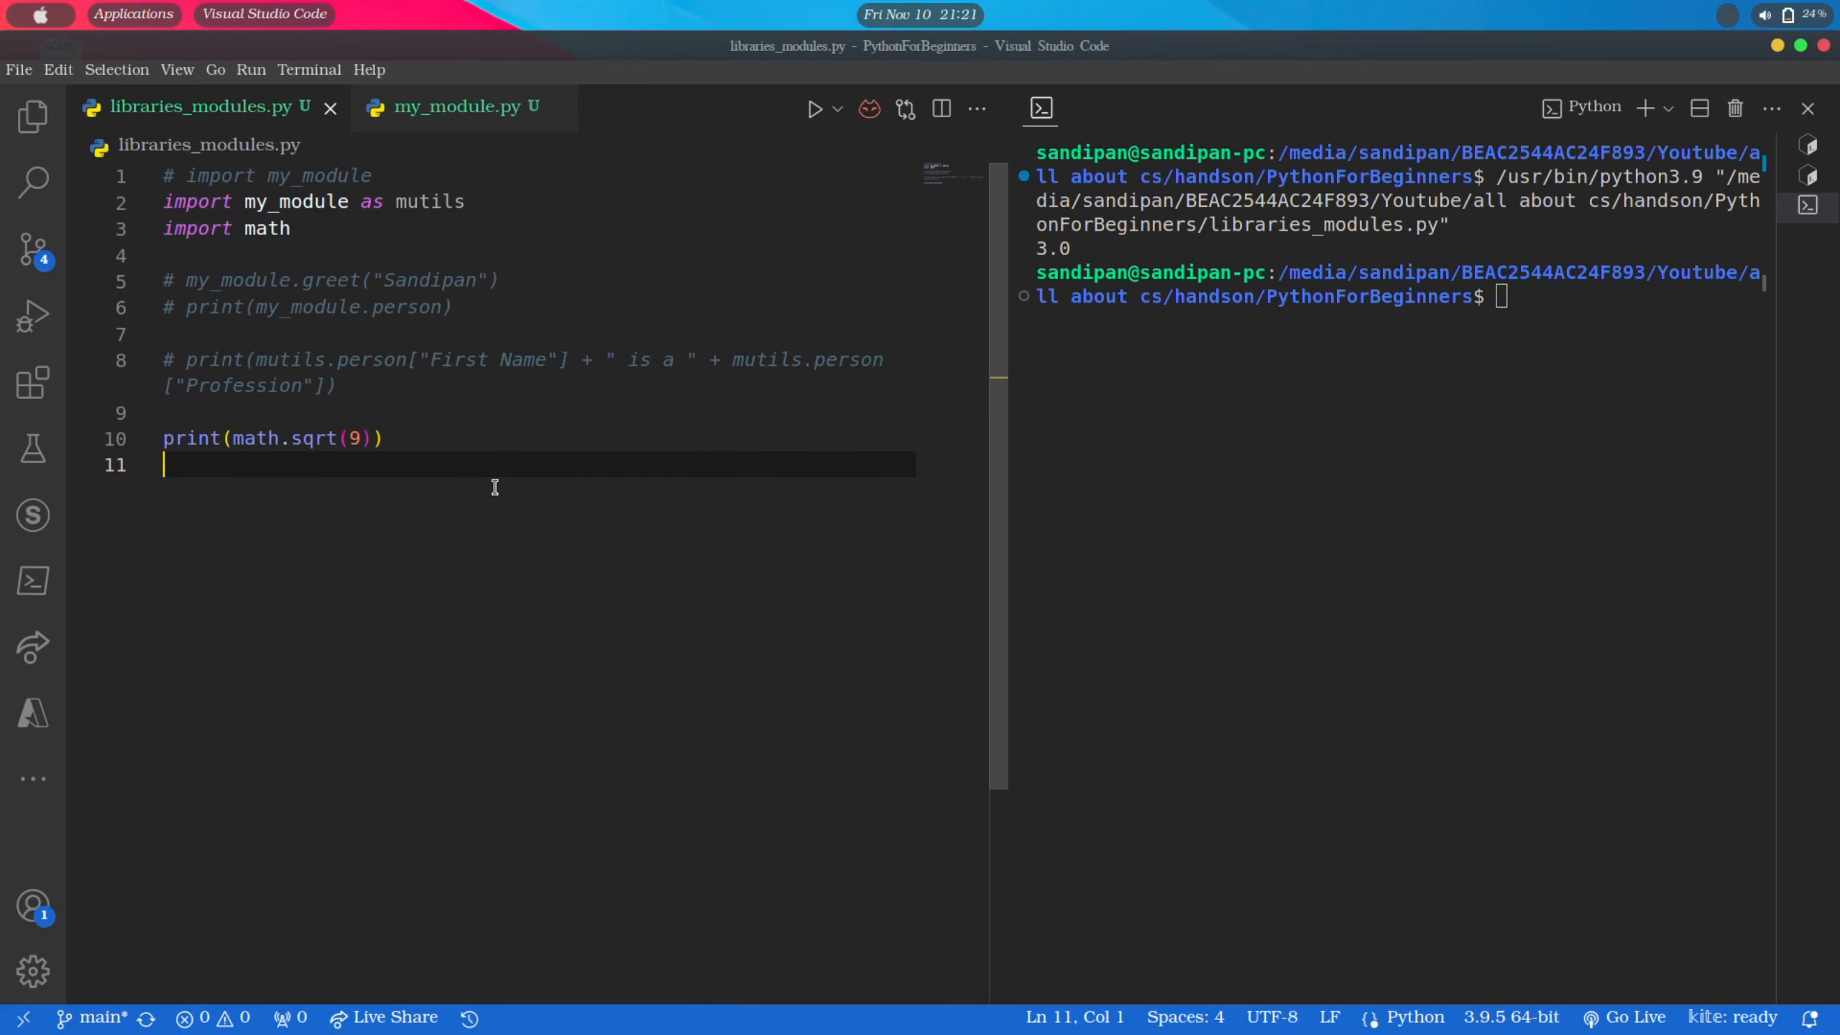
pyautogui.write('print')
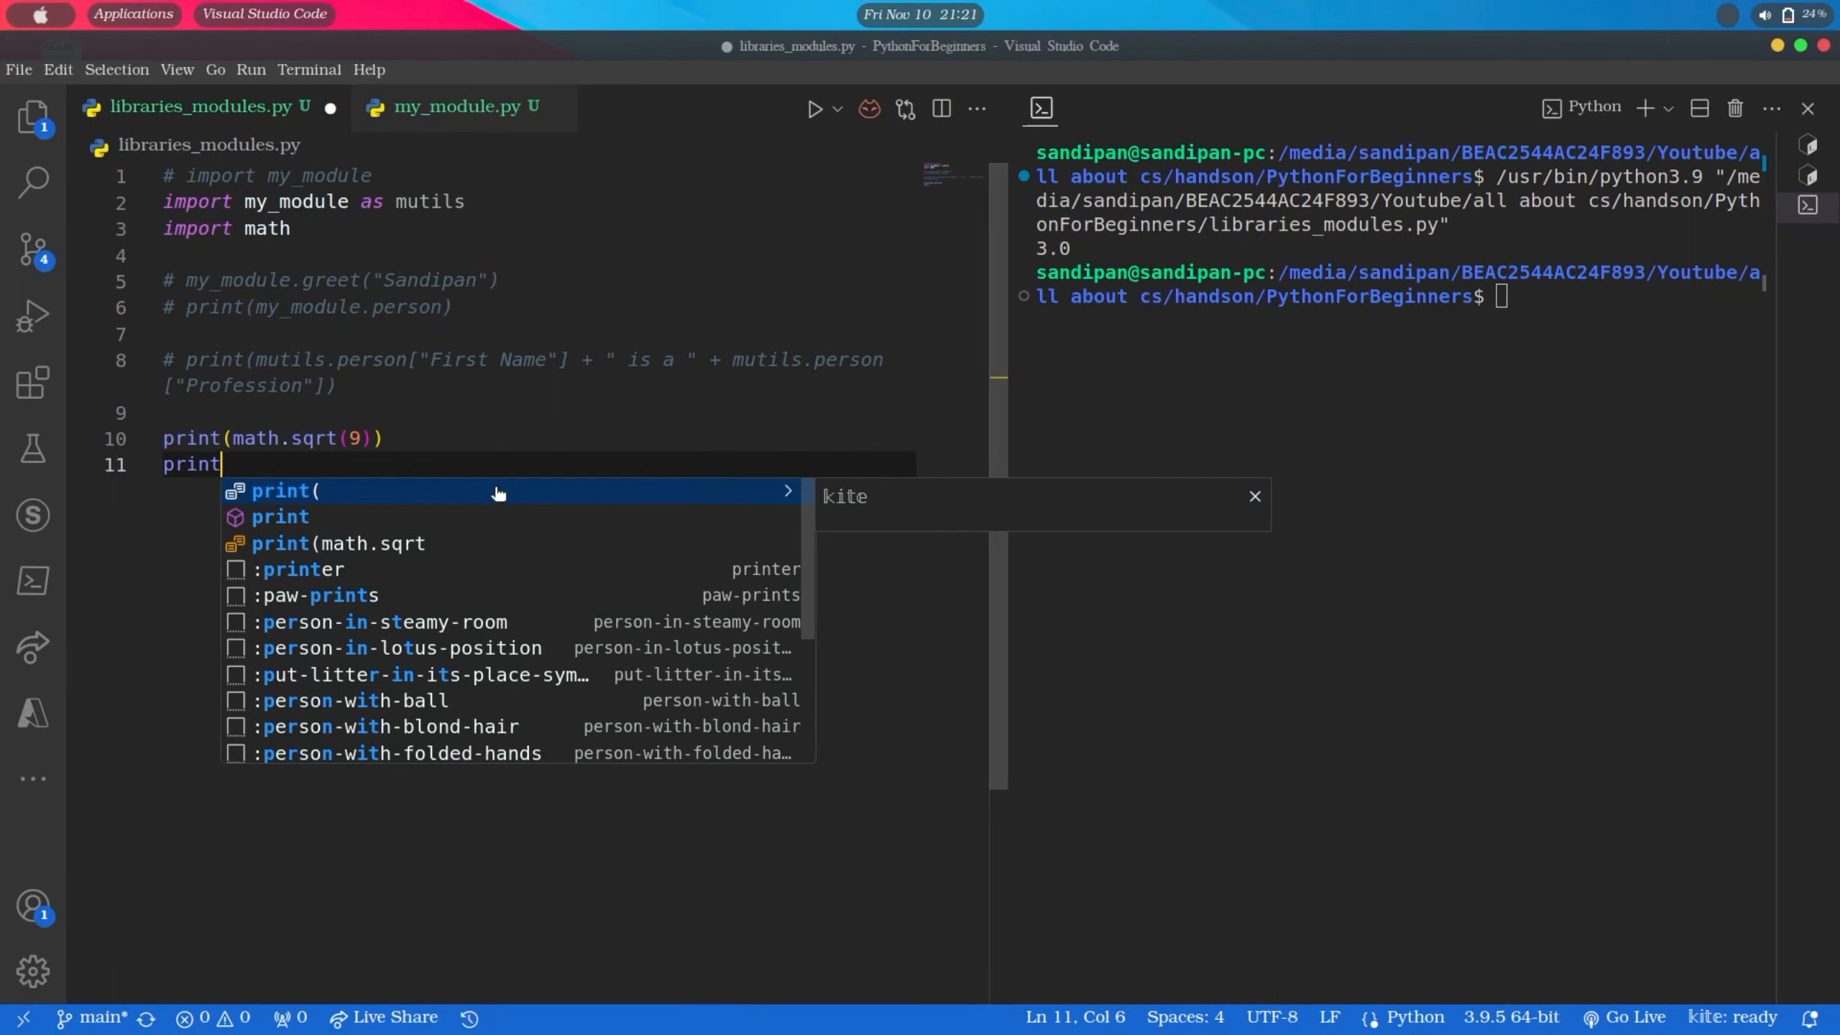
# Complete print(math.pow(3, 2)) and run the script so the terminal shows 3.0 then 9.0
pyautogui.write('(math.po')
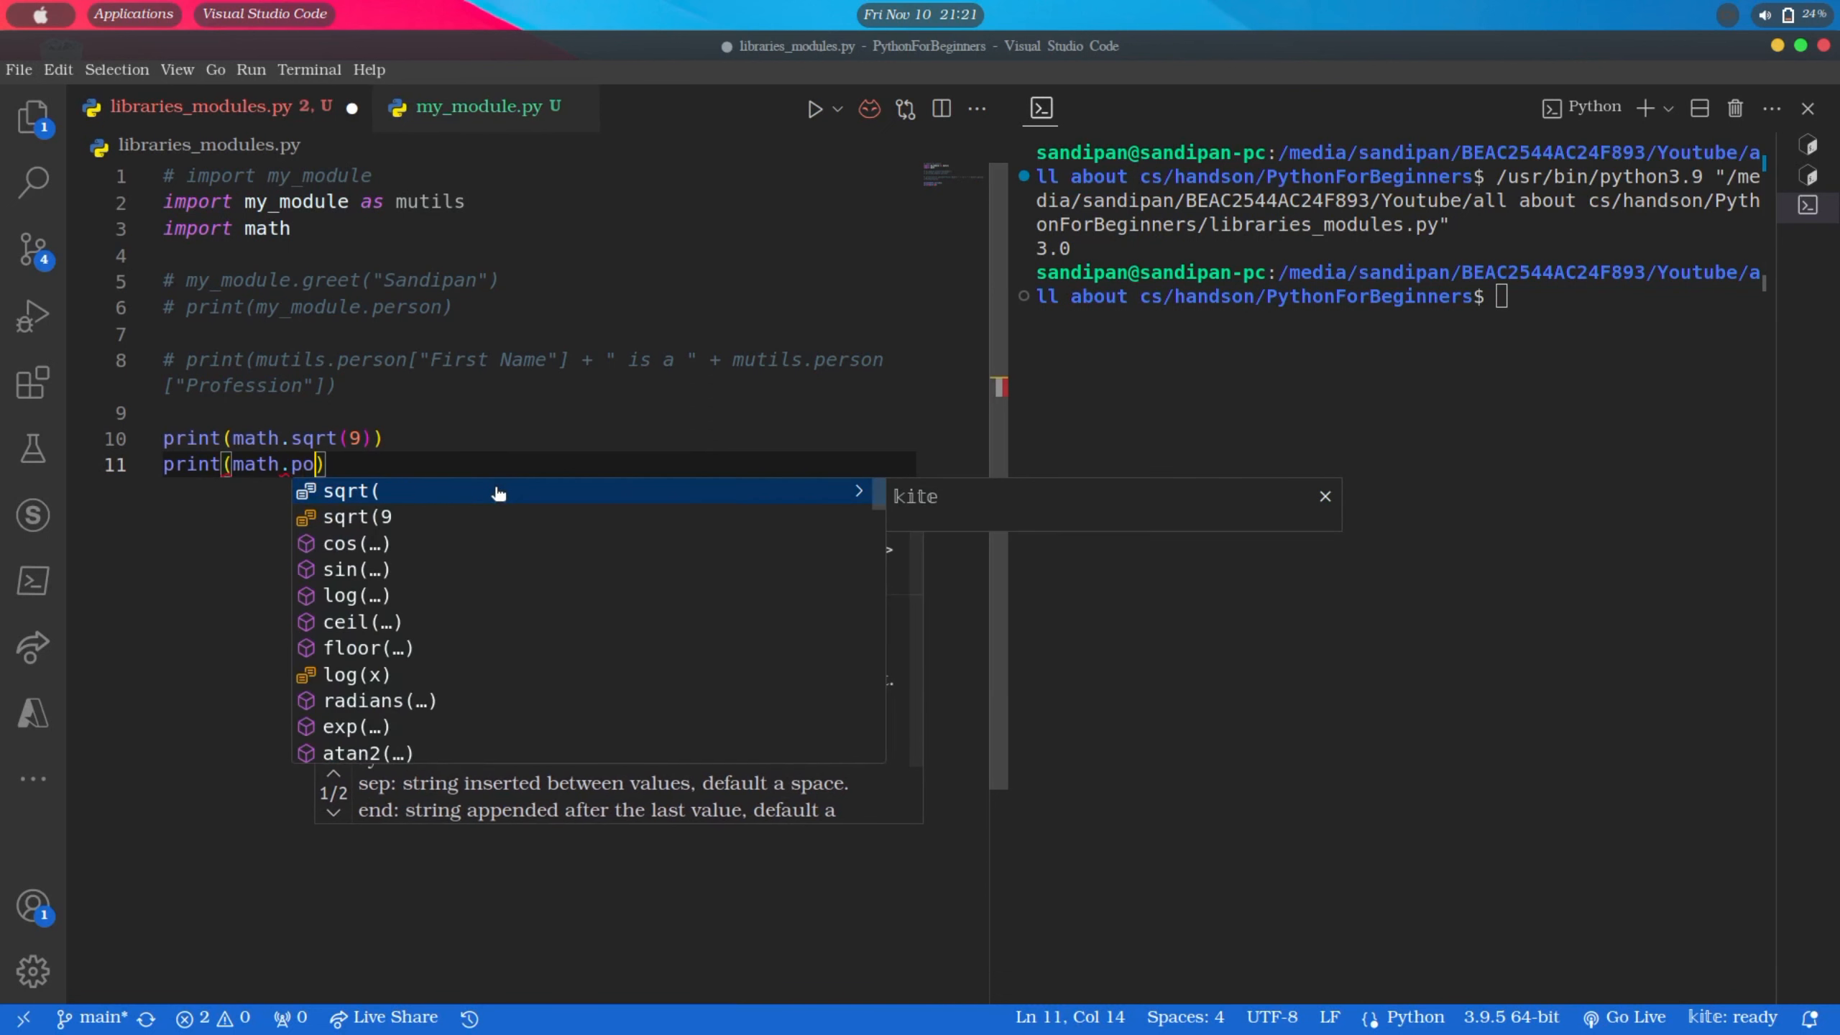
pyautogui.write('w(3, 2')
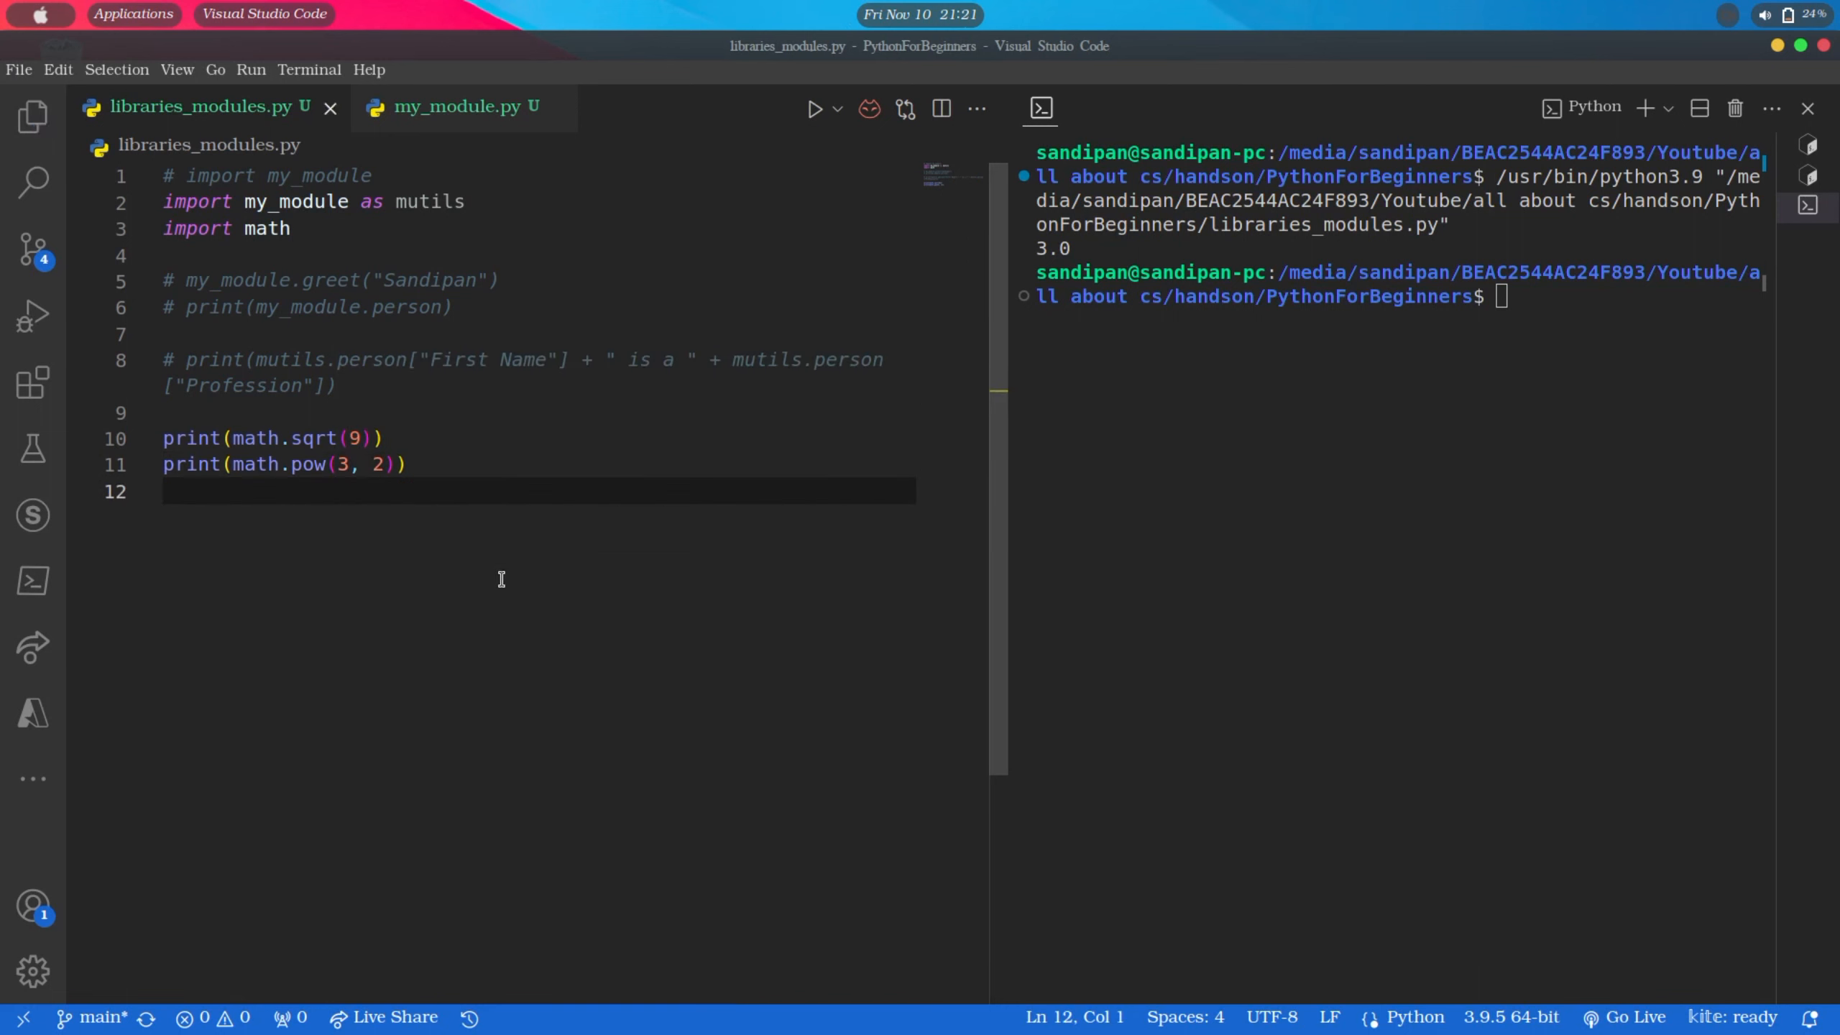
pyautogui.click(813, 109)
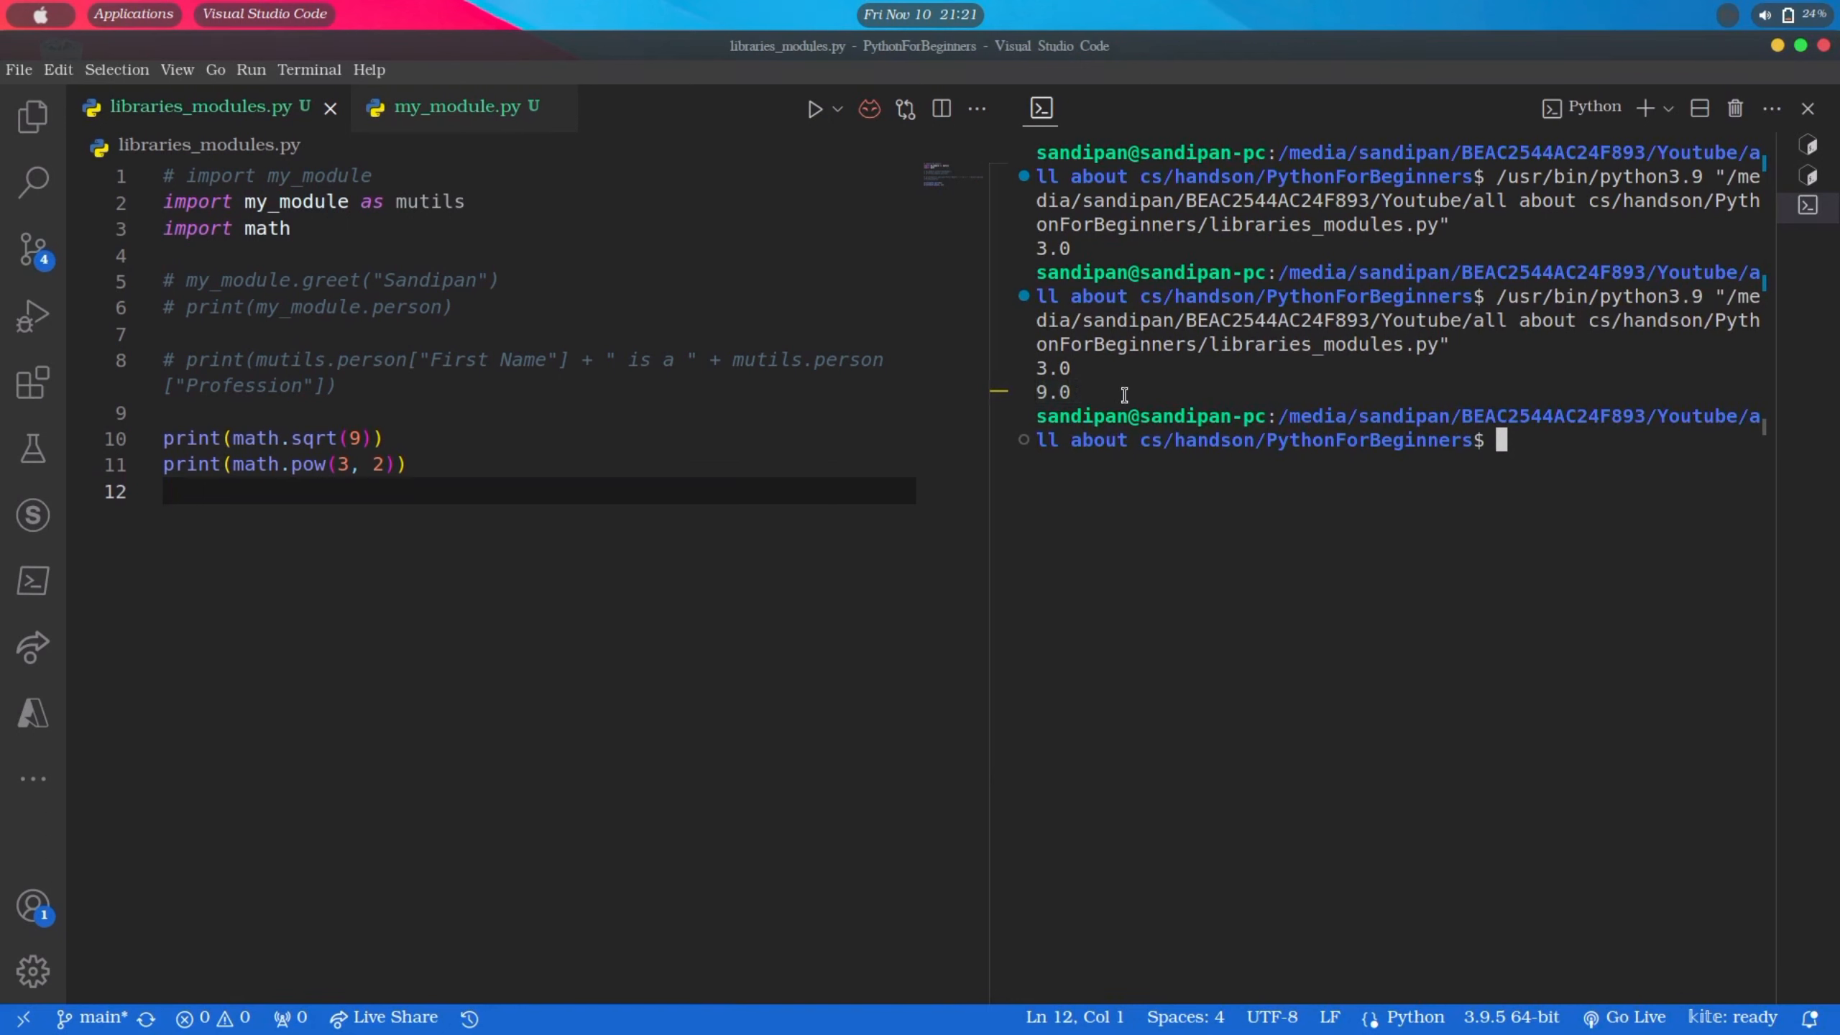
pyautogui.moveTo(519, 502)
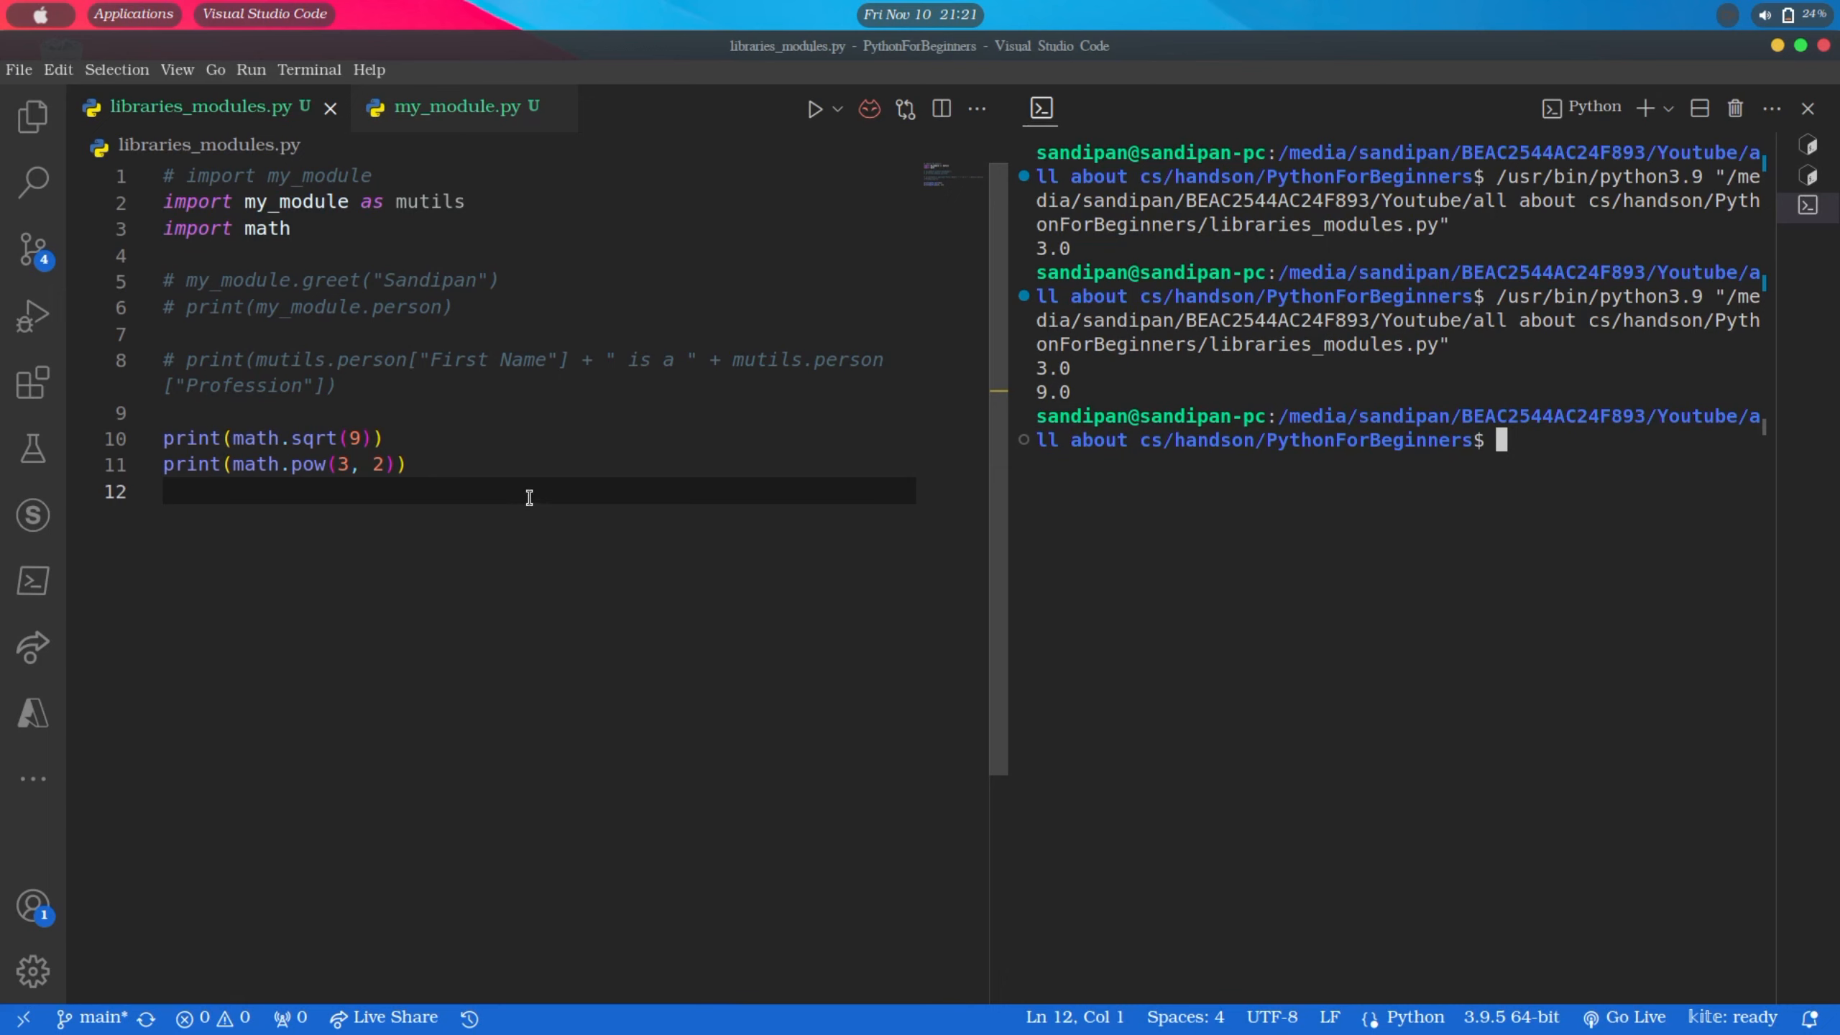
pyautogui.moveTo(543, 492)
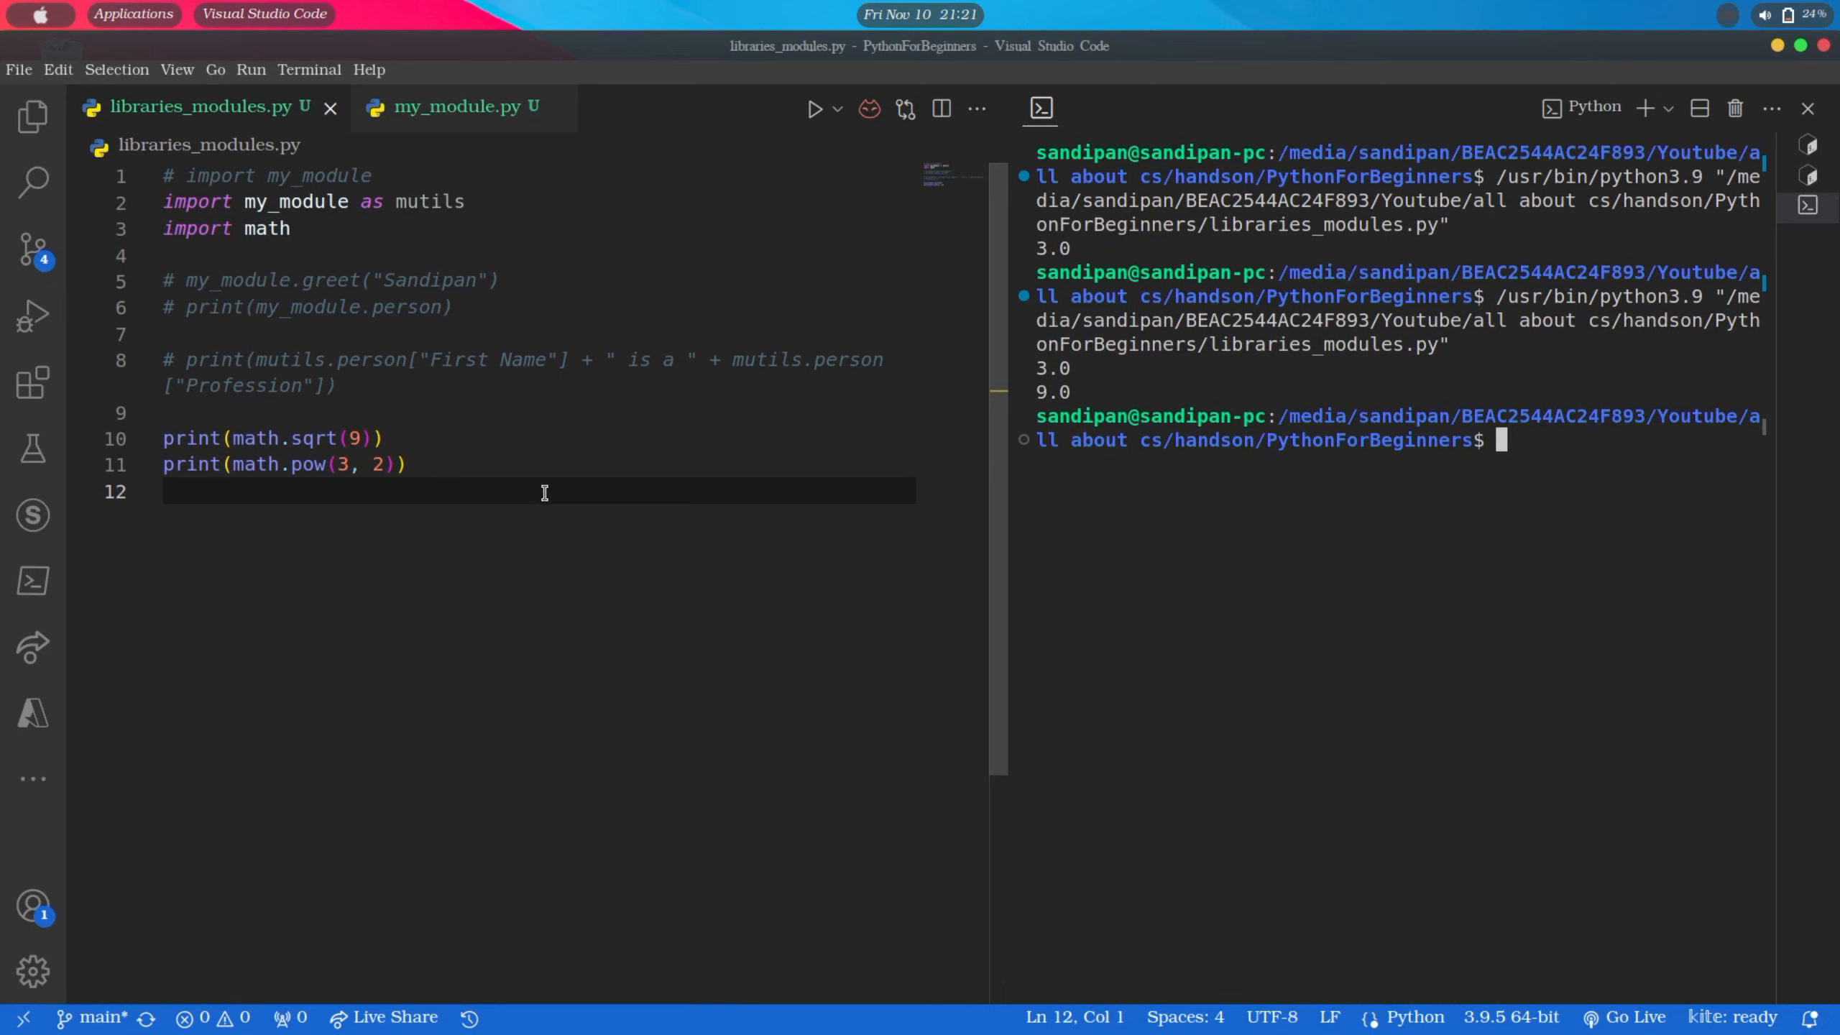
# Add print(math.pi), run it to show 3.141592653589793, then comment out the three math print lines
pyautogui.write('print')
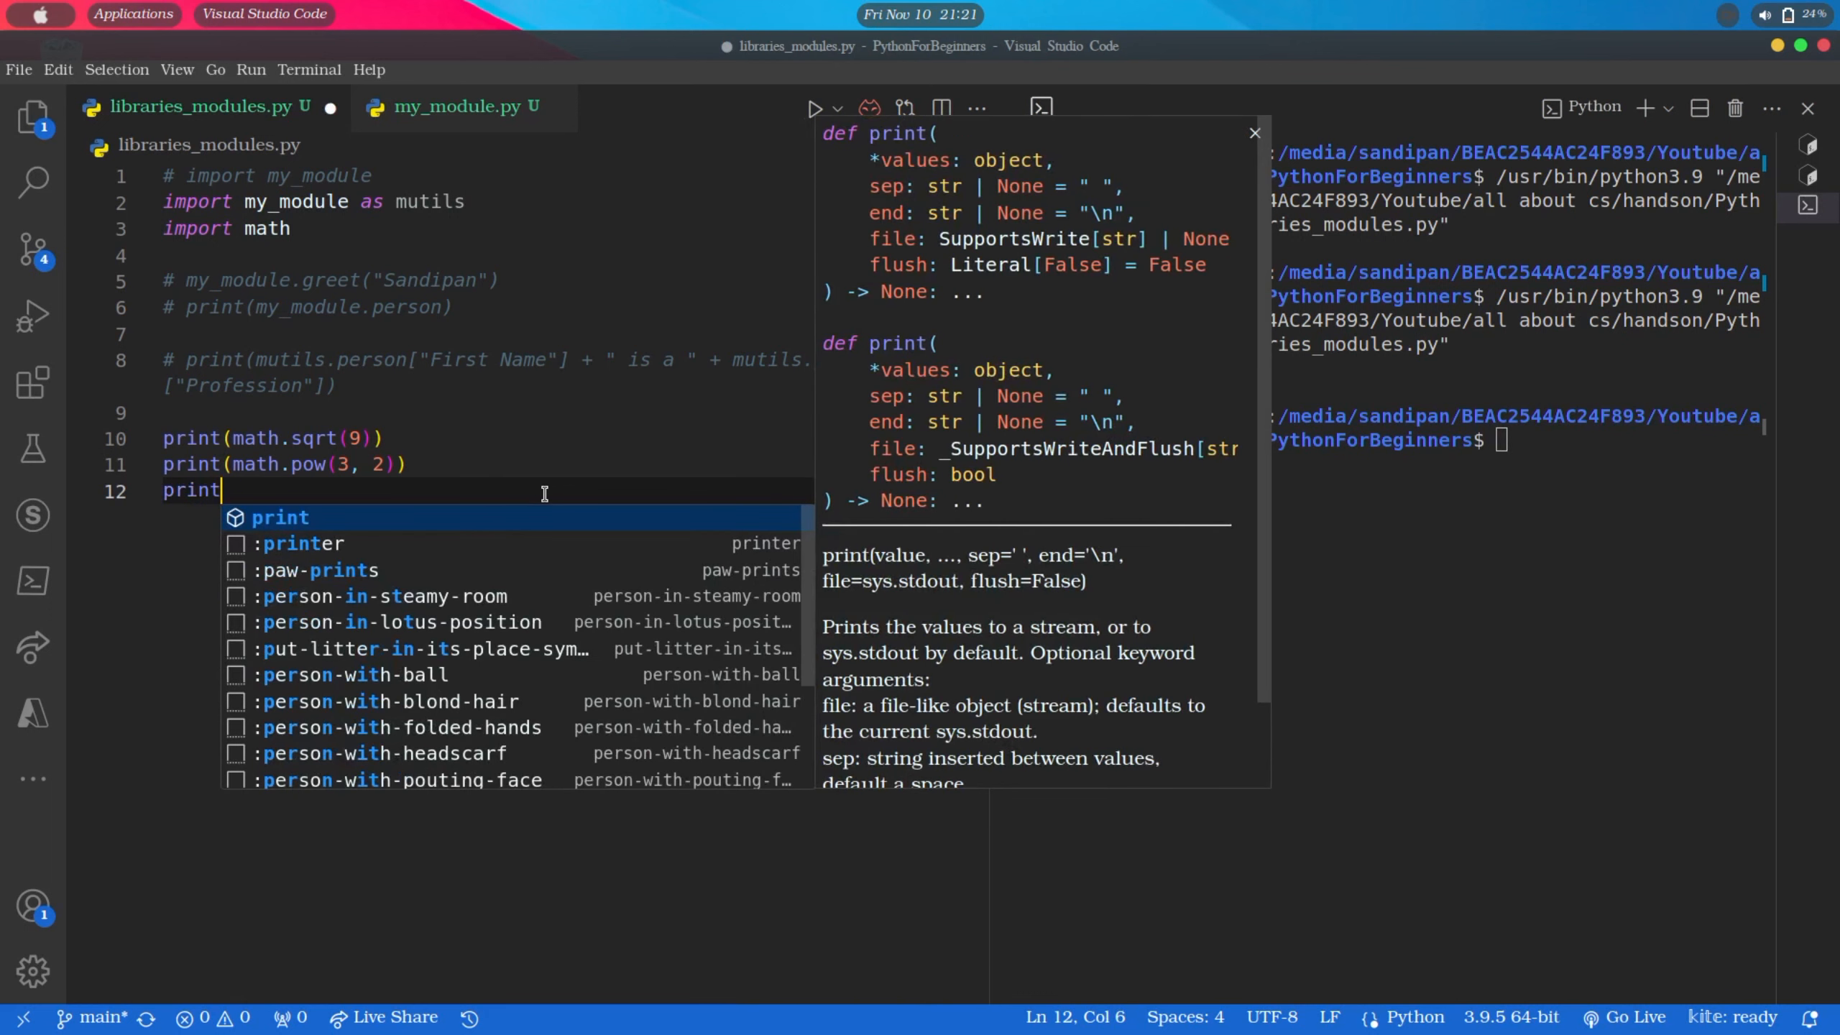
pyautogui.write('(math.pi)')
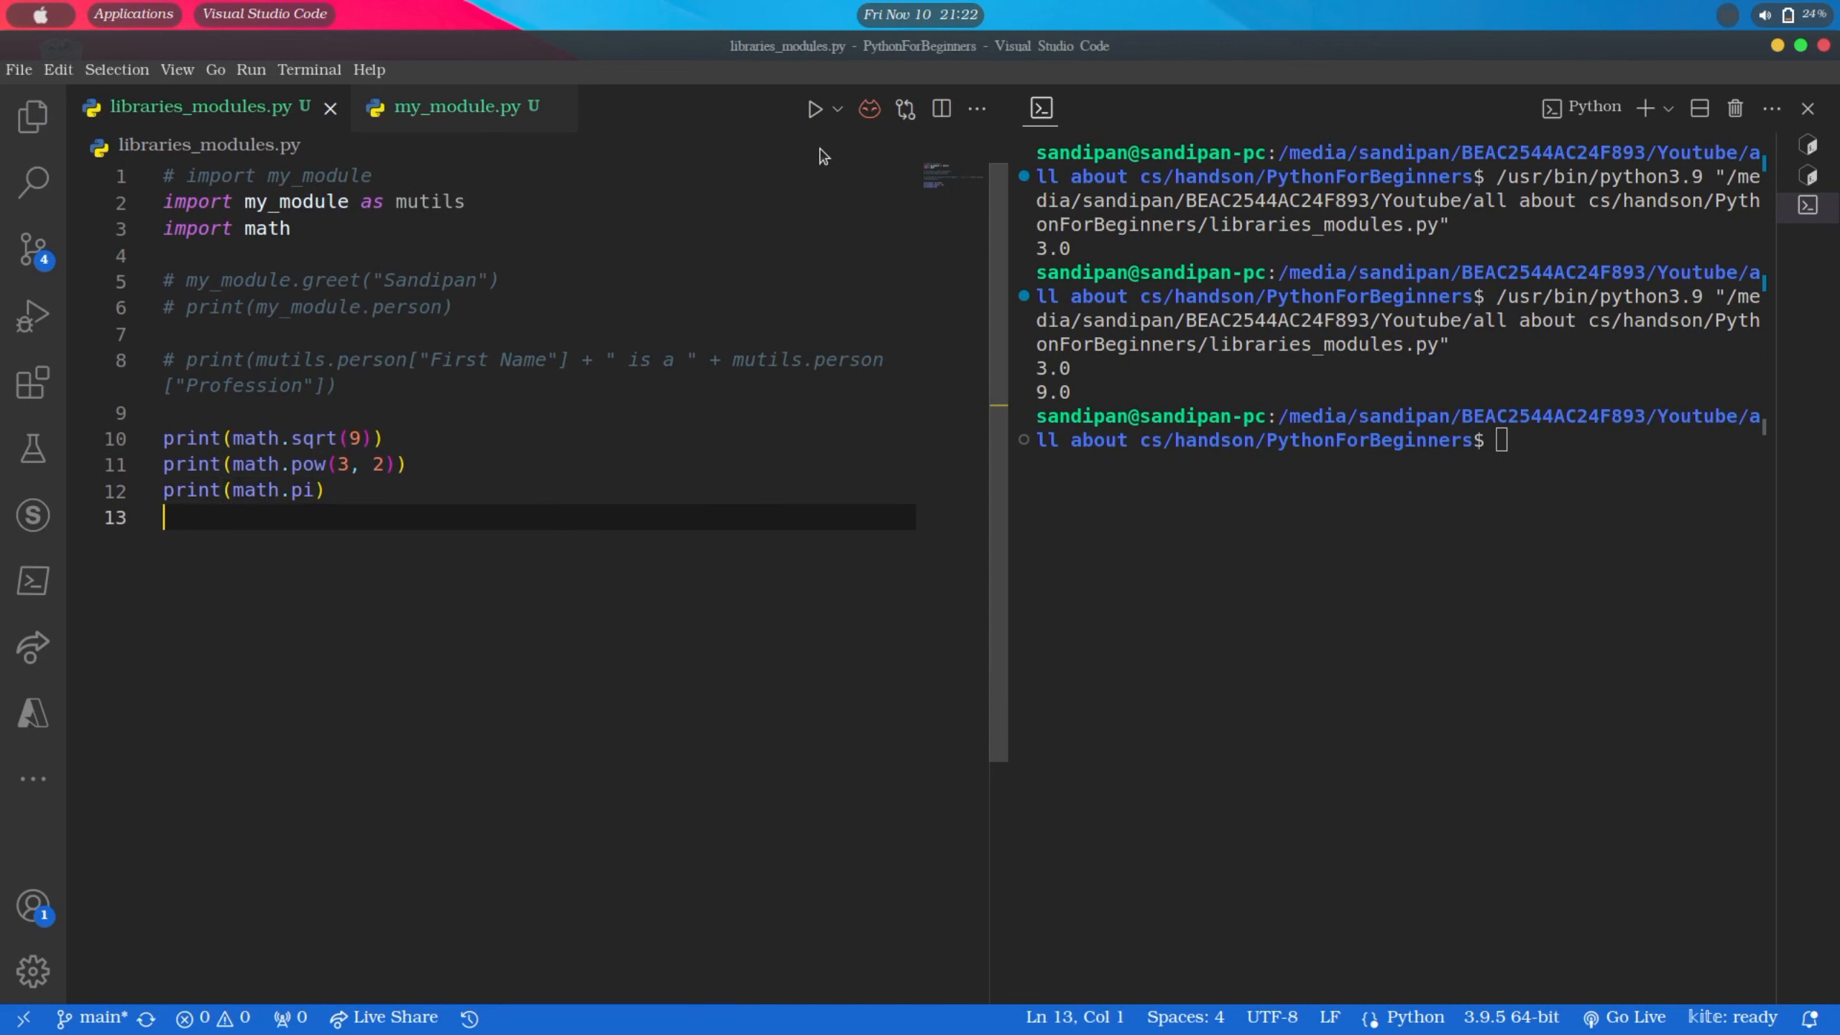
pyautogui.click(814, 109)
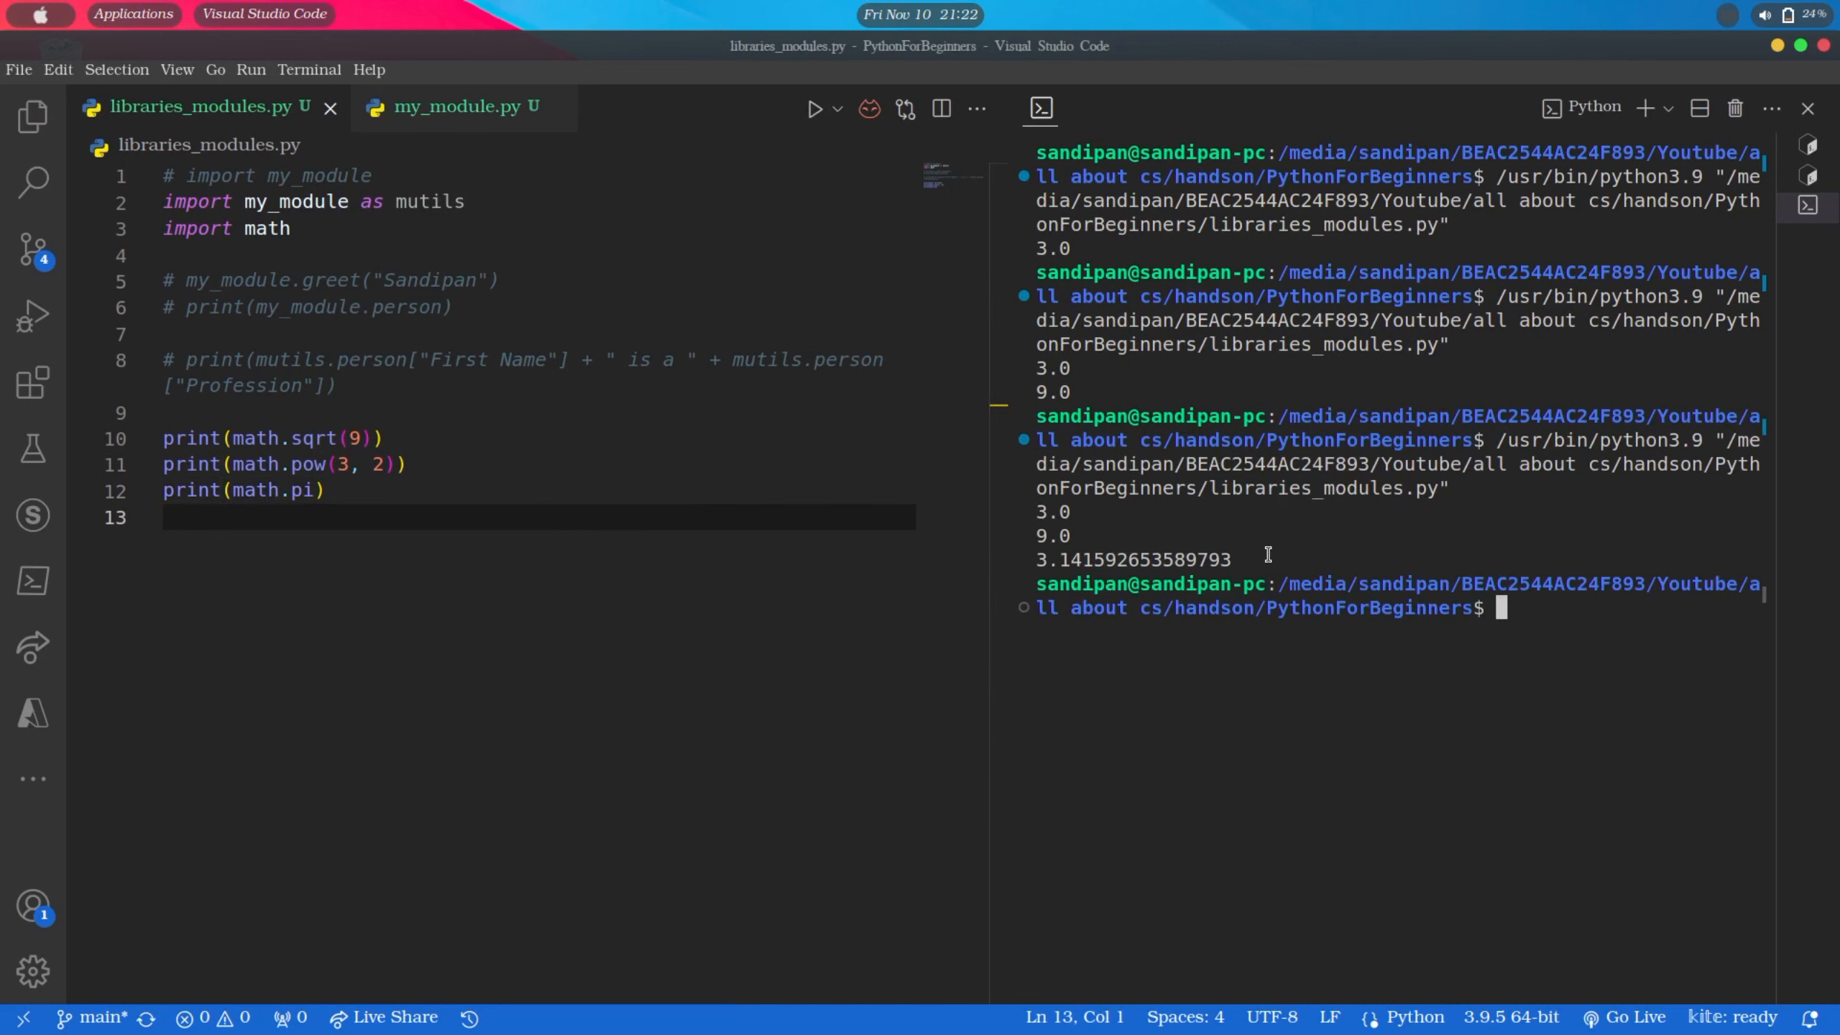
pyautogui.moveTo(308, 490)
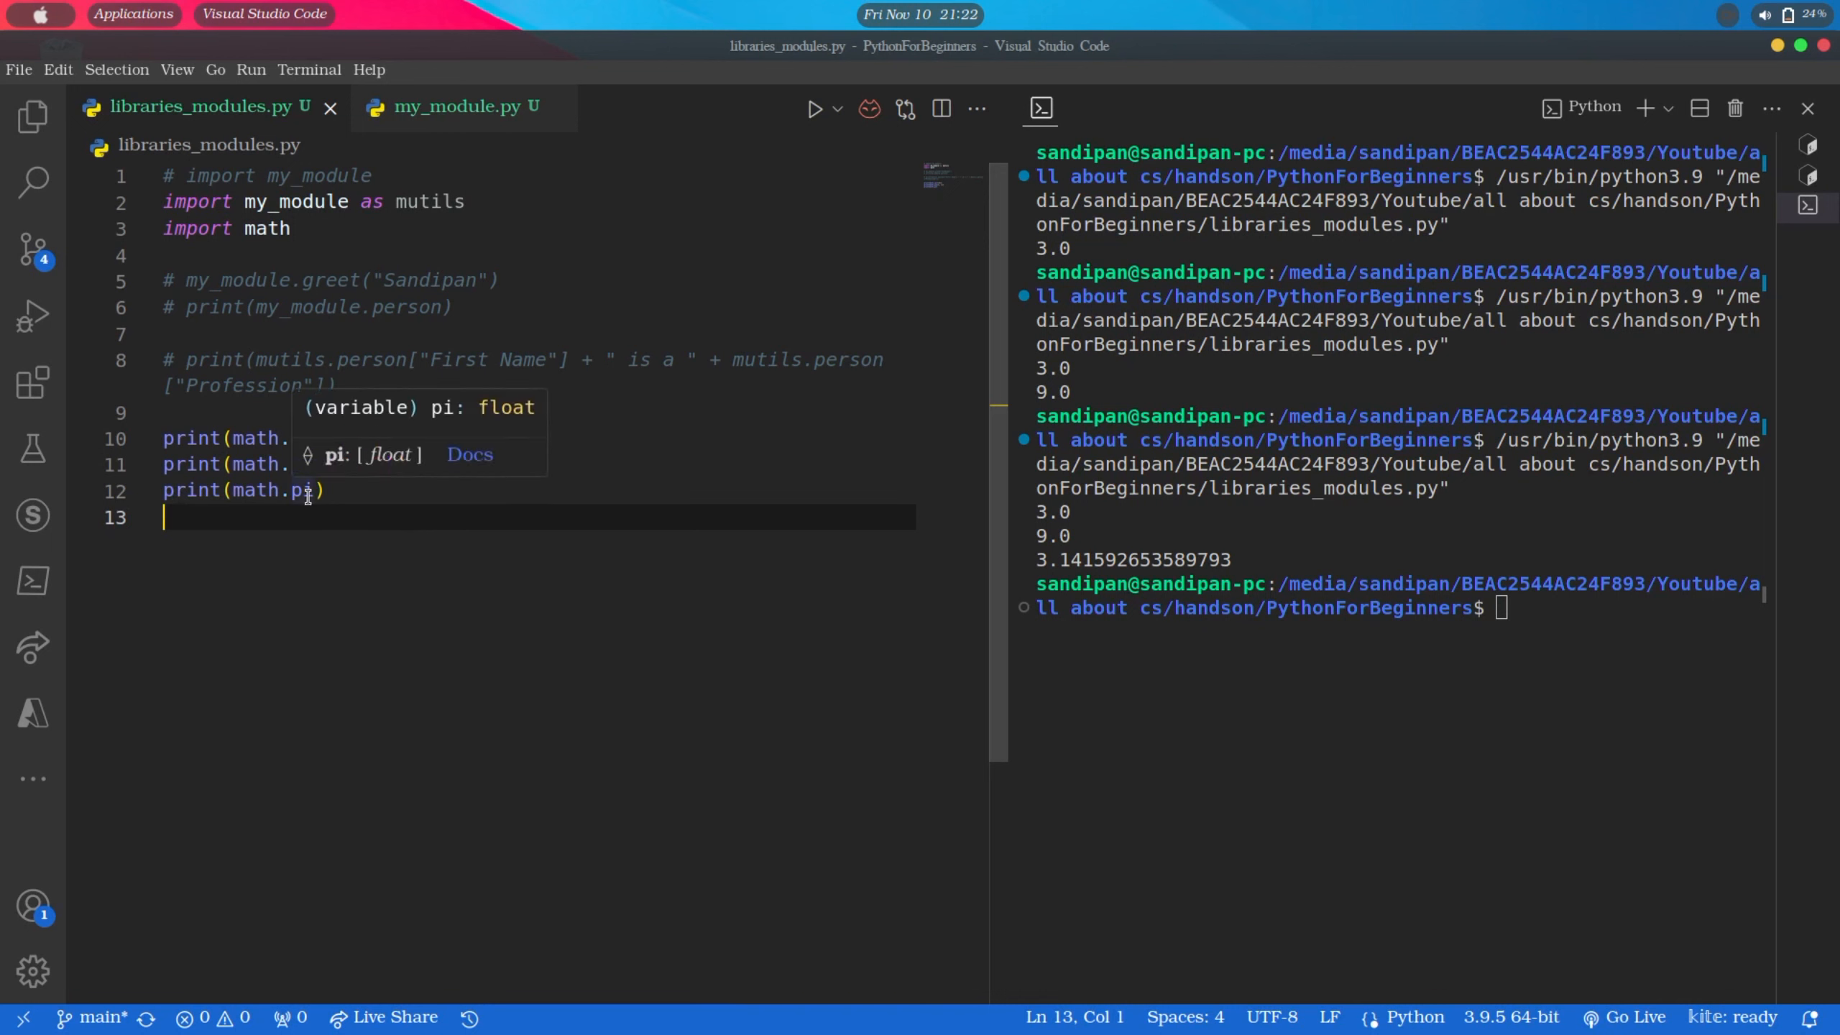
pyautogui.moveTo(164, 438); pyautogui.dragTo(332, 489)
pyautogui.write('clear')
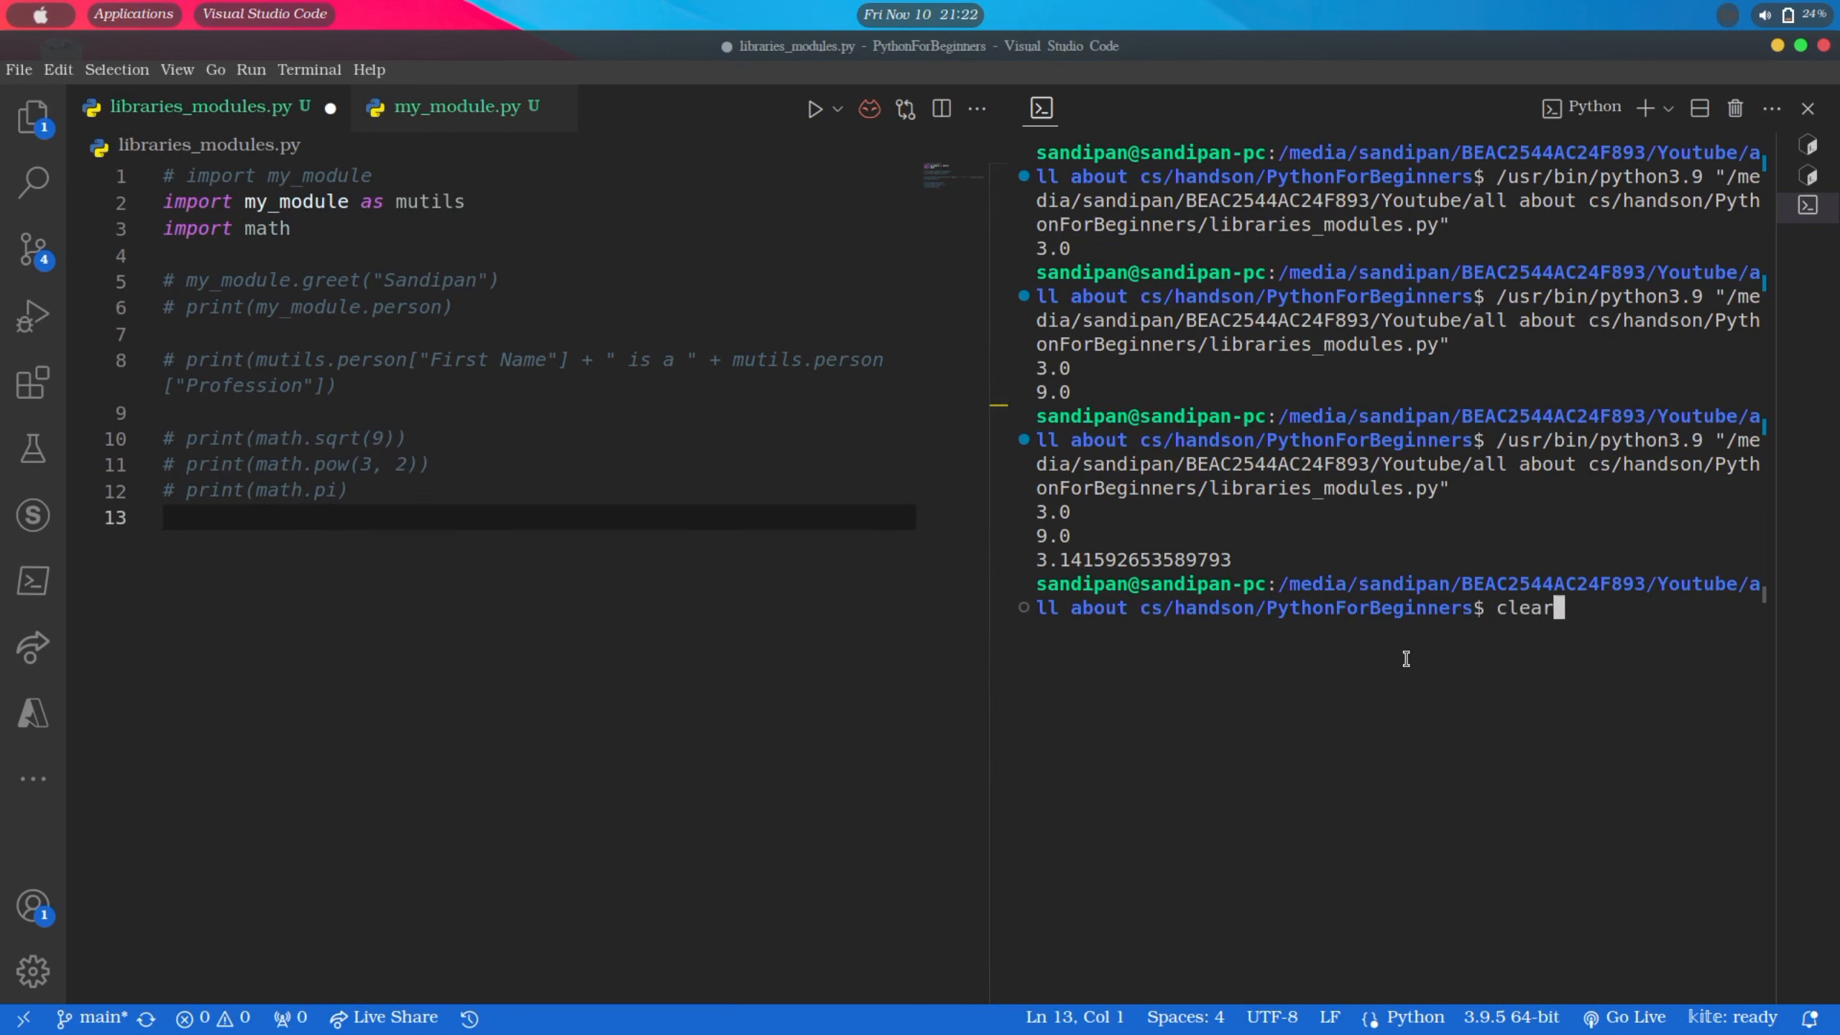
# Clear the terminal and add 'import platform as plf' below the math import, saving the file
pyautogui.press('Enter')
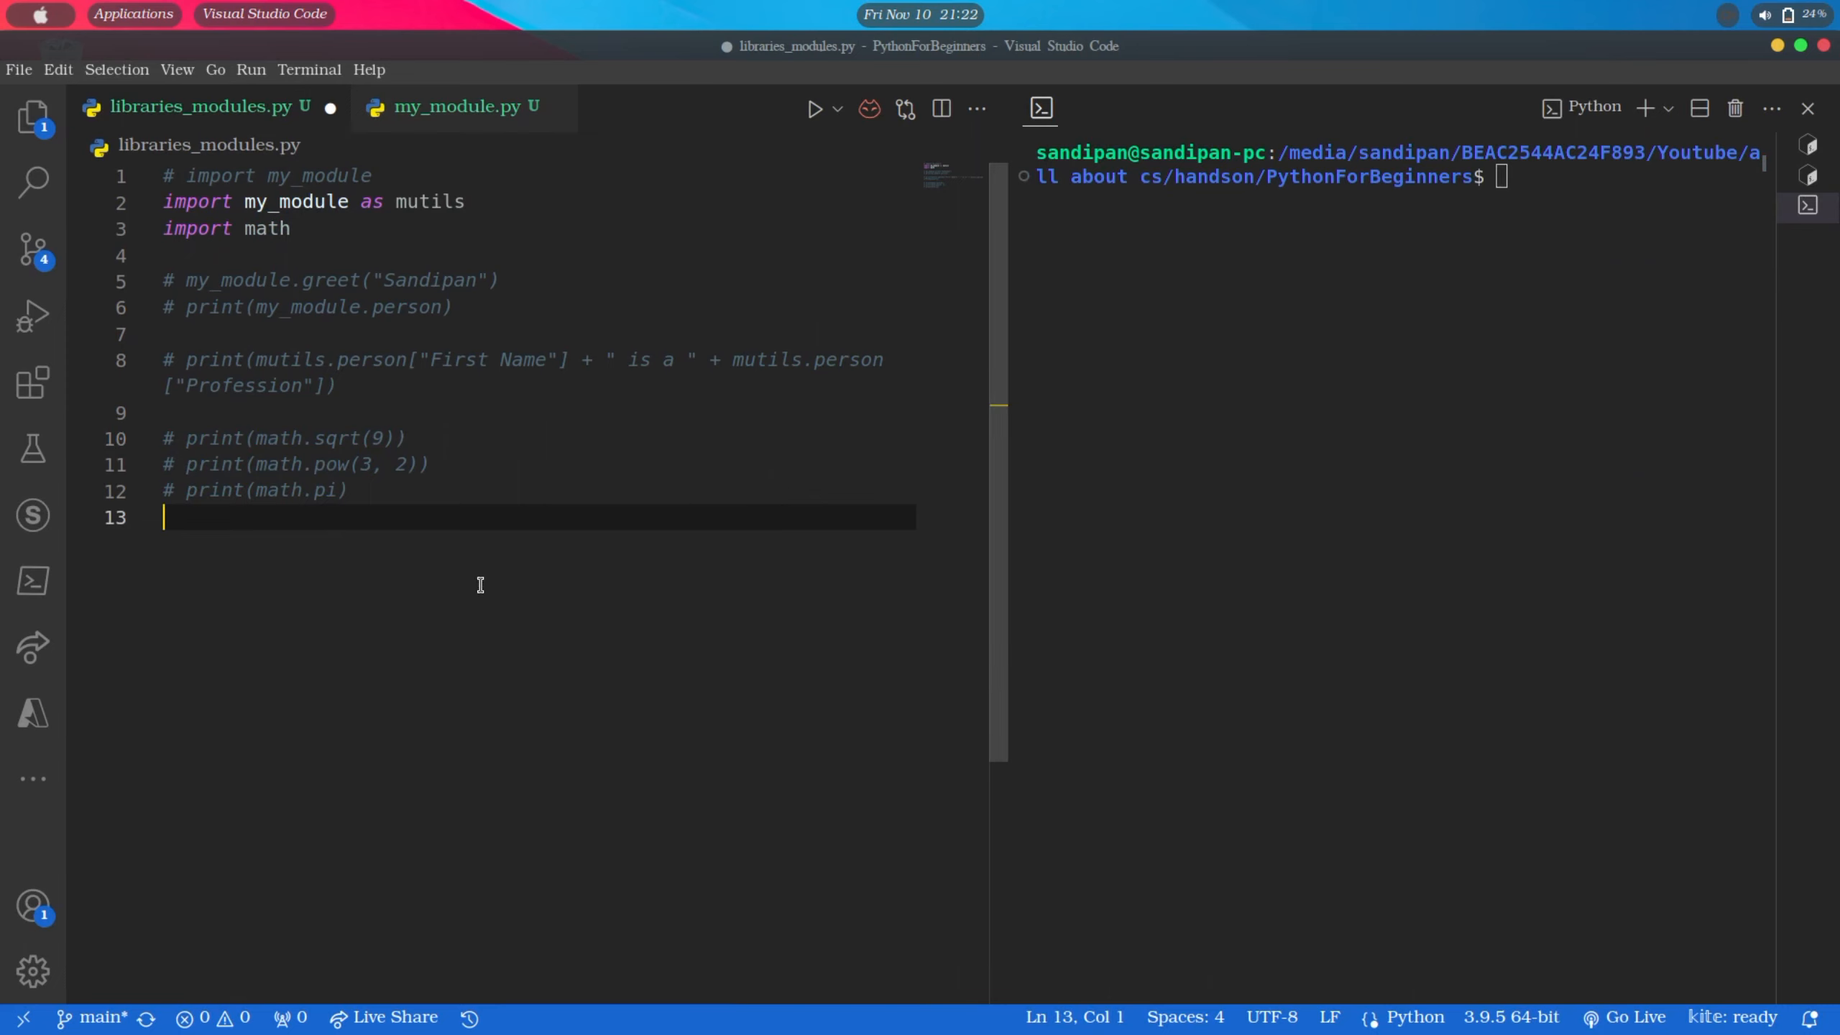
pyautogui.click(293, 229)
pyautogui.write('import')
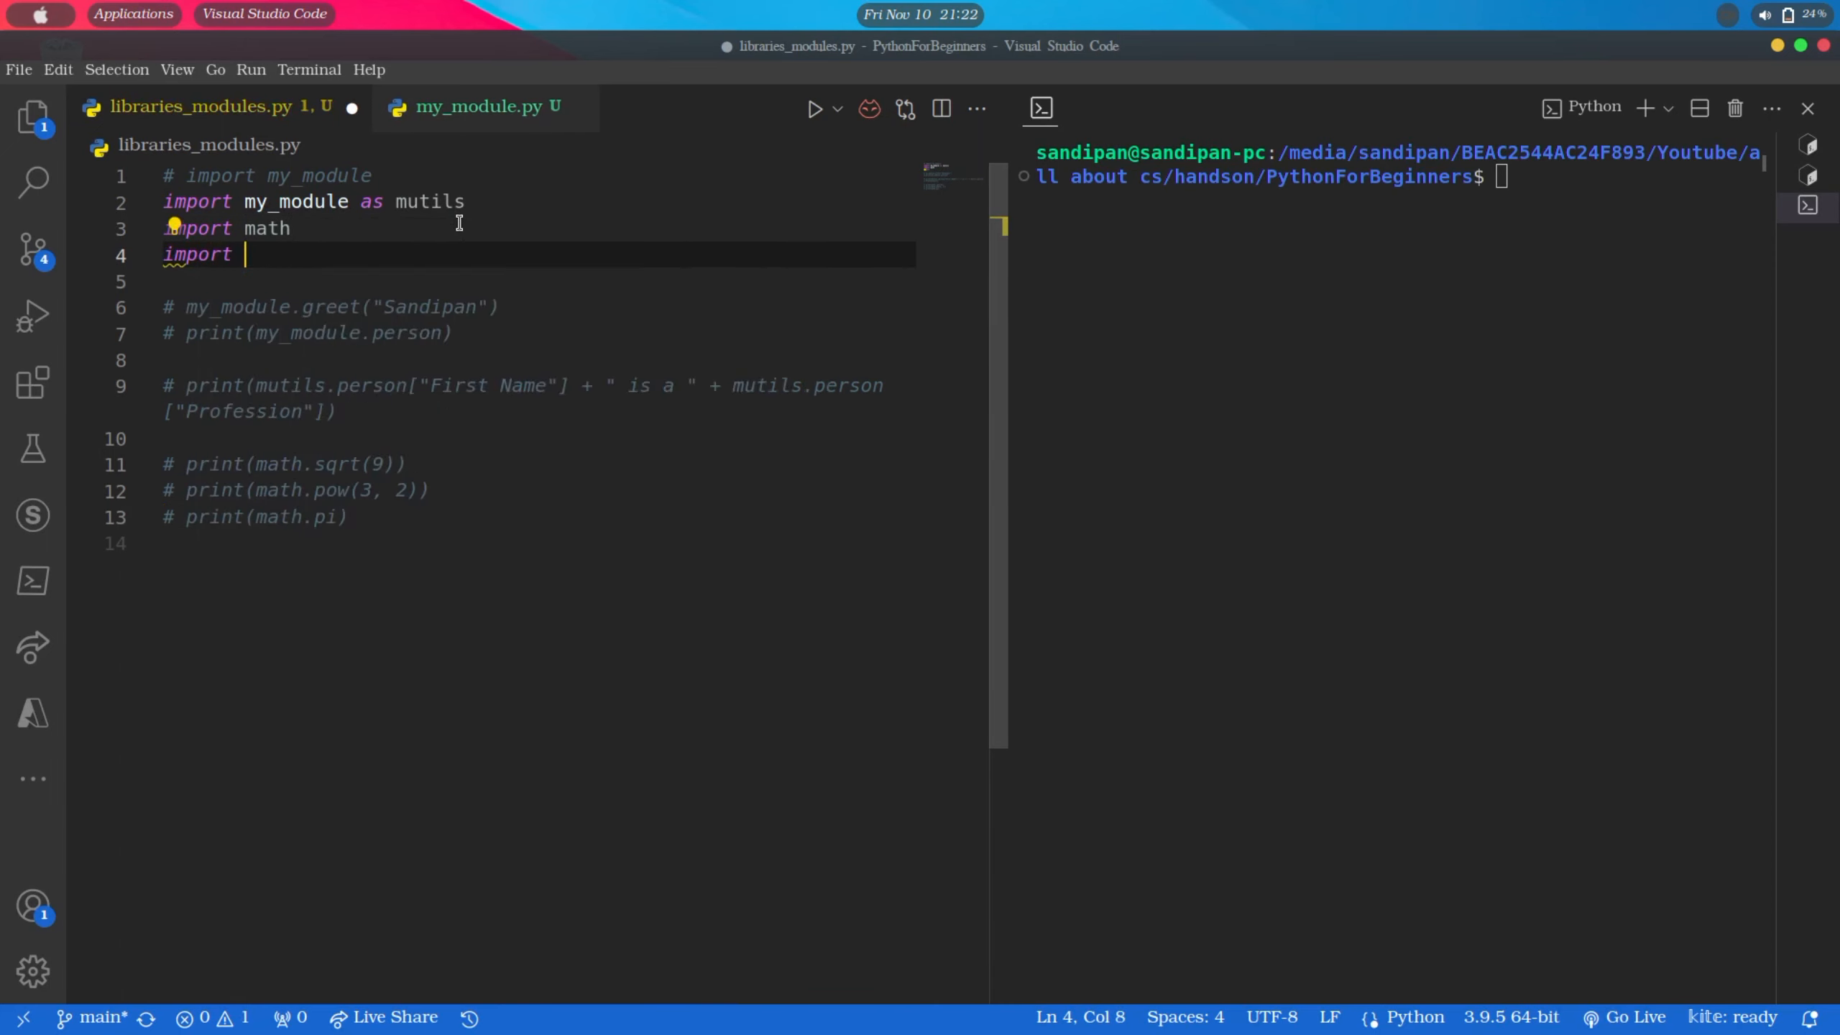
pyautogui.write('platform')
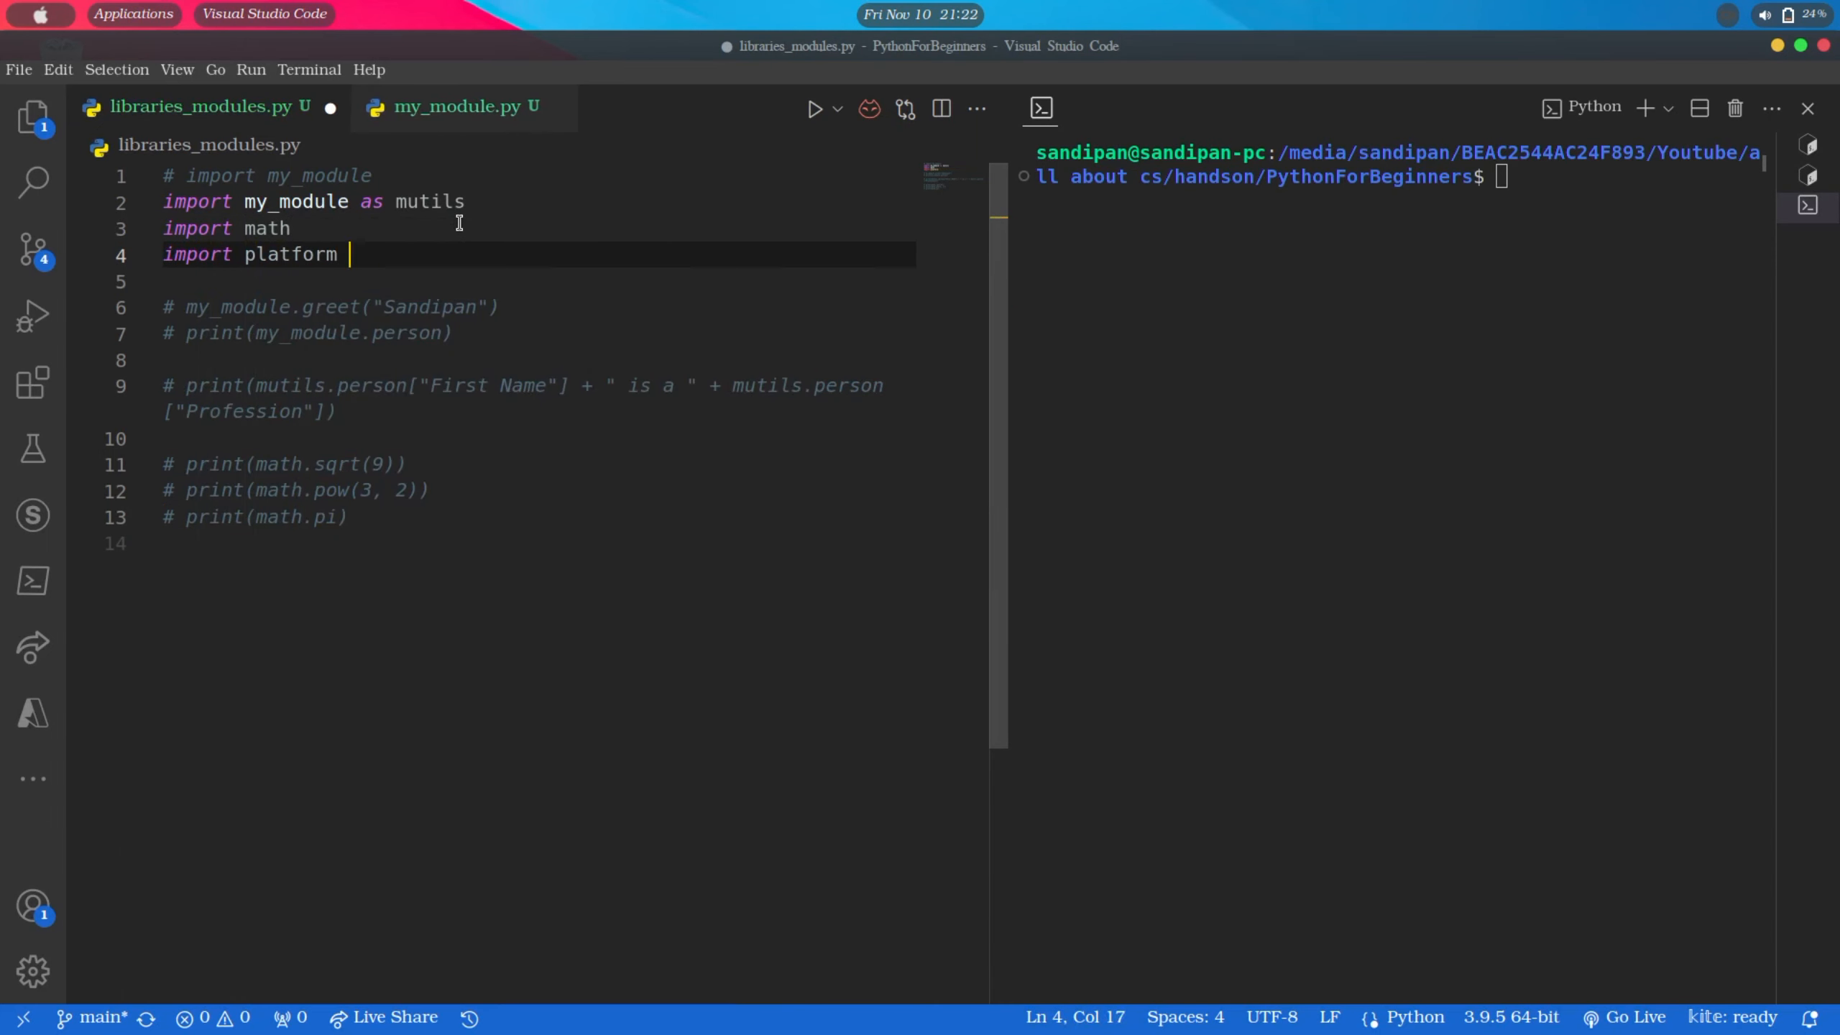
pyautogui.write('as plf')
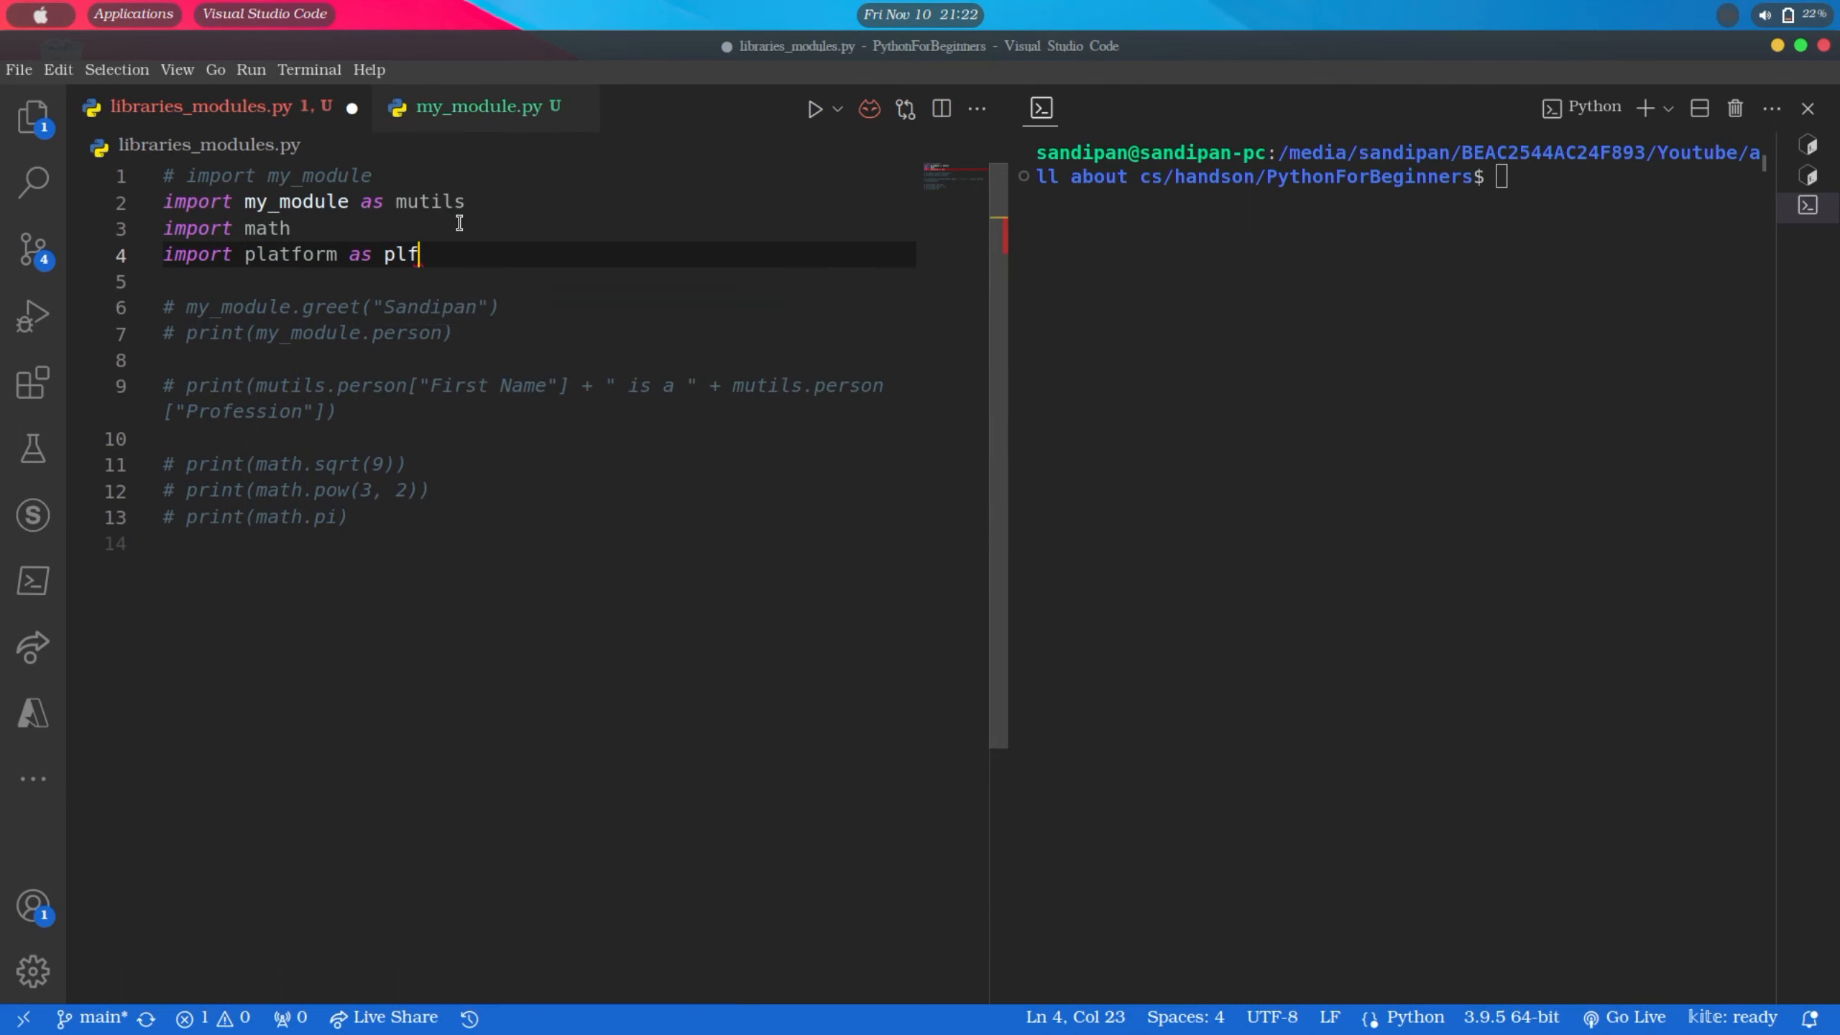
pyautogui.press('Cmd+s')
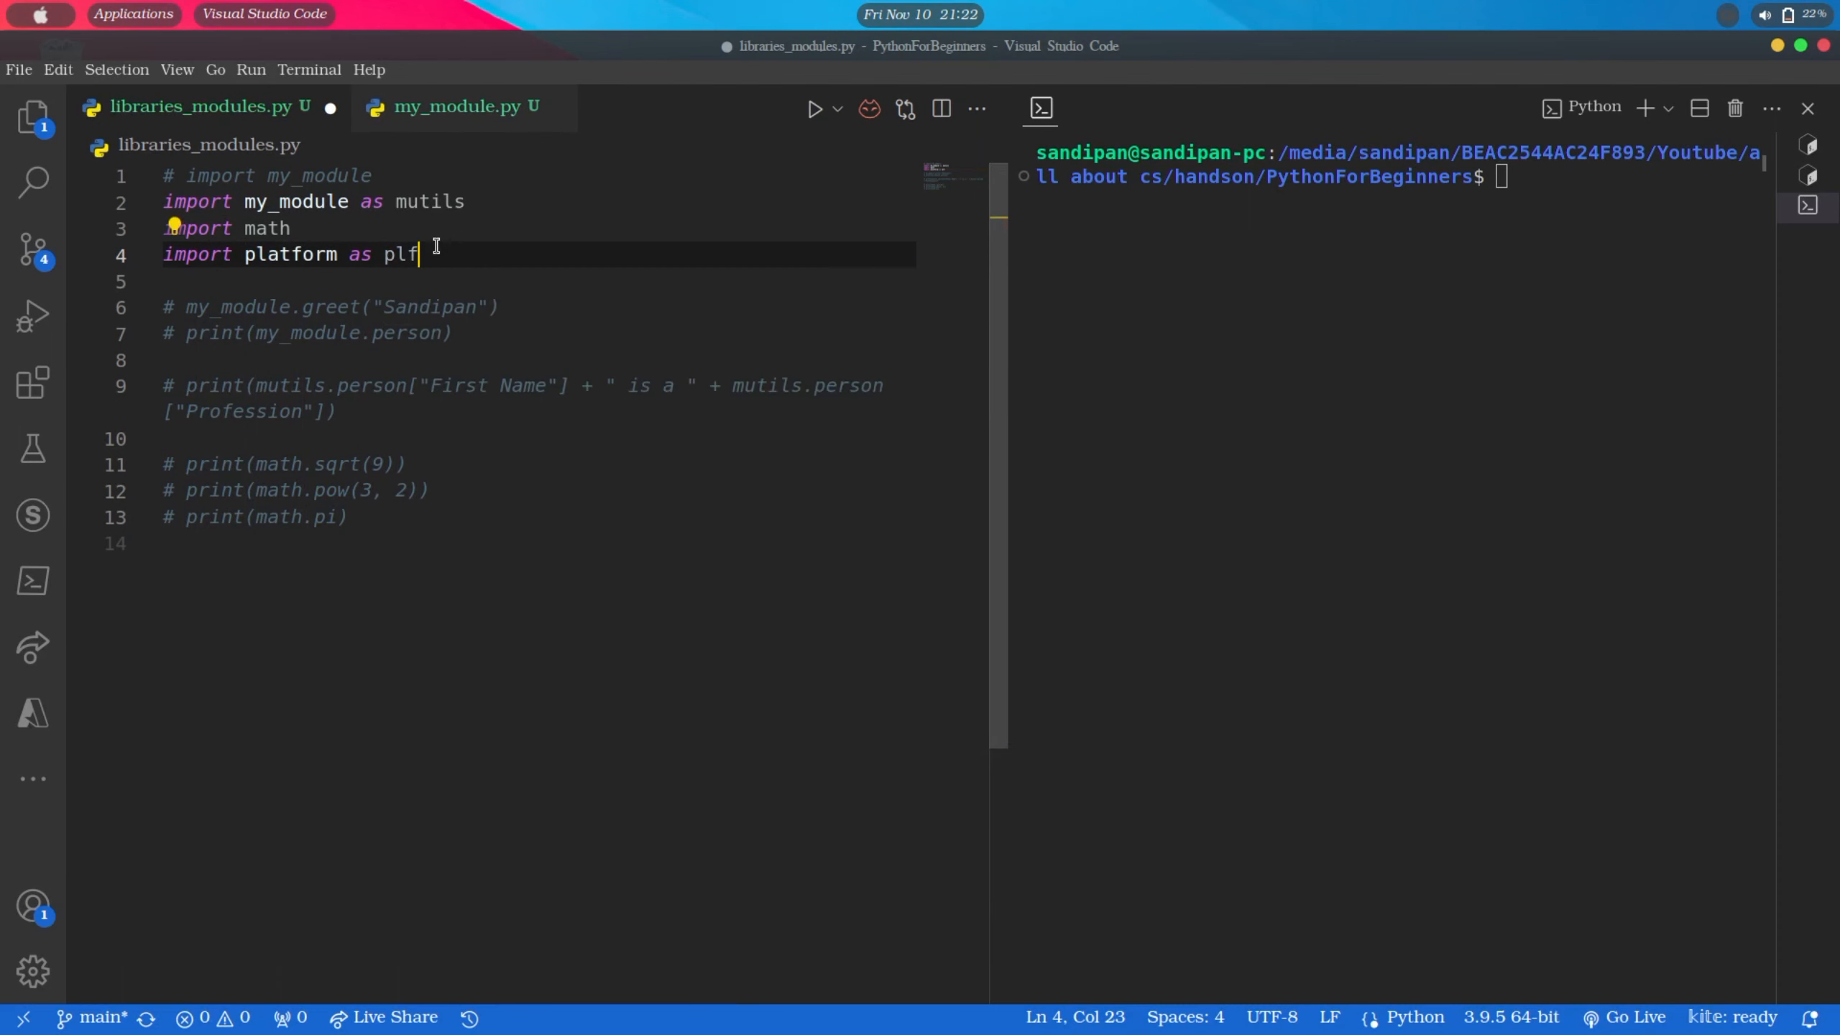
pyautogui.doubleClick(400, 254)
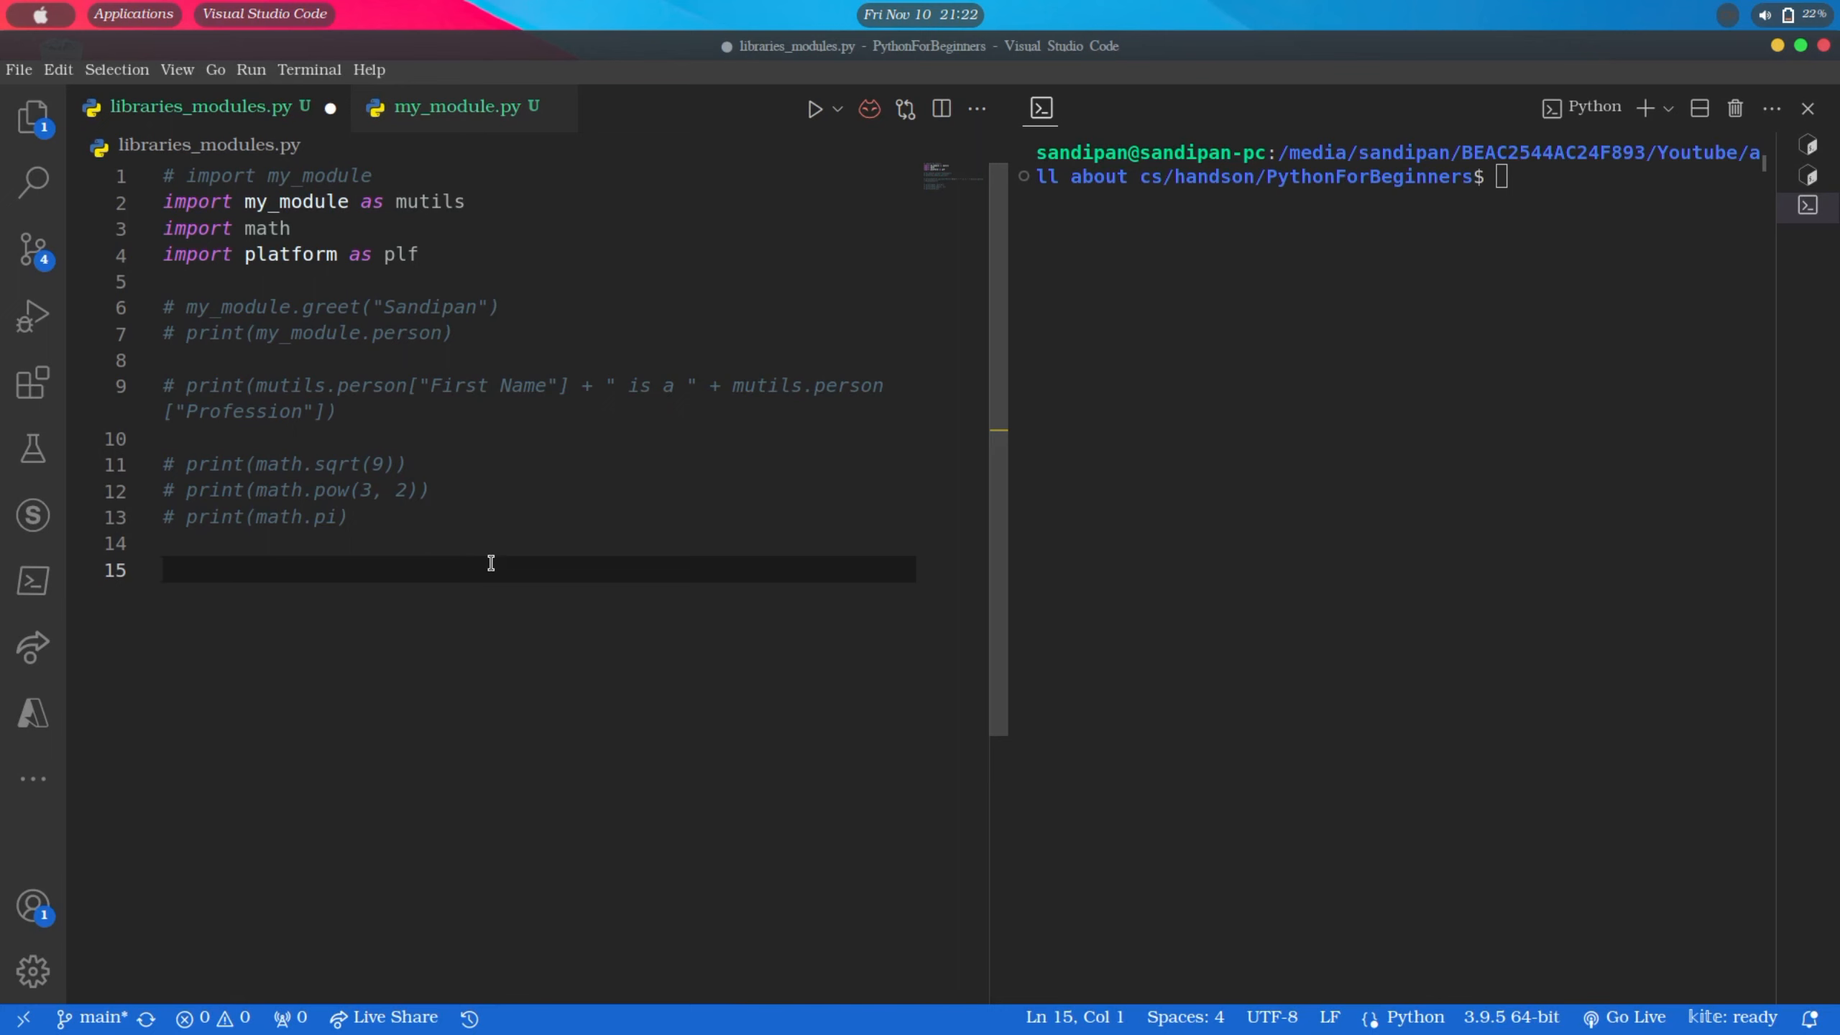
# Add print(plf.system()) and run it to output Linux, then start typing print(plf.pr on the next line
pyautogui.write('print')
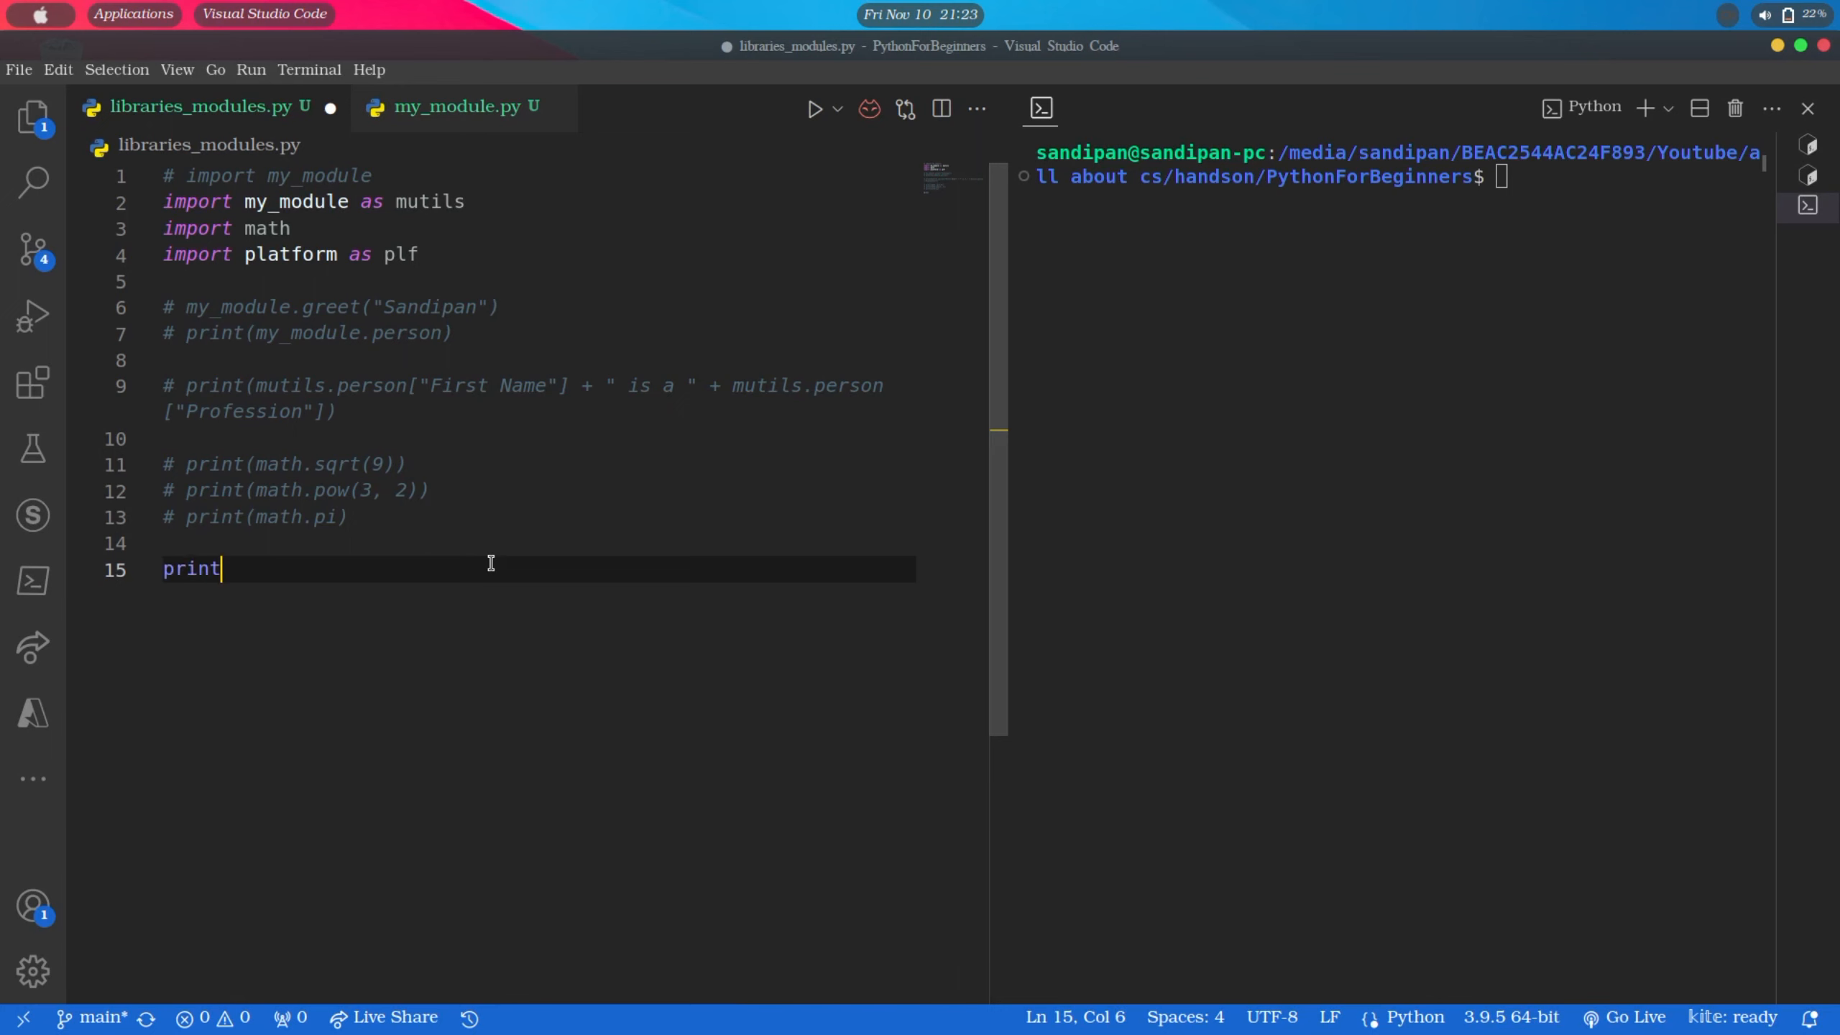
pyautogui.write('(plf.')
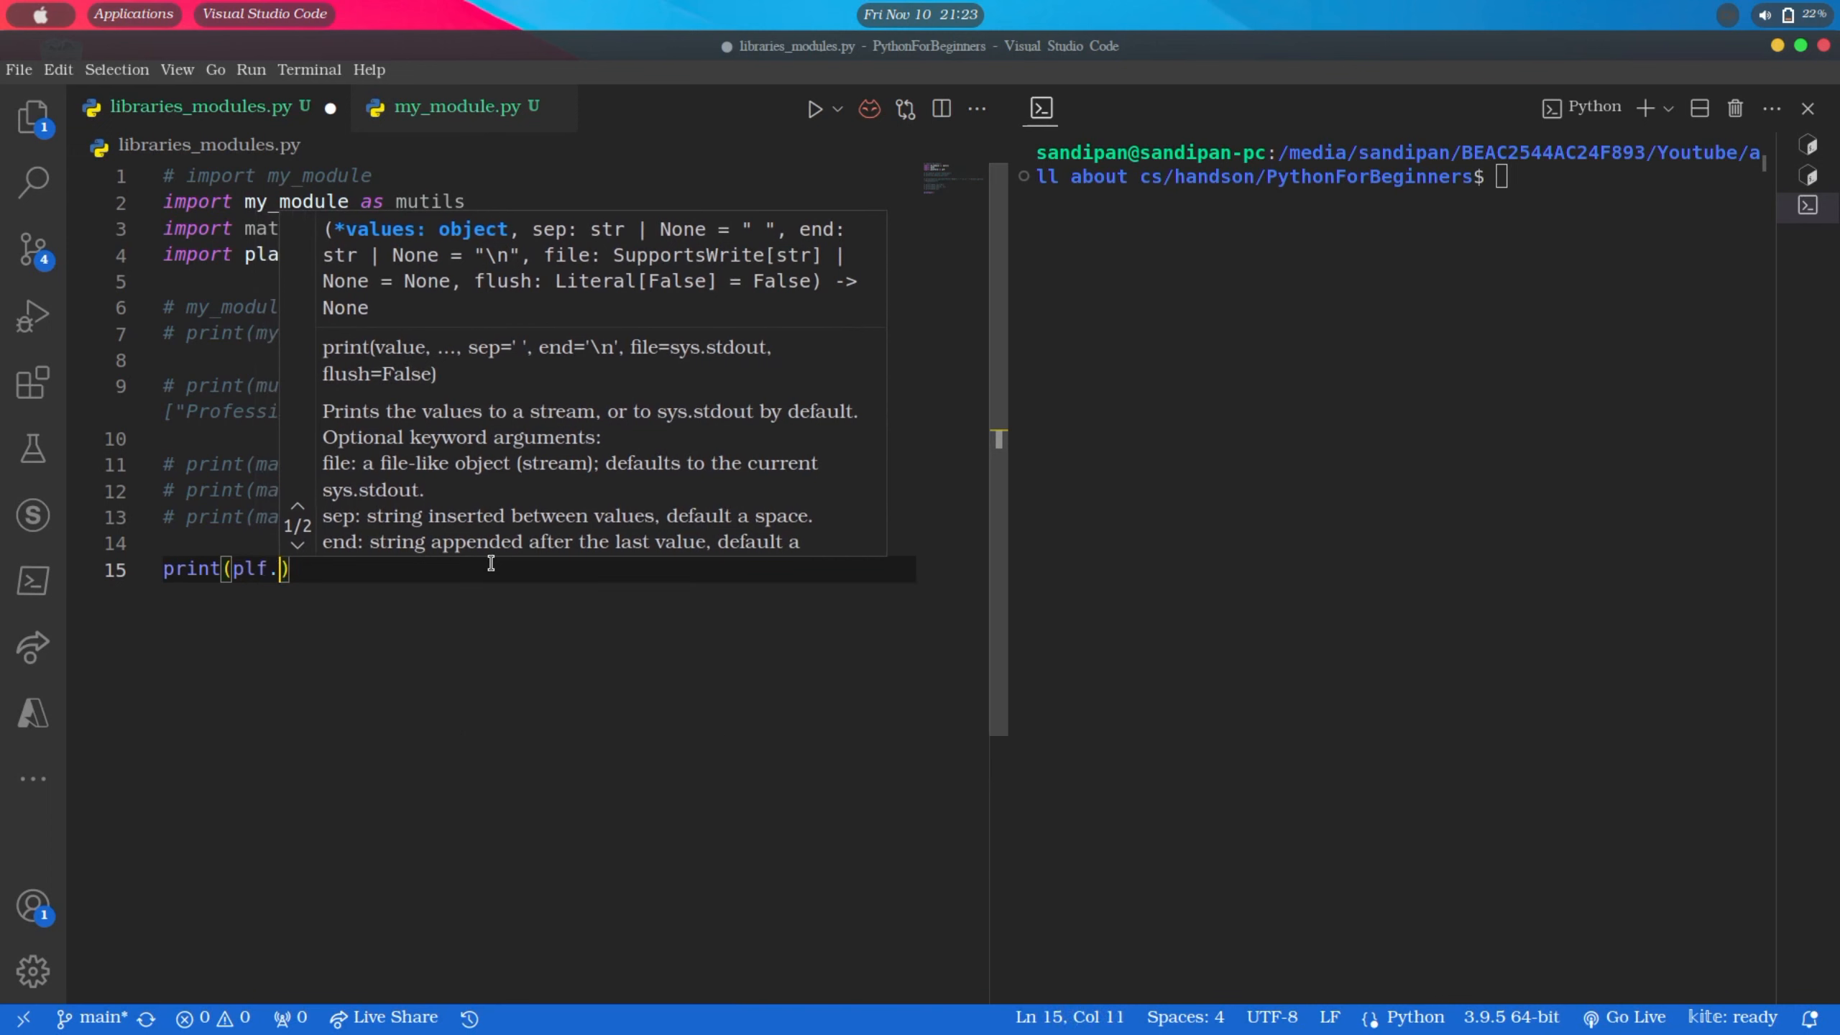
pyautogui.write('system()')
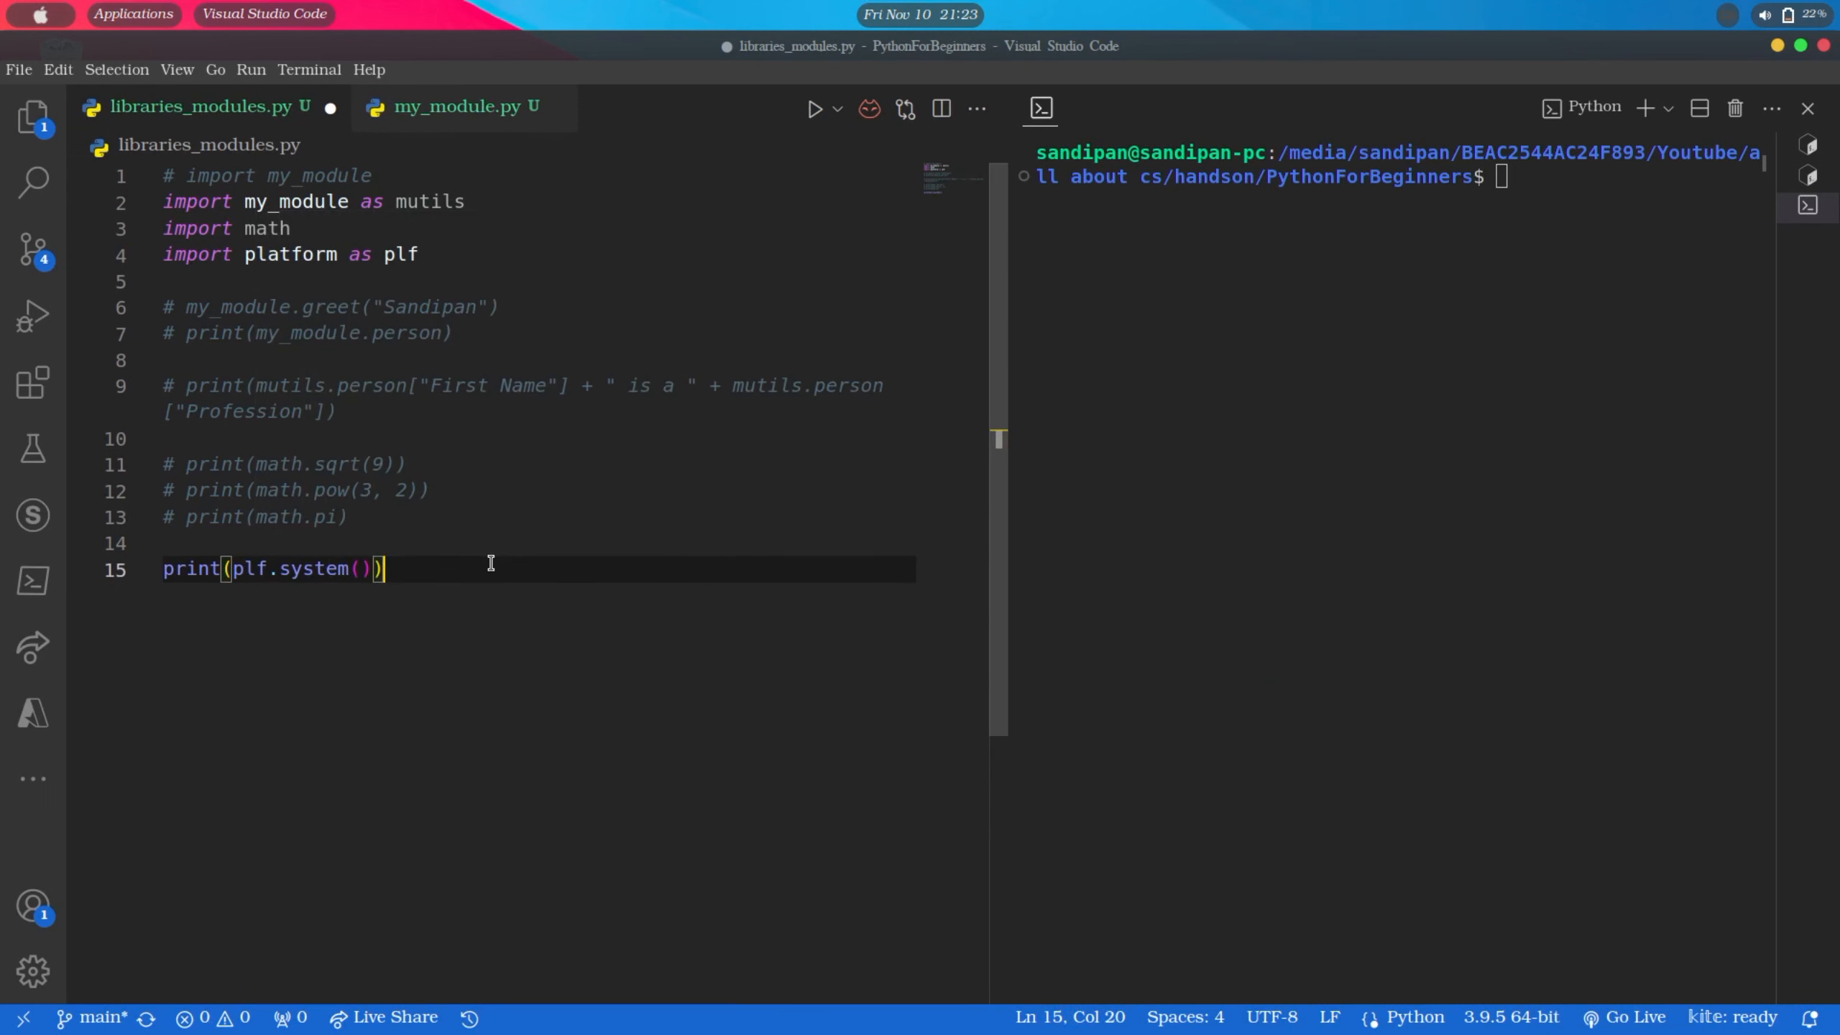
pyautogui.click(814, 109)
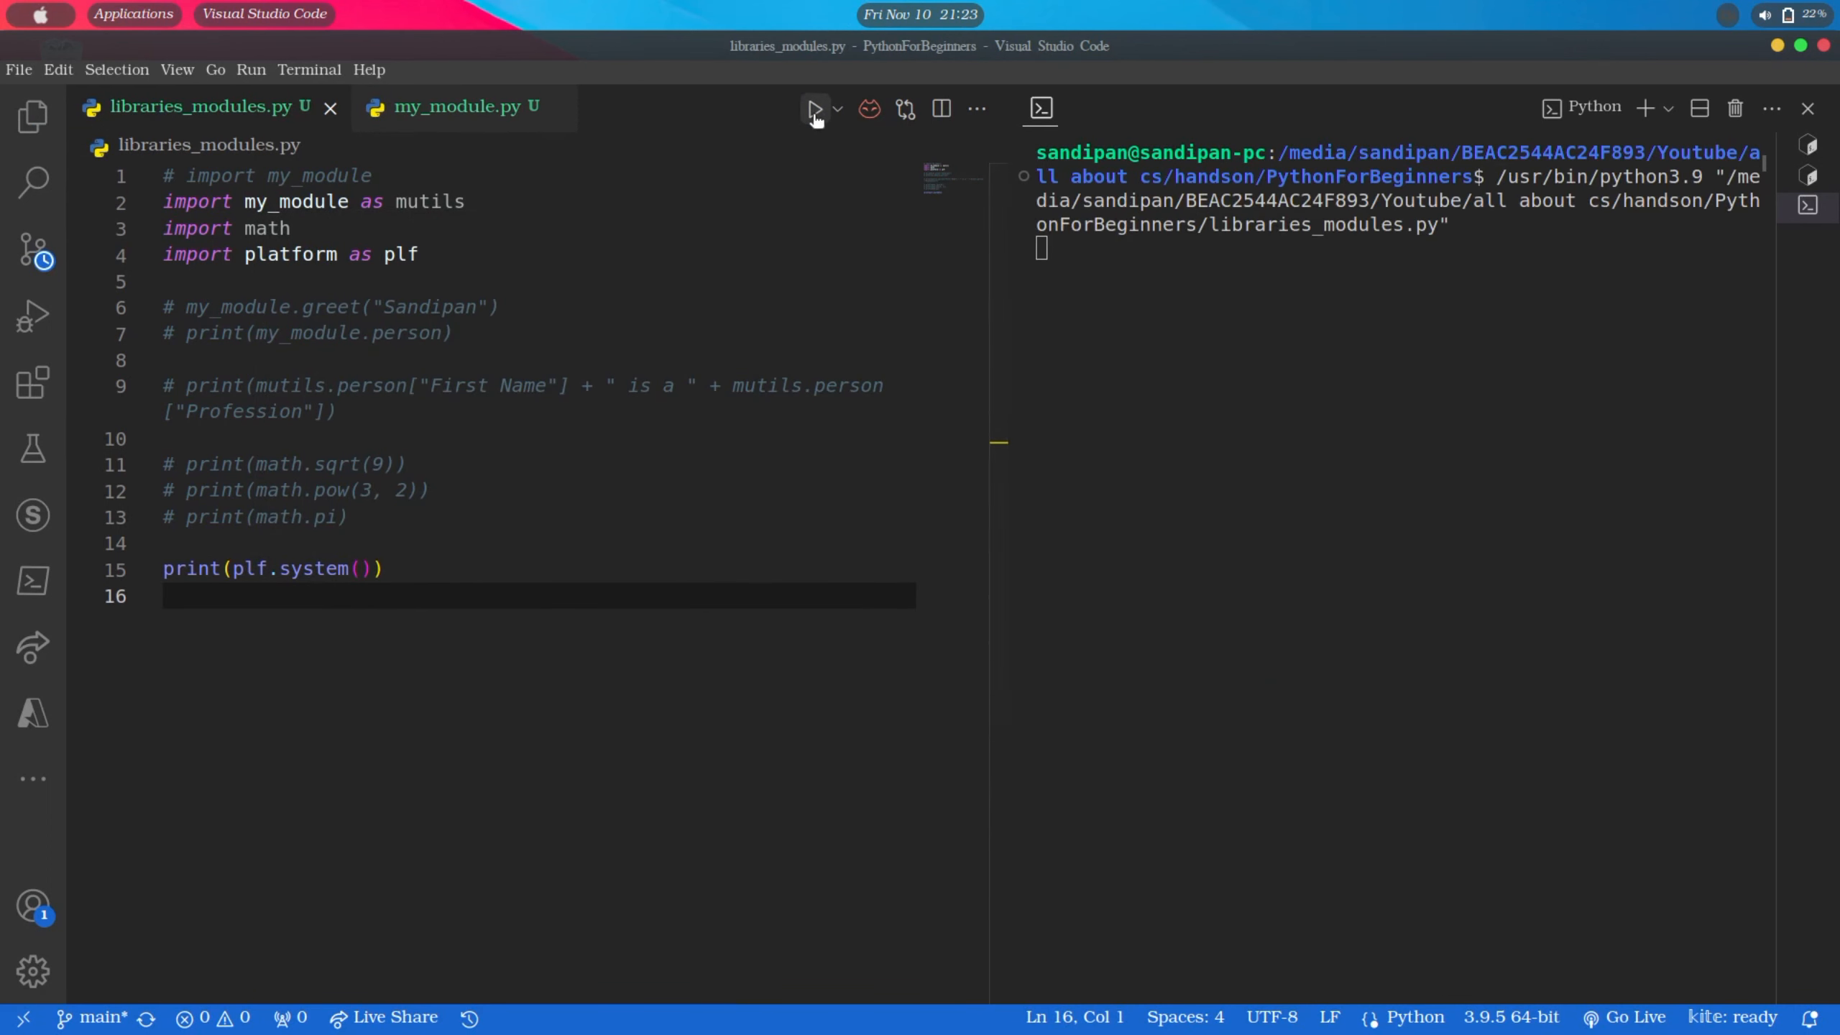
pyautogui.click(816, 109)
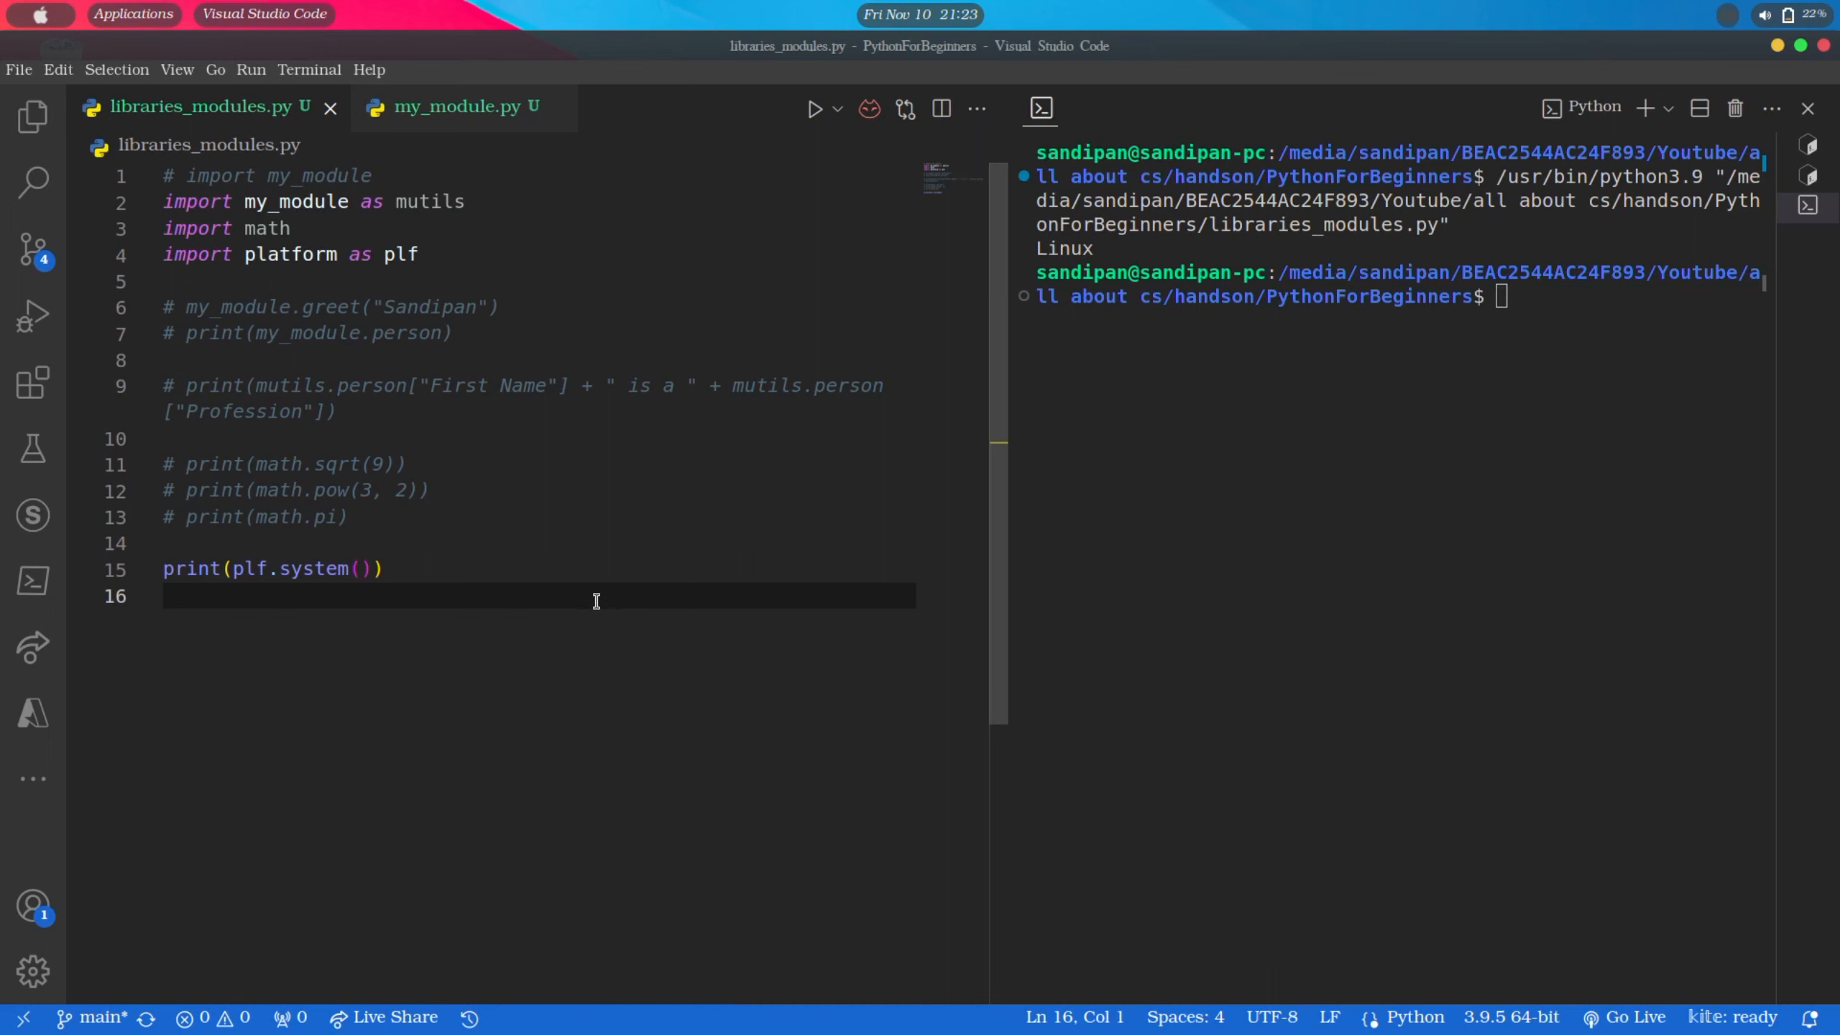
pyautogui.write('print(')
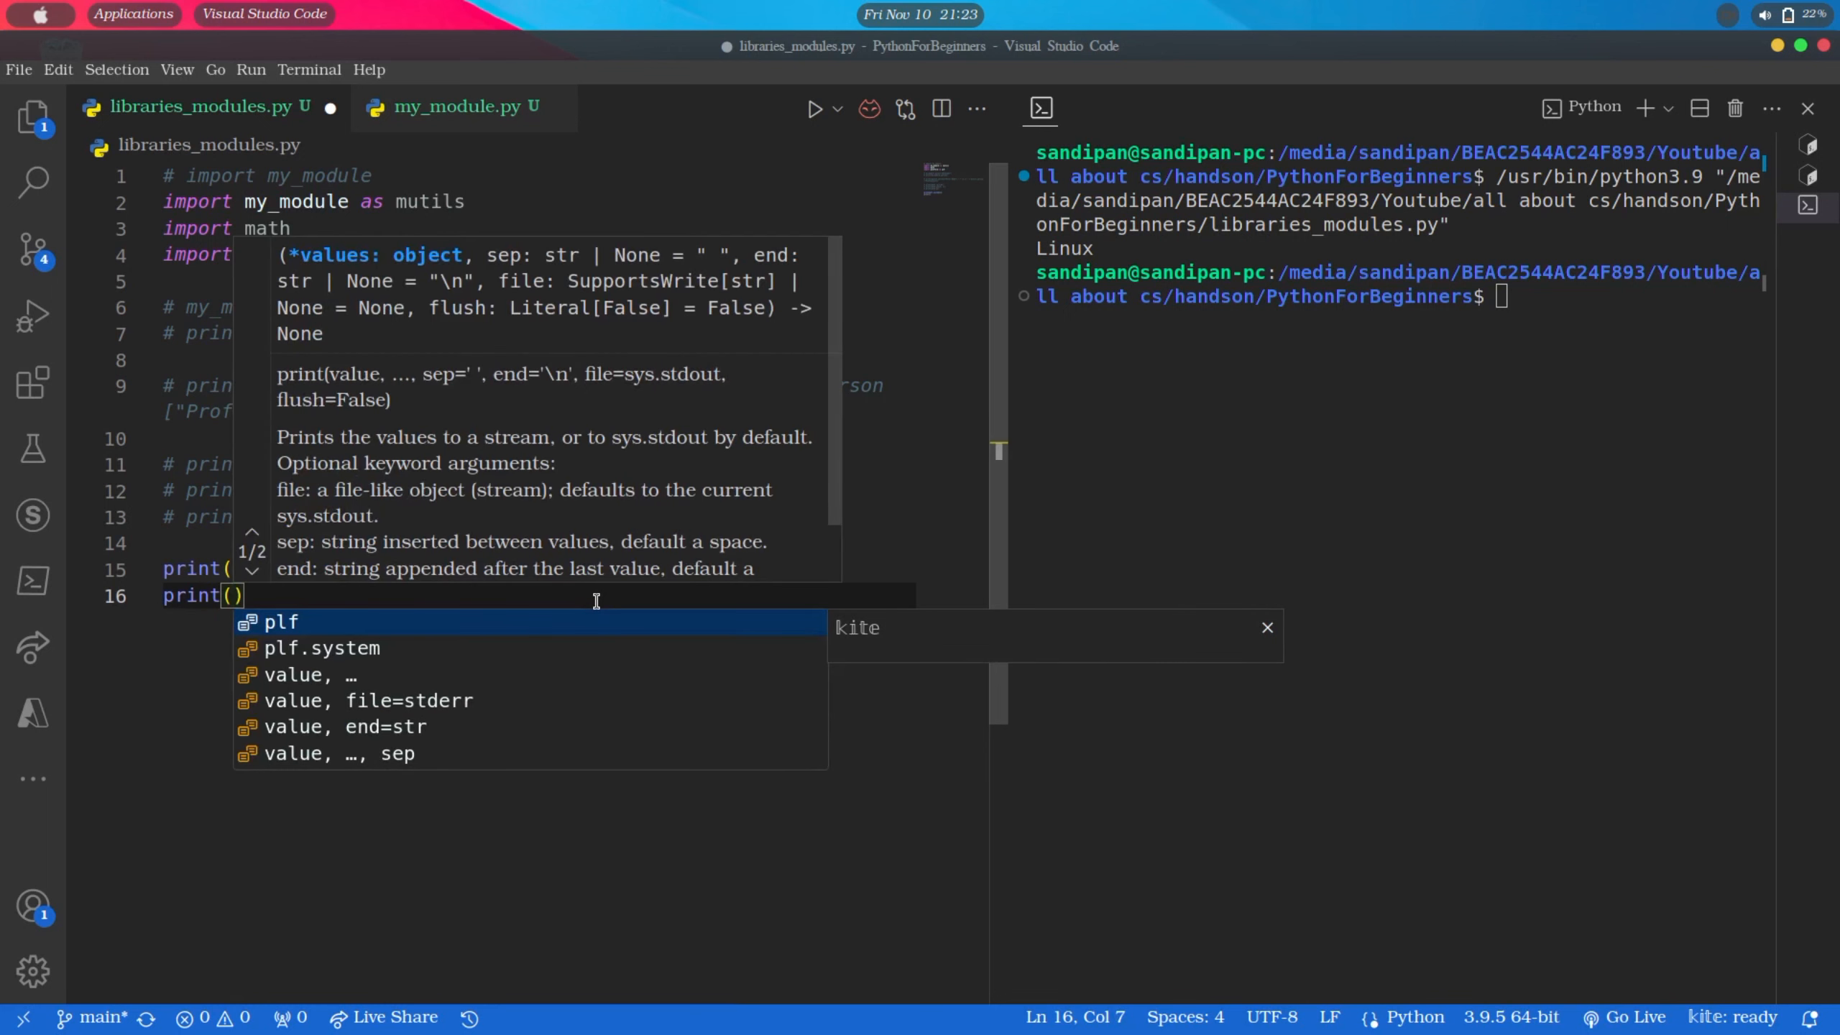
pyautogui.write('plf.pr')
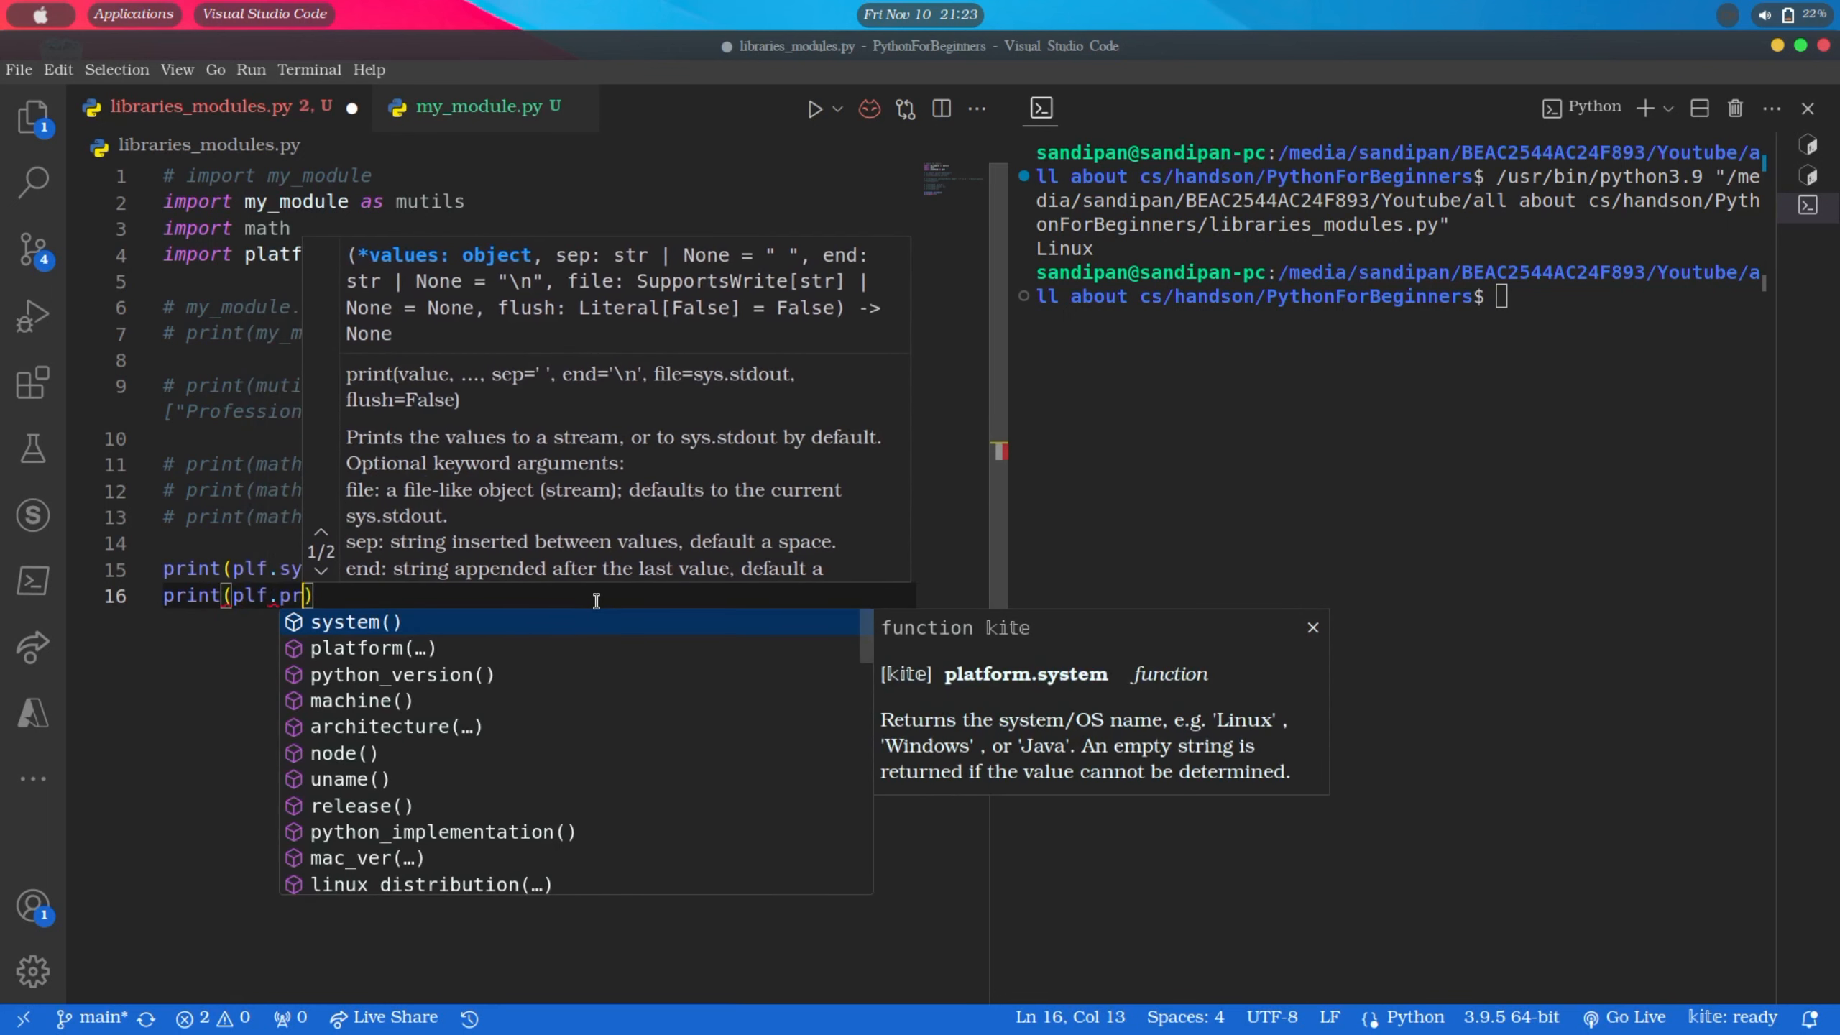